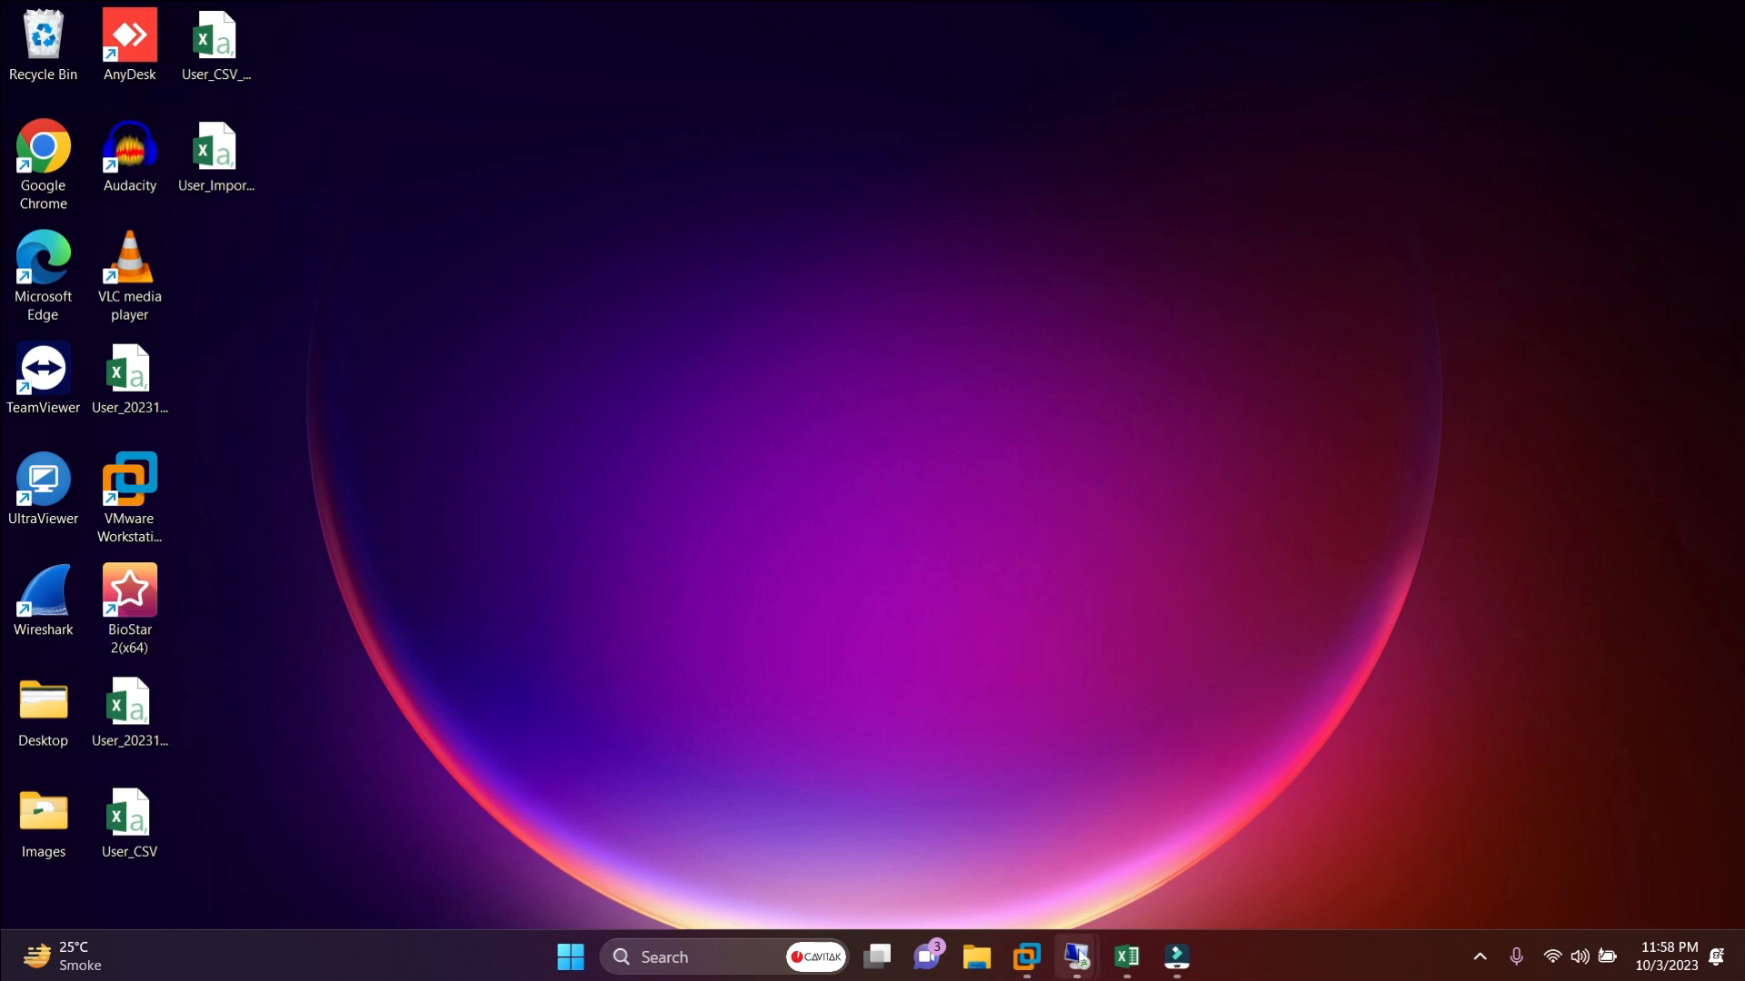
# - Switch to the Server 1 remote desktop session at 192.168.1.6
pyautogui.click(1074, 957)
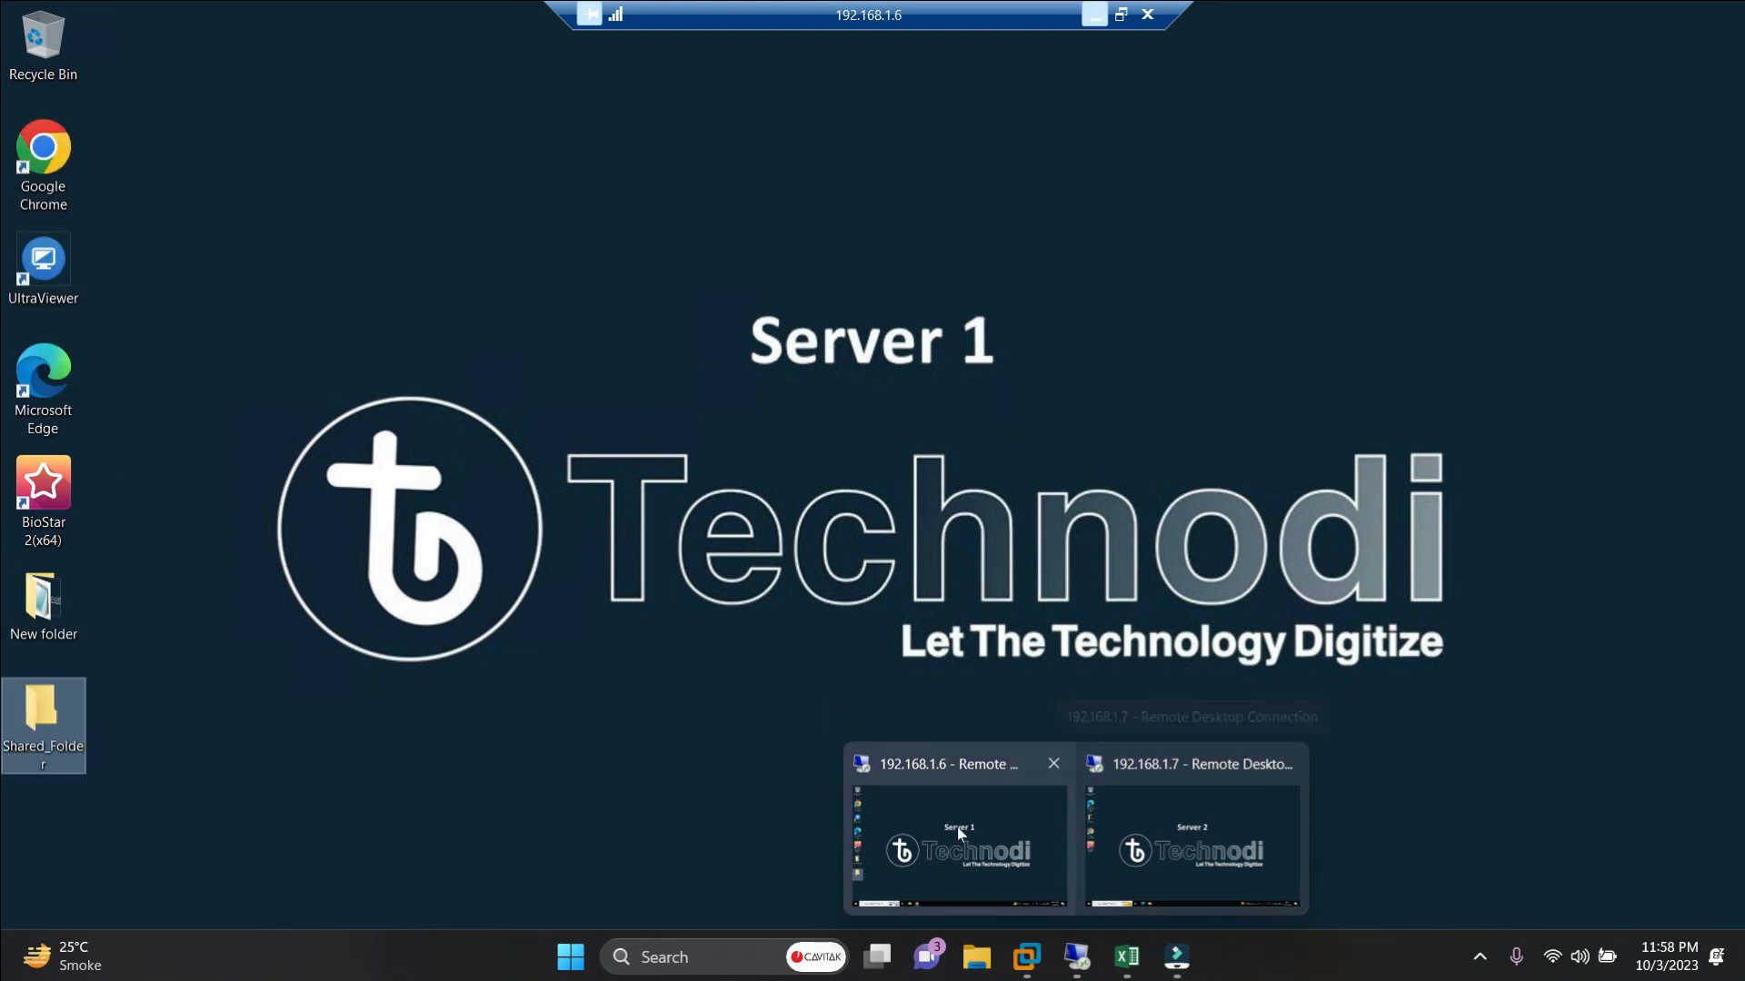
pyautogui.moveTo(960, 834)
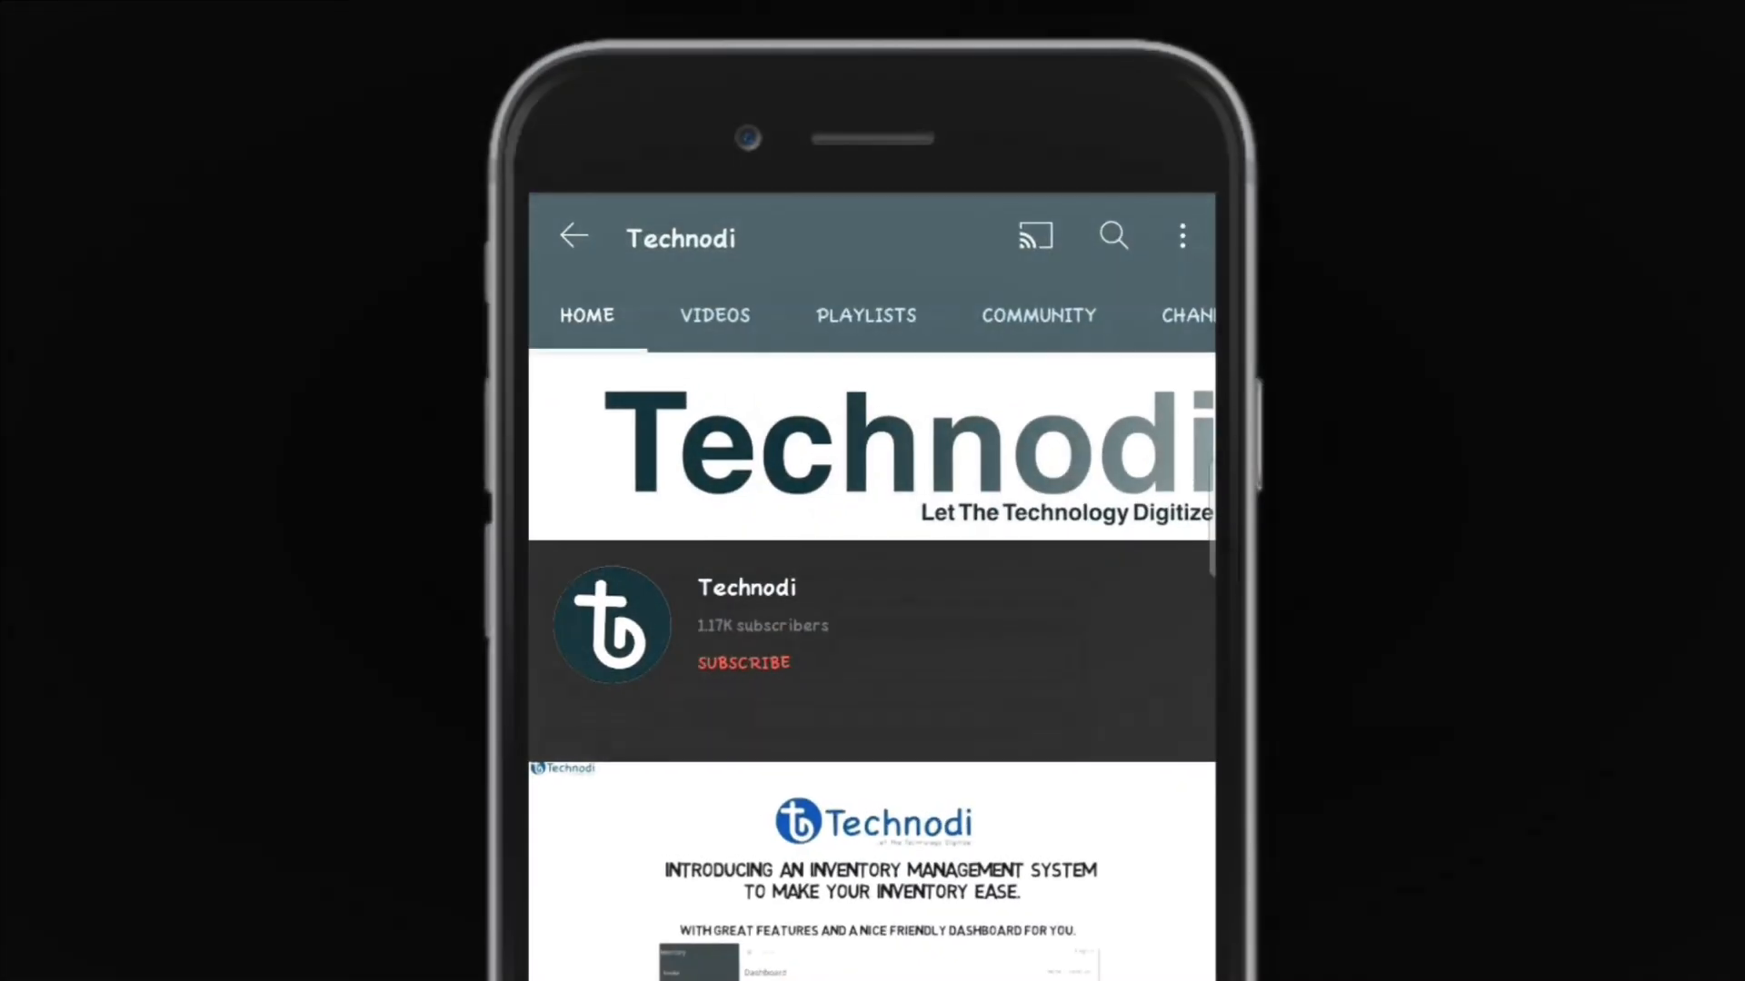
pyautogui.click(741, 661)
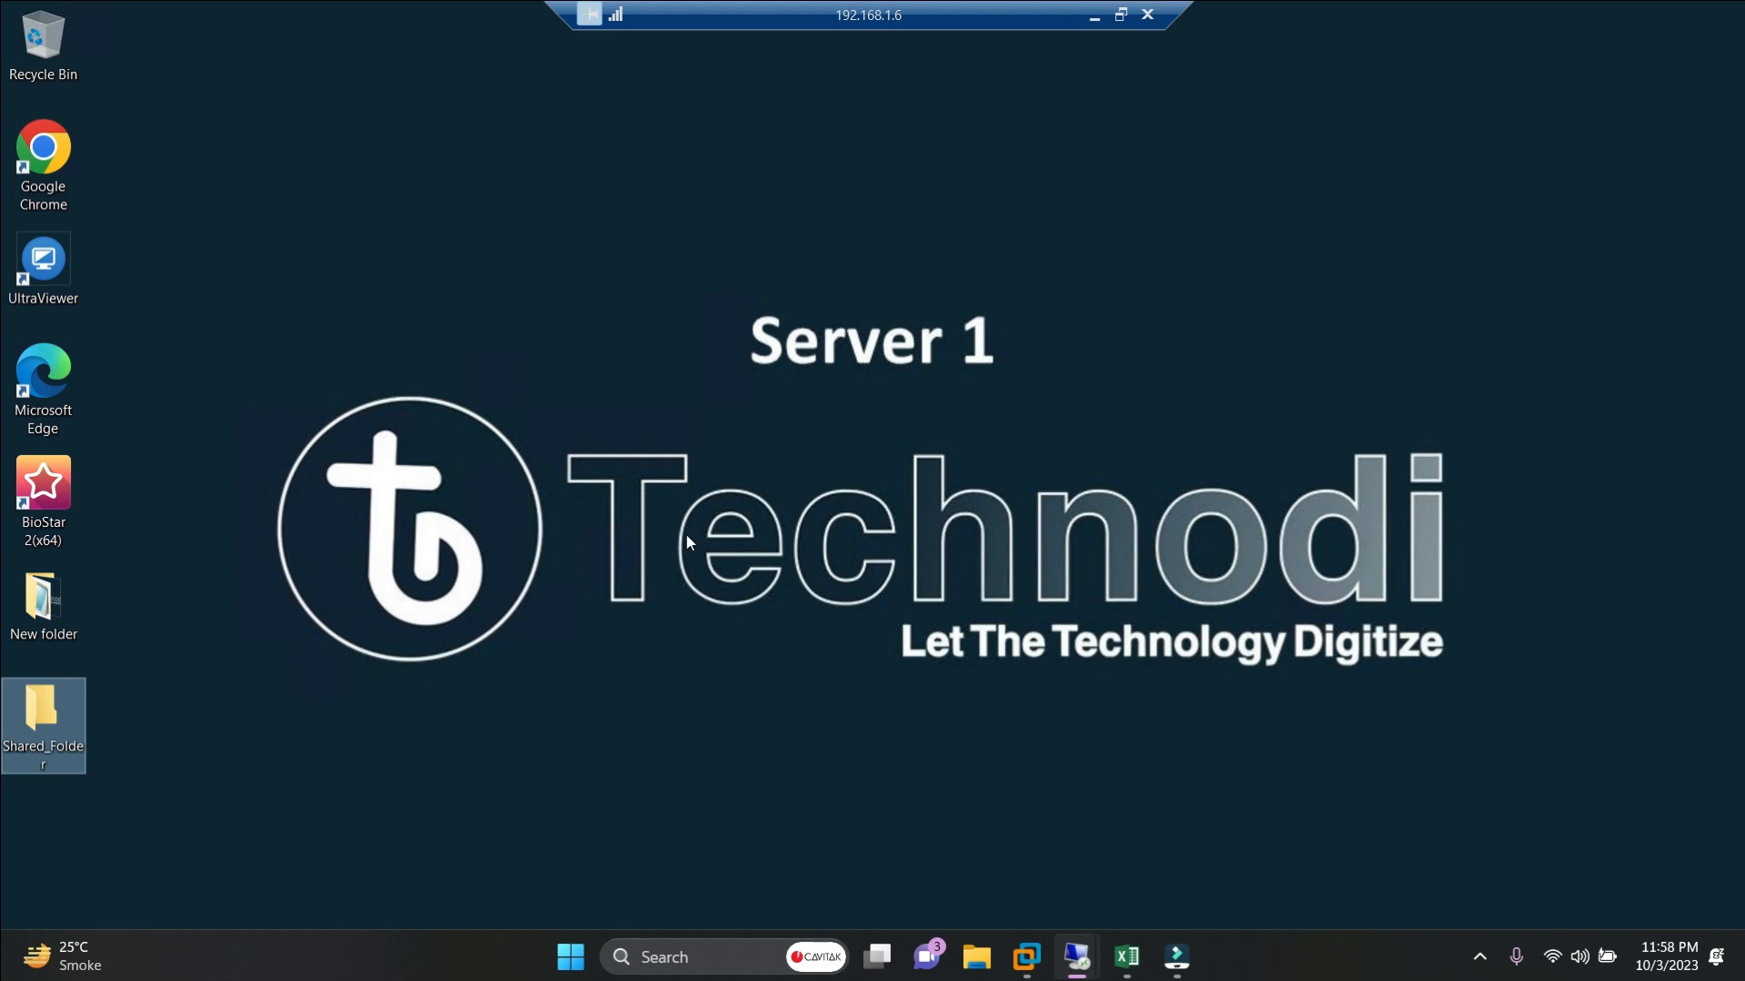
pyautogui.moveTo(495, 416)
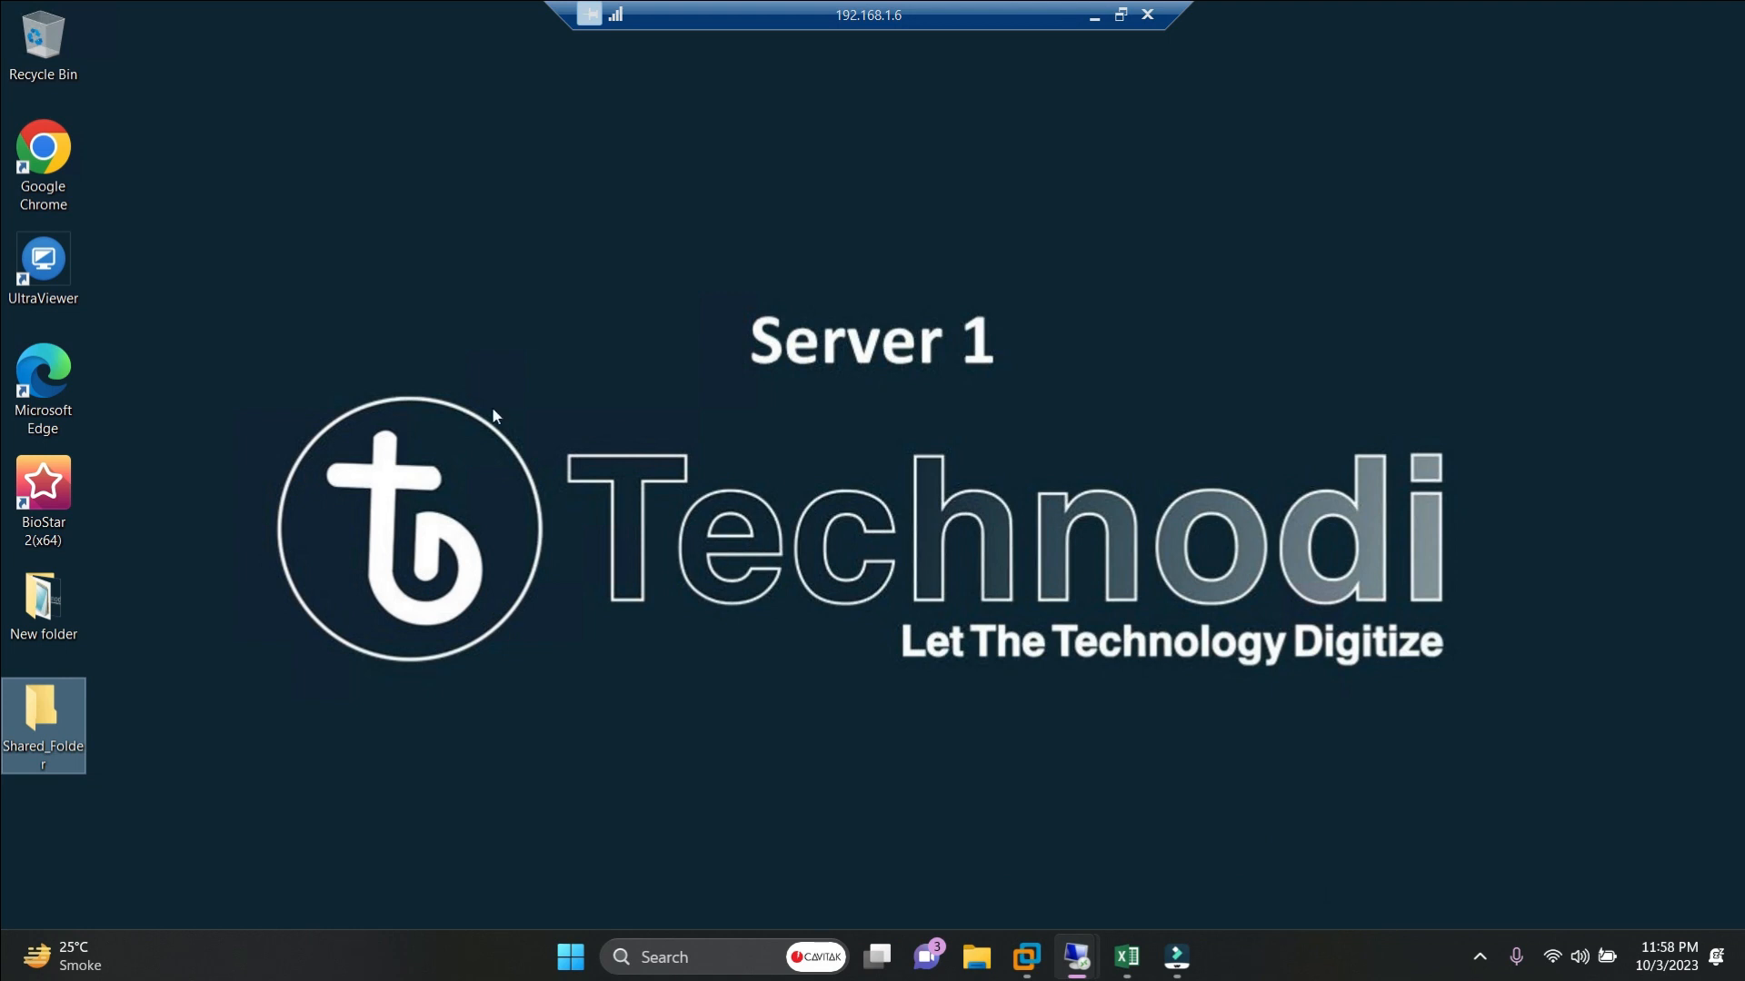
pyautogui.moveTo(285, 262)
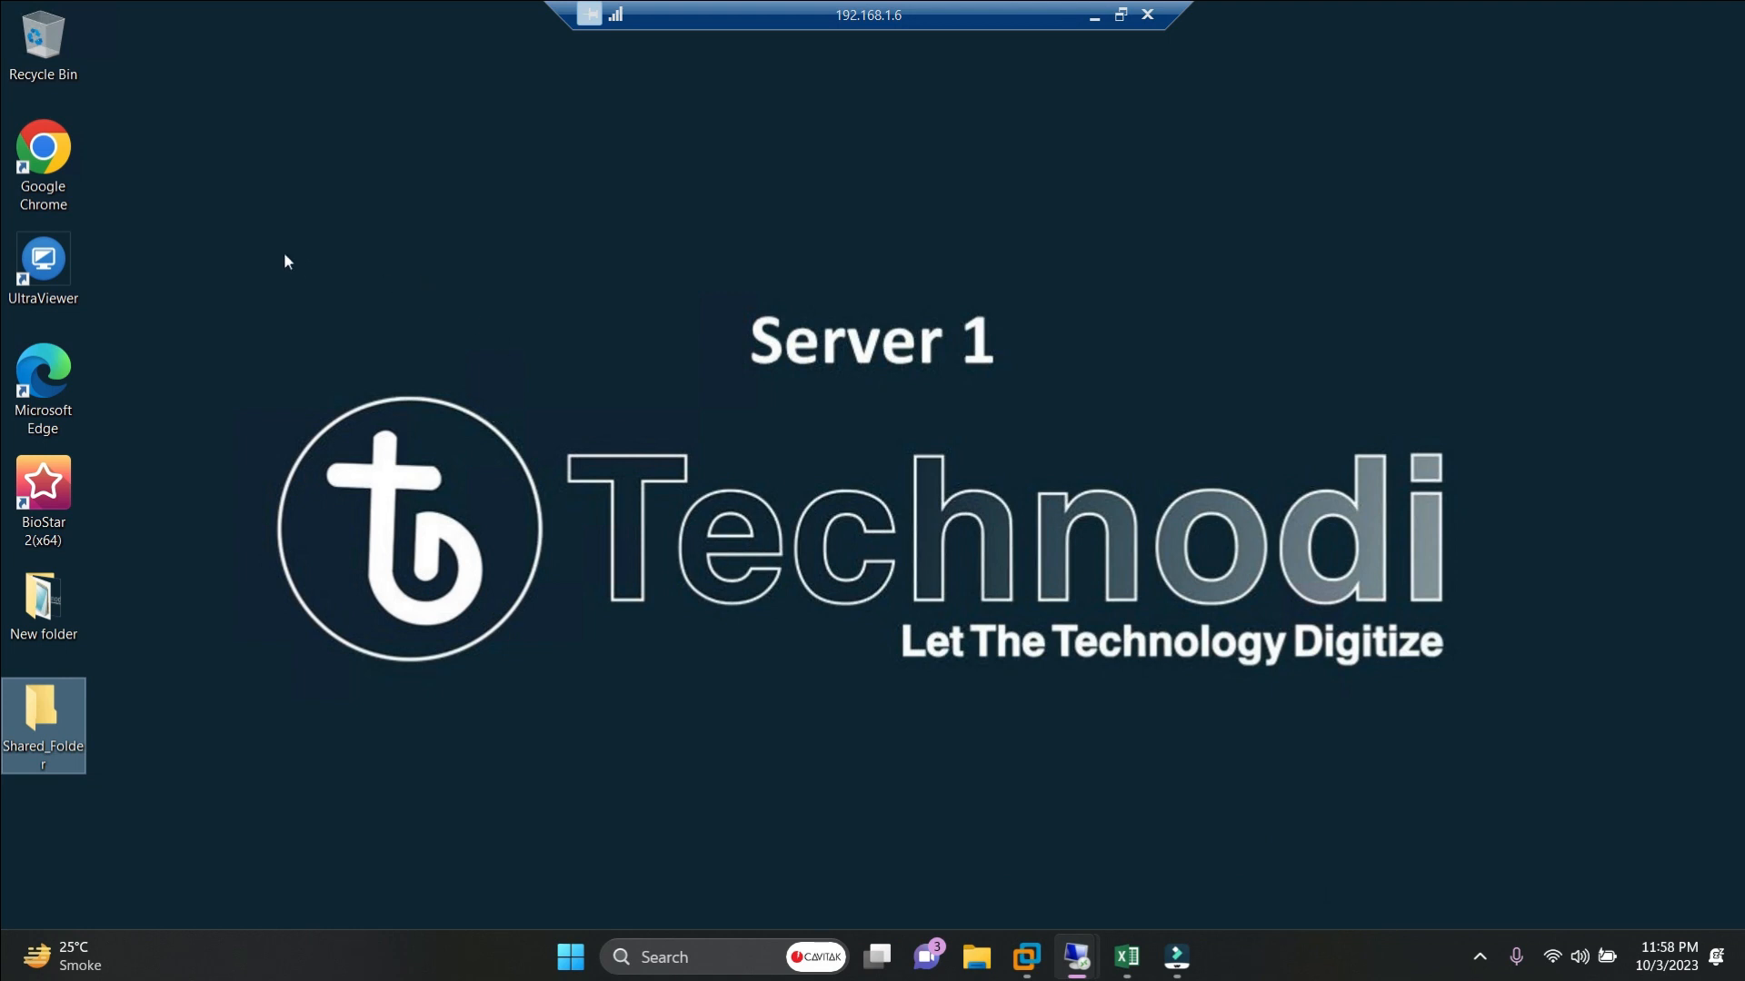
pyautogui.click(569, 958)
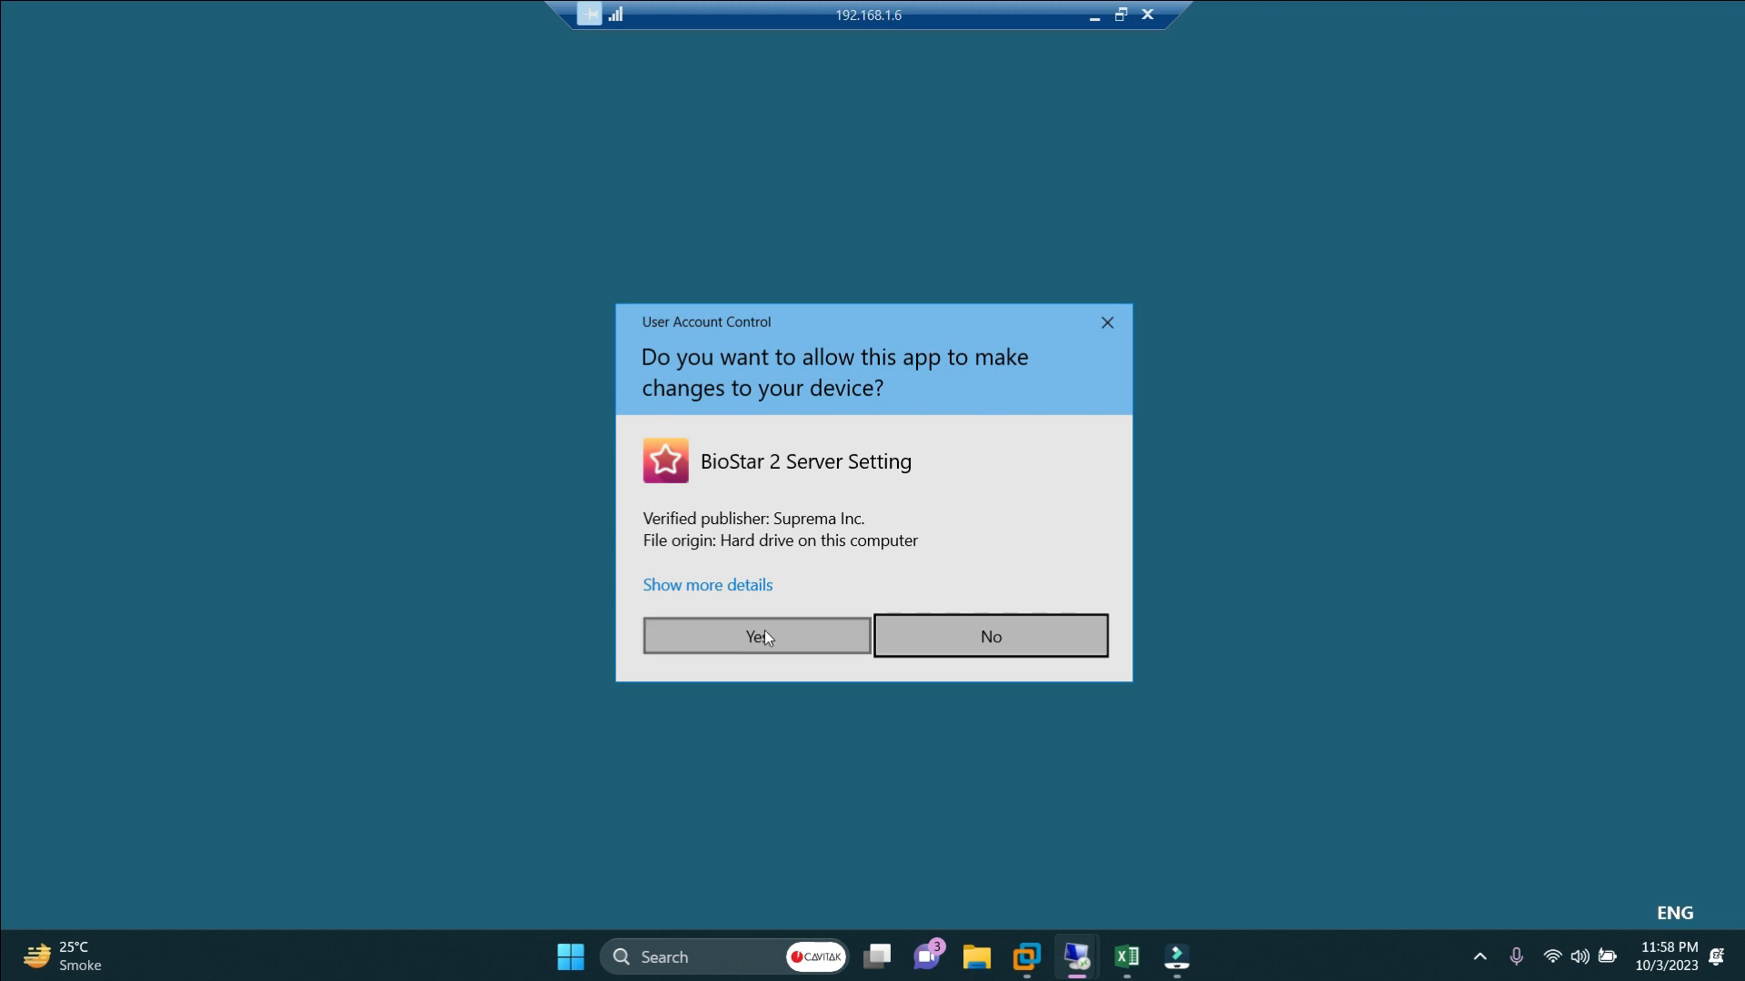
pyautogui.click(756, 636)
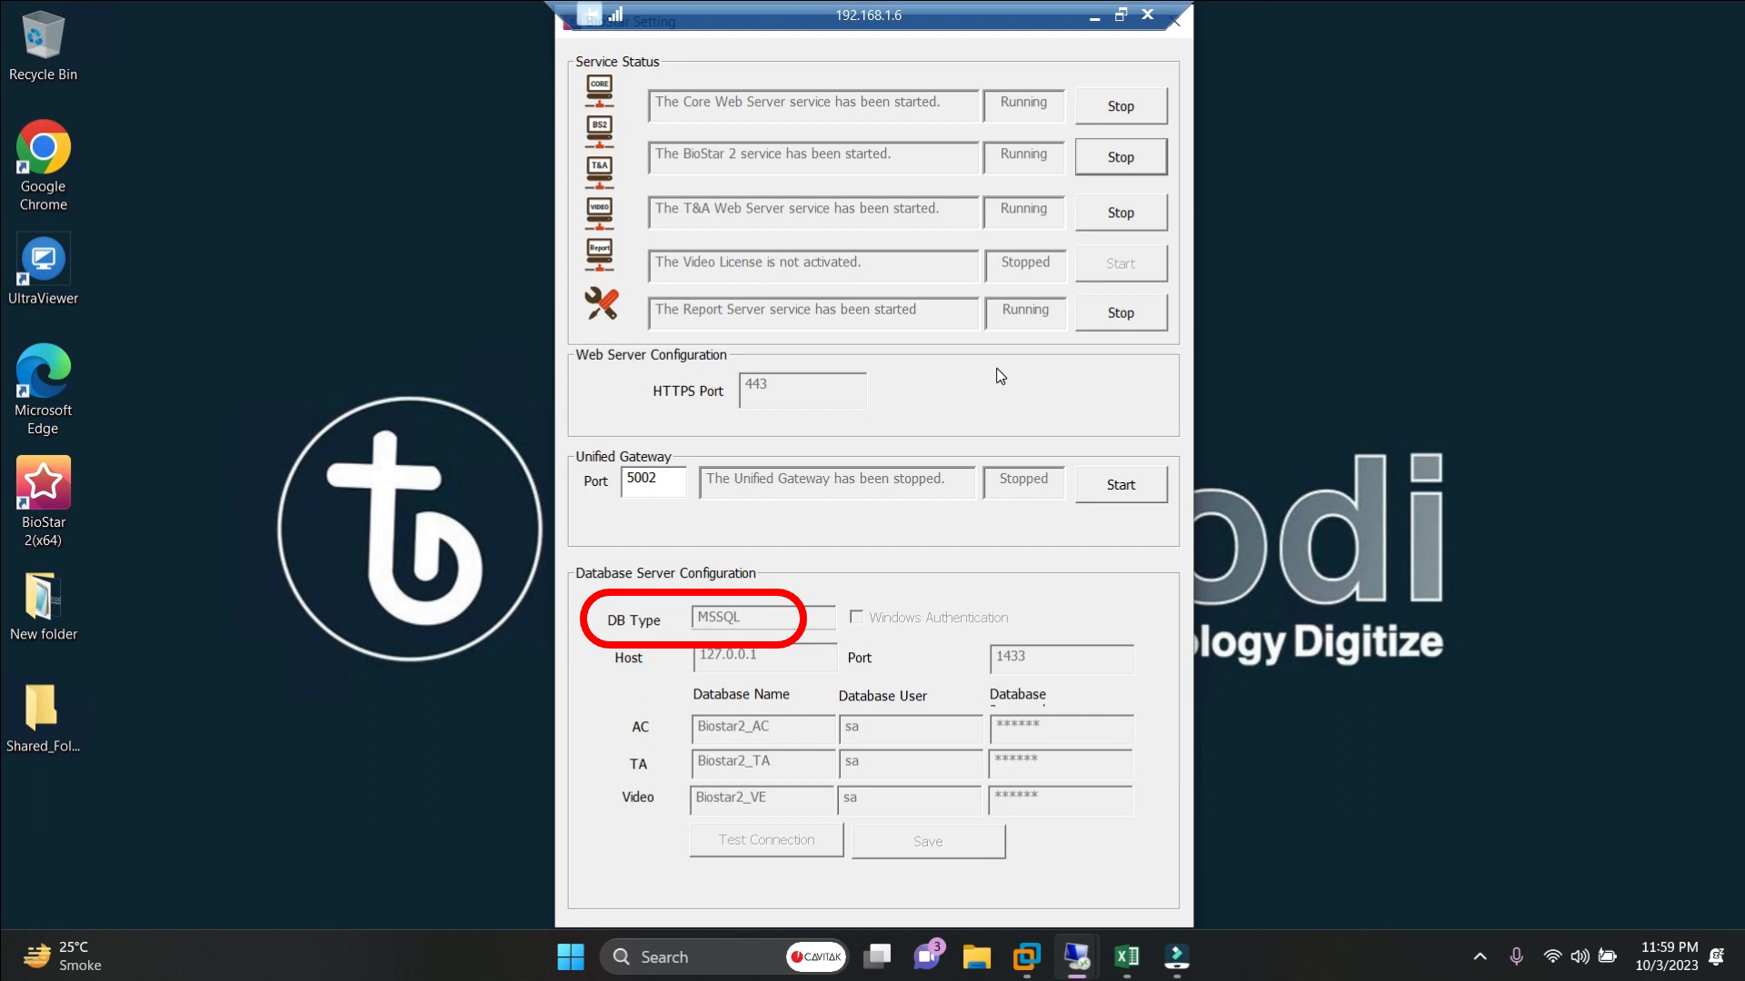
pyautogui.moveTo(1031, 358)
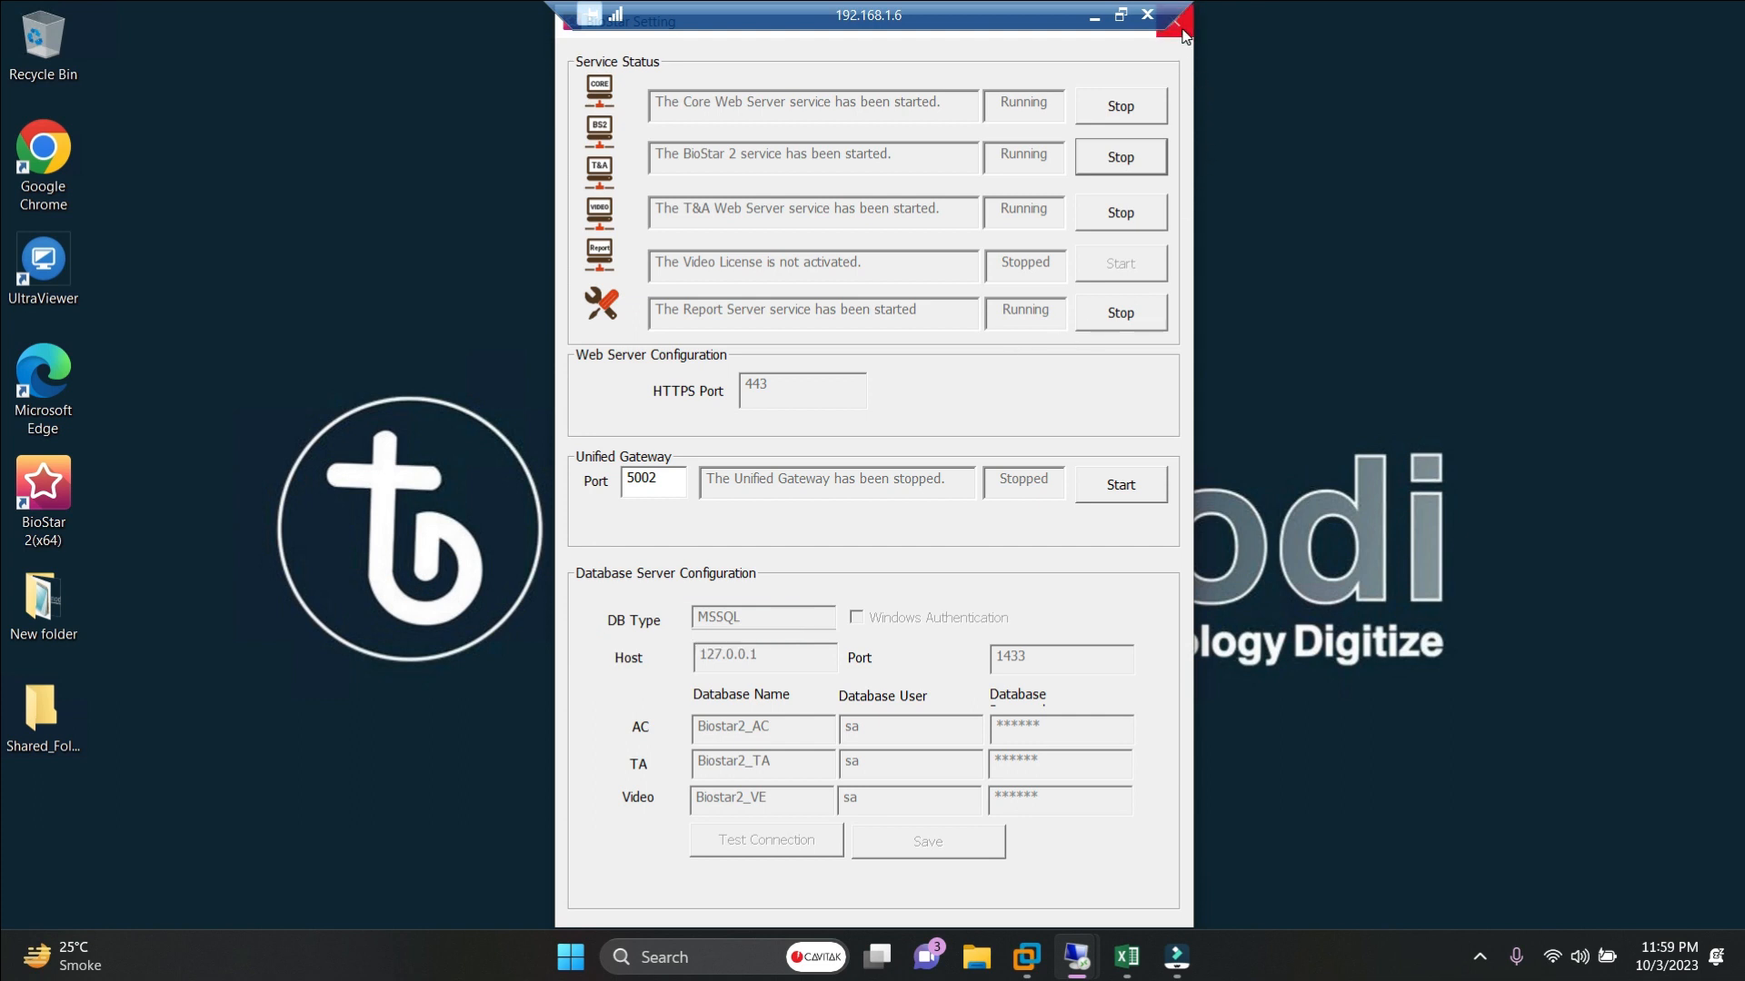
pyautogui.click(1172, 16)
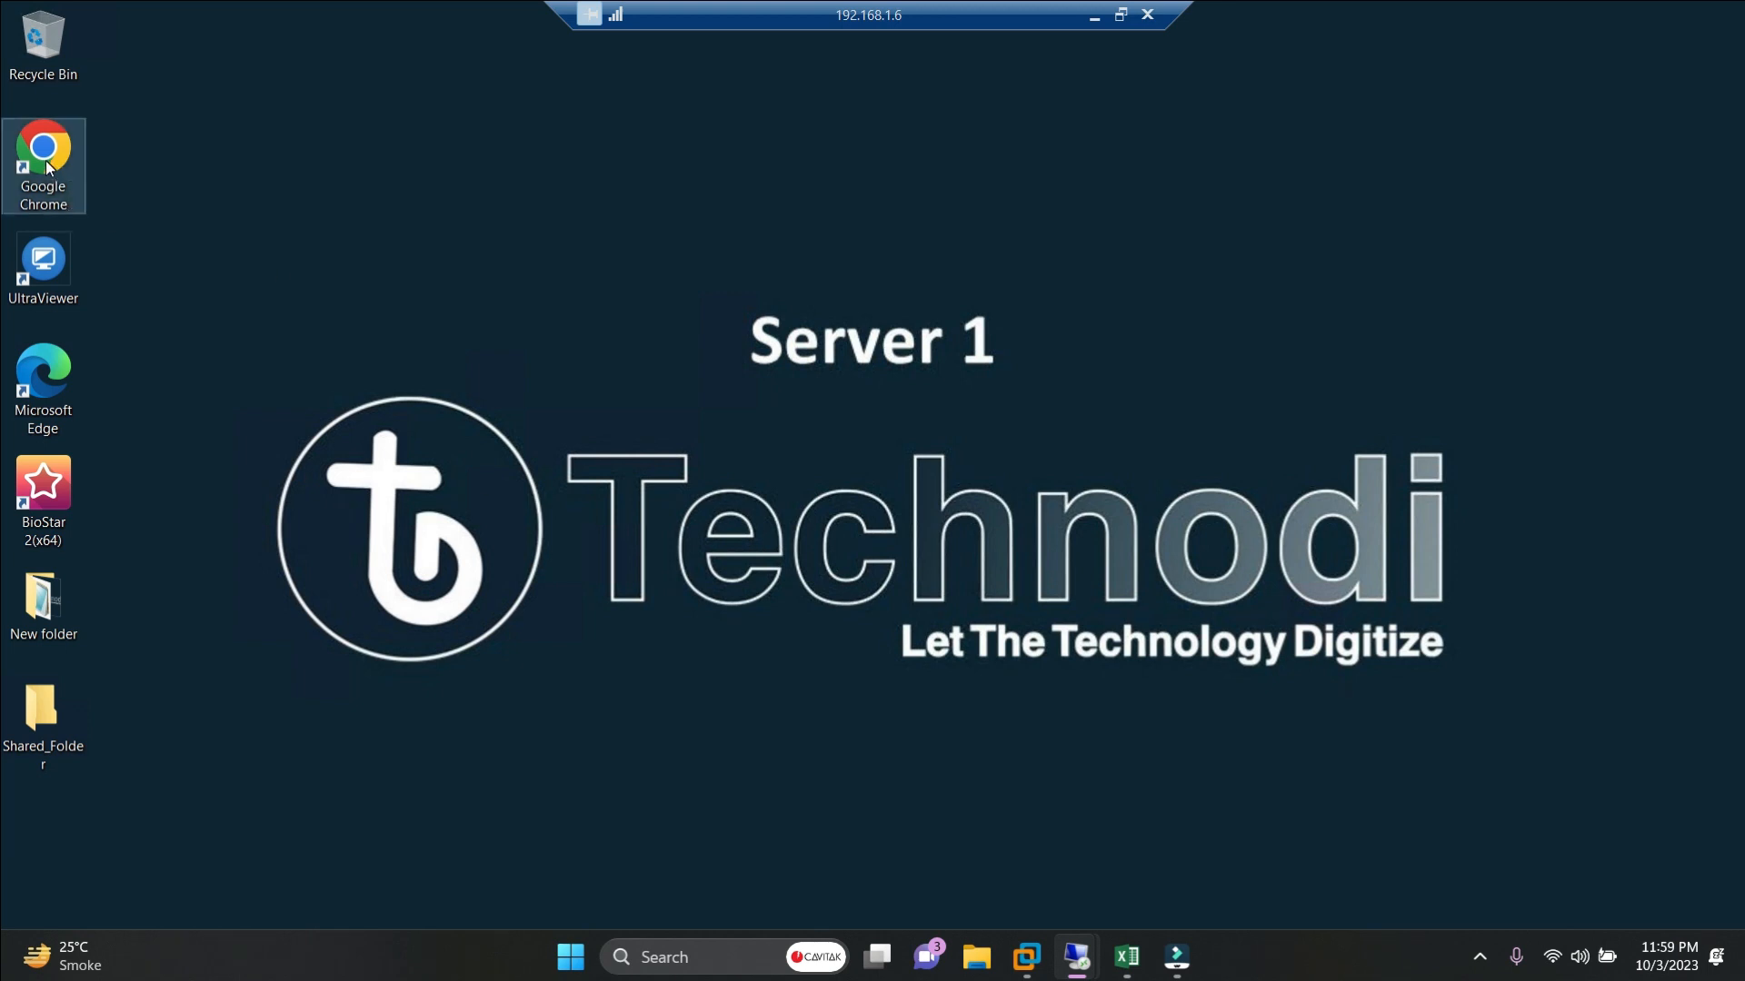
pyautogui.doubleClick(41, 165)
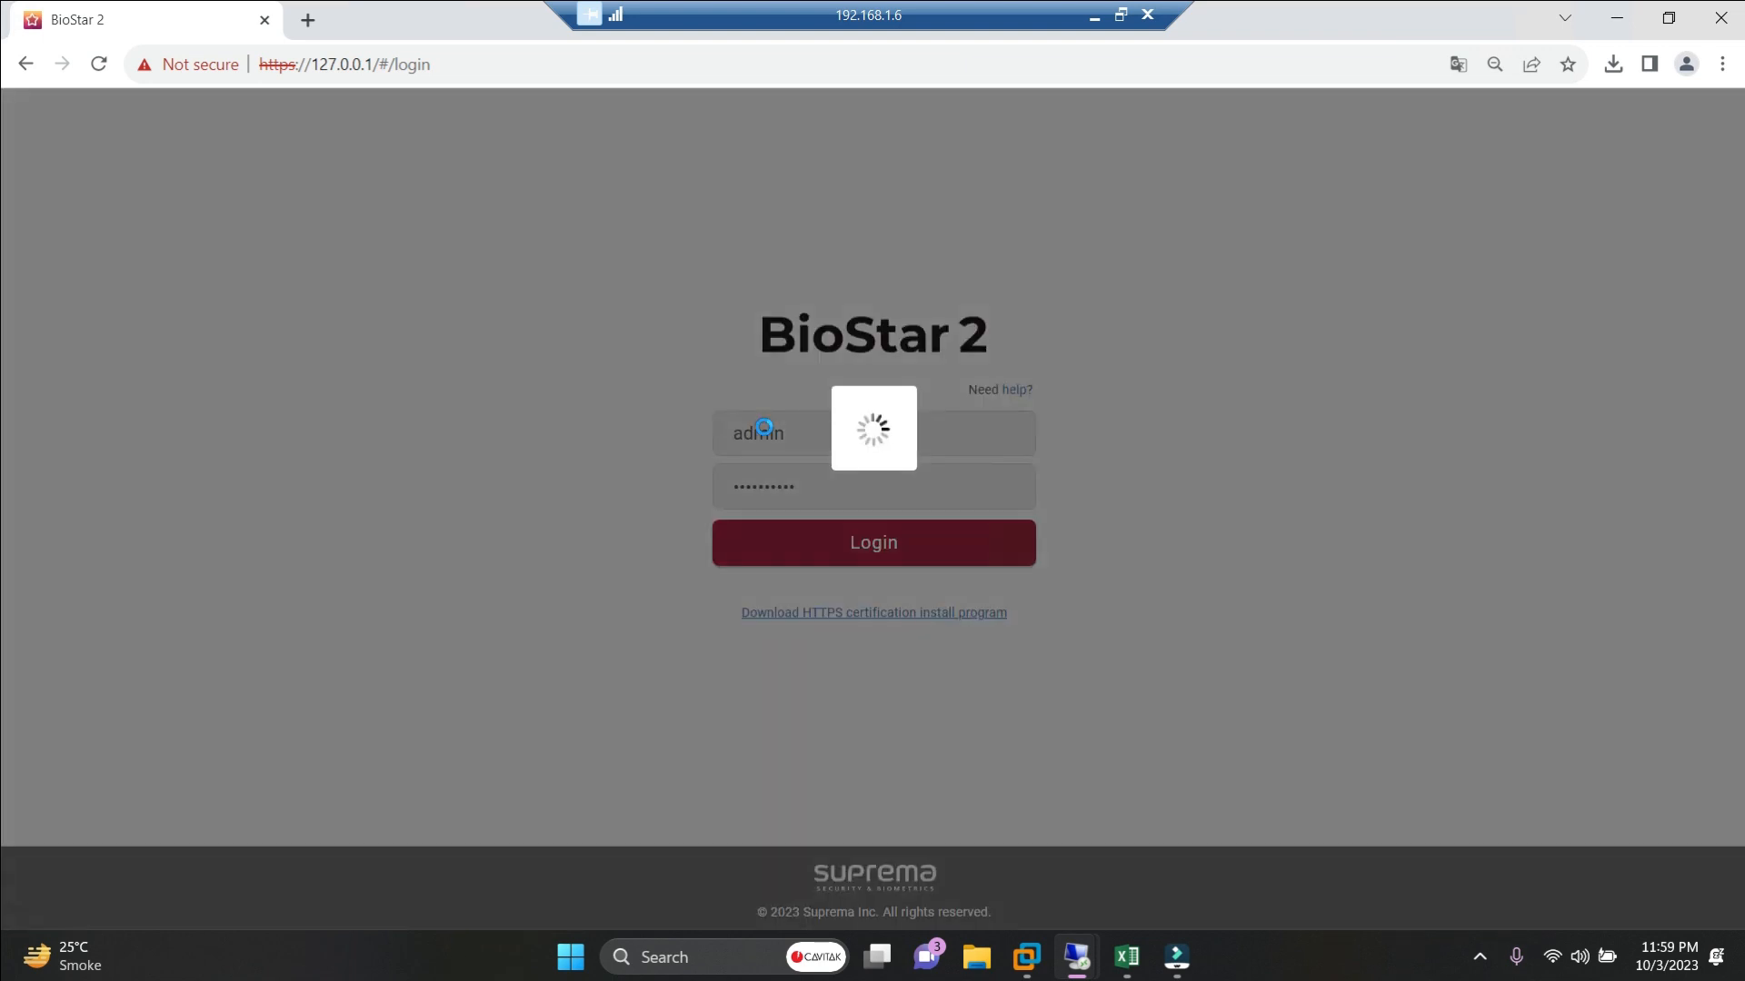
pyautogui.click(872, 541)
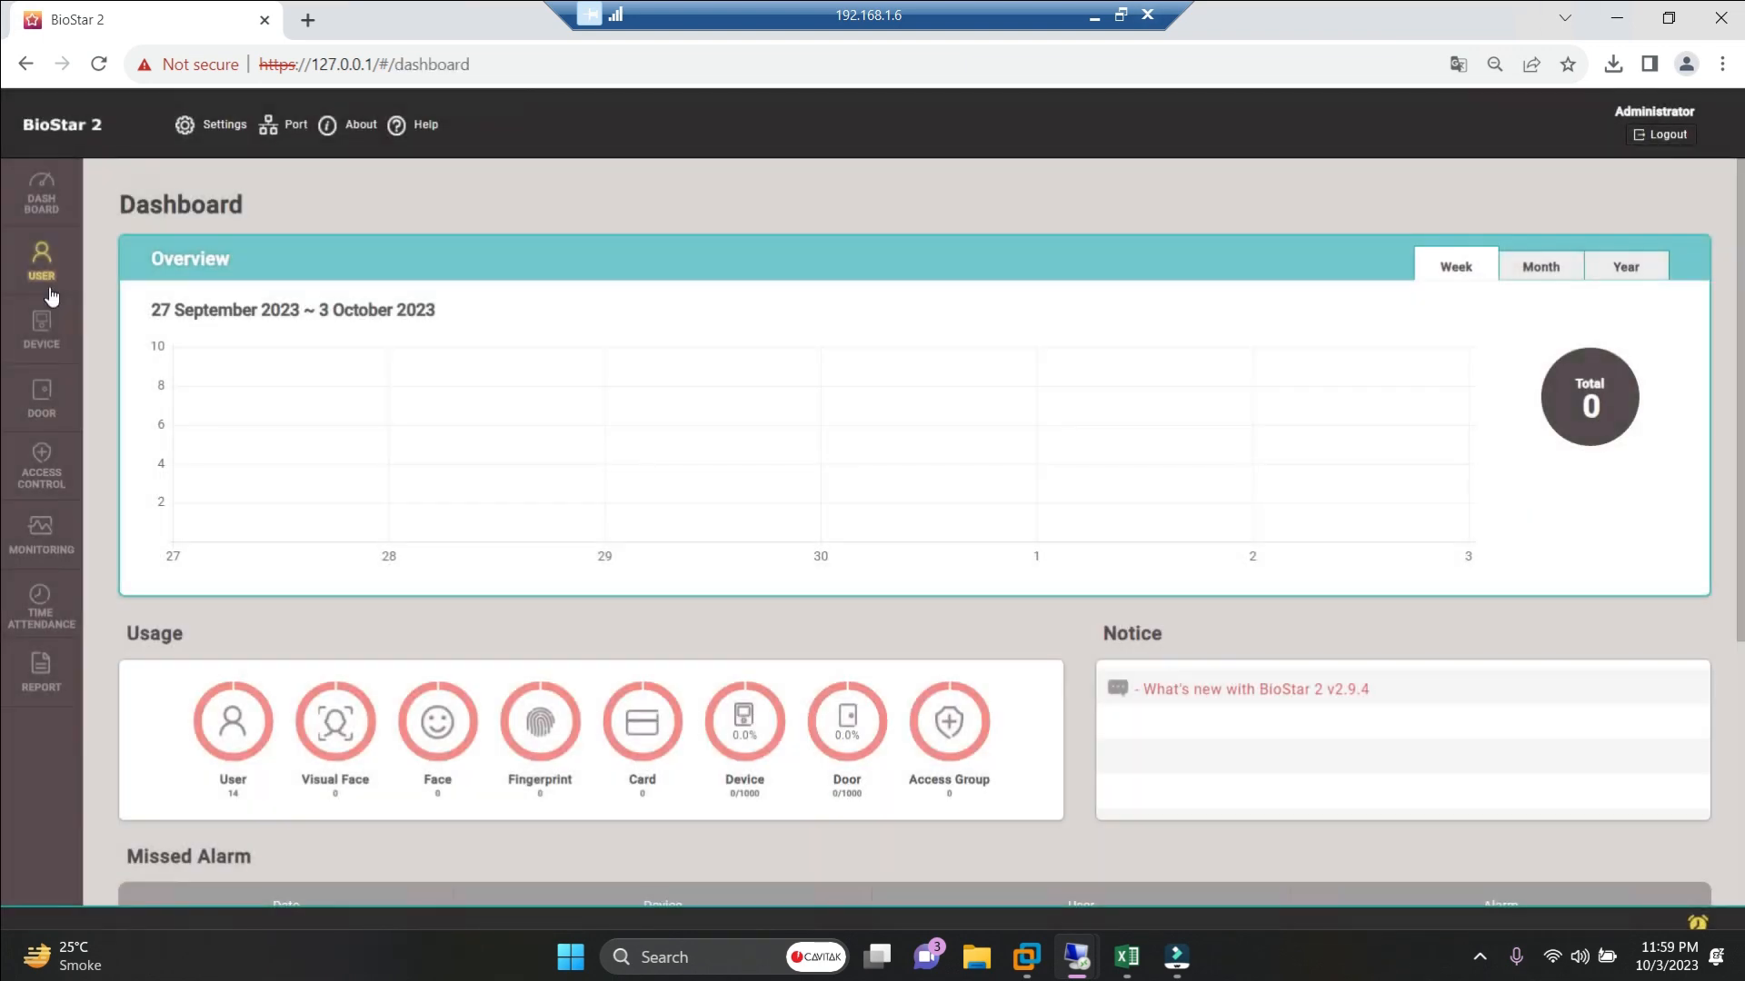
pyautogui.click(42, 260)
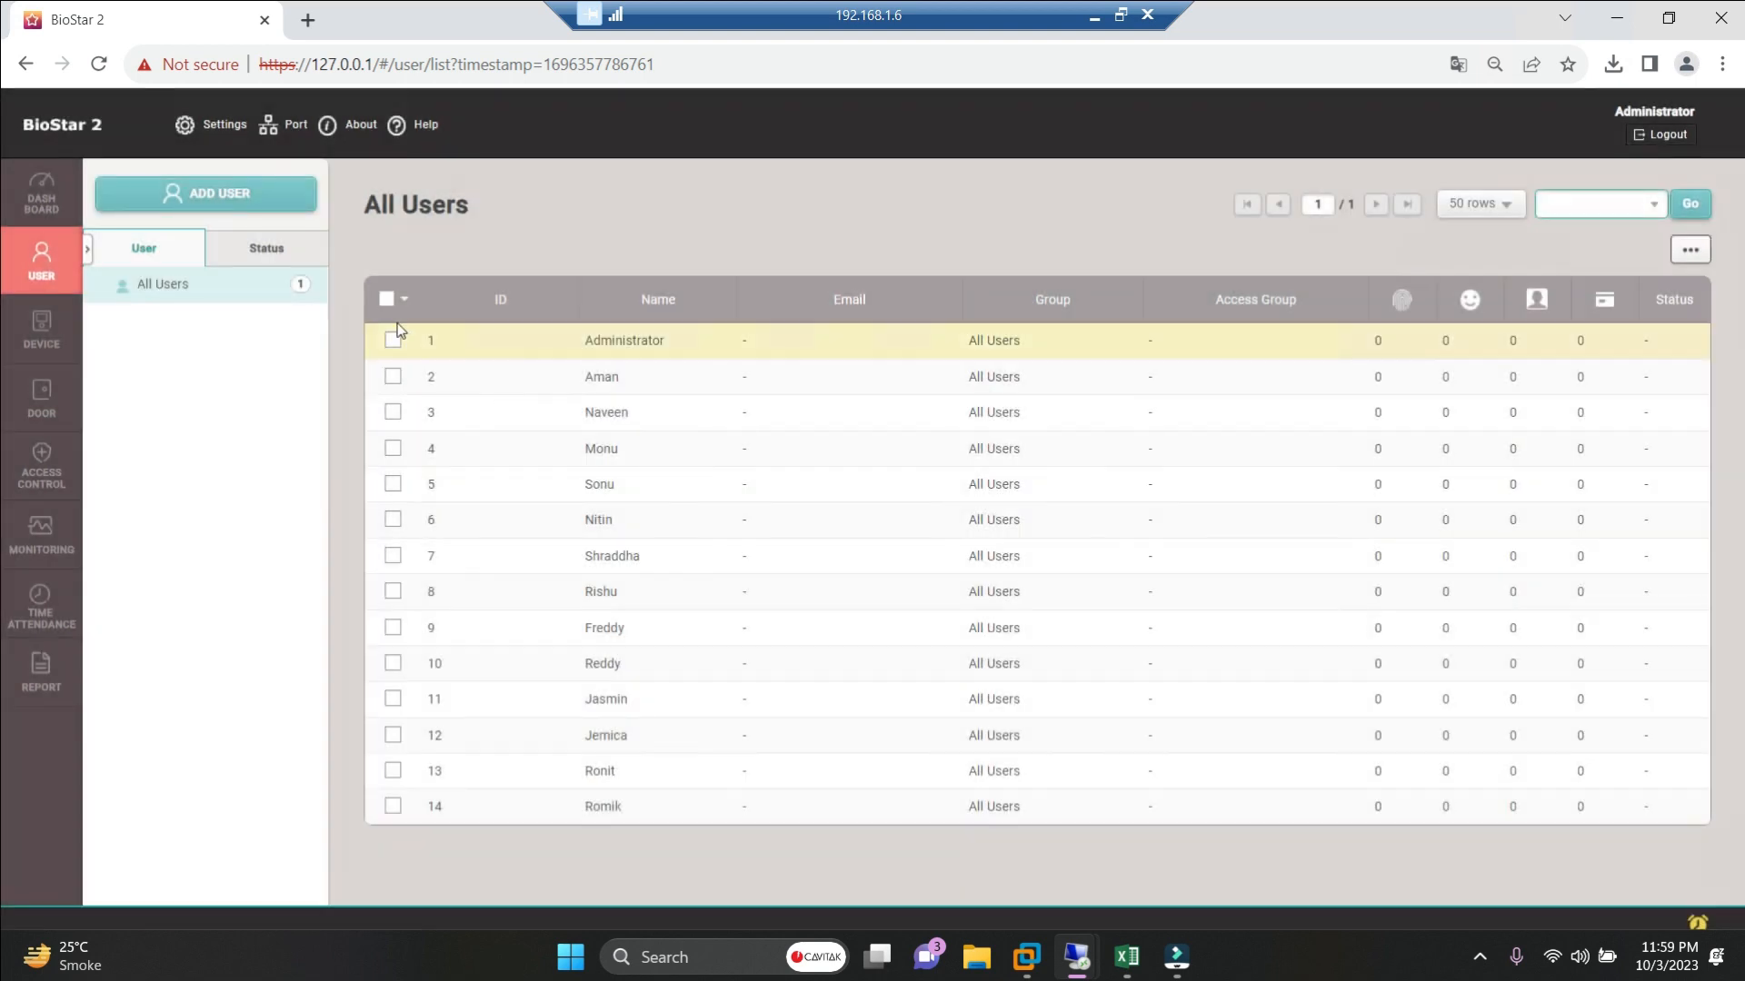
pyautogui.click(393, 298)
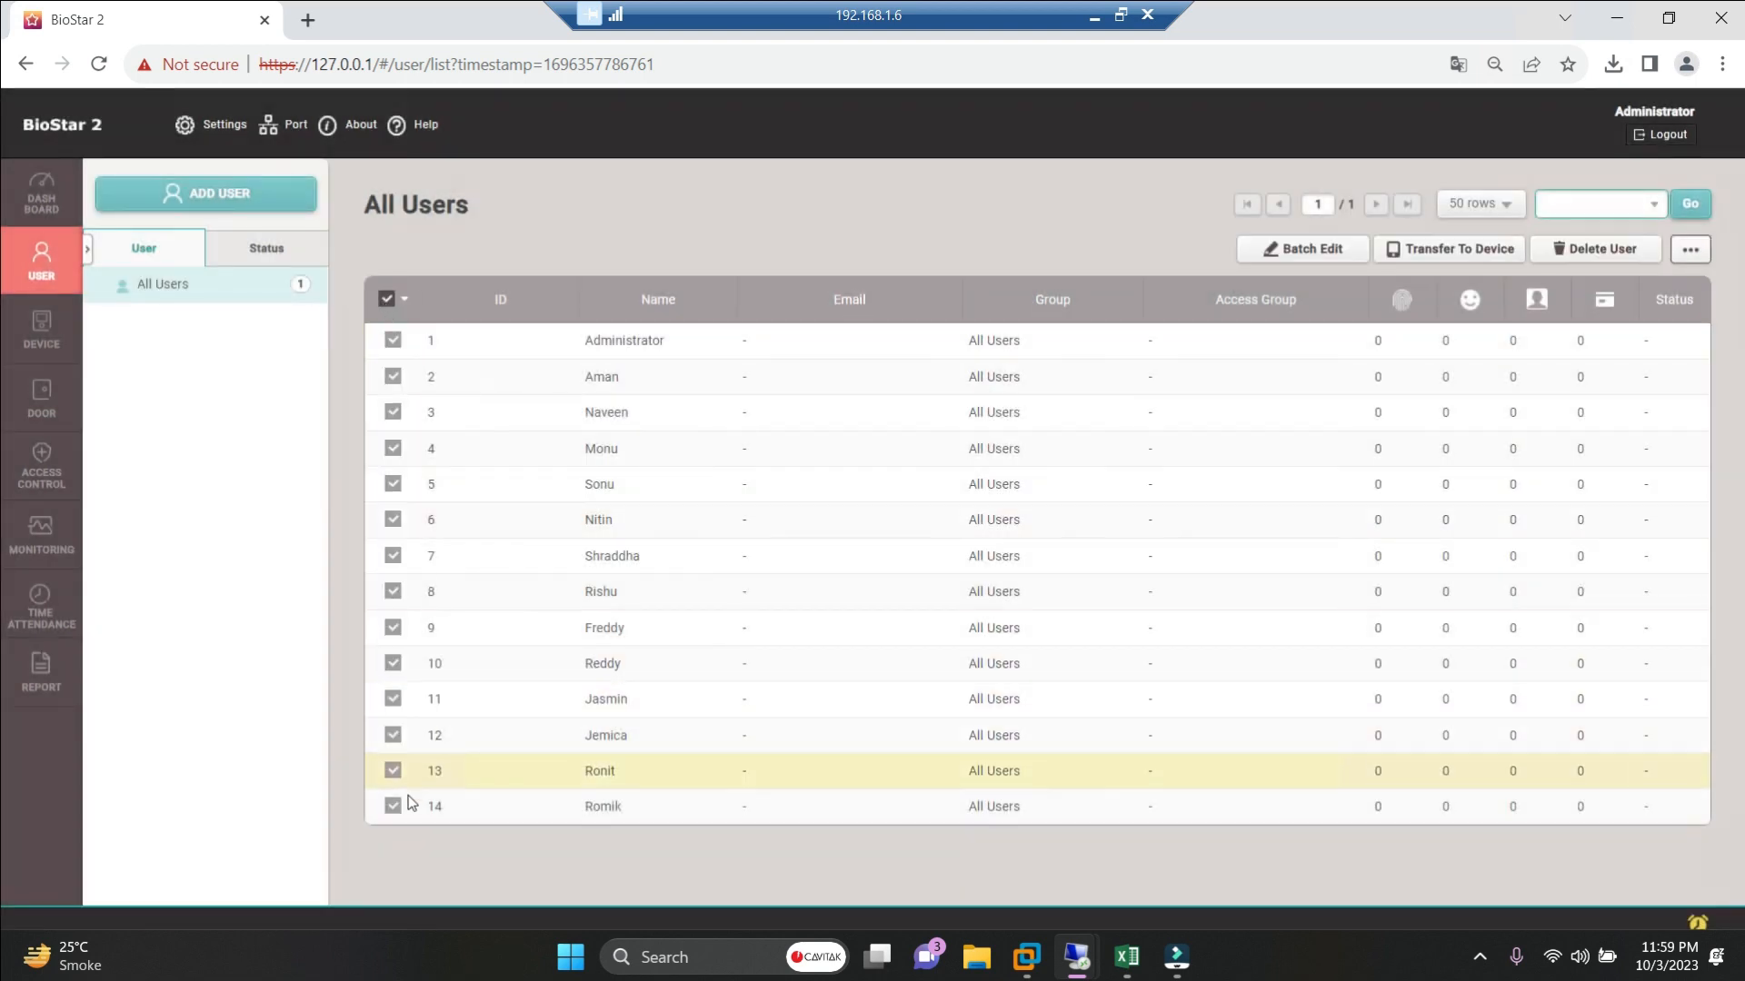
pyautogui.moveTo(458, 447)
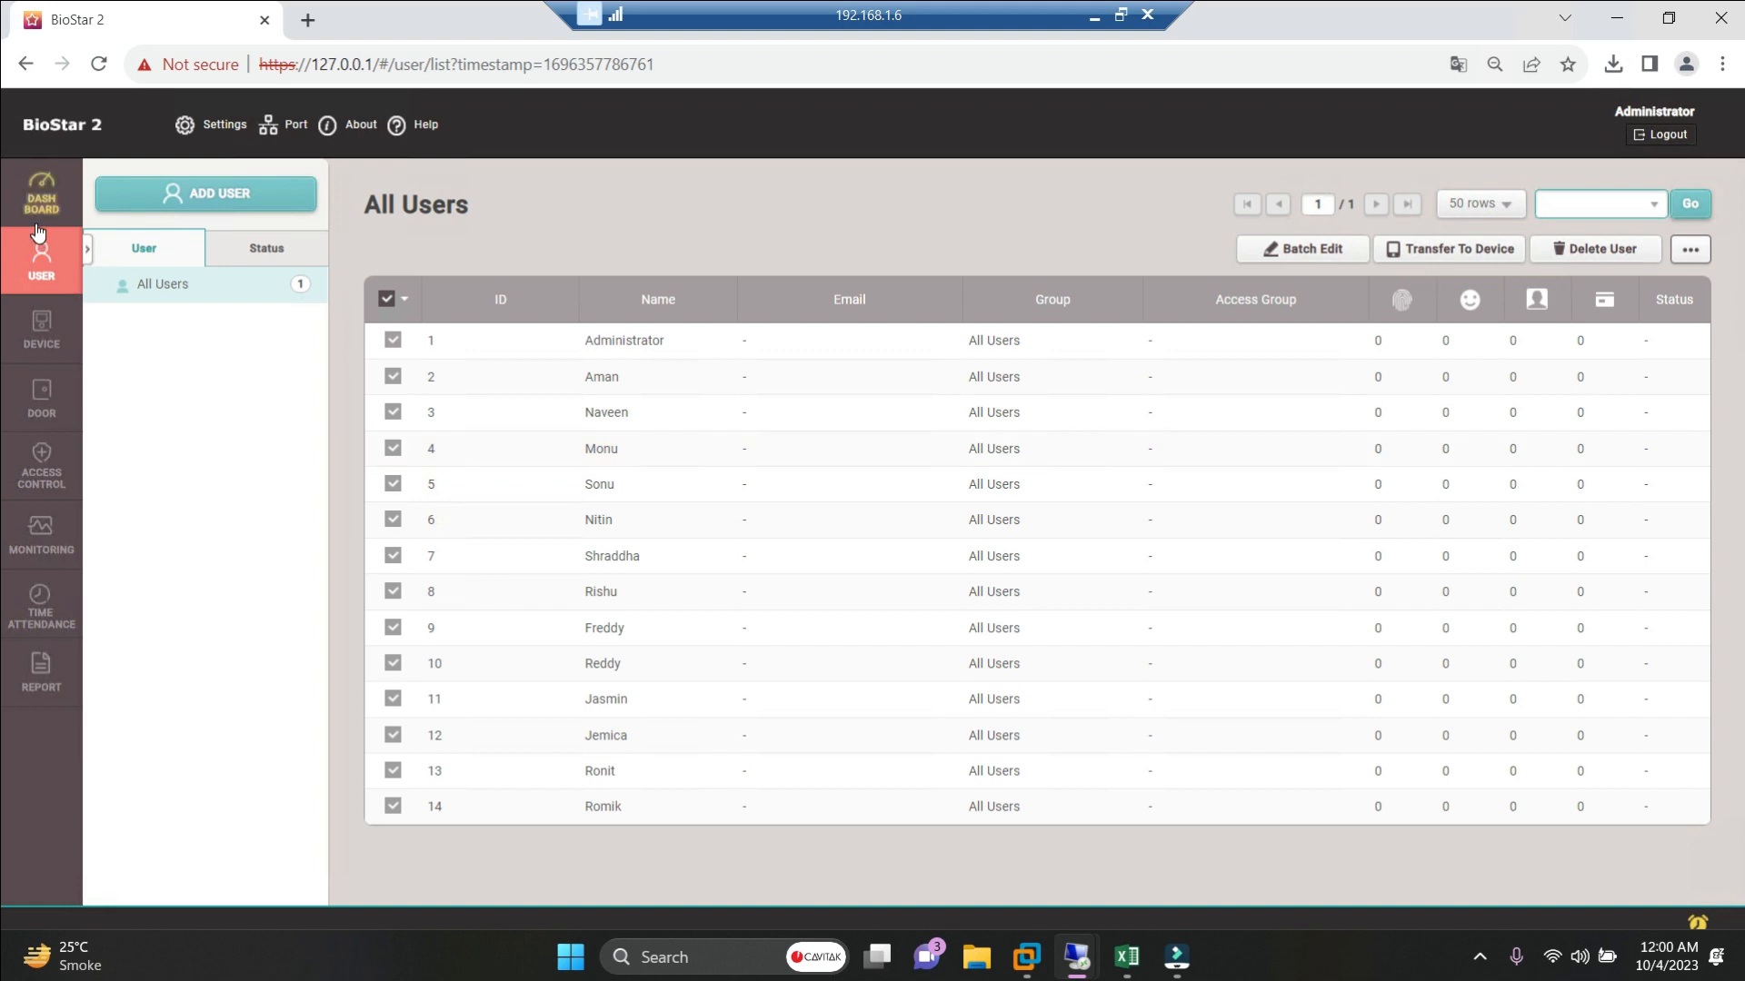
pyautogui.moveTo(540, 447)
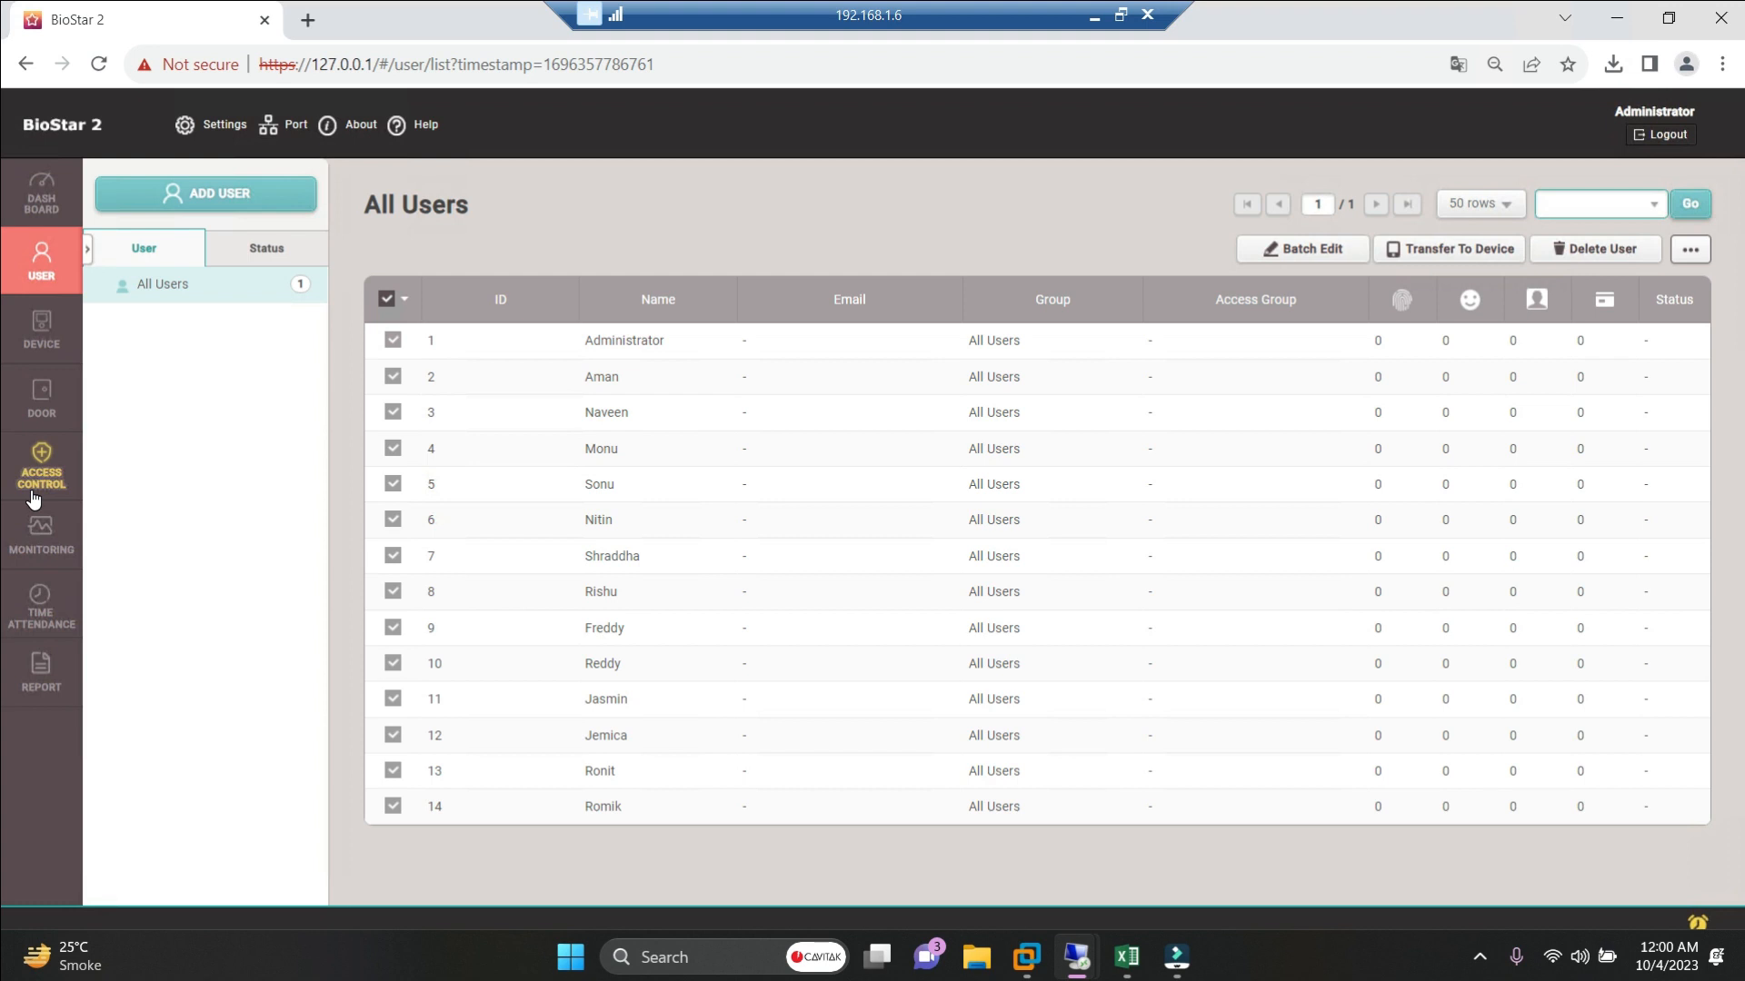
pyautogui.moveTo(123, 435)
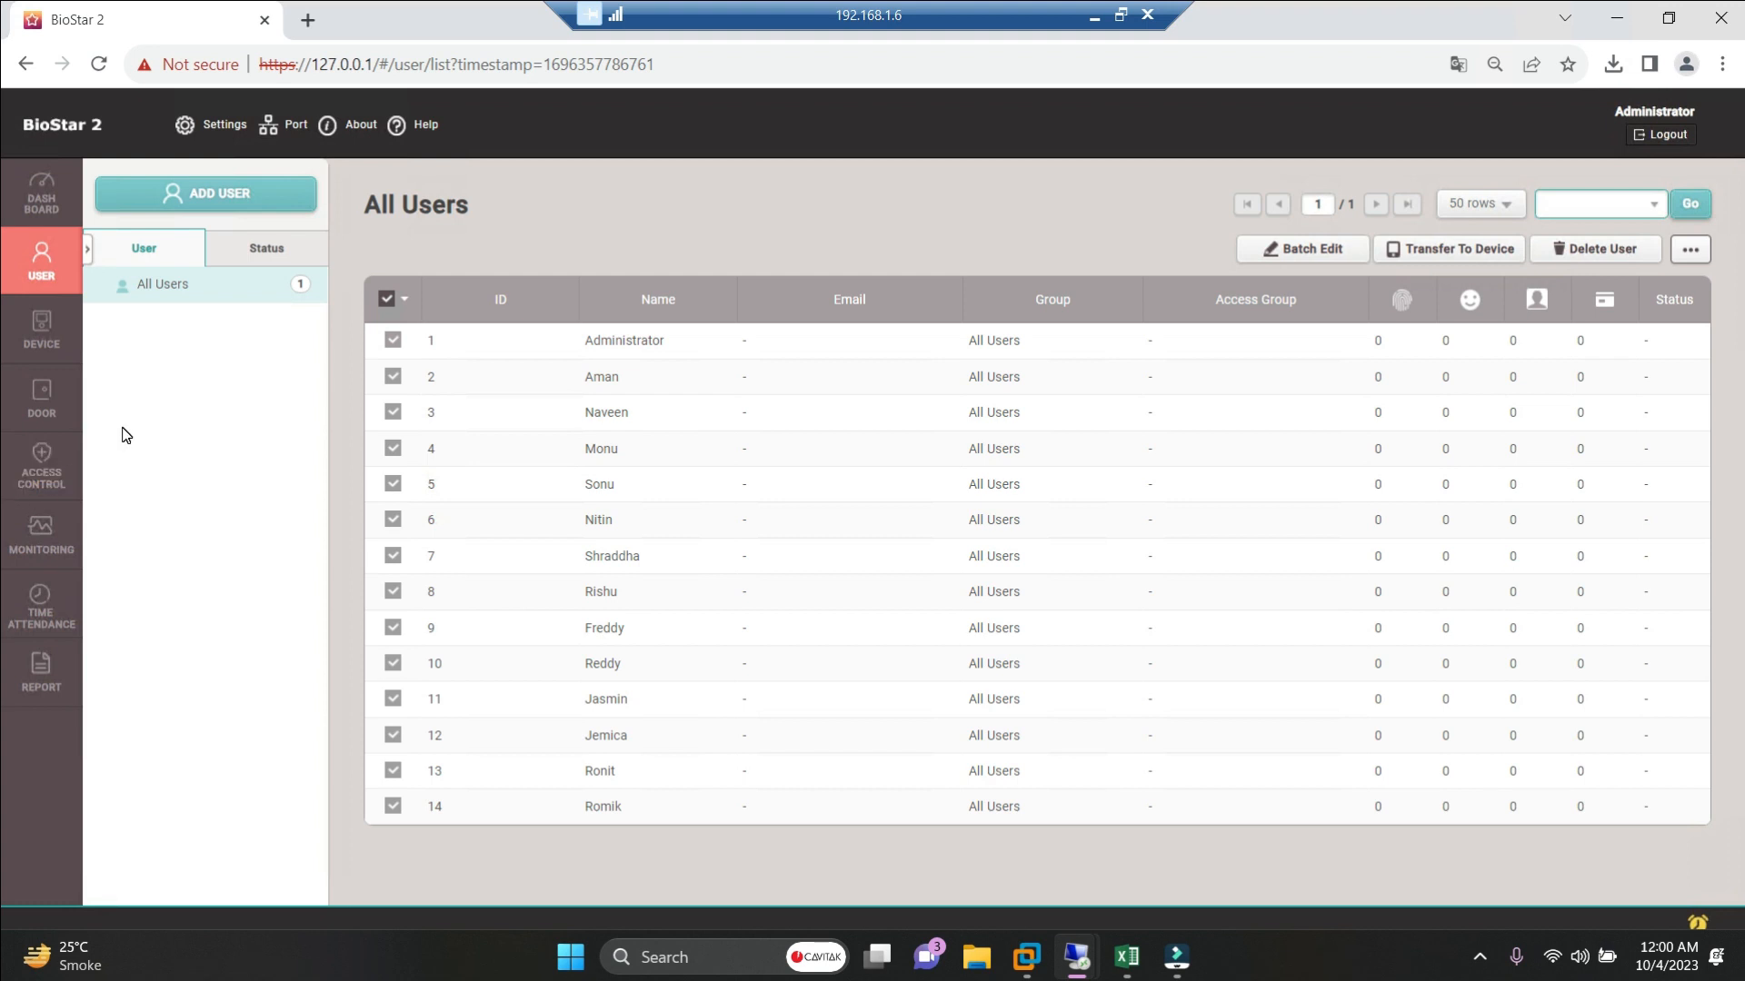
pyautogui.moveTo(1543, 75)
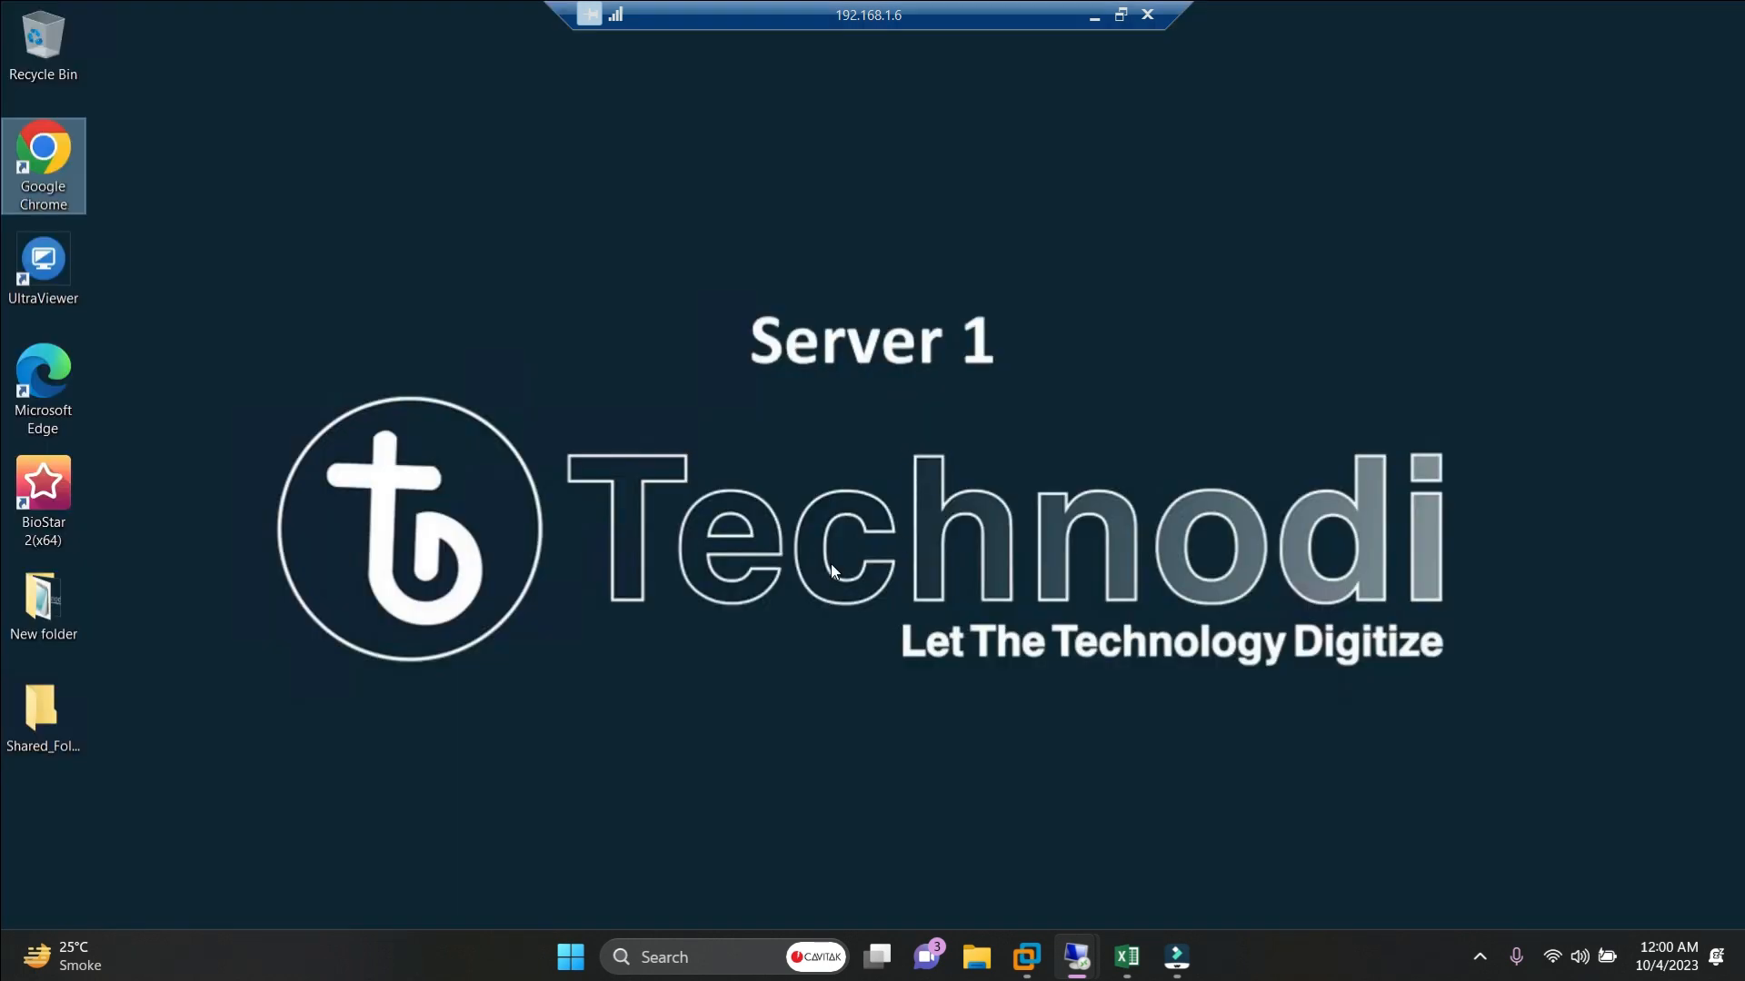
pyautogui.click(569, 958)
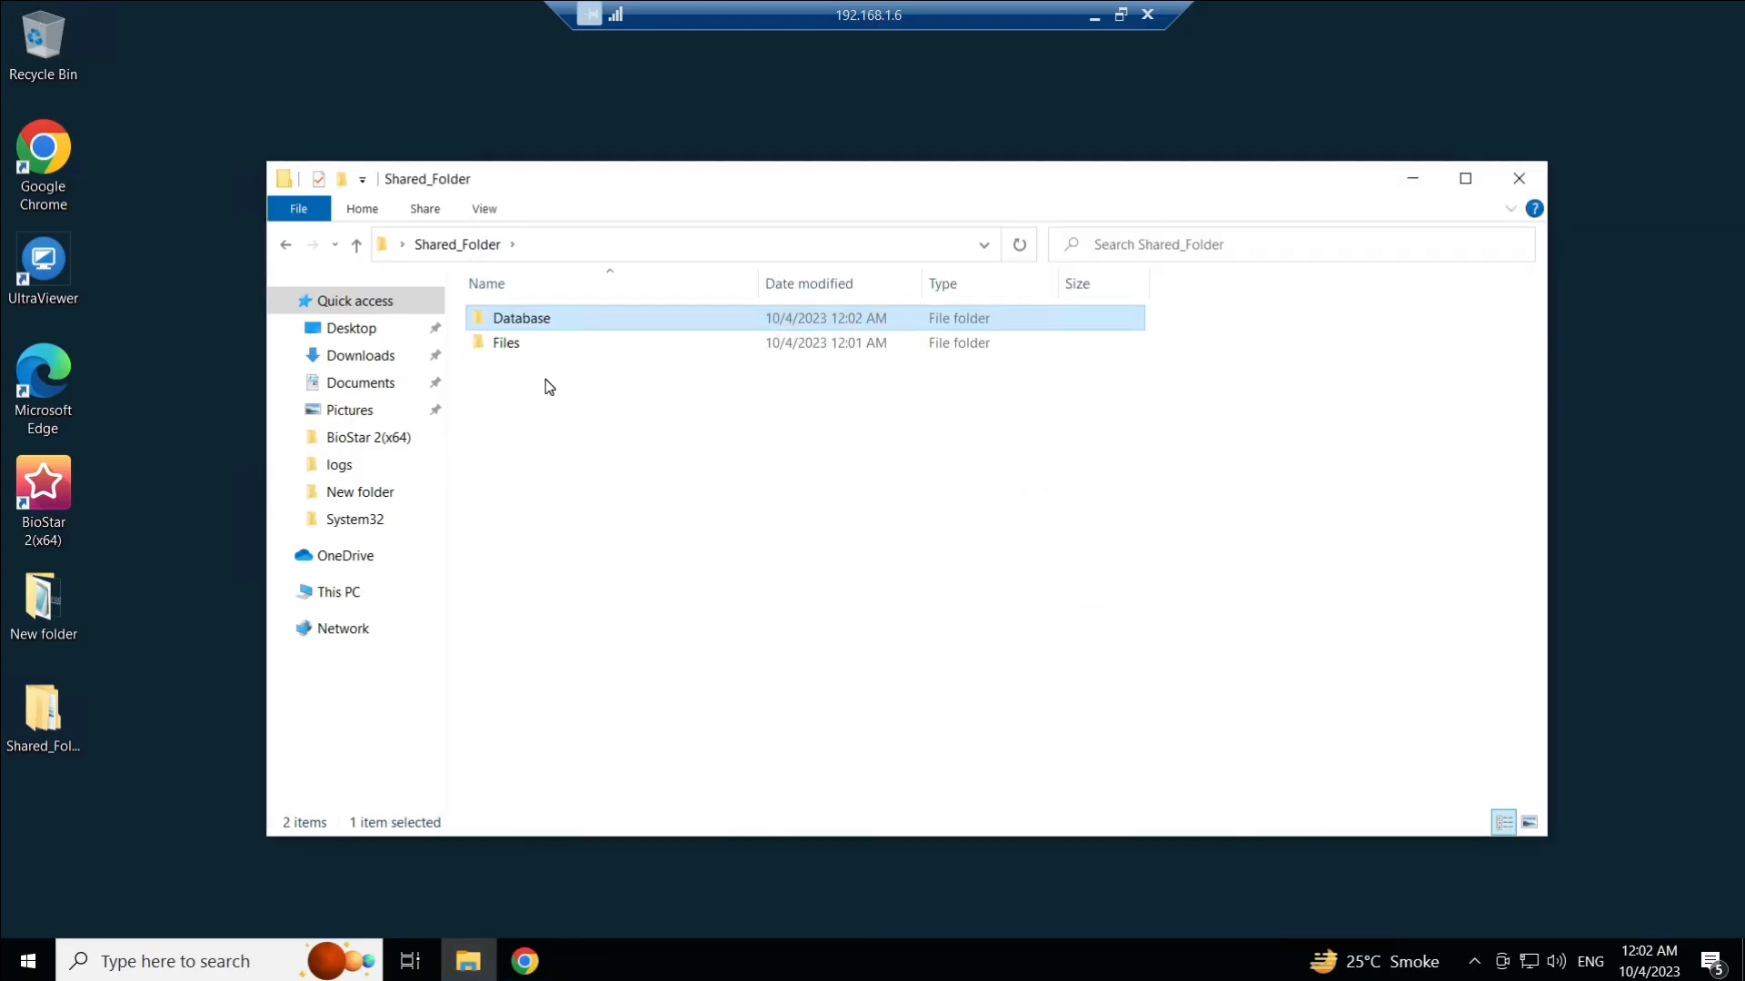
pyautogui.moveTo(531, 413)
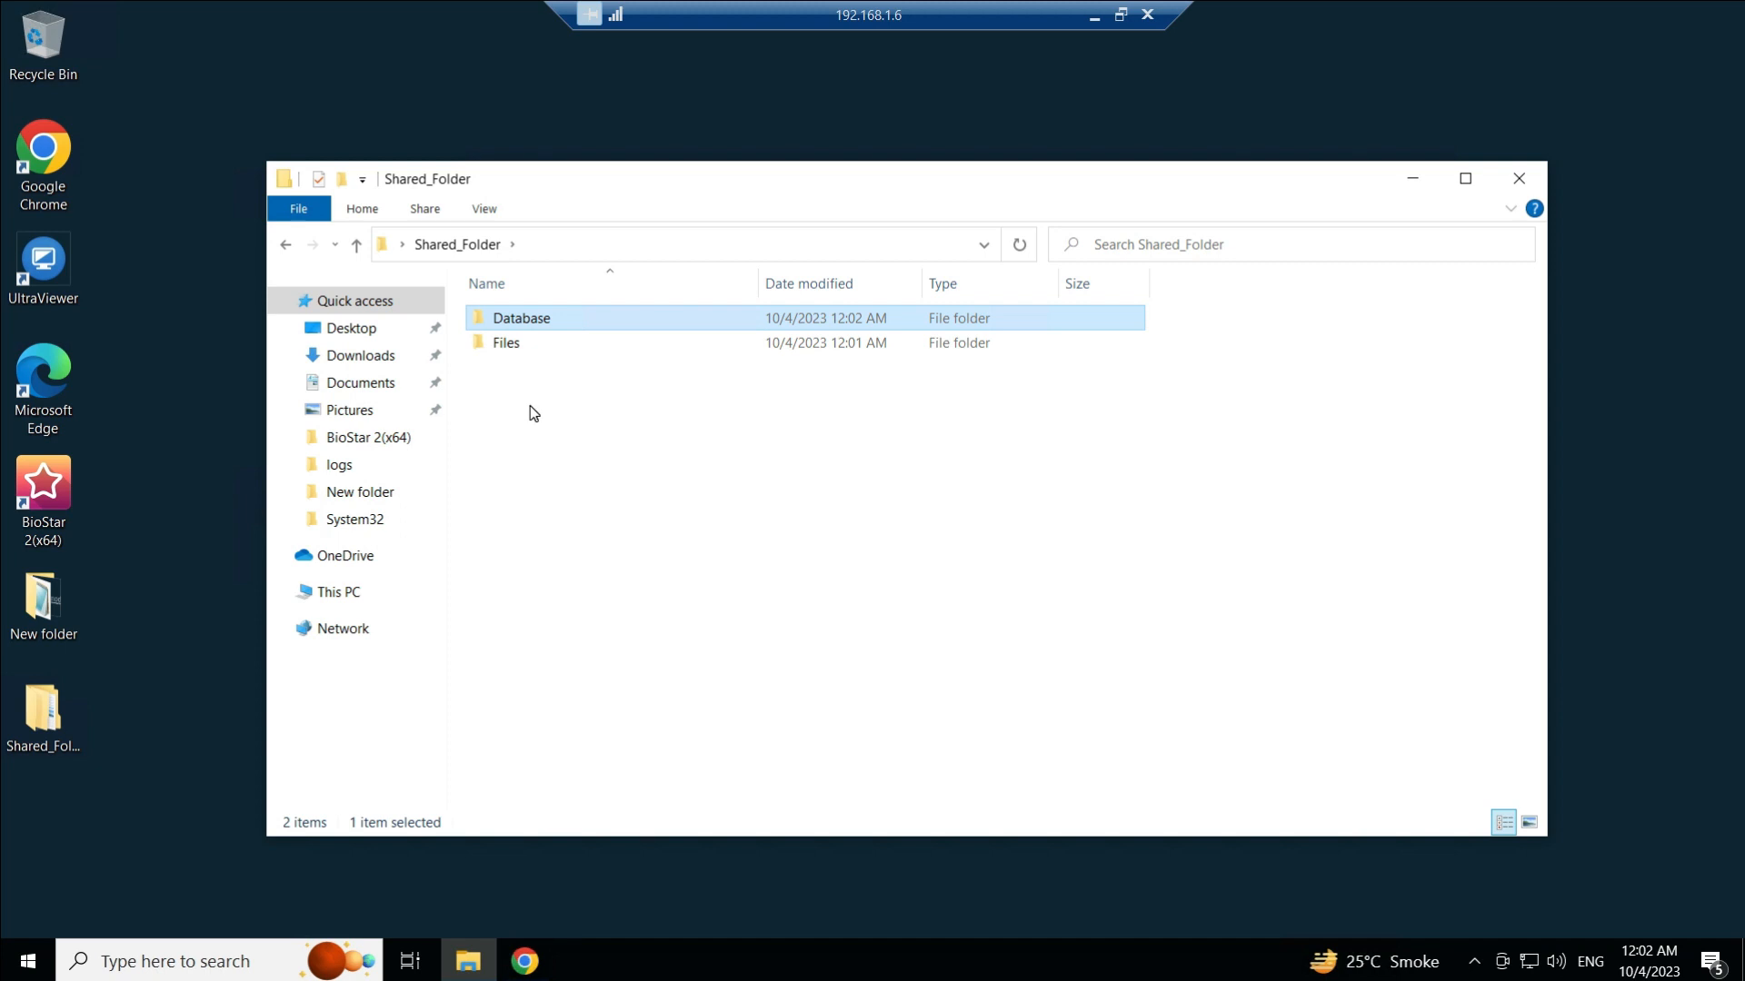
pyautogui.doubleClick(507, 343)
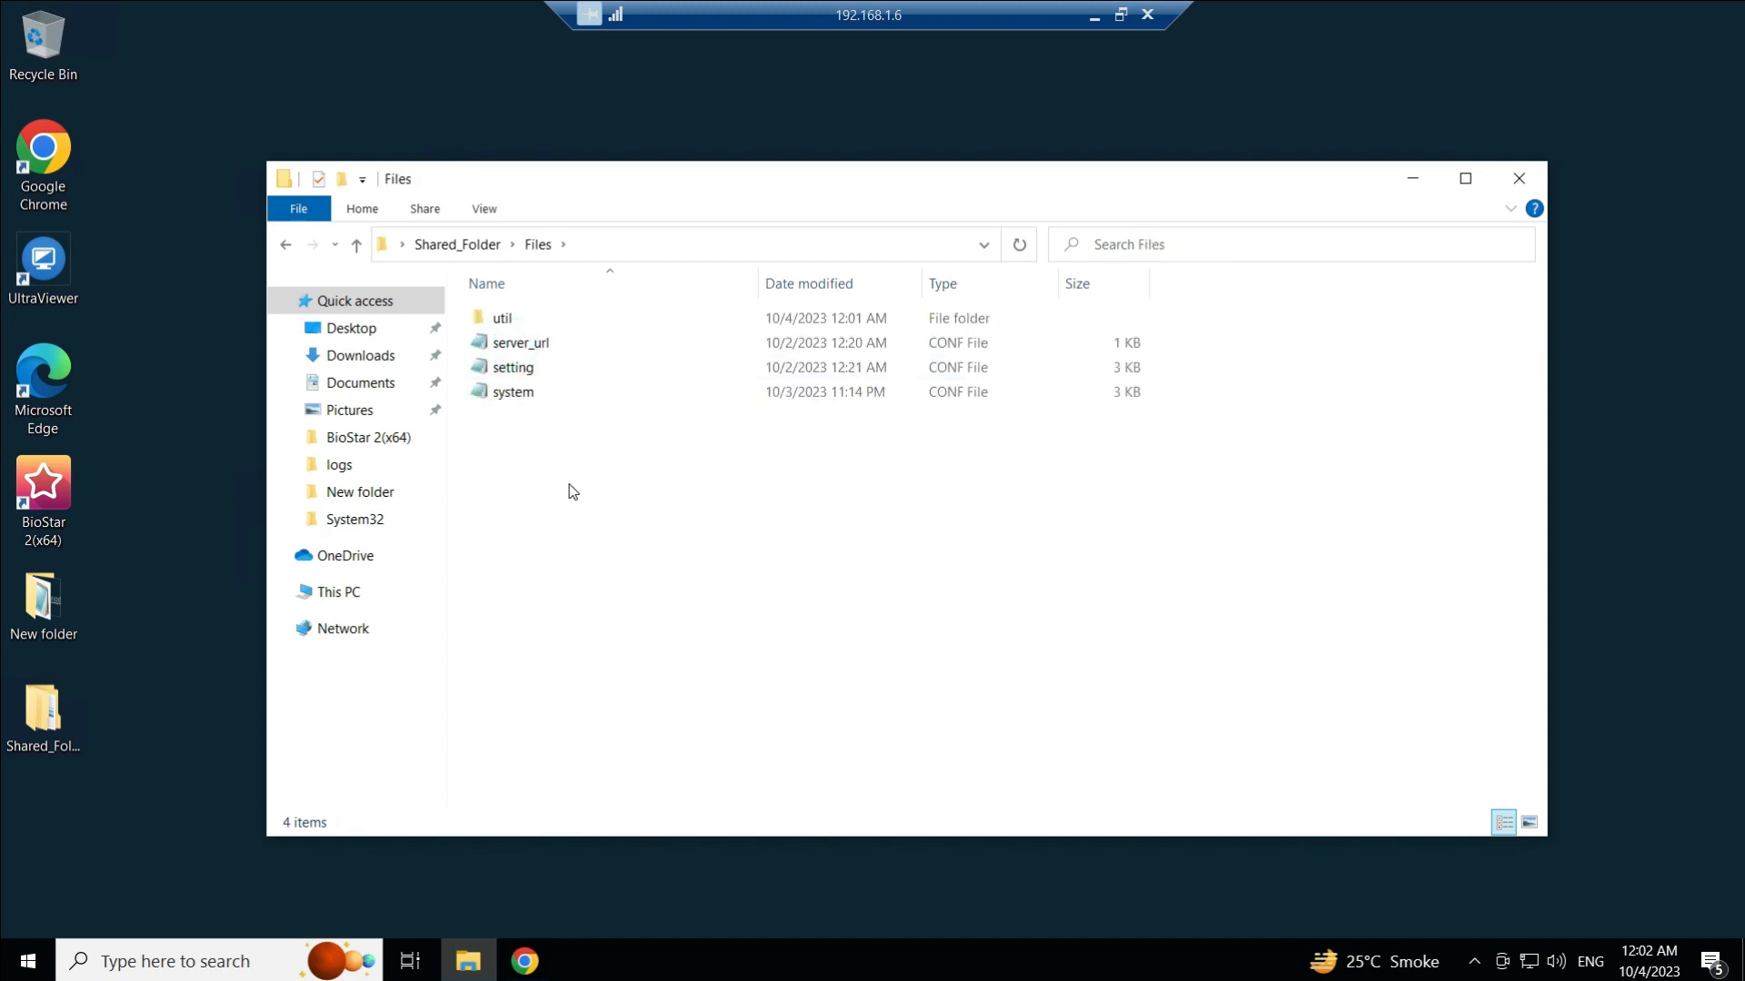
pyautogui.click(546, 318)
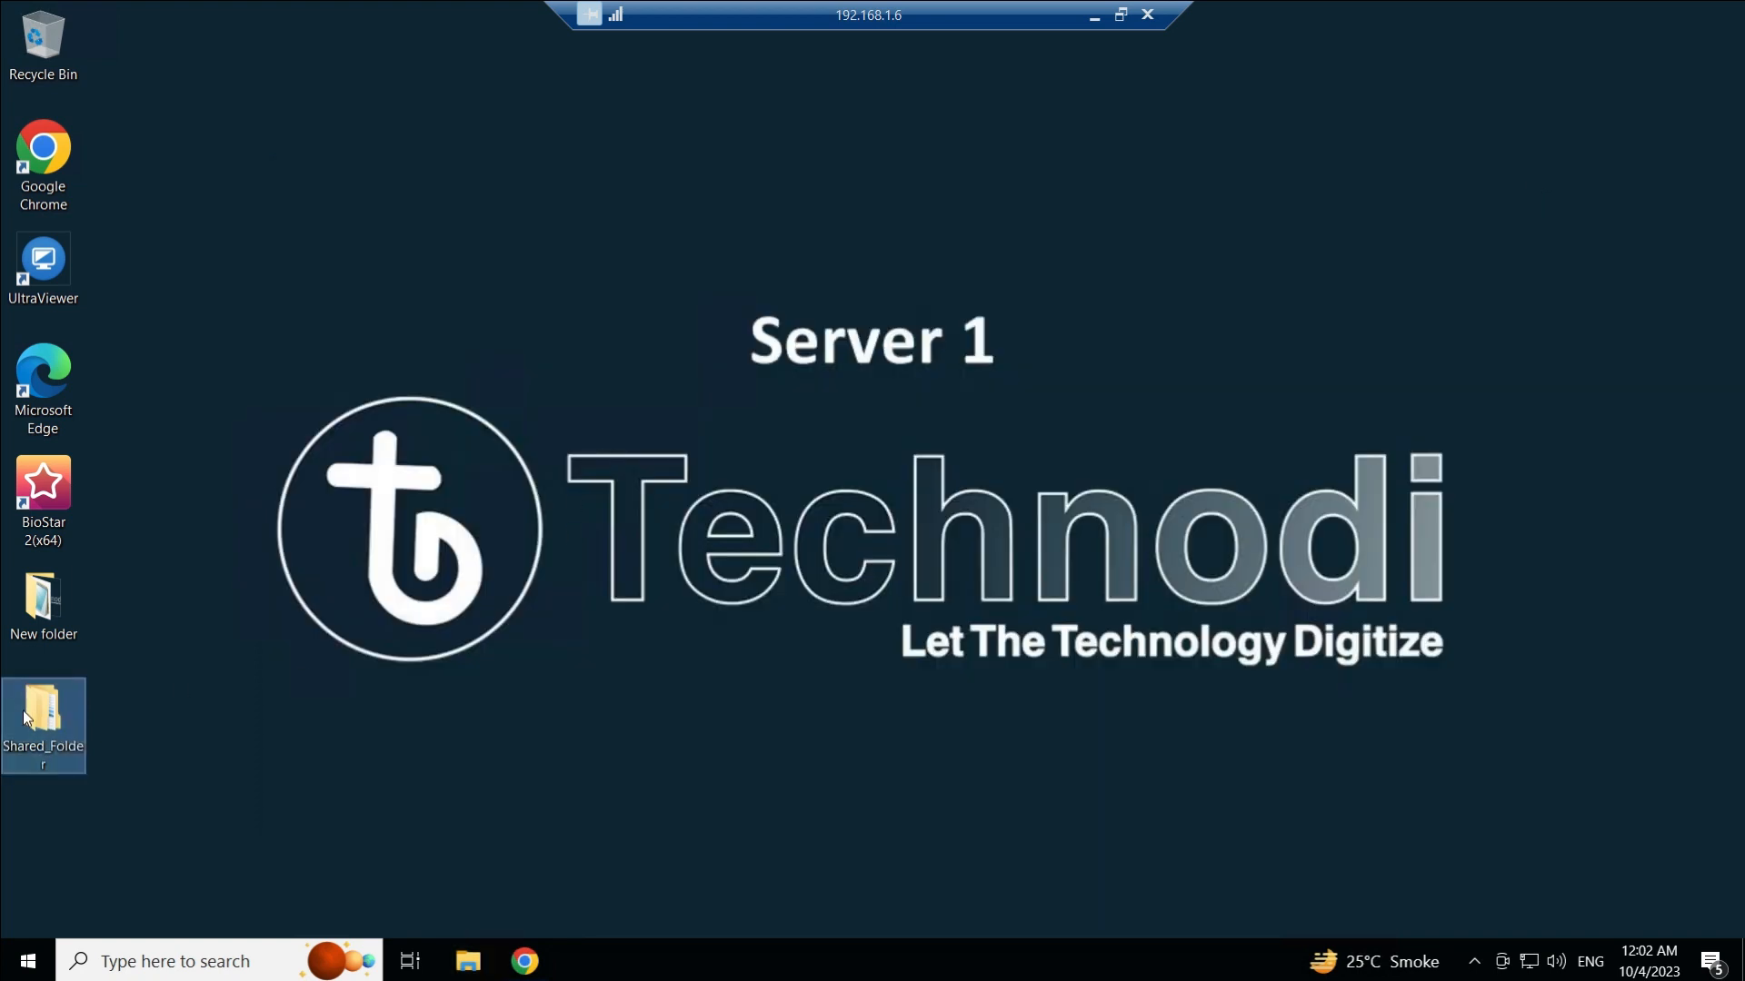
pyautogui.moveTo(111, 725)
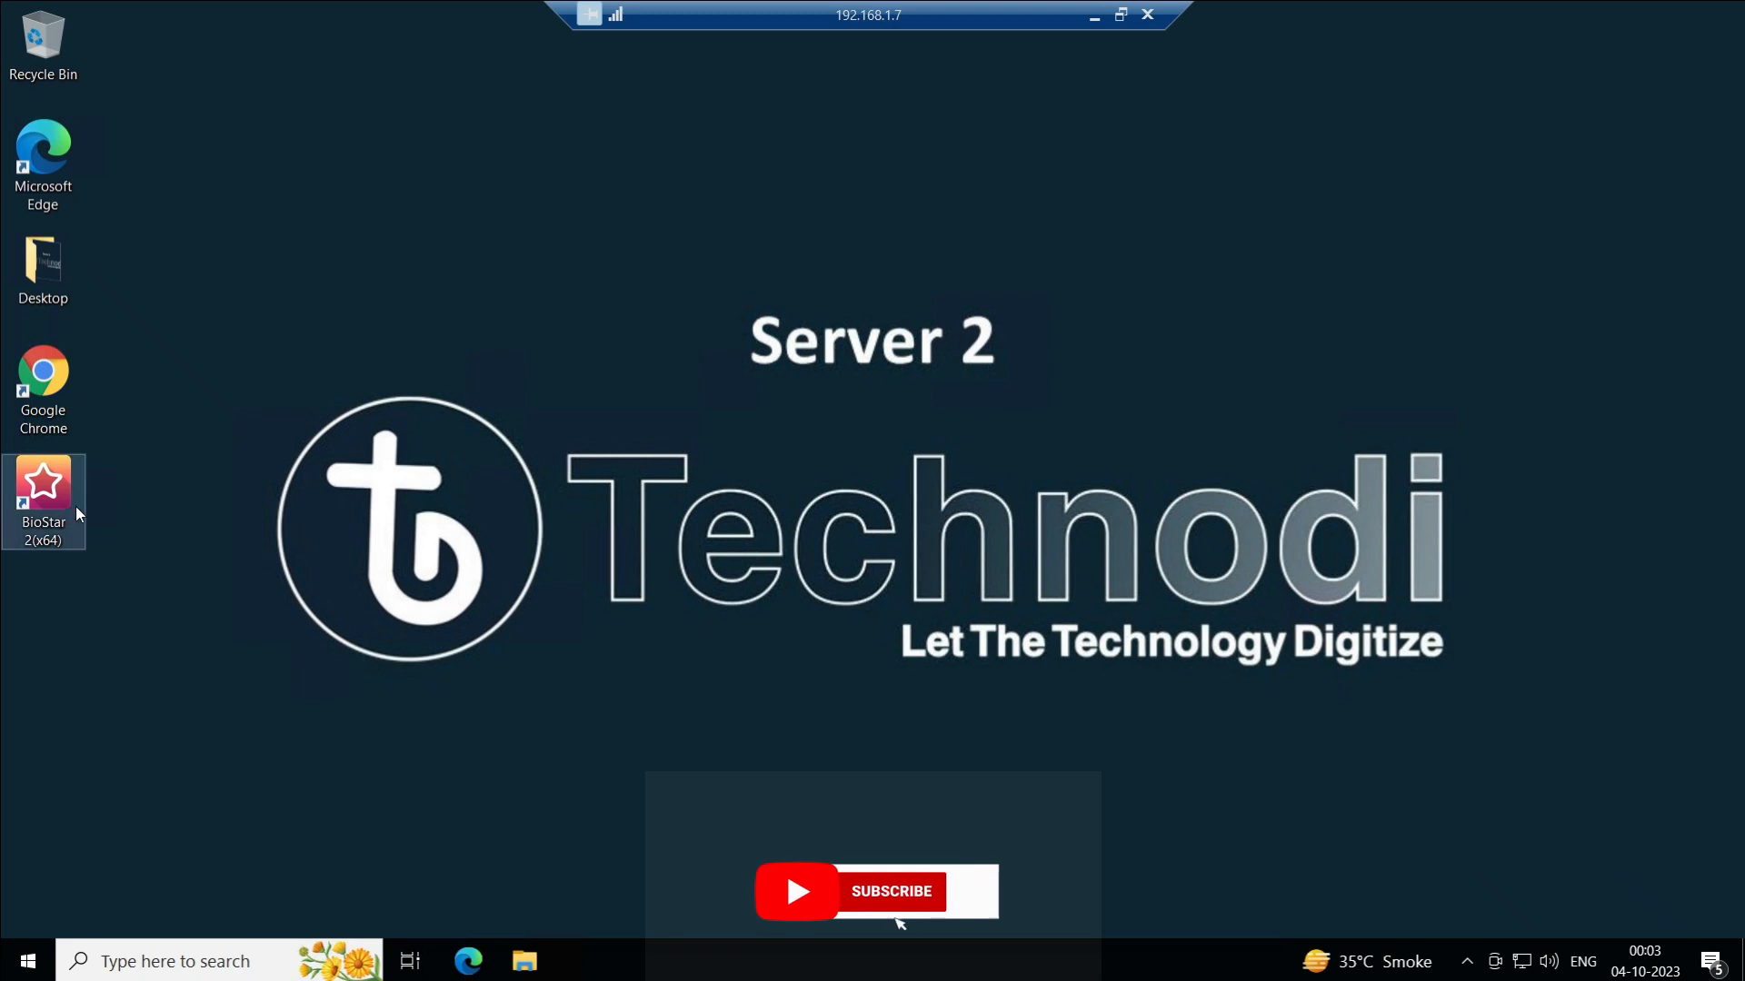
# - Create a new desktop folder on Server 2 named Biostar2_Back
pyautogui.click(891, 891)
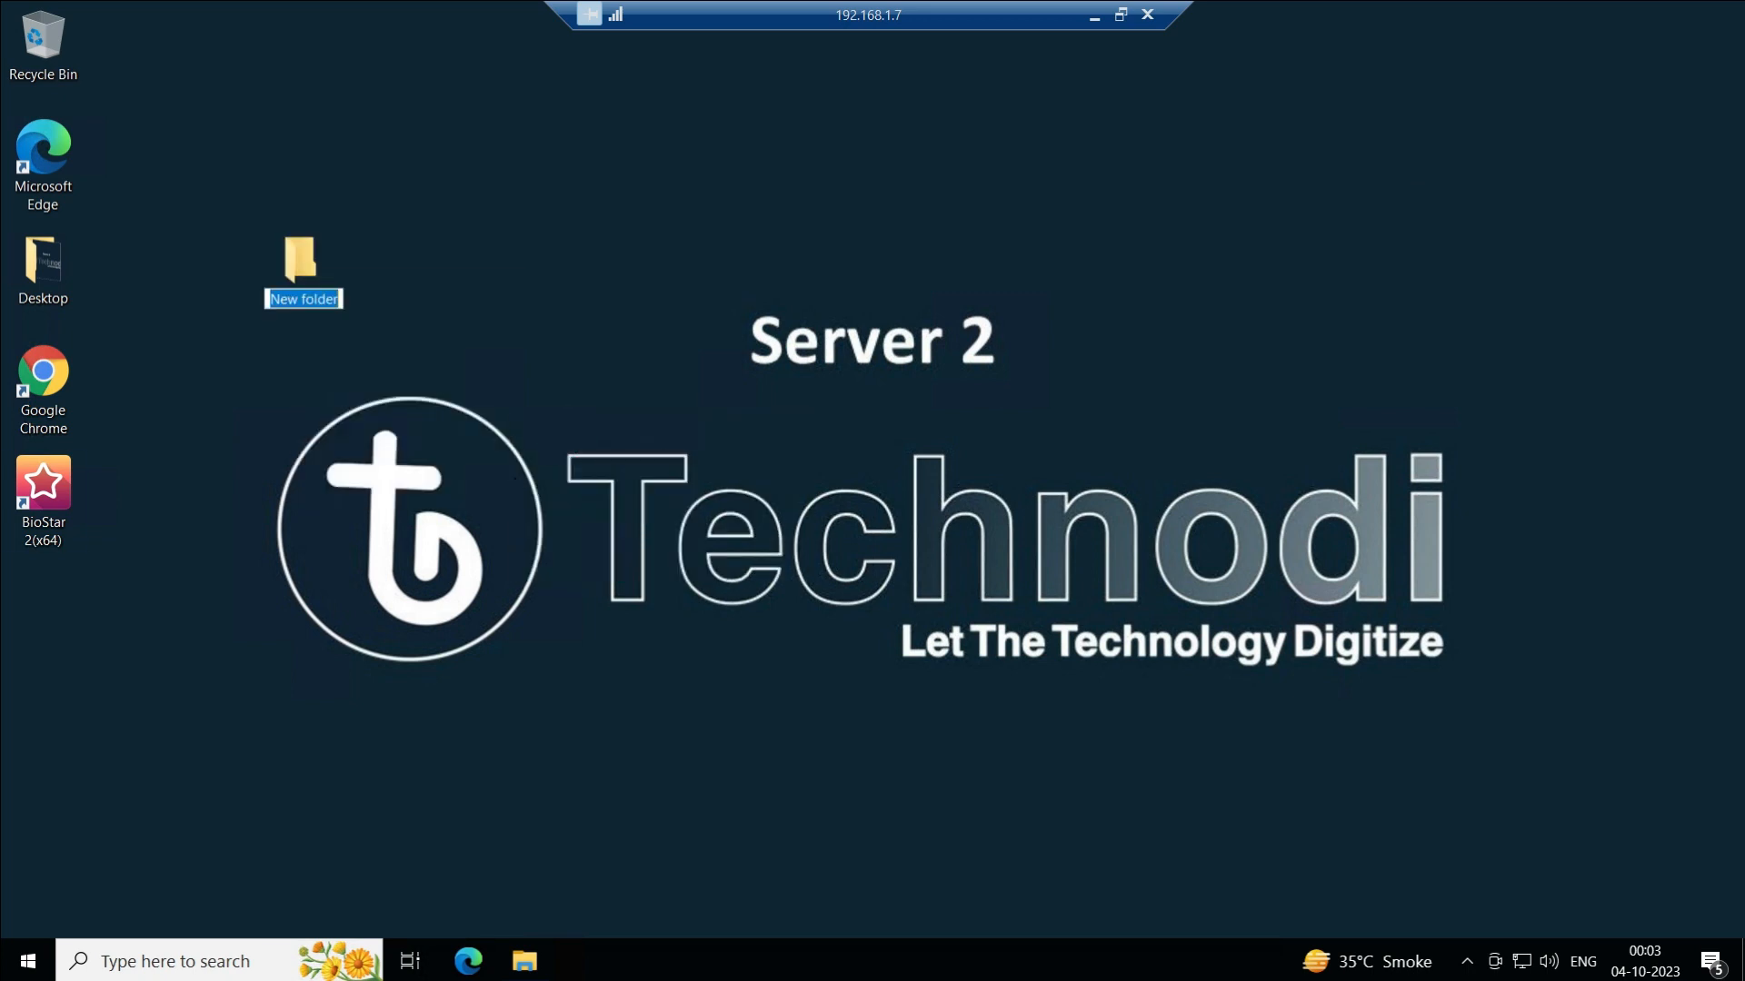
pyautogui.write('Biostar2_Back')
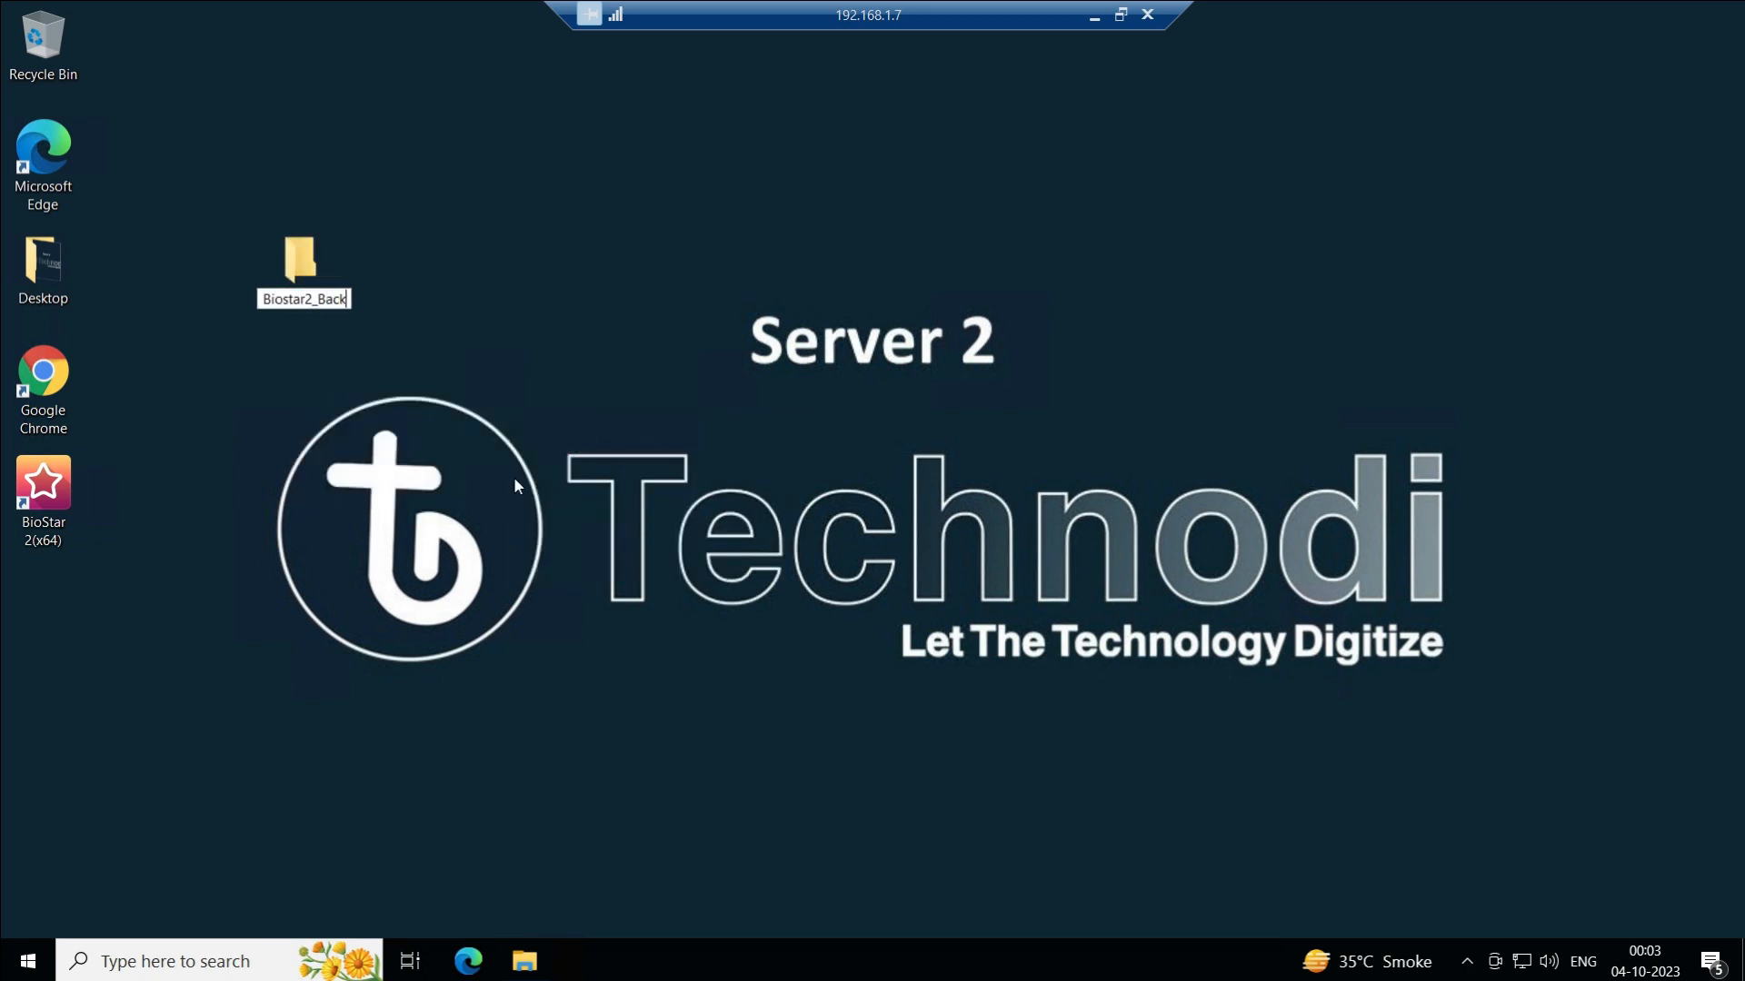
pyautogui.doubleClick(304, 261)
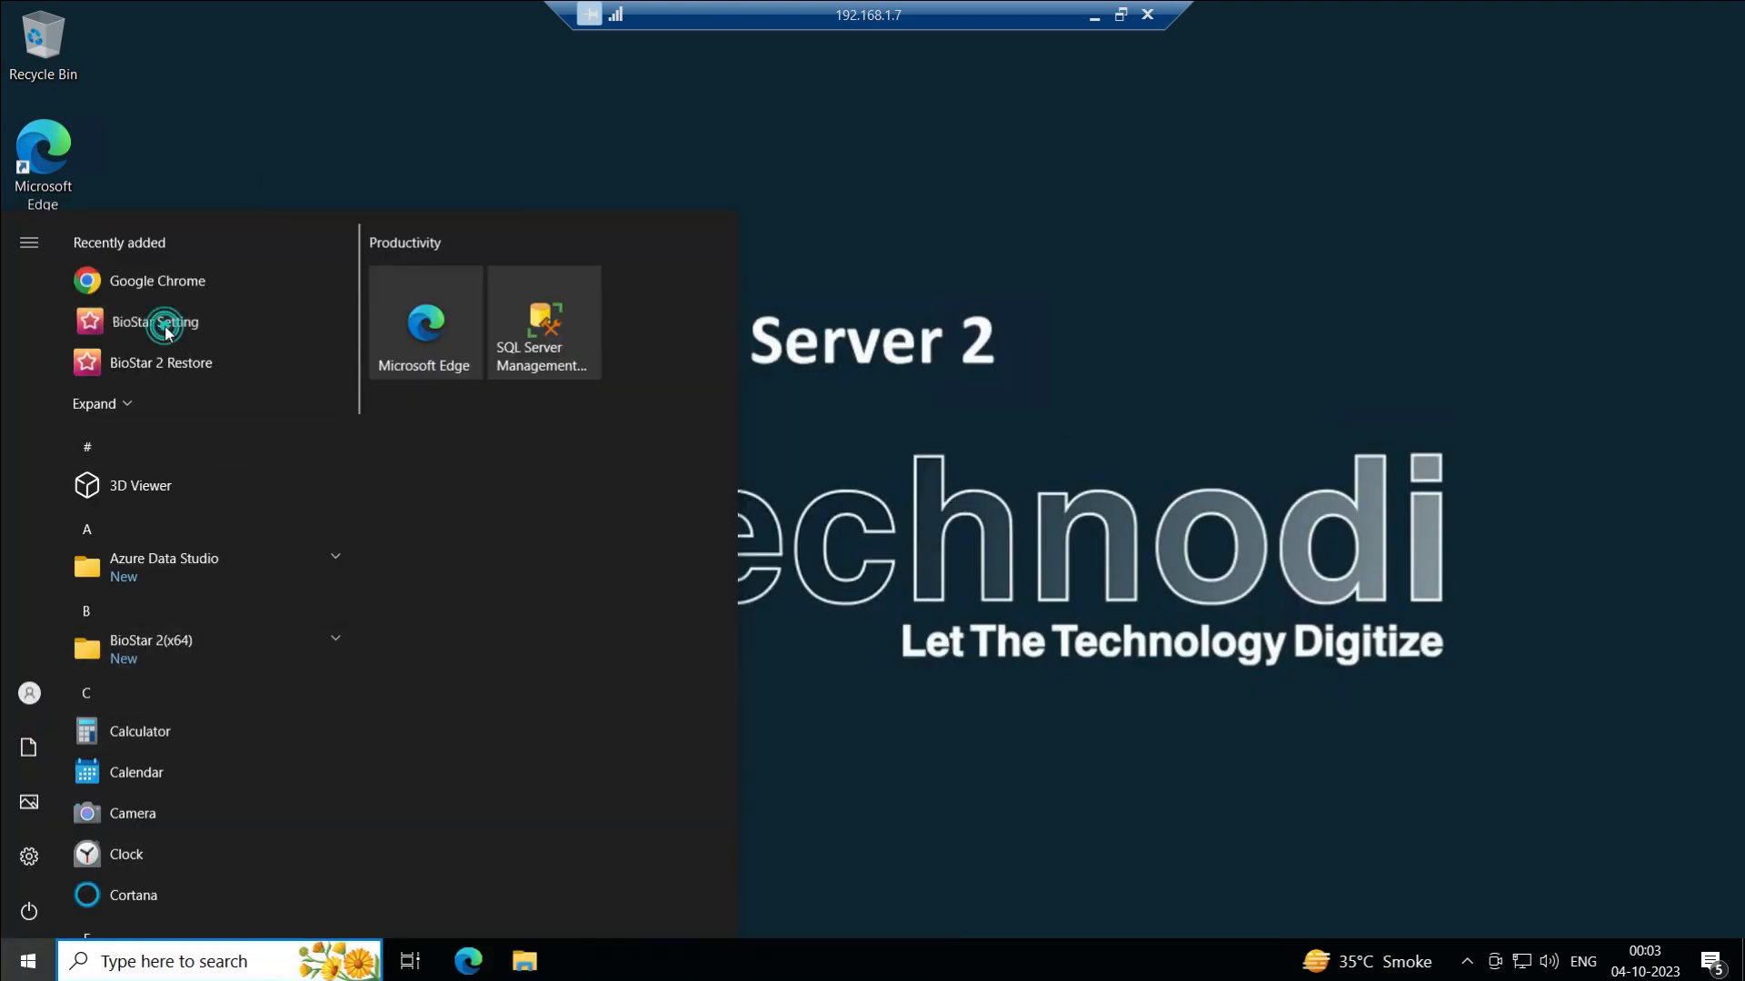
# - Stop the Core Web Server, BioStar 2 and T&A Web Server services, then close Server Setting
pyautogui.click(160, 322)
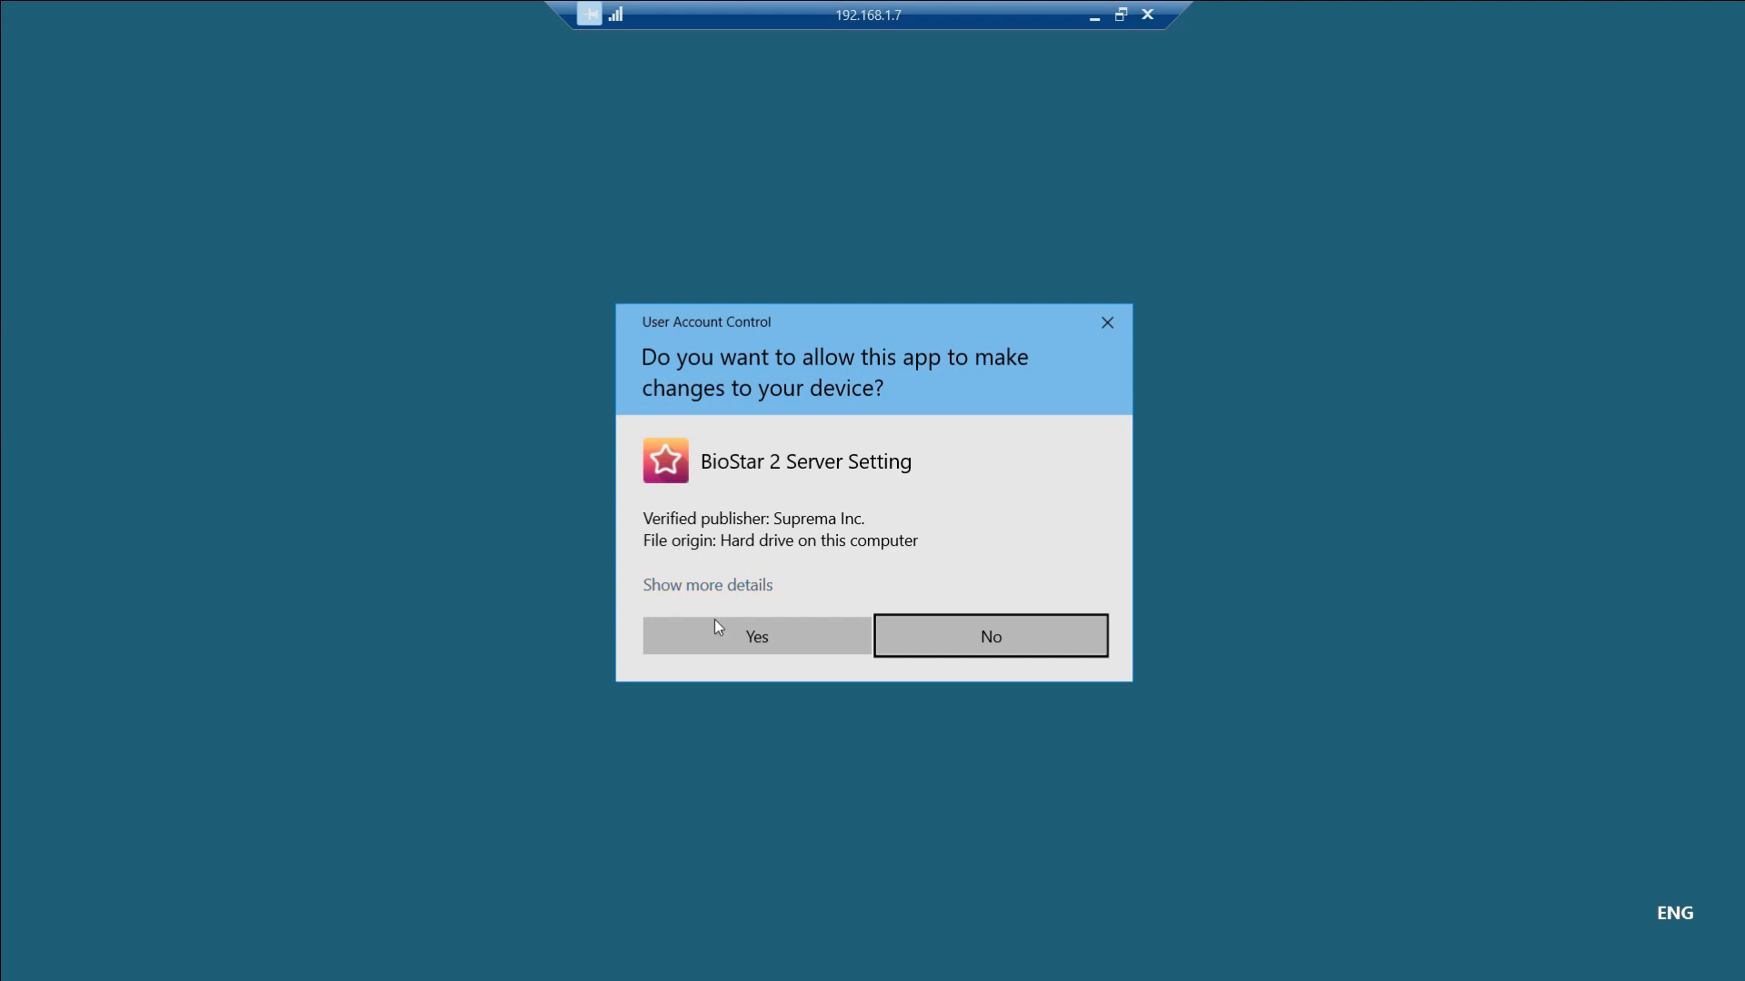
pyautogui.click(756, 636)
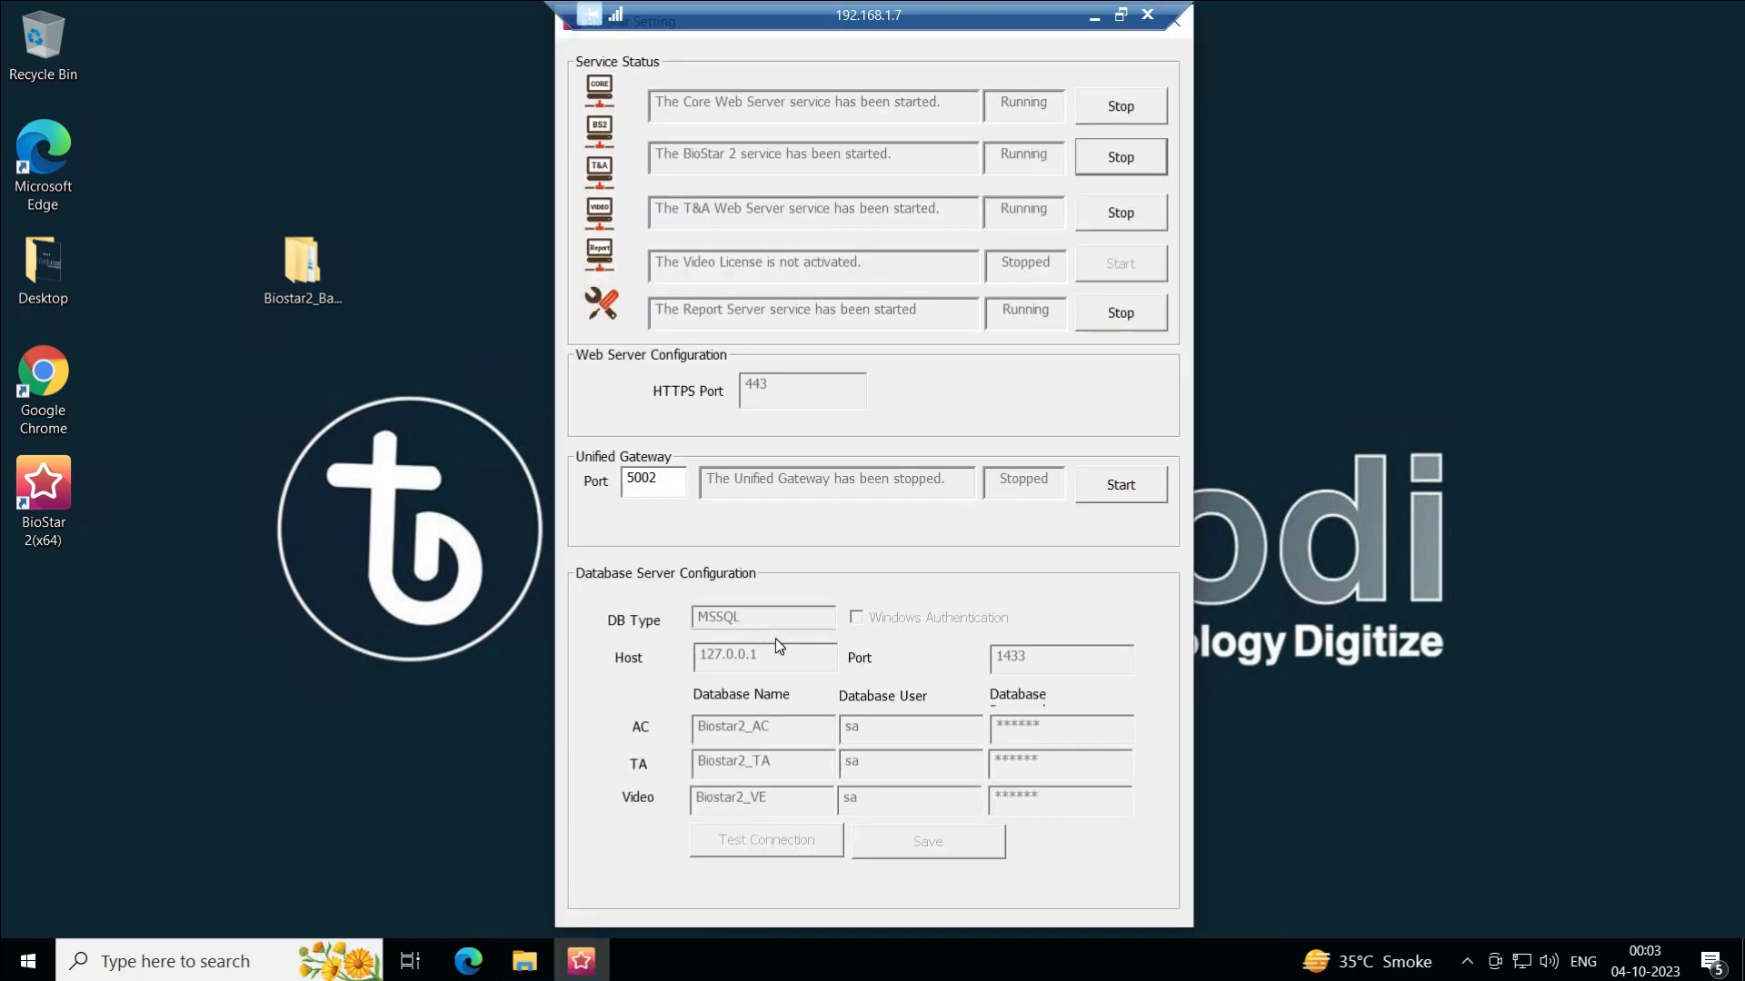
pyautogui.click(1120, 106)
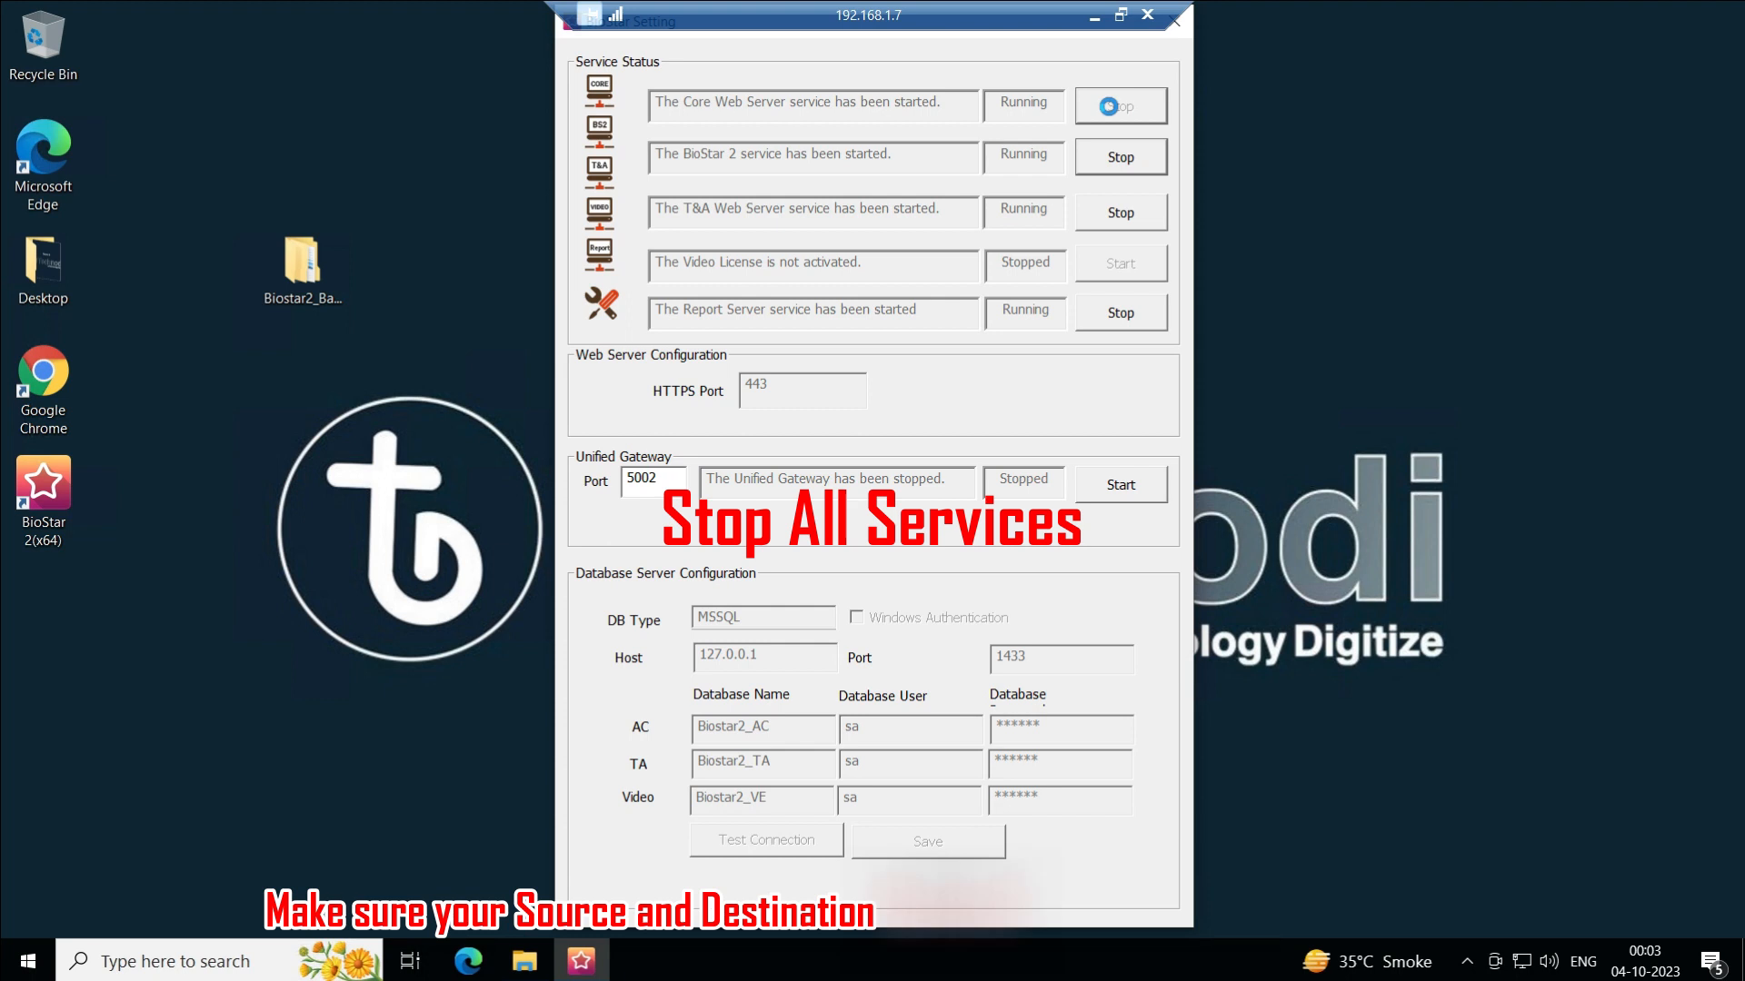
pyautogui.click(1119, 105)
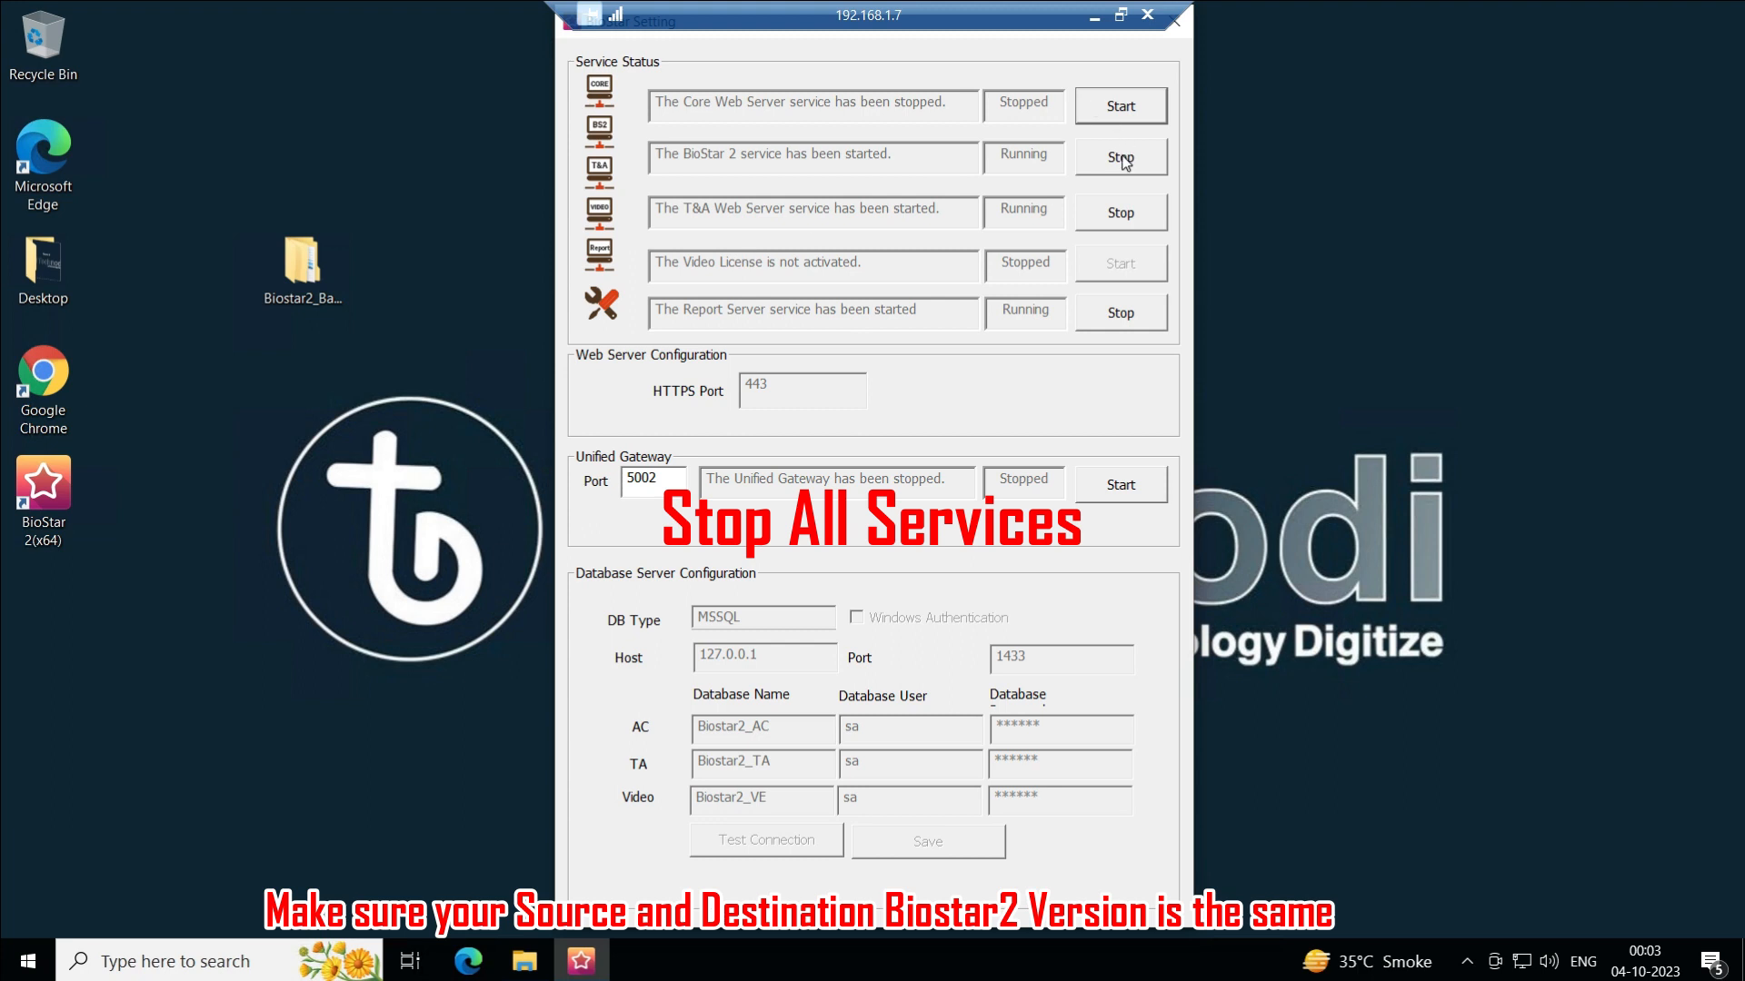
pyautogui.click(1120, 156)
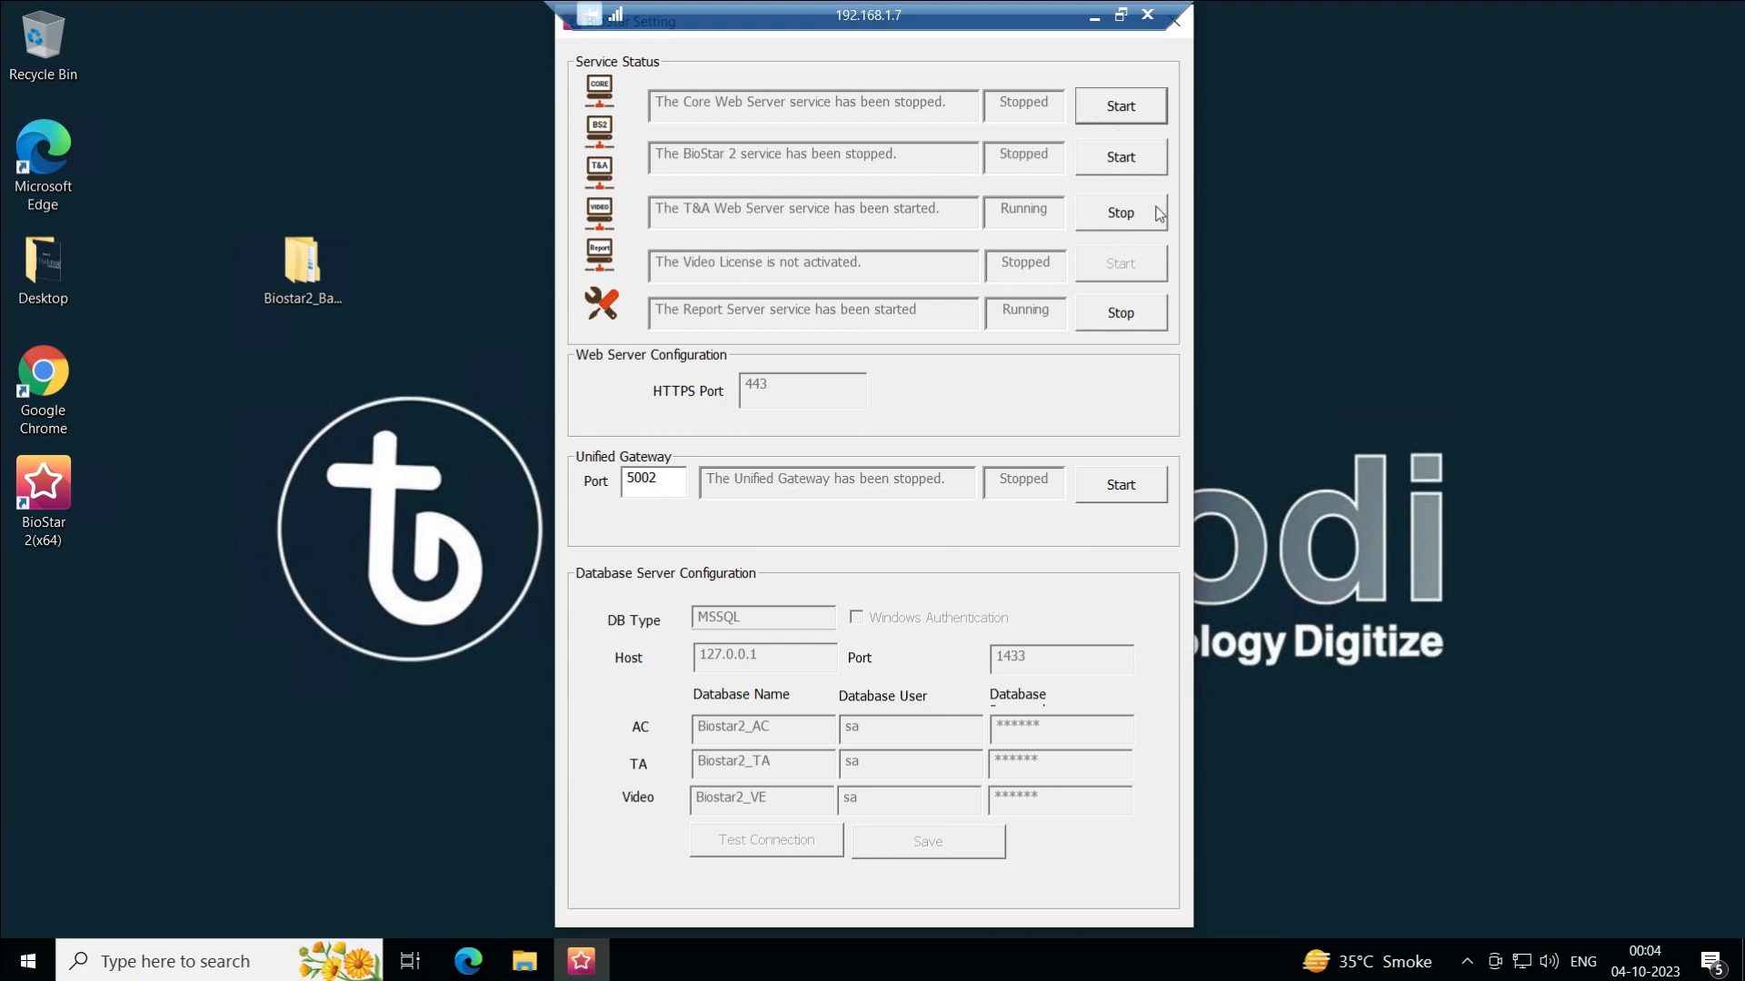
pyautogui.click(1122, 213)
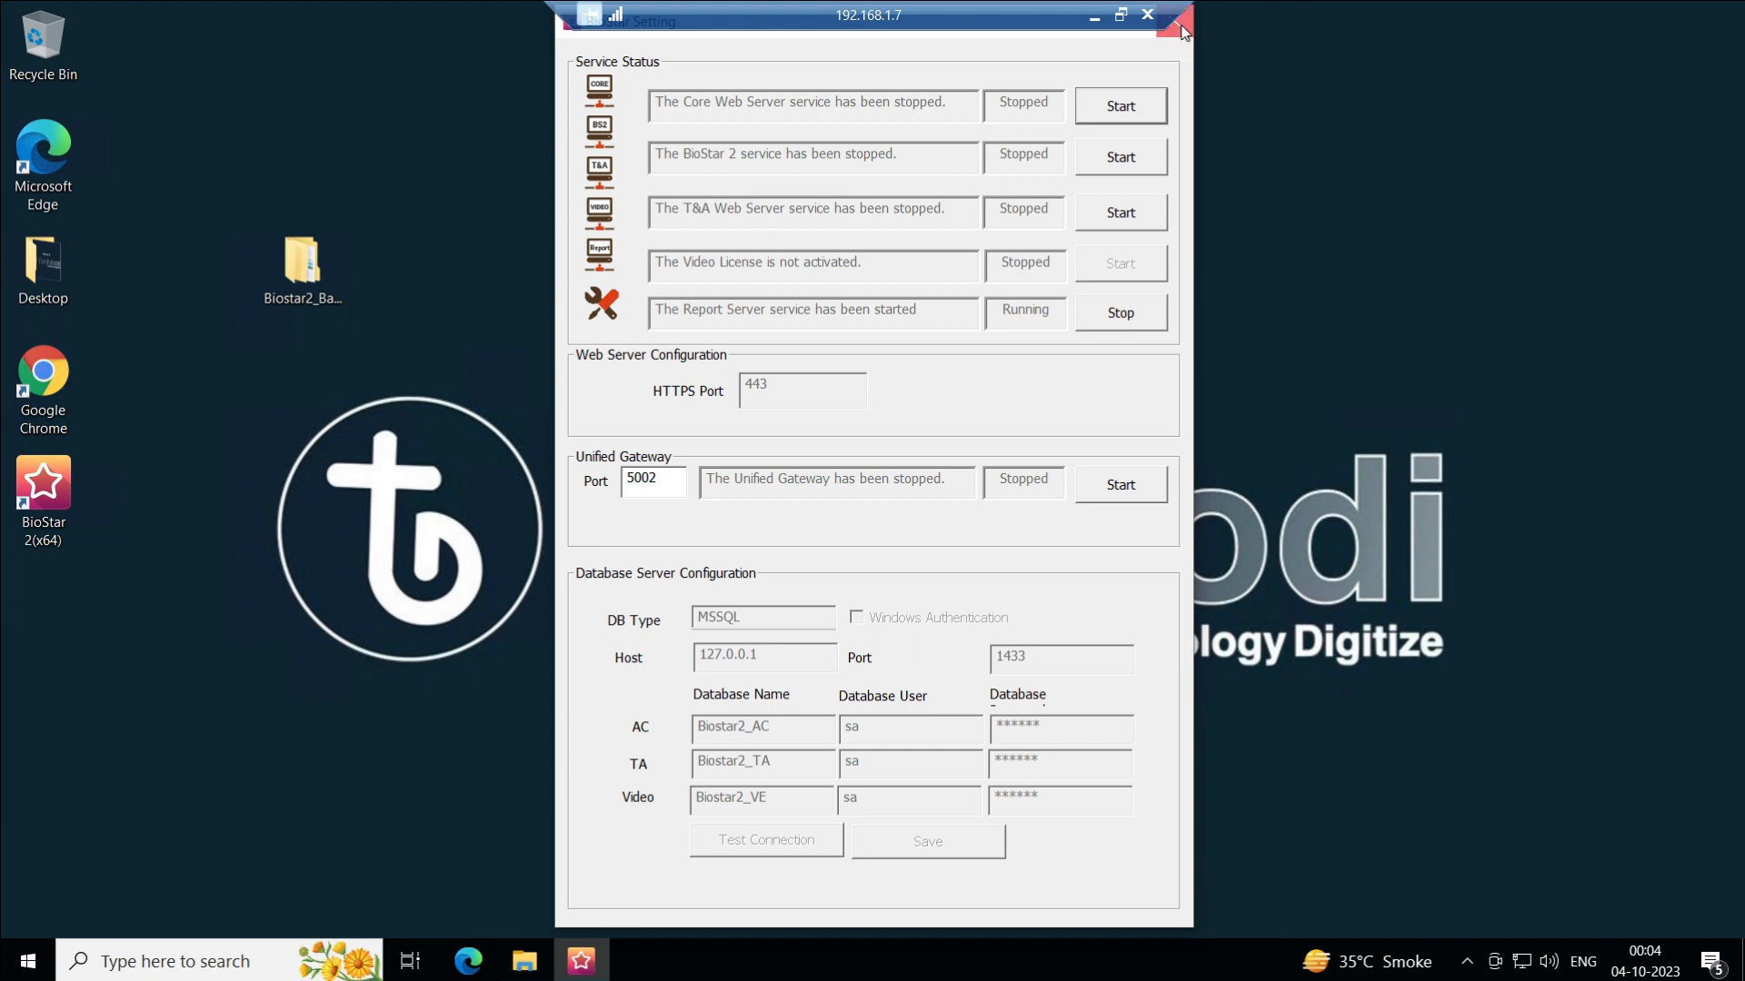
pyautogui.click(1147, 14)
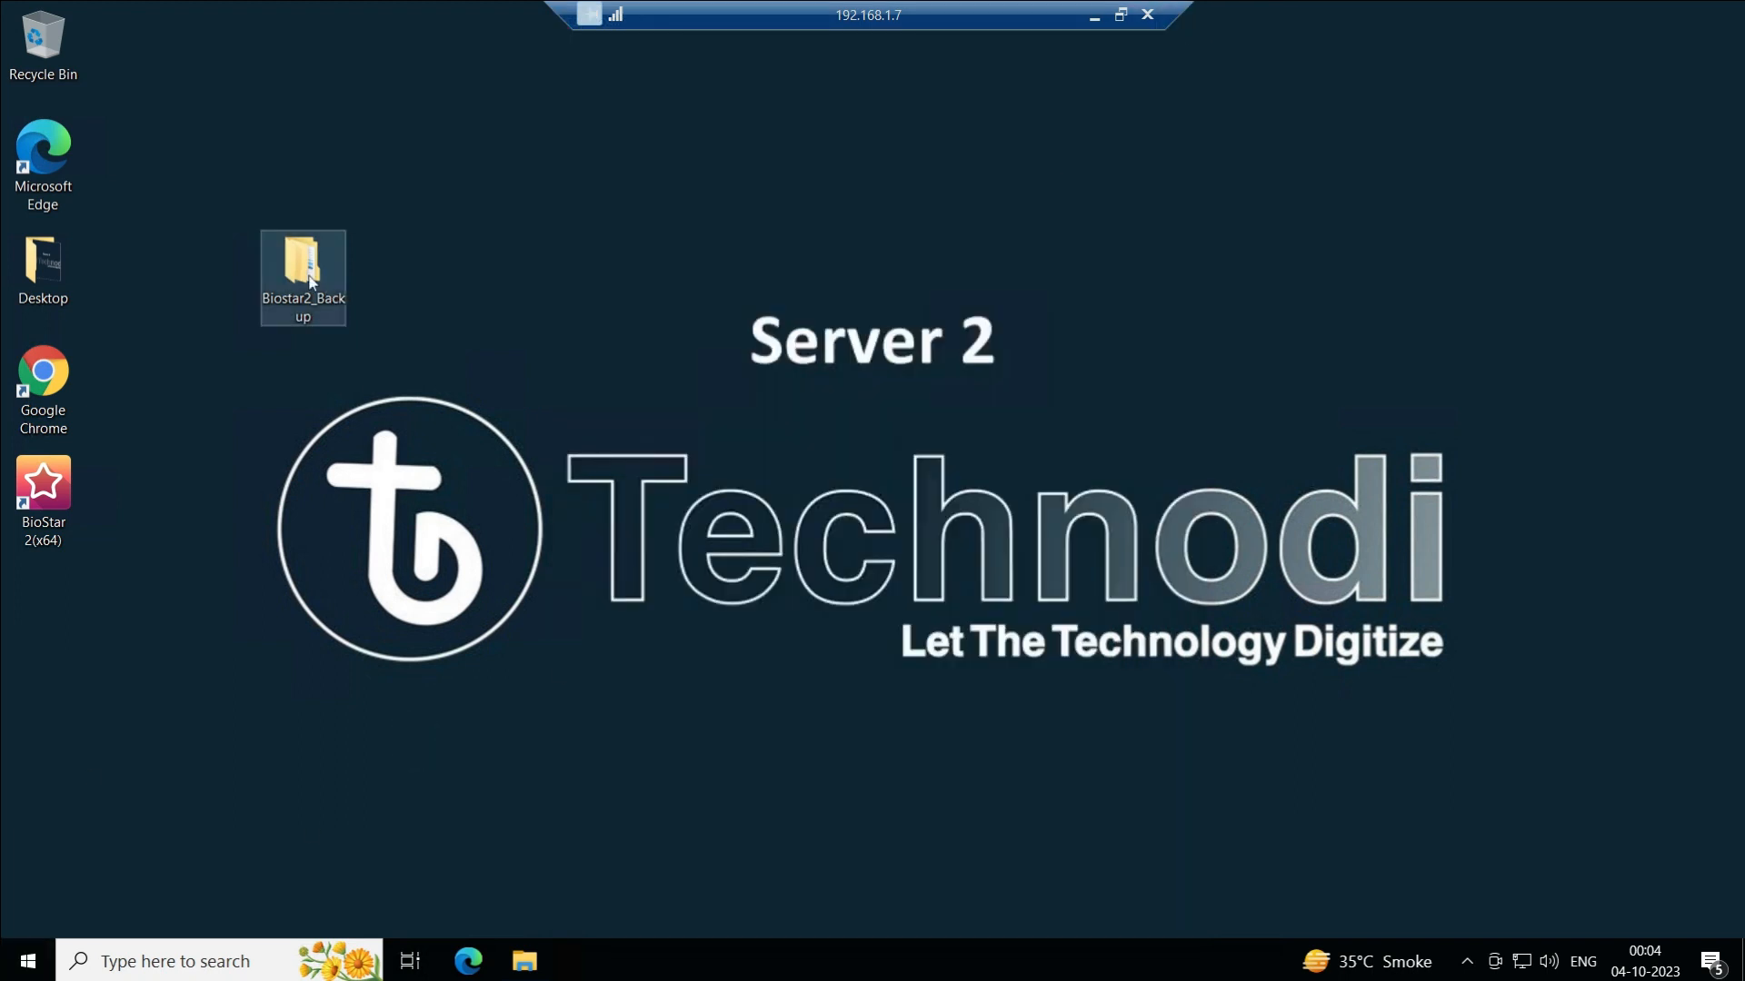
pyautogui.doubleClick(304, 267)
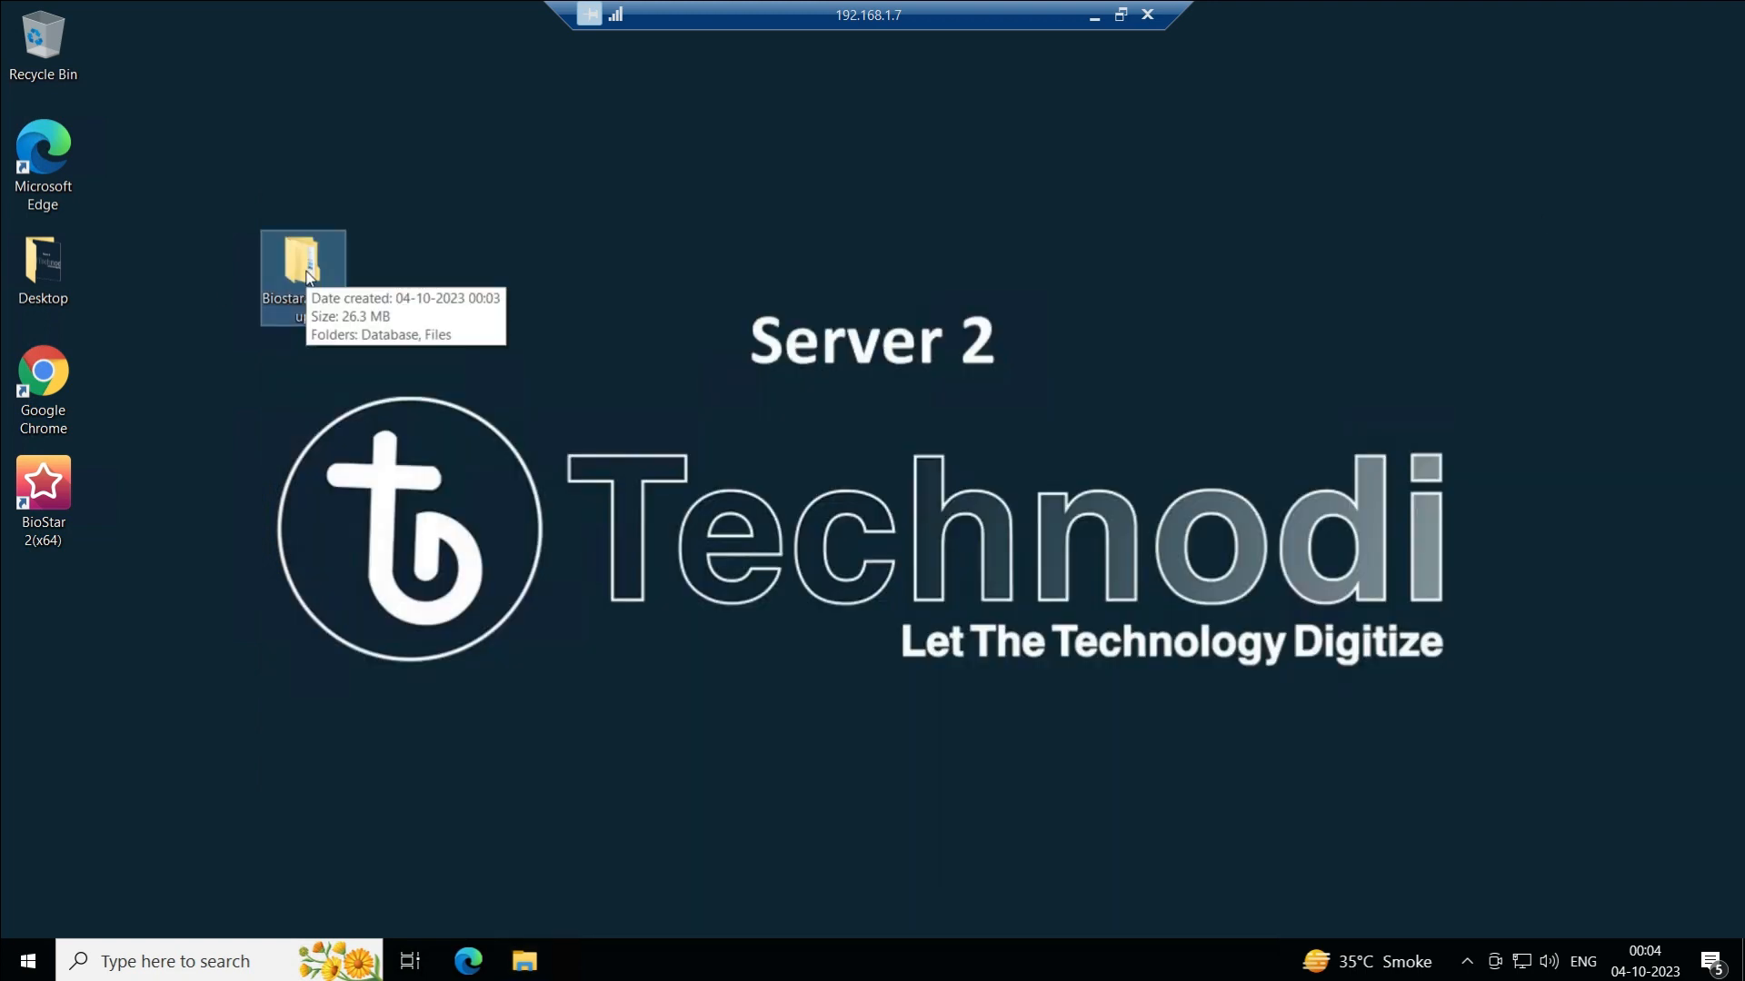
pyautogui.rightClick(303, 268)
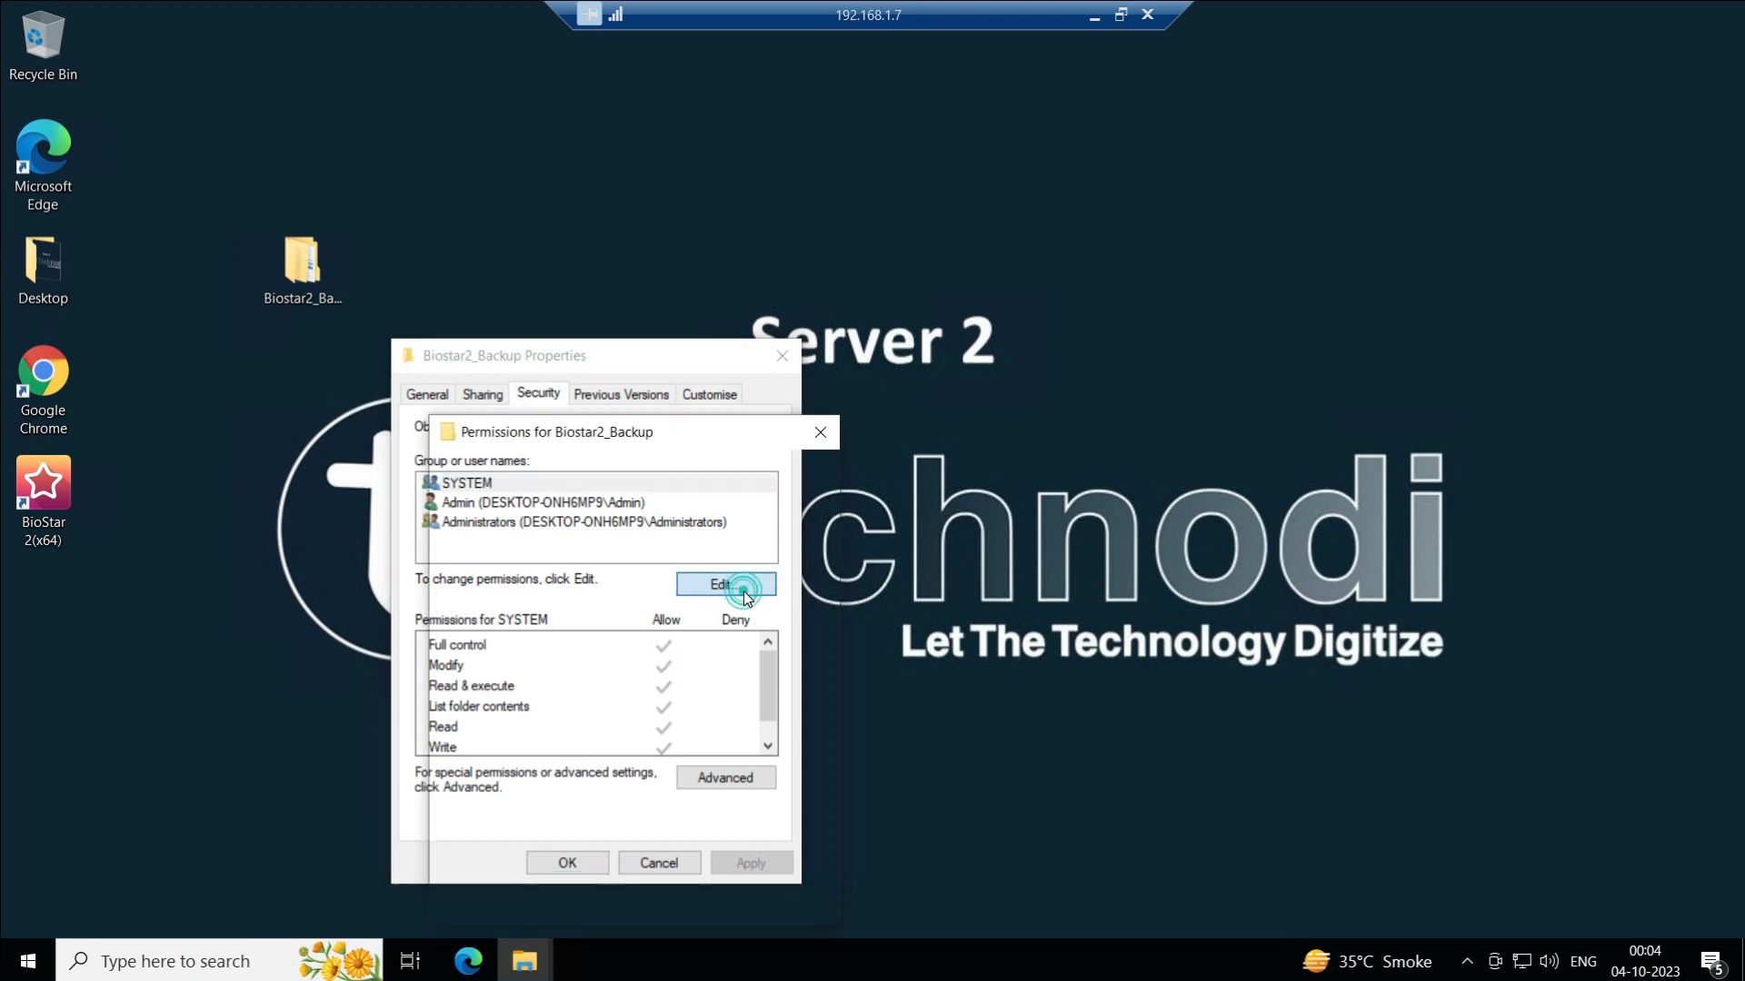
pyautogui.click(719, 584)
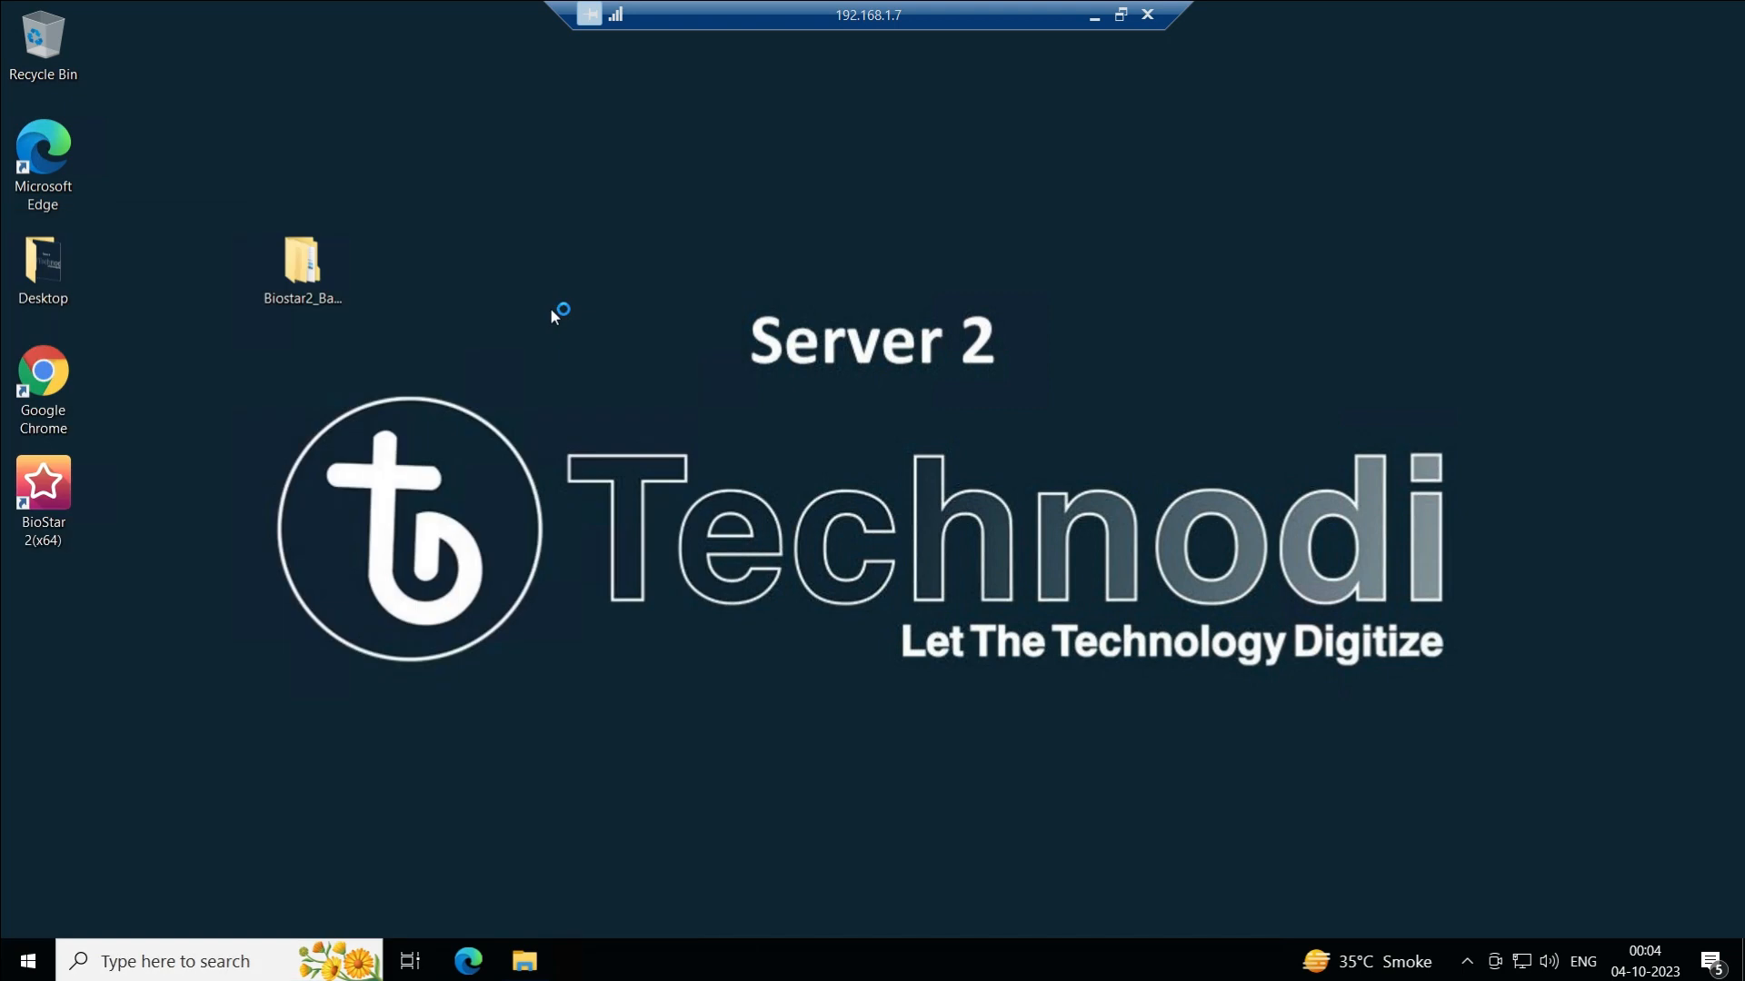
# - Launch SQL Server Management Studio, connect to 127.0.0.1 and expand Databases
pyautogui.click(42, 495)
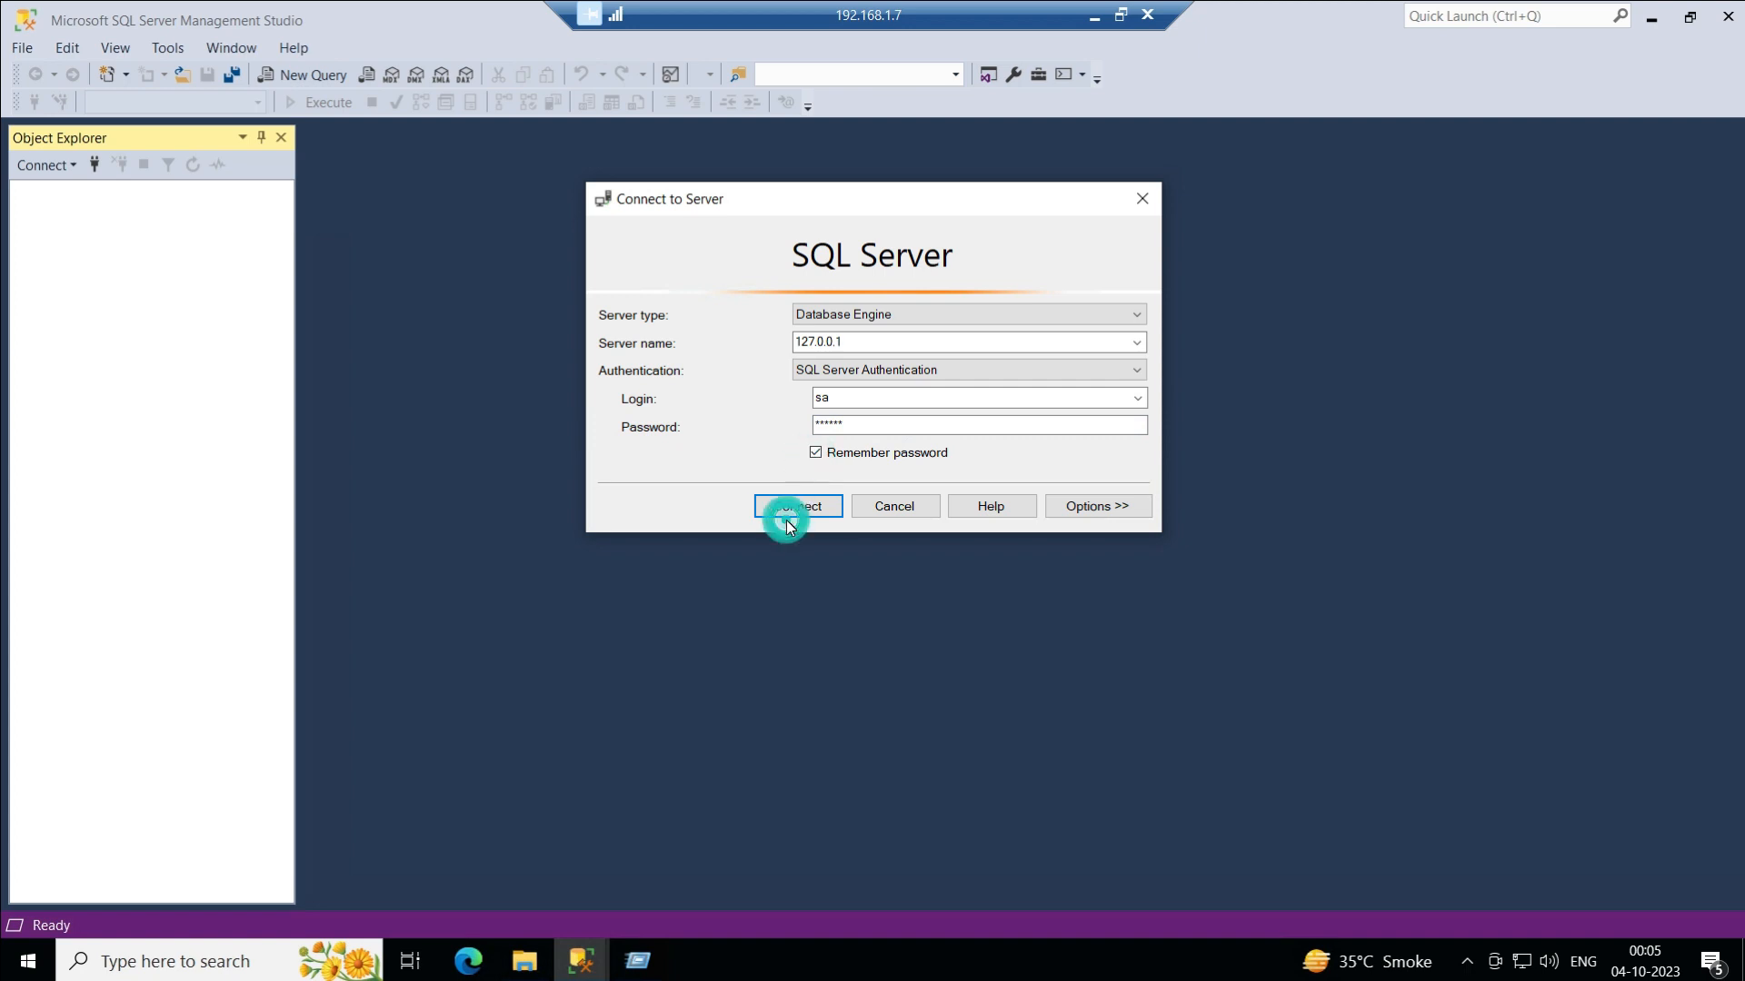
pyautogui.click(796, 505)
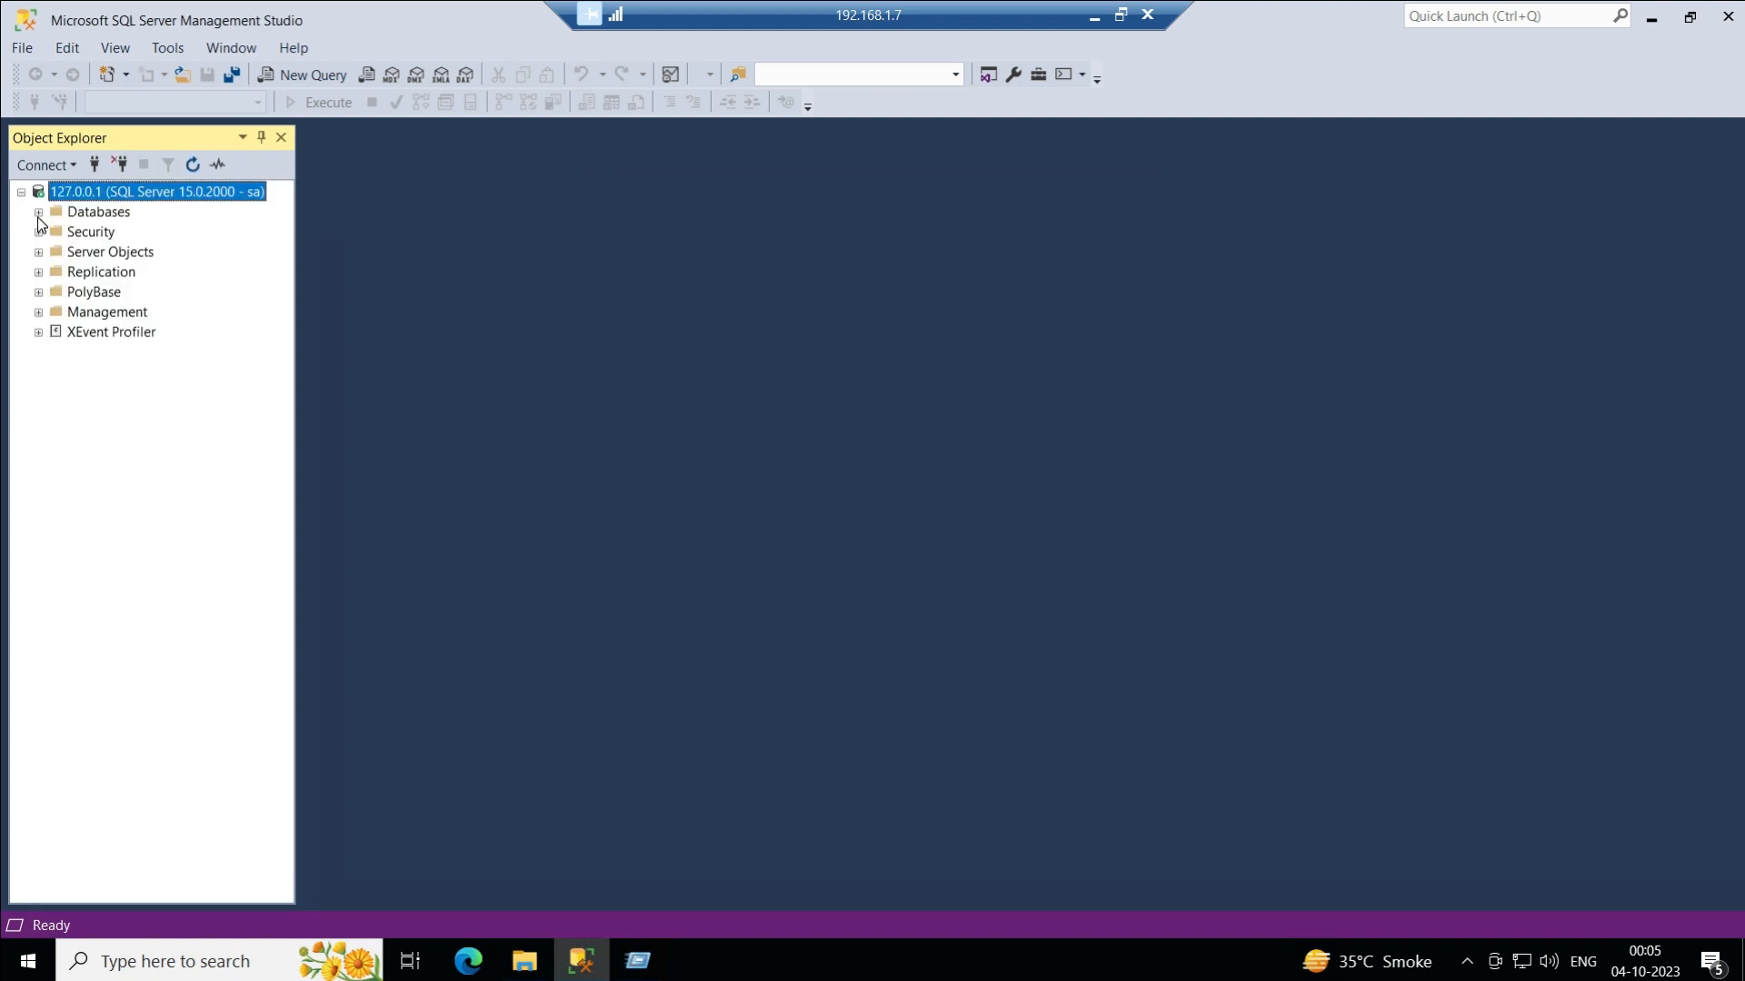
pyautogui.click(39, 213)
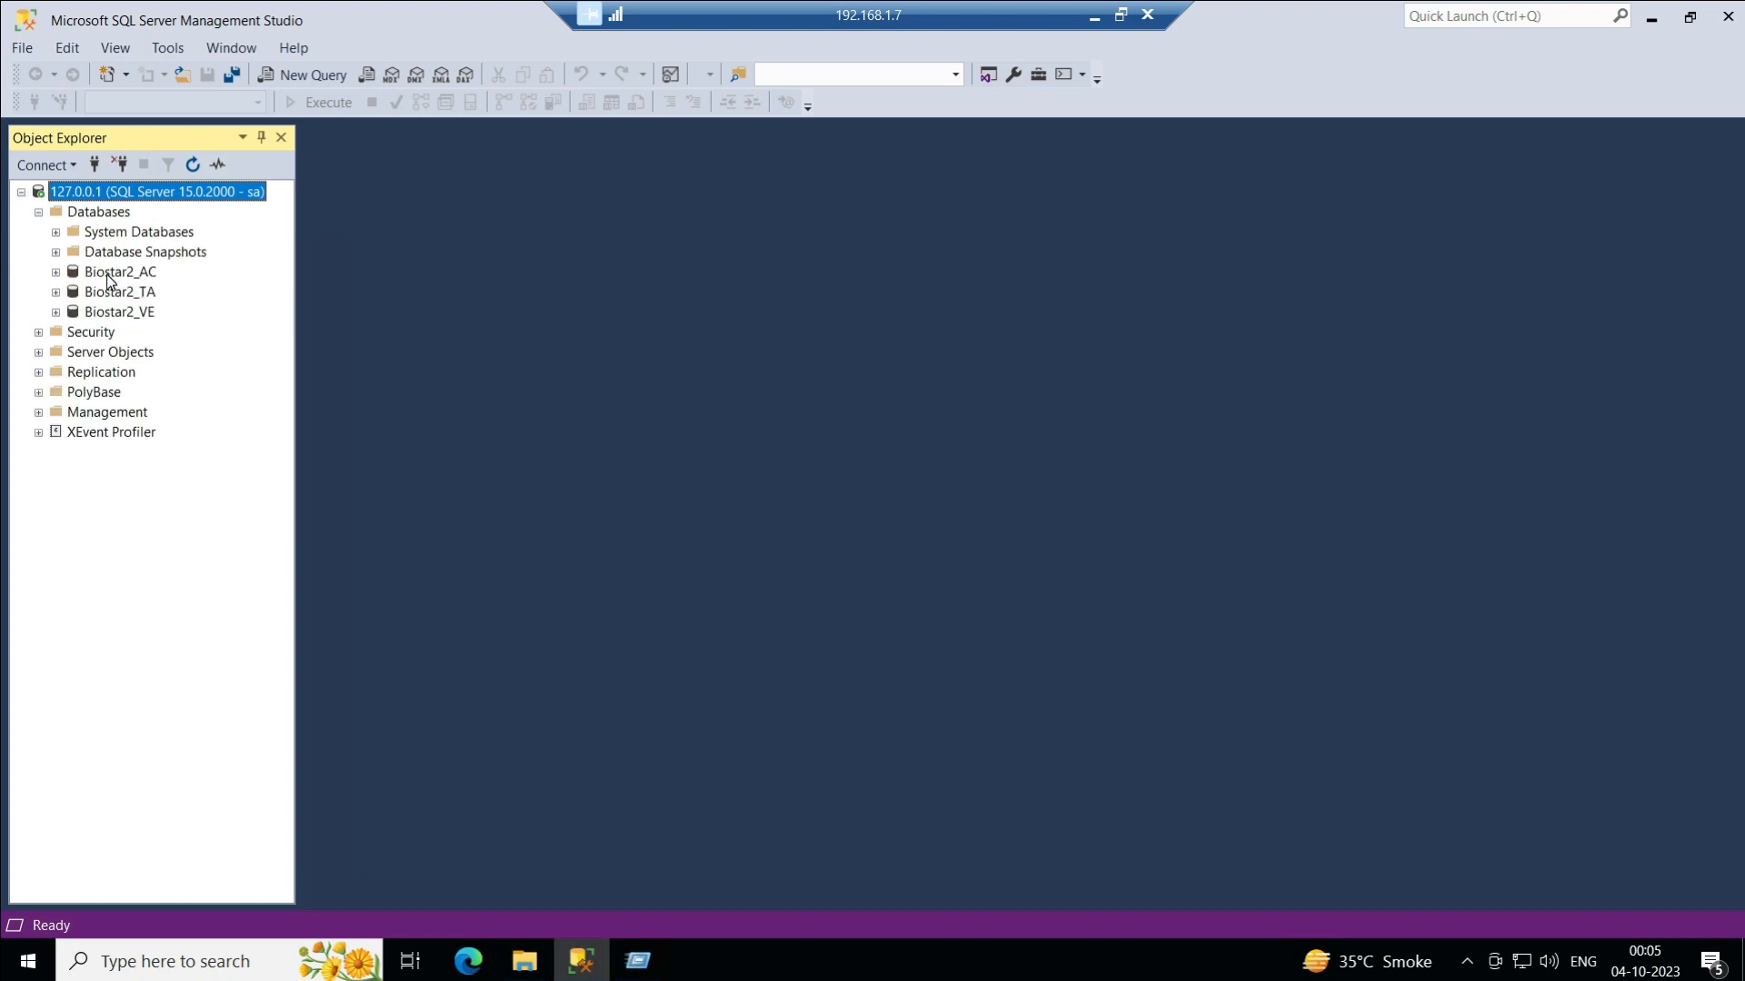
# - Delete the Biostar2_AC and Biostar2_VE databases, closing existing connections
pyautogui.rightClick(120, 271)
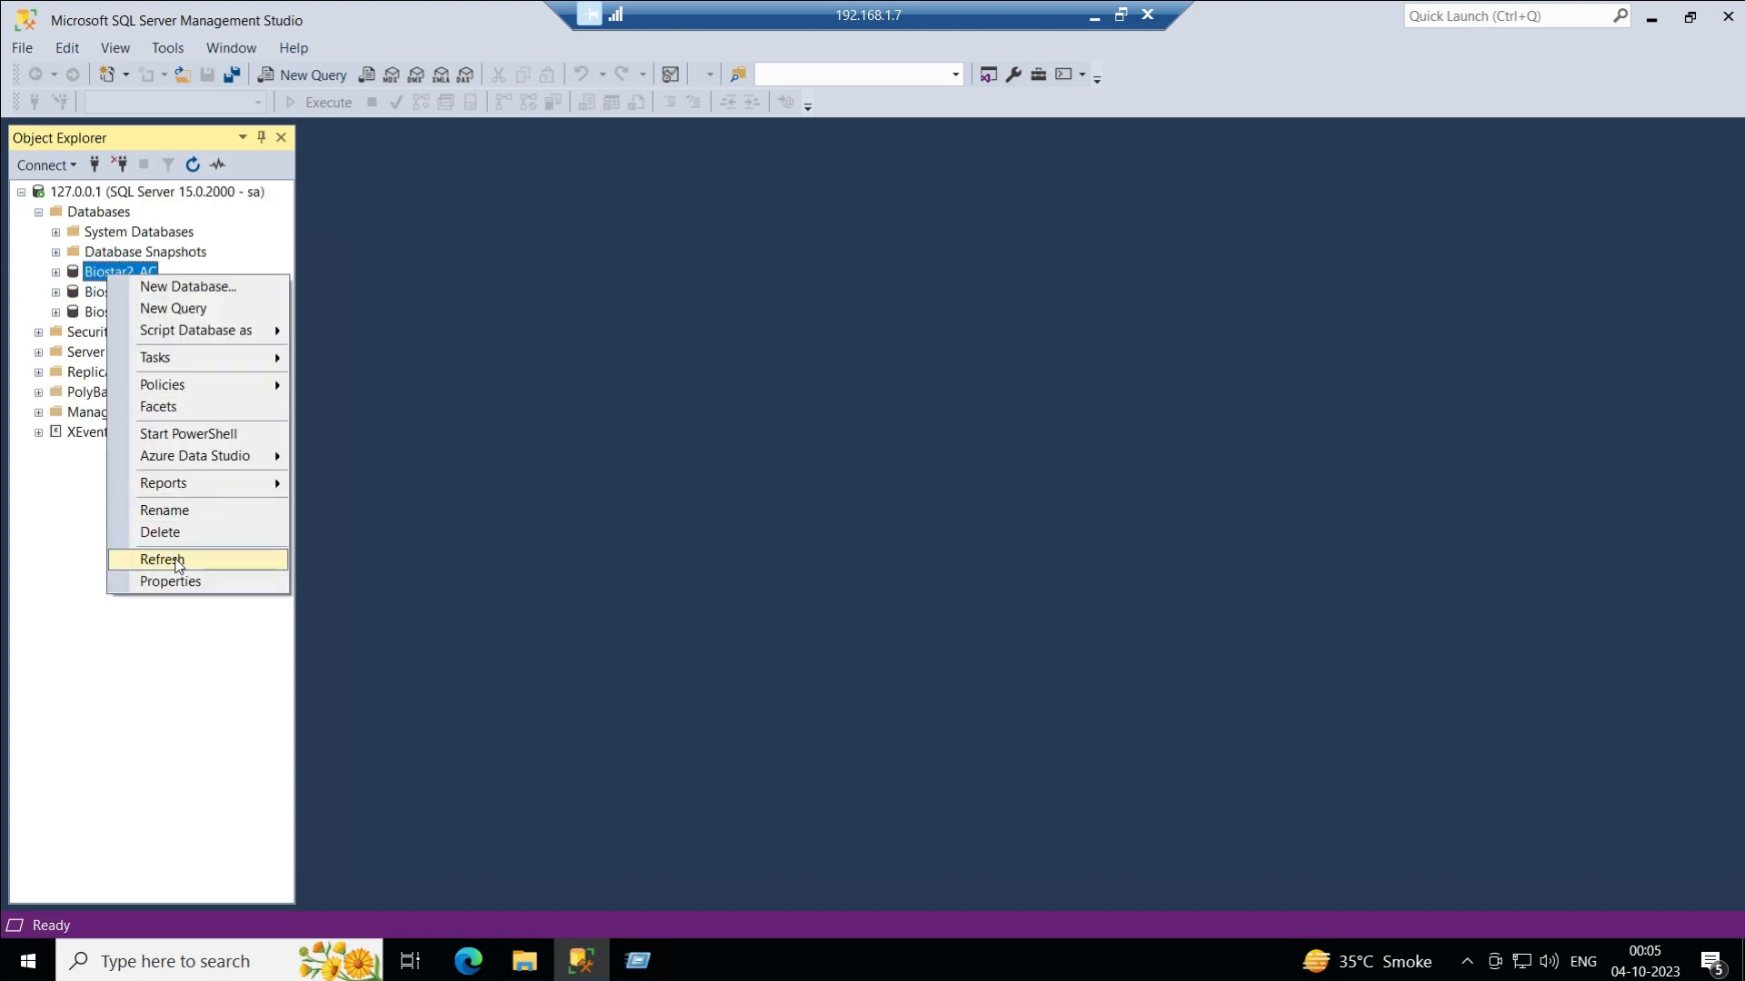
pyautogui.click(160, 533)
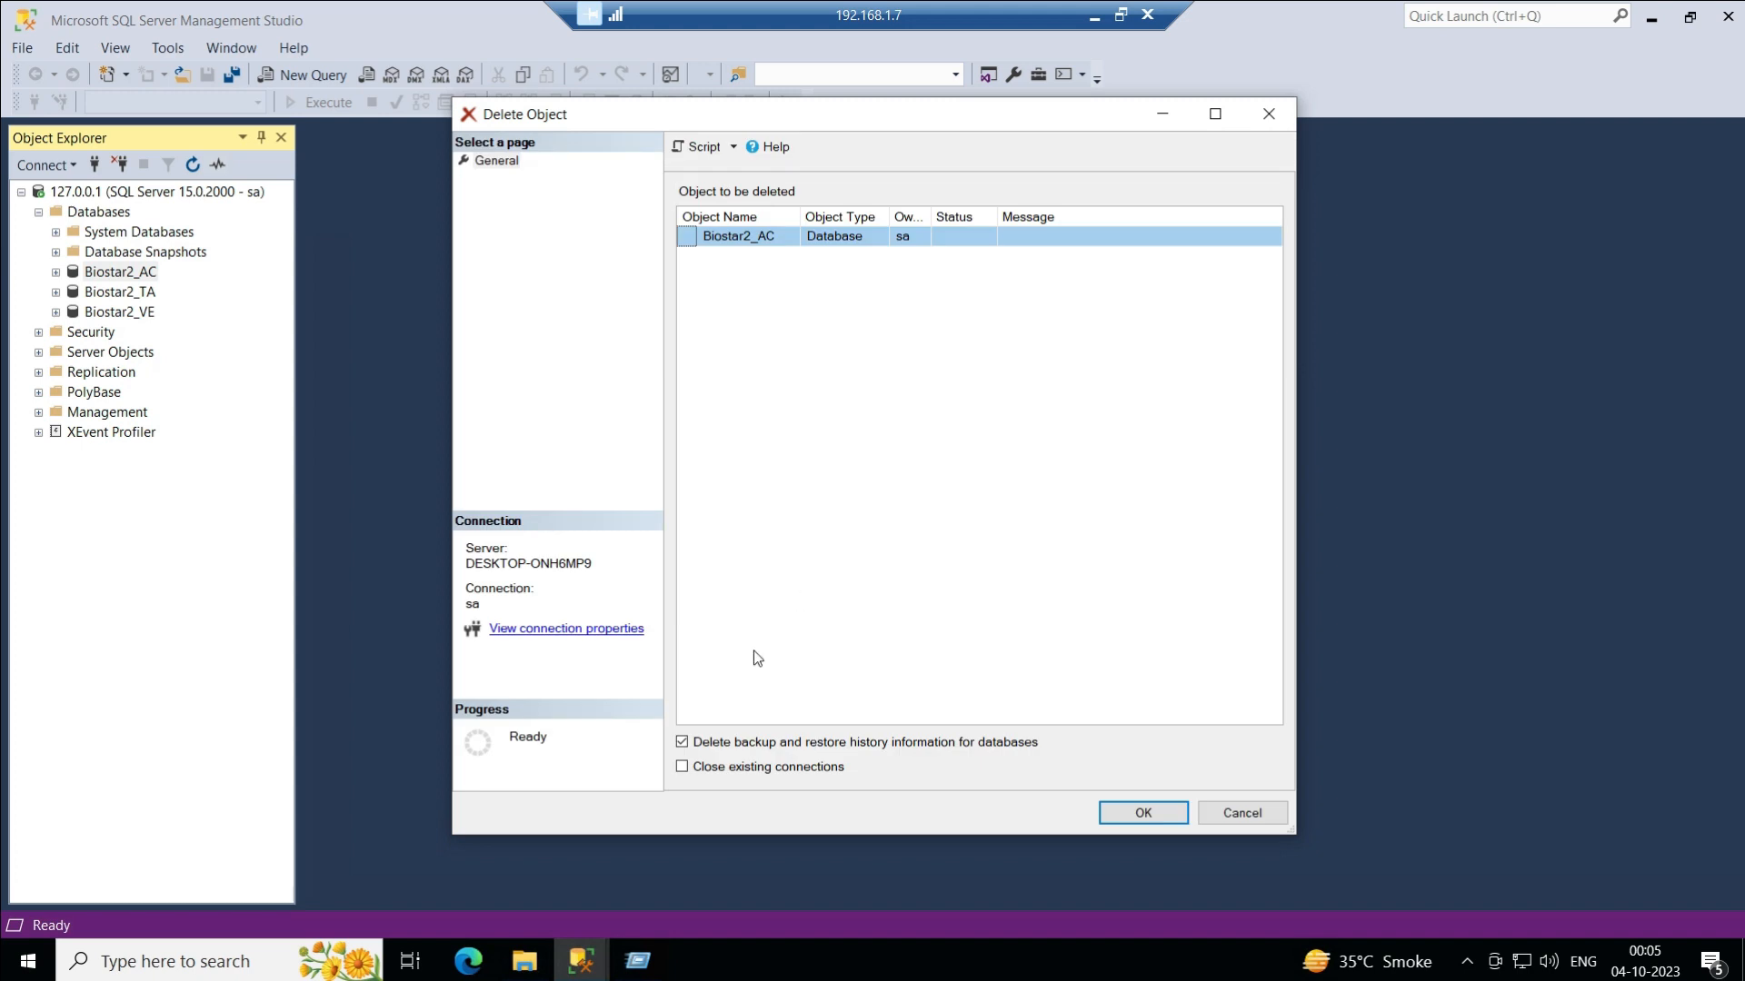
pyautogui.click(681, 767)
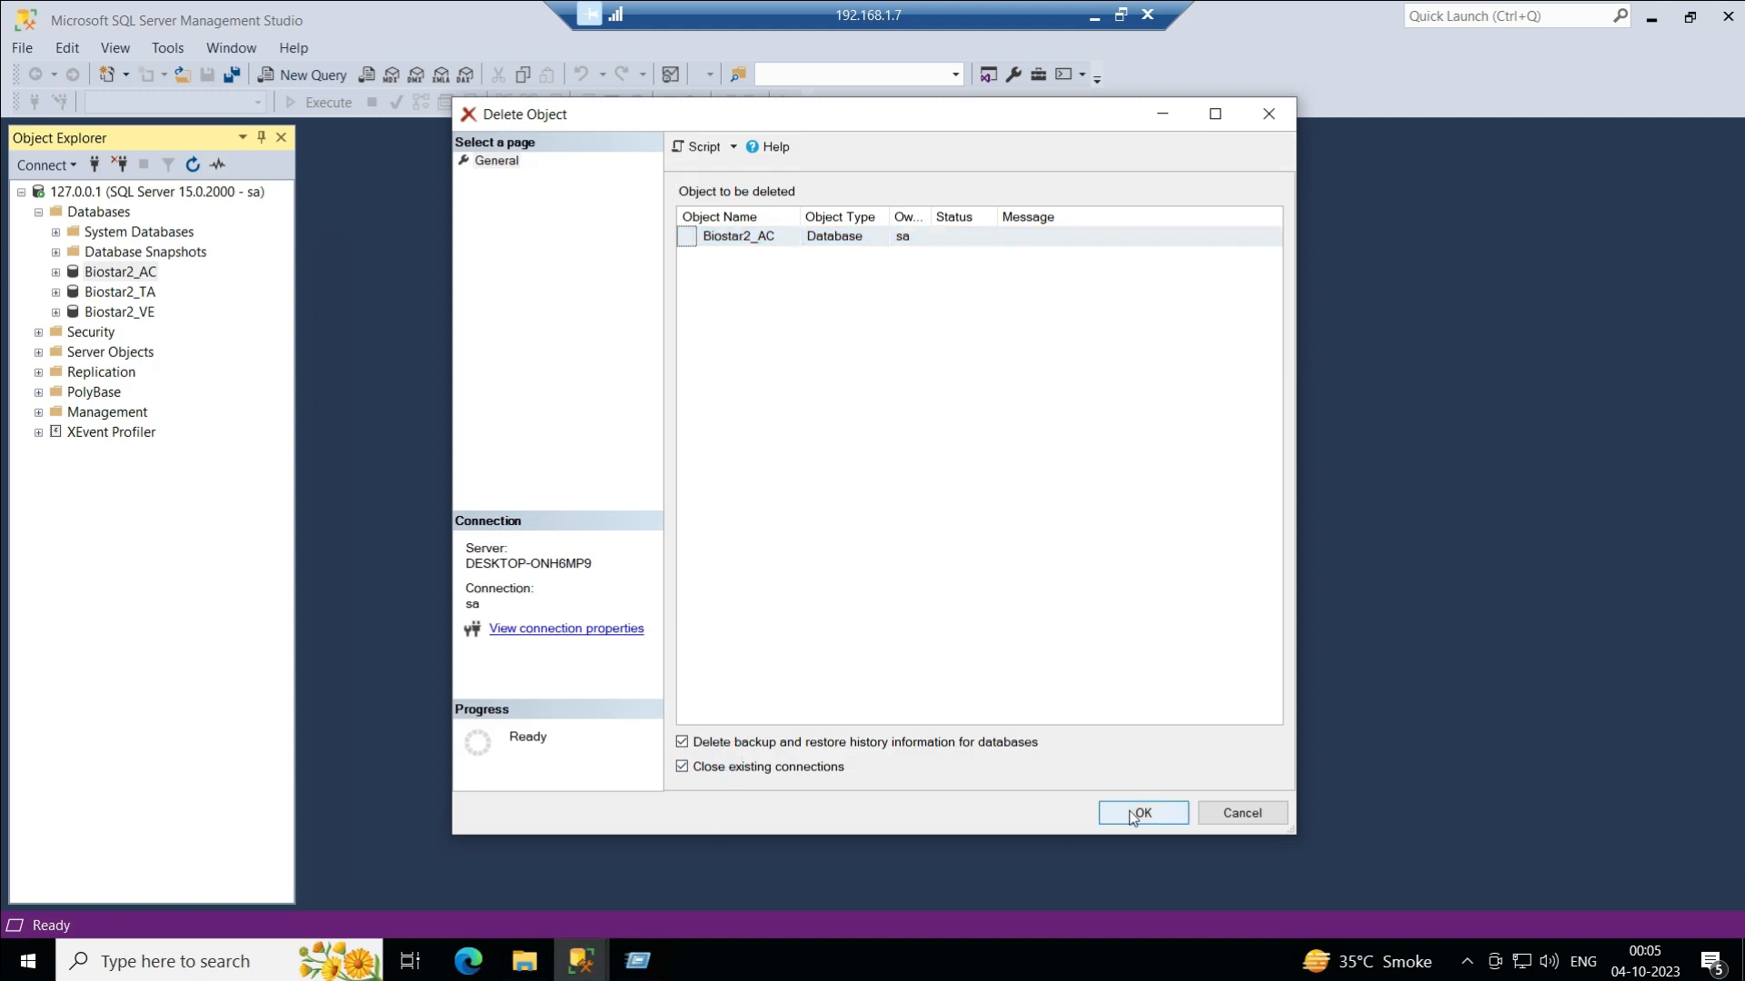
pyautogui.click(1142, 813)
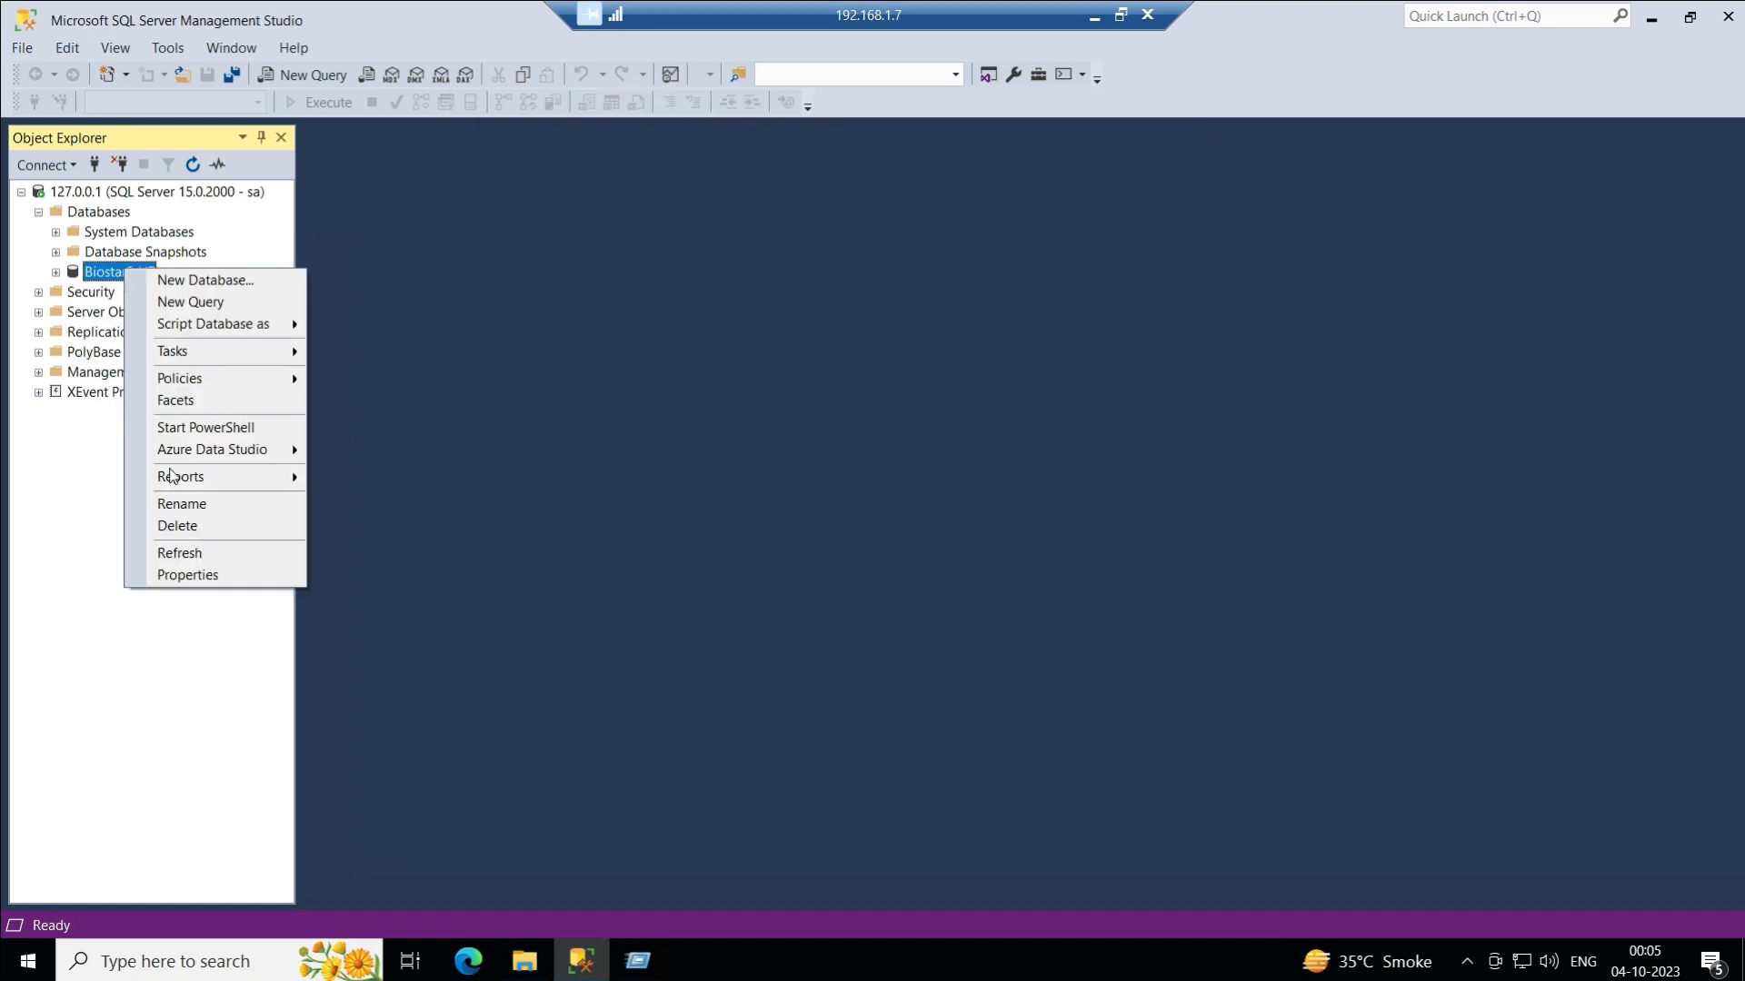
pyautogui.click(176, 525)
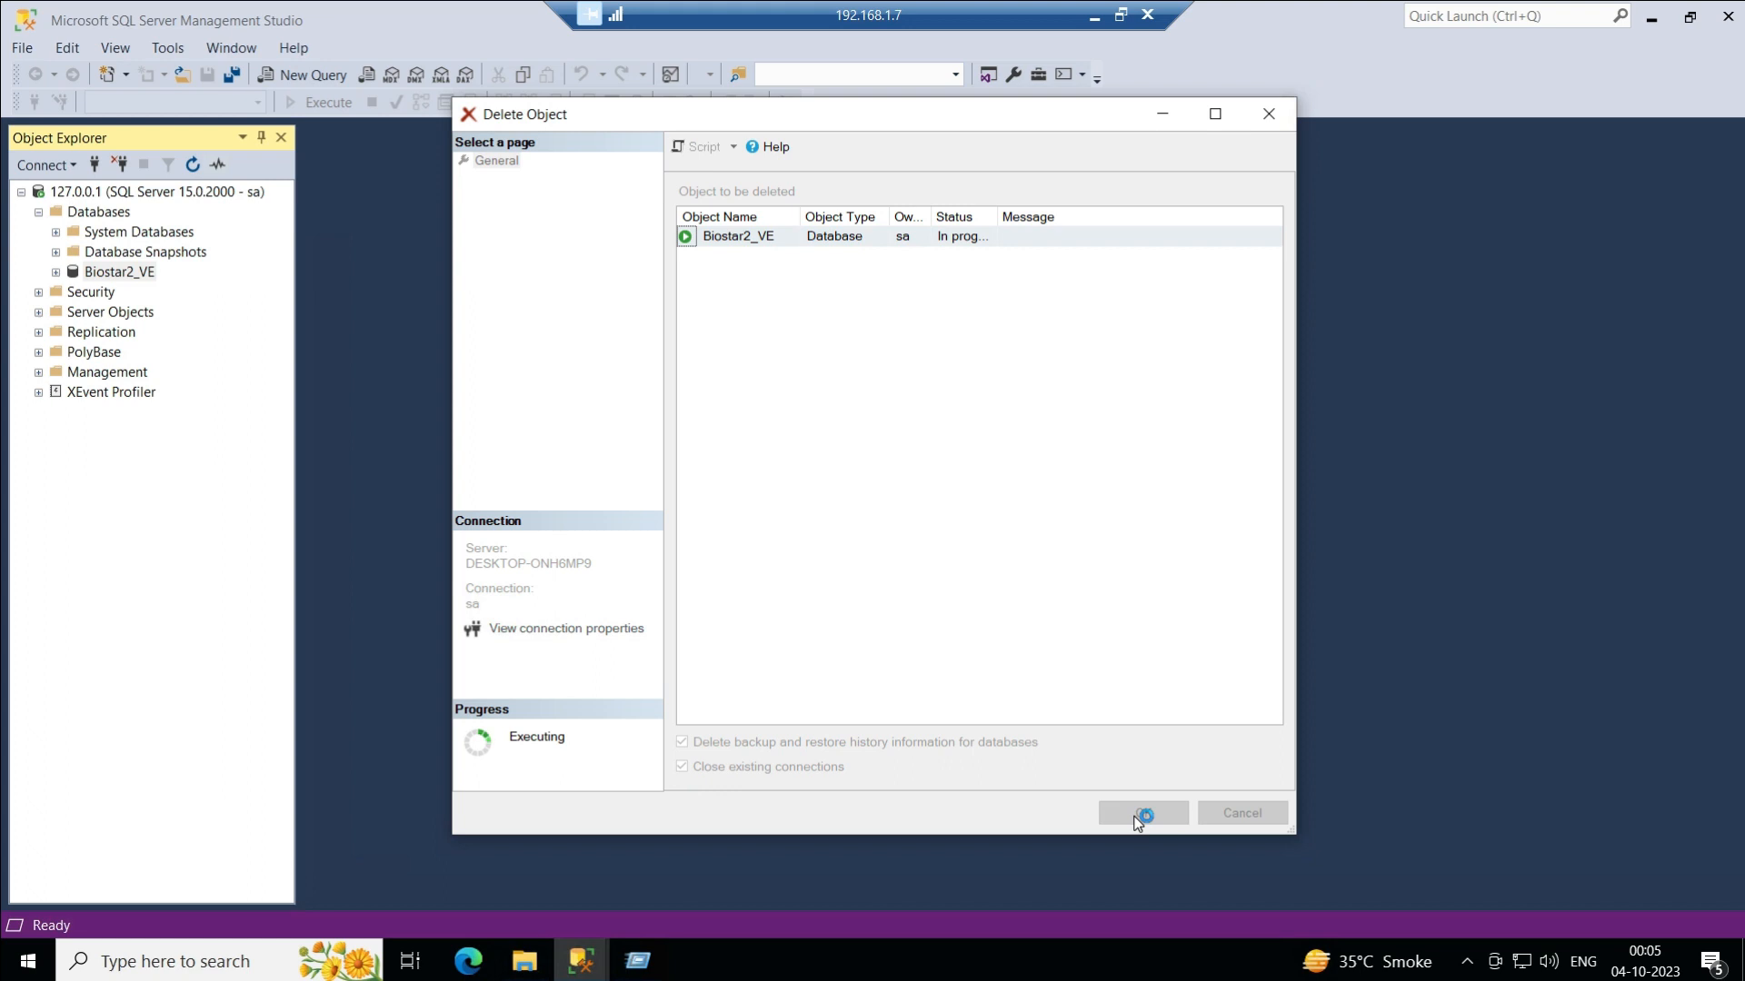
pyautogui.click(1142, 812)
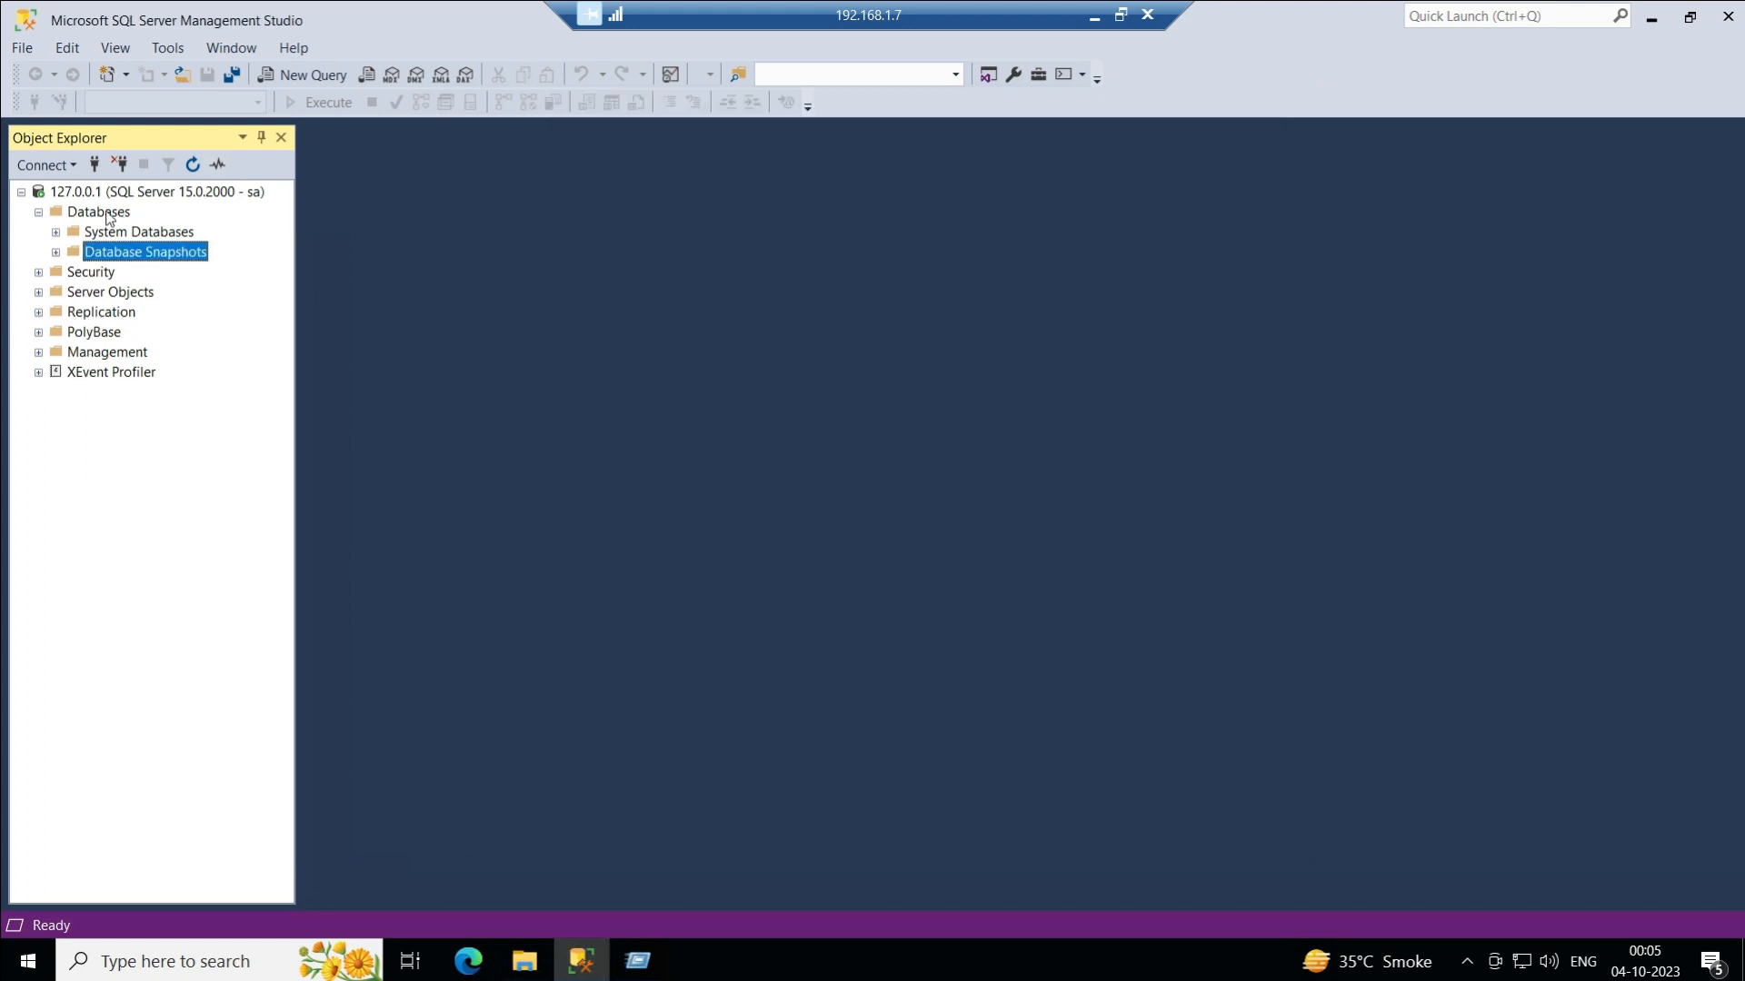
# - Begin a database restore and browse Local Disk (C:) into the Biostar2_Backup folder
pyautogui.rightClick(98, 211)
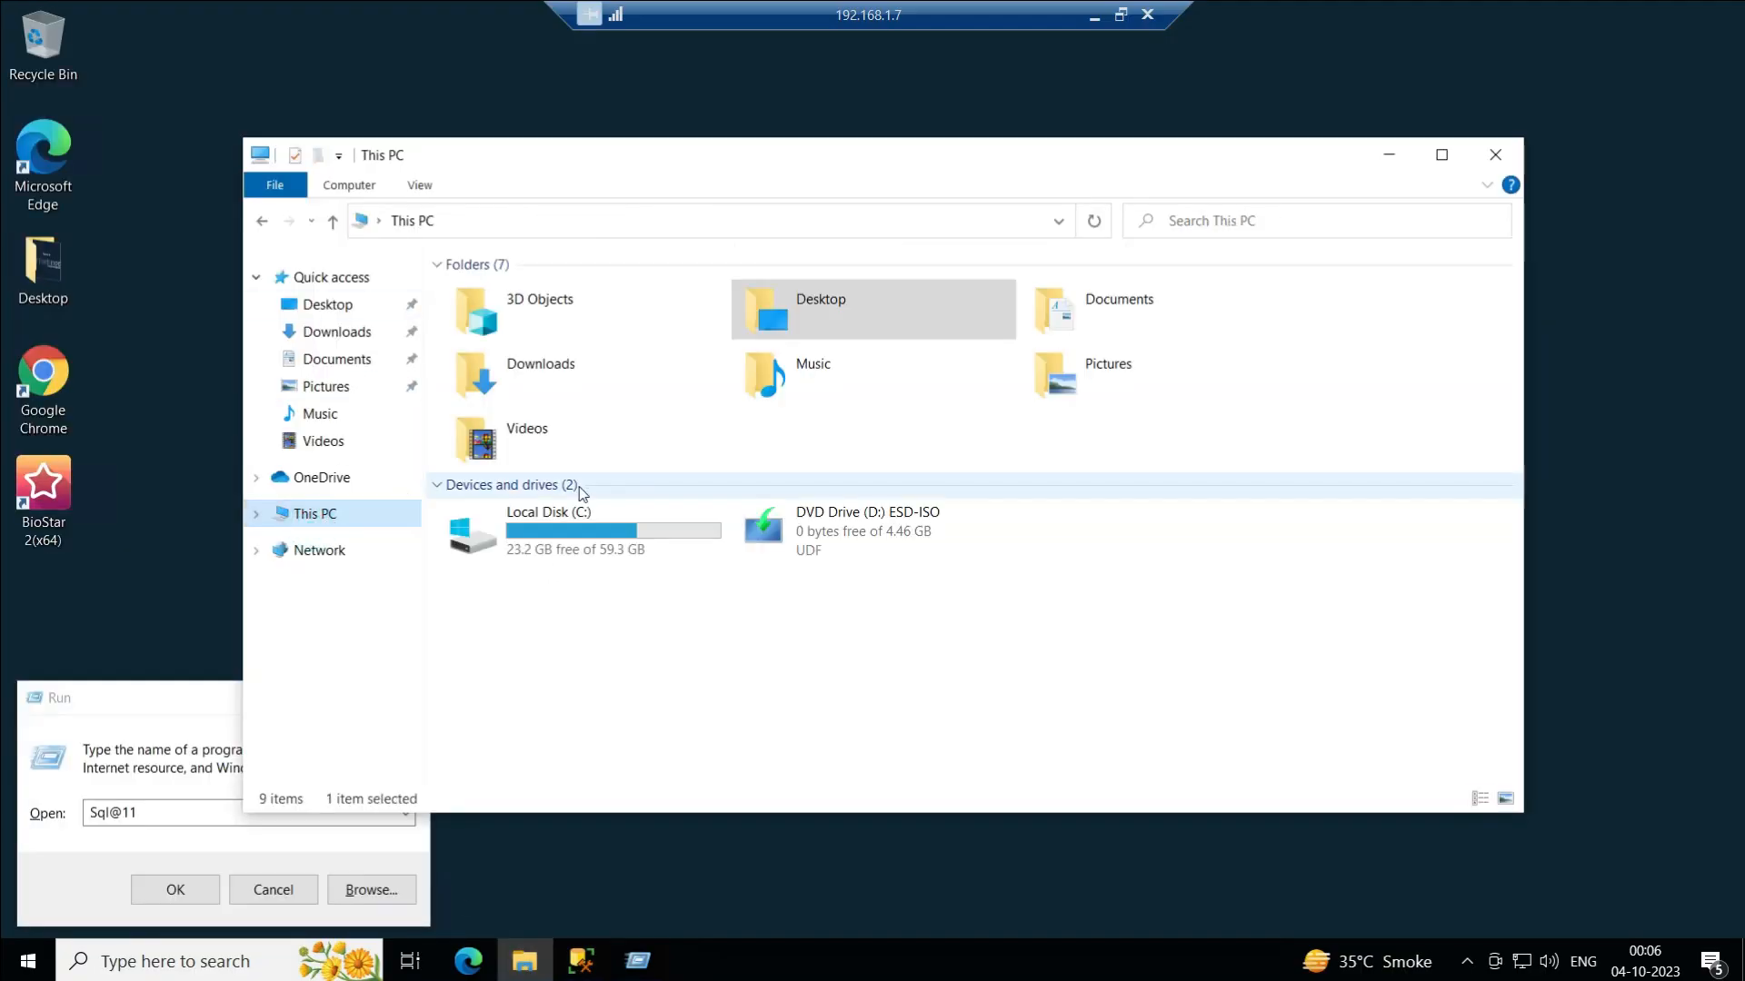
pyautogui.doubleClick(547, 530)
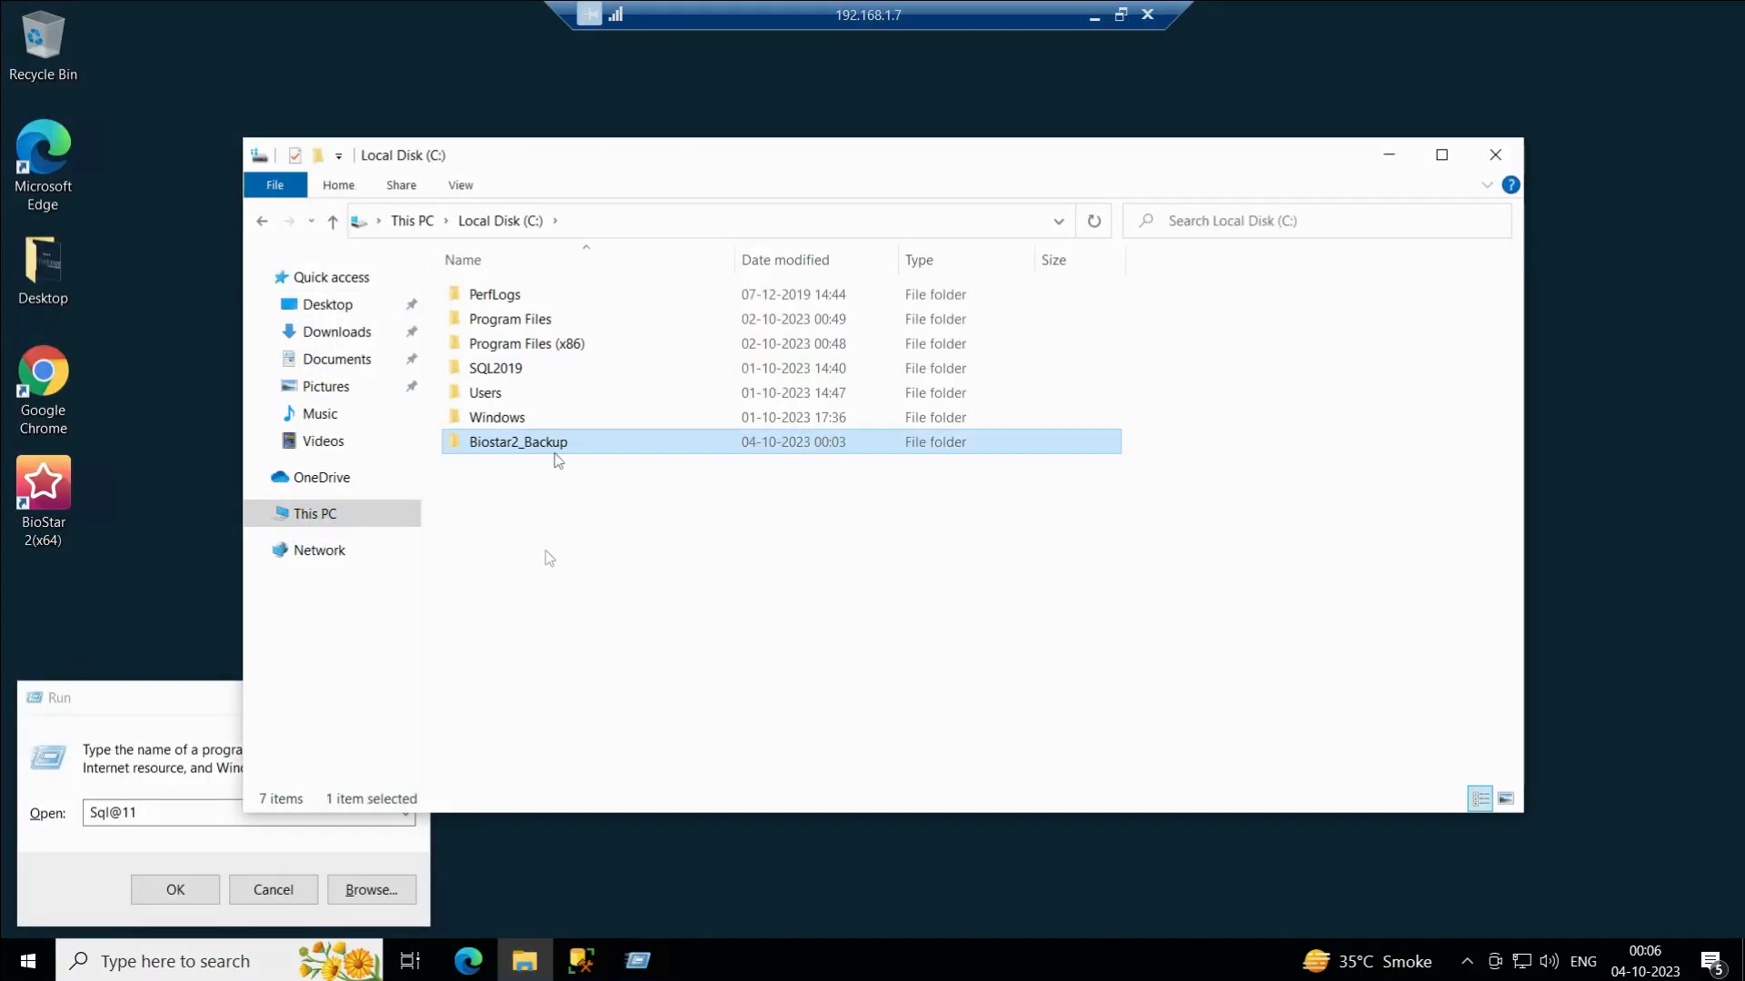
pyautogui.doubleClick(518, 442)
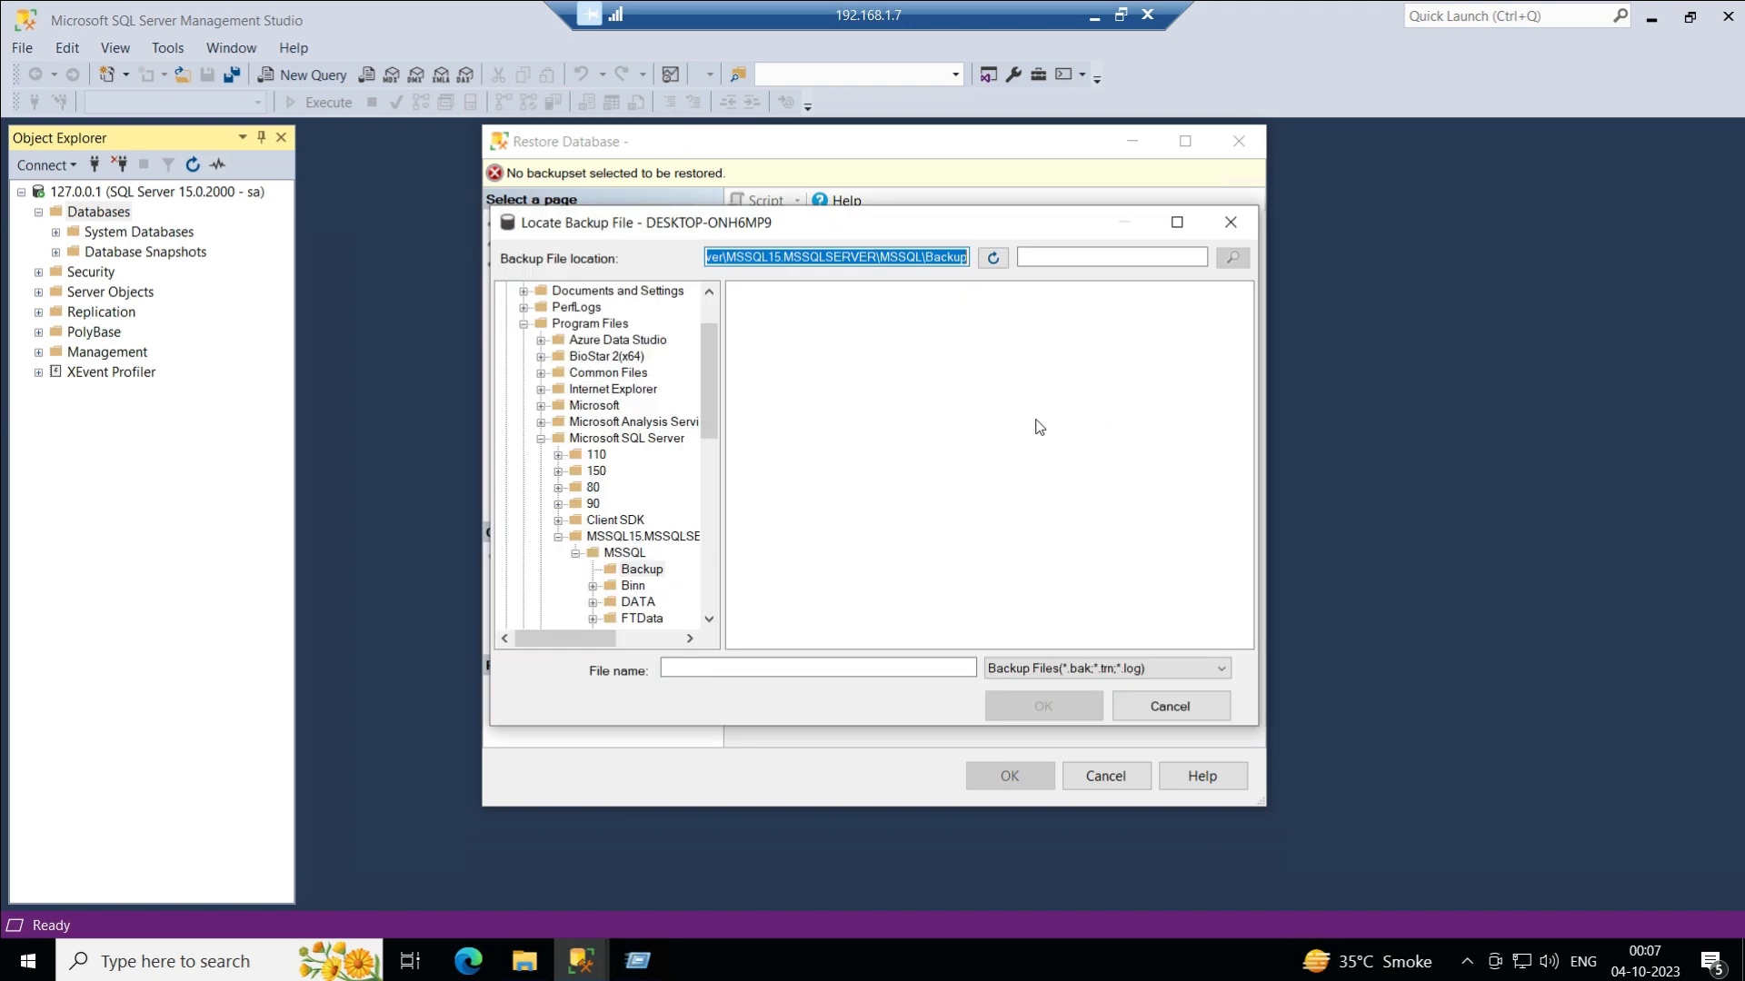
# - Select the Biostar2_AC backup file in Biostar2_Backup as the restore media
pyautogui.scroll(-3)
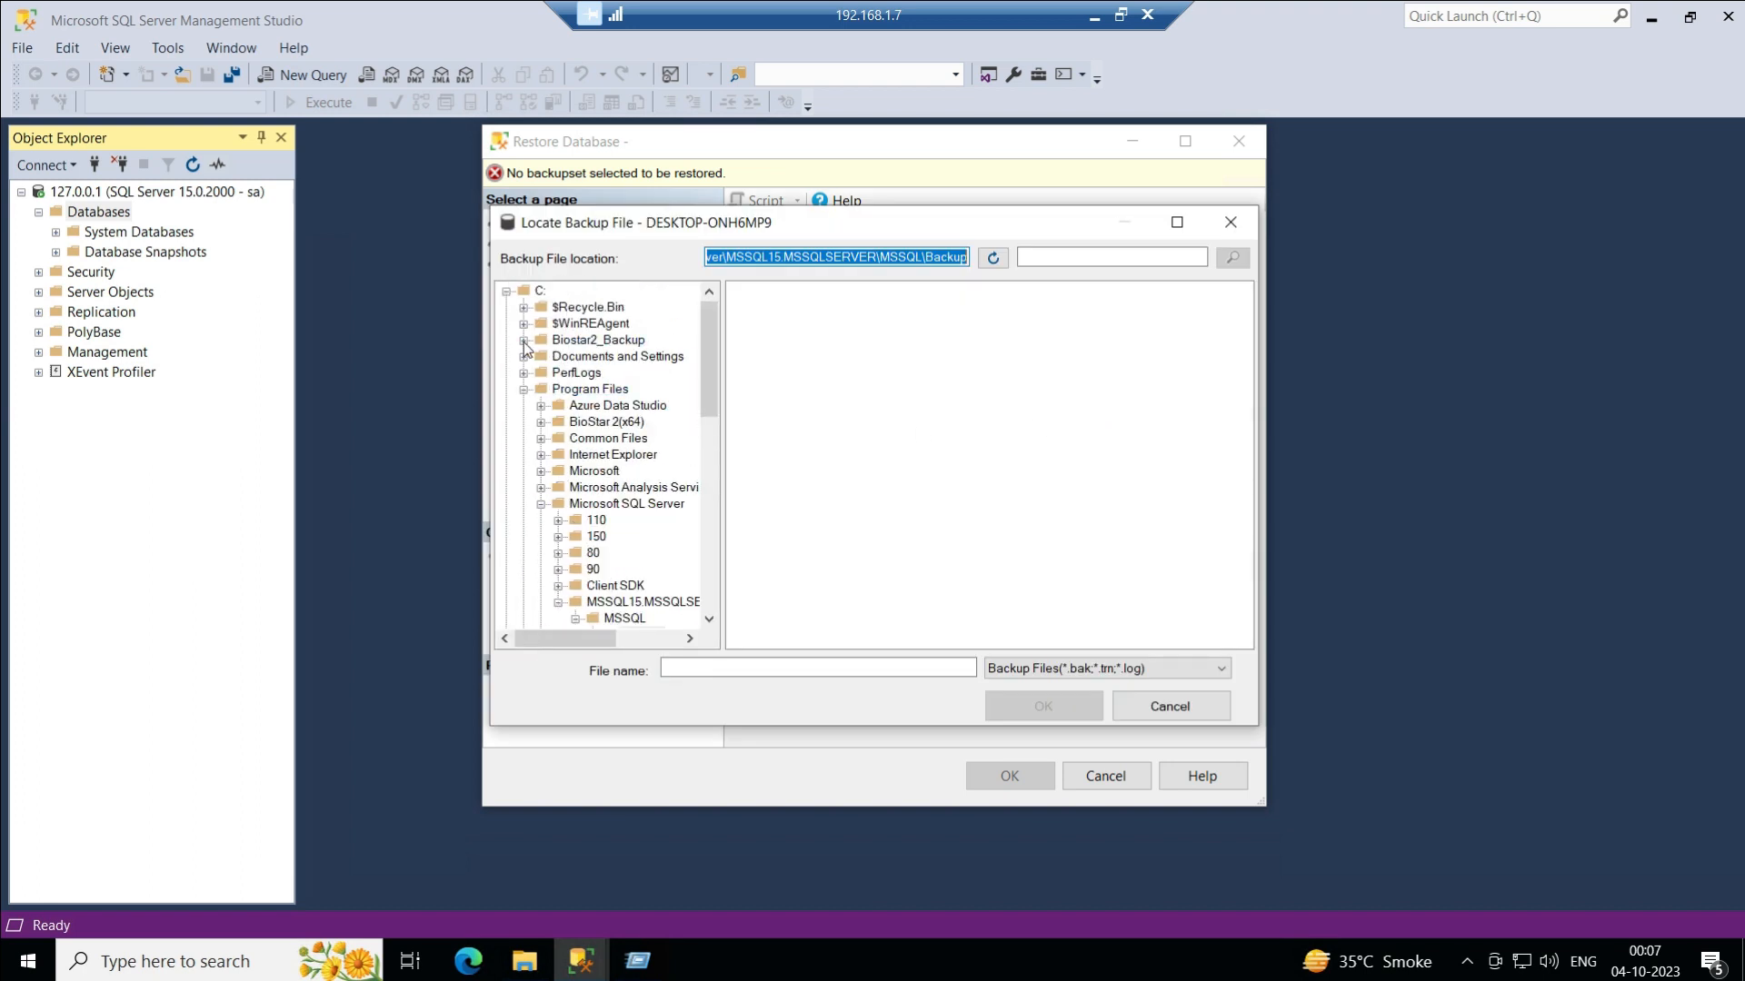
pyautogui.click(597, 340)
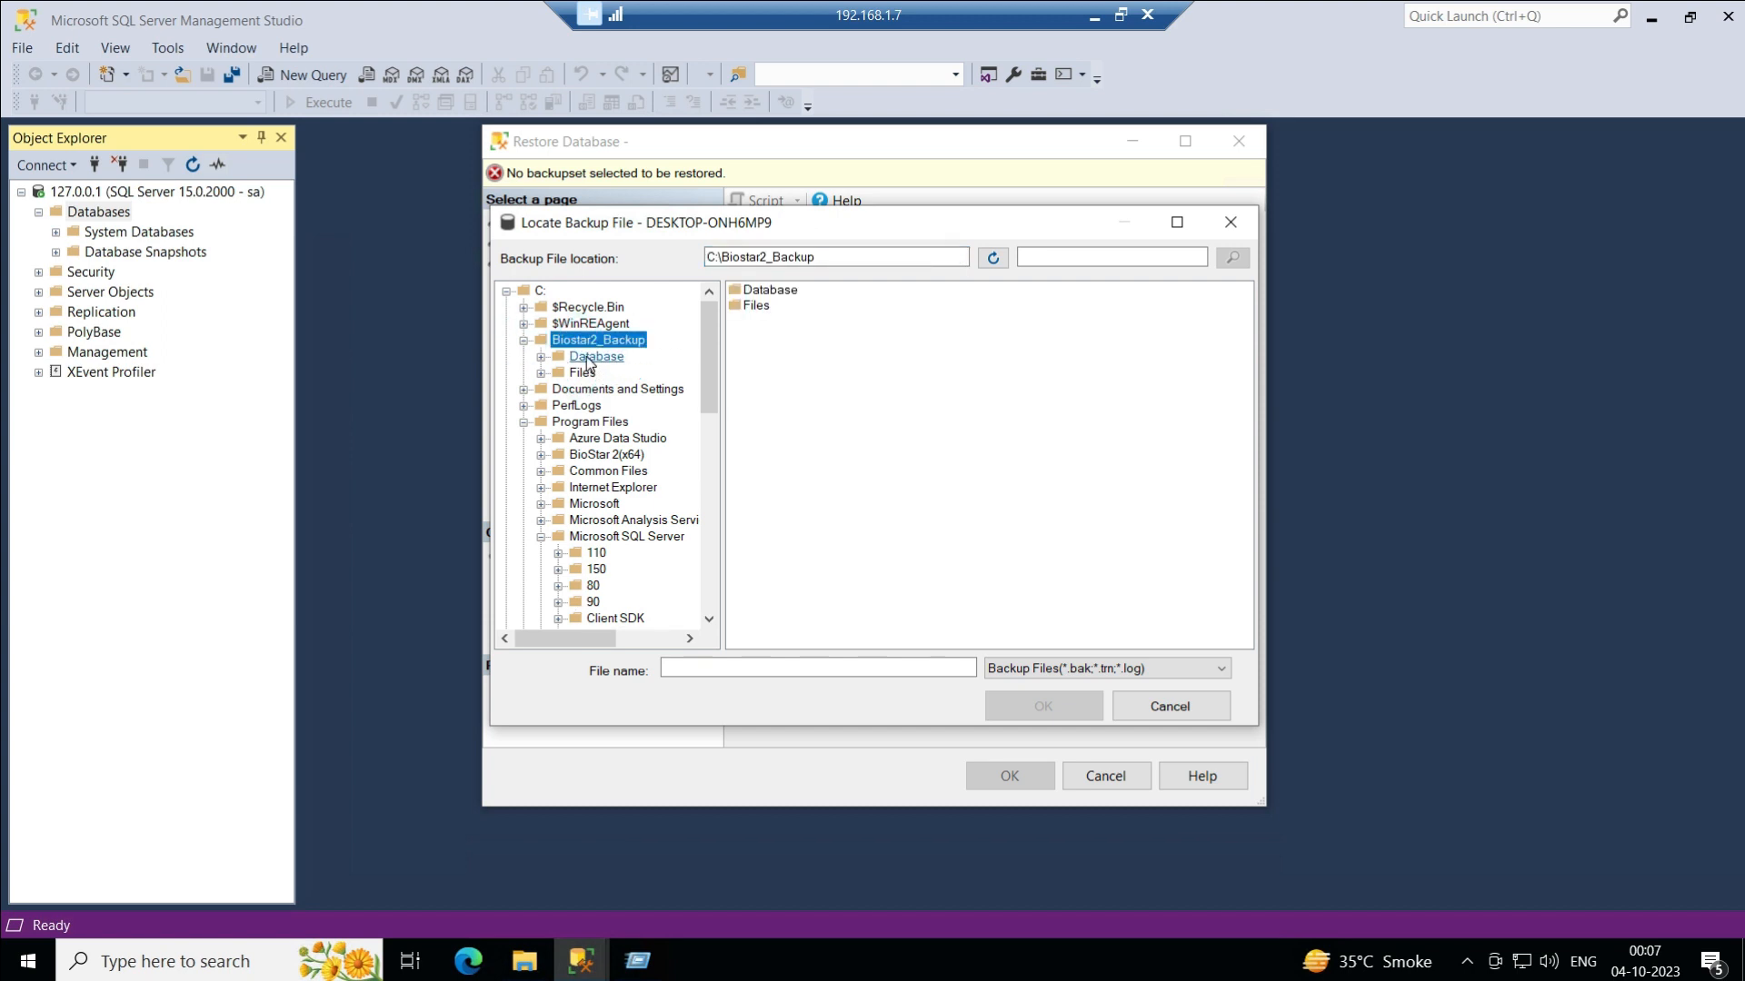
pyautogui.click(1042, 705)
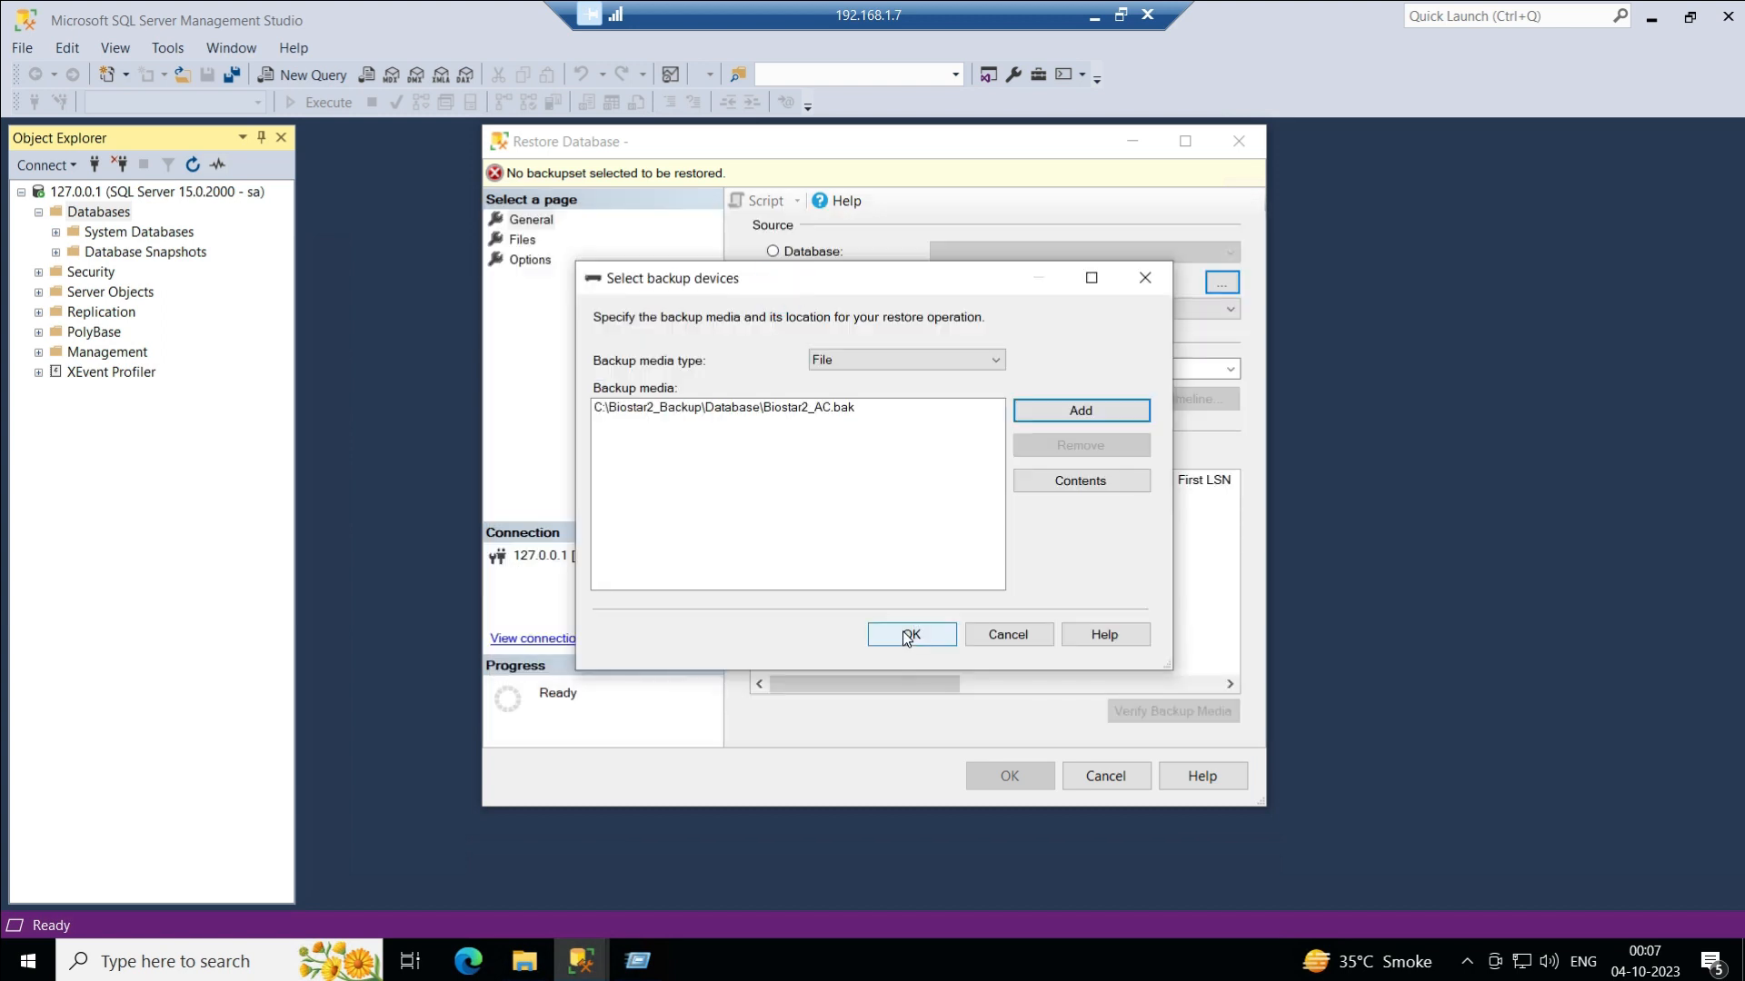
pyautogui.click(911, 634)
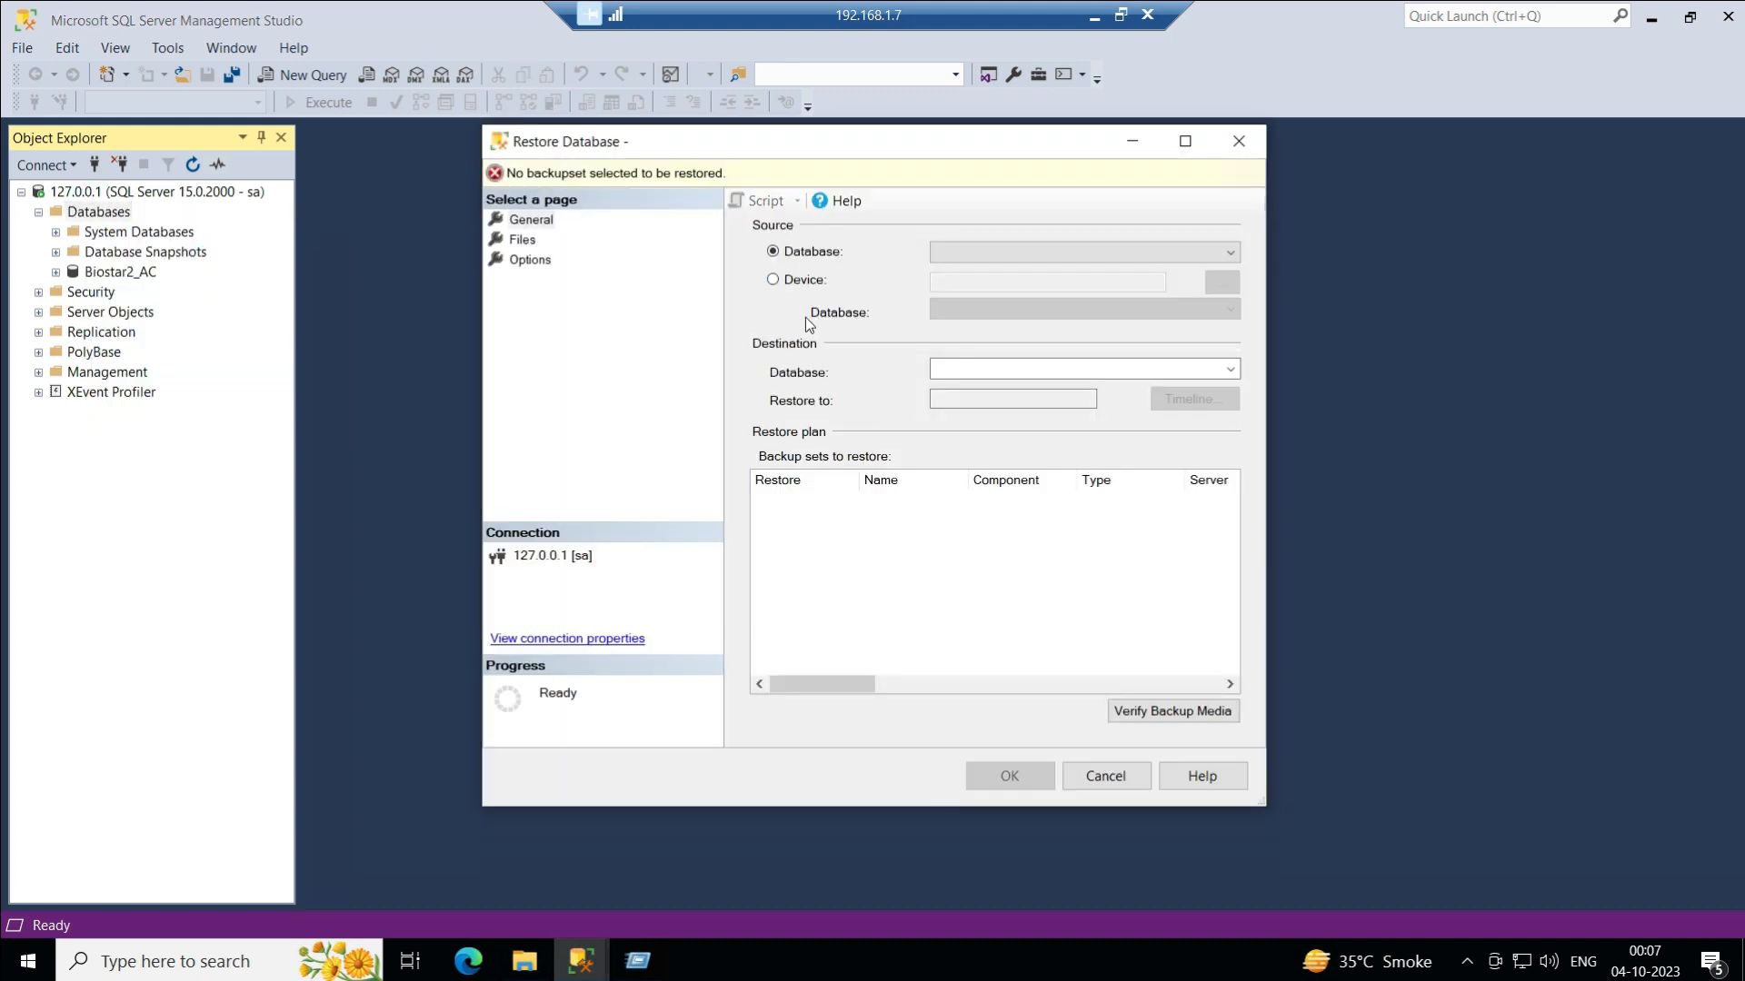
pyautogui.click(1221, 280)
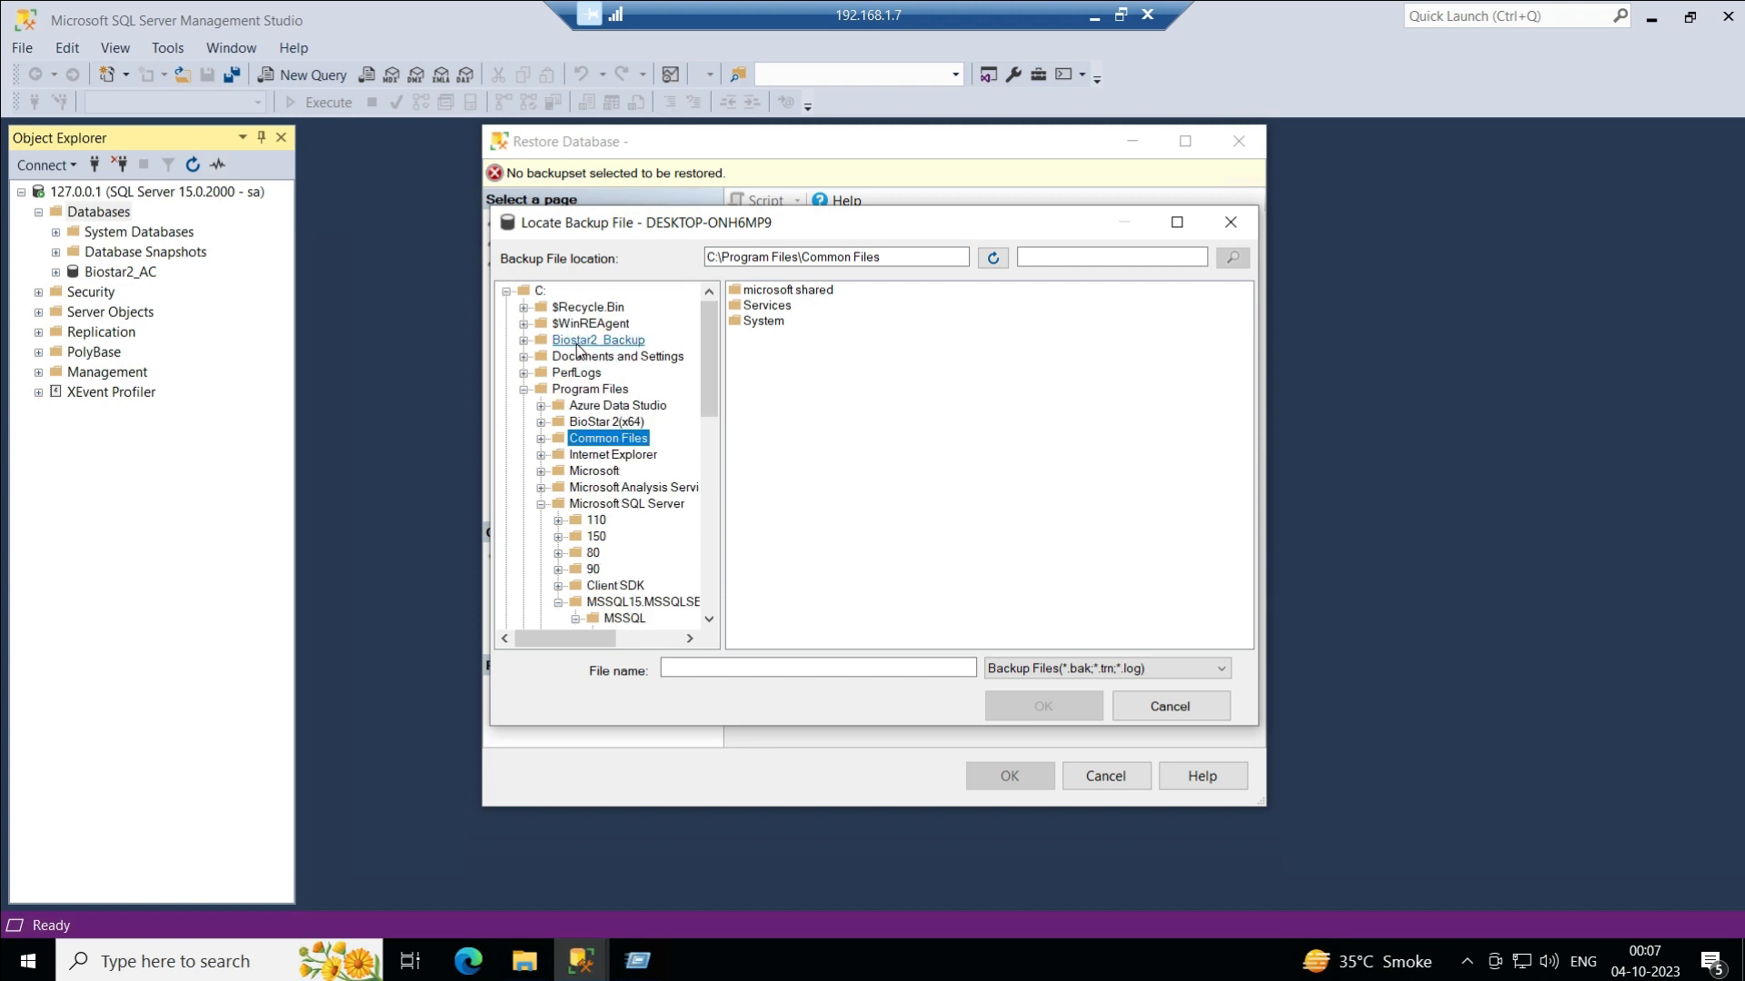
# - Restore the Biostar2_VE database from Biostar2_VE.bak in C:\Biostar2_Backup\Database
pyautogui.click(1041, 705)
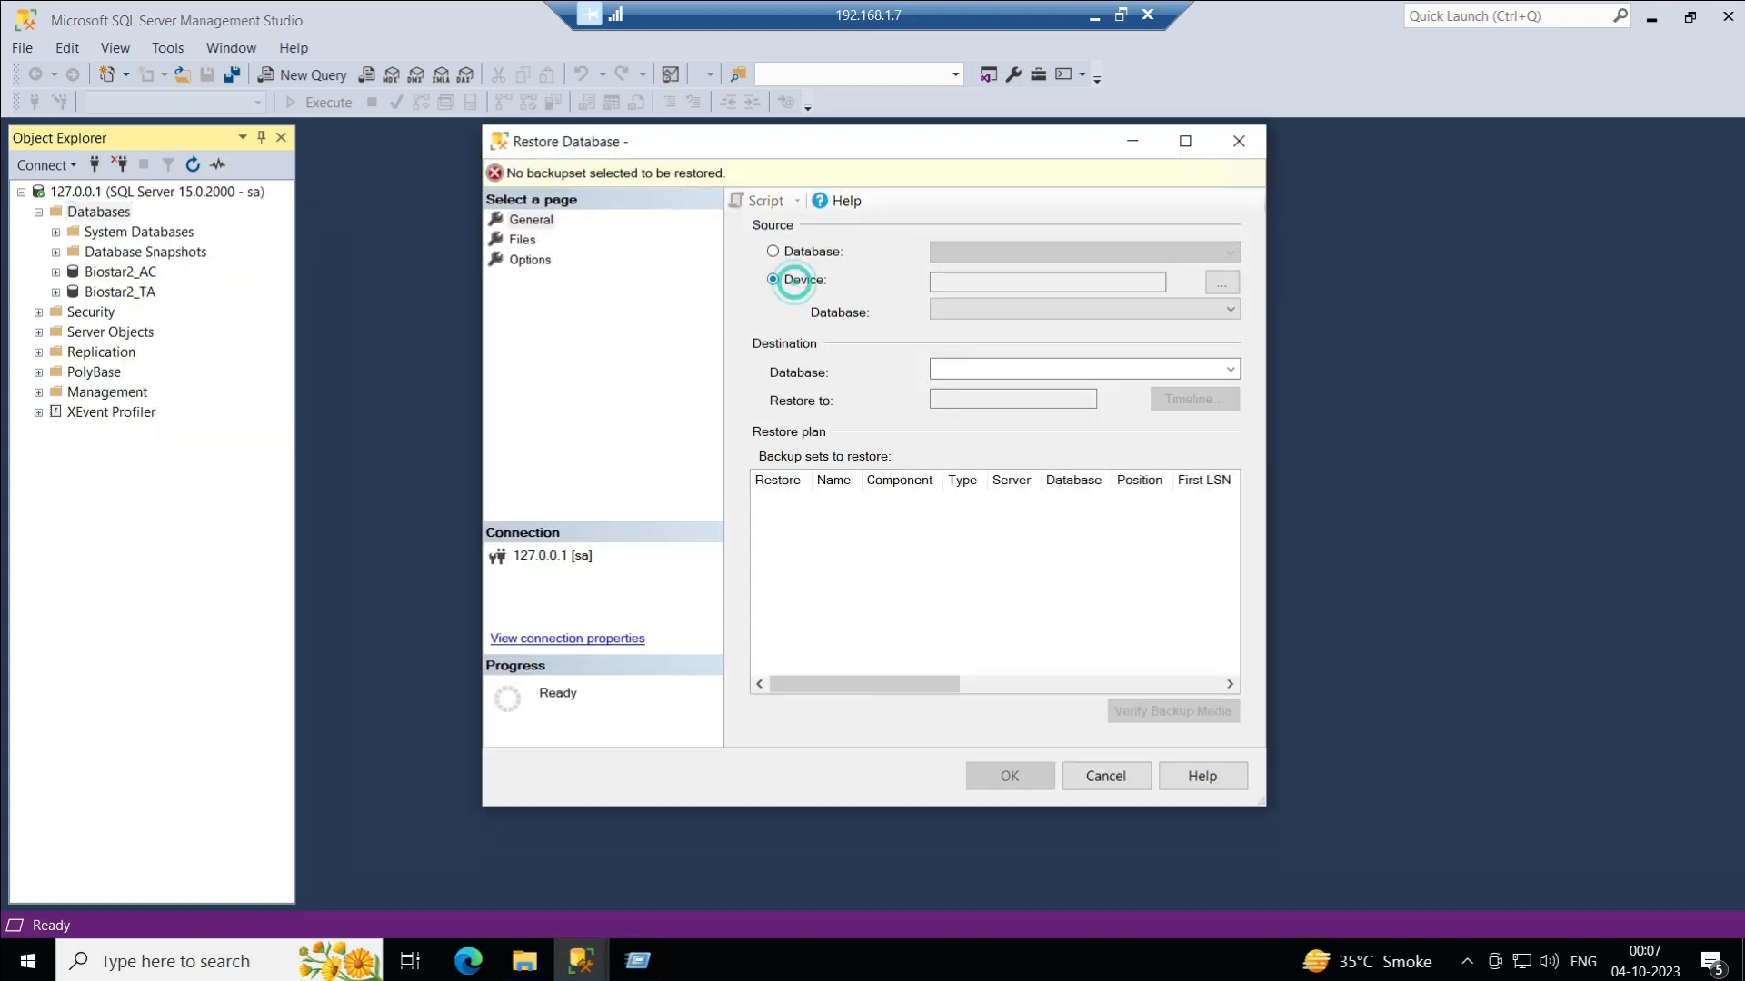
pyautogui.click(1219, 282)
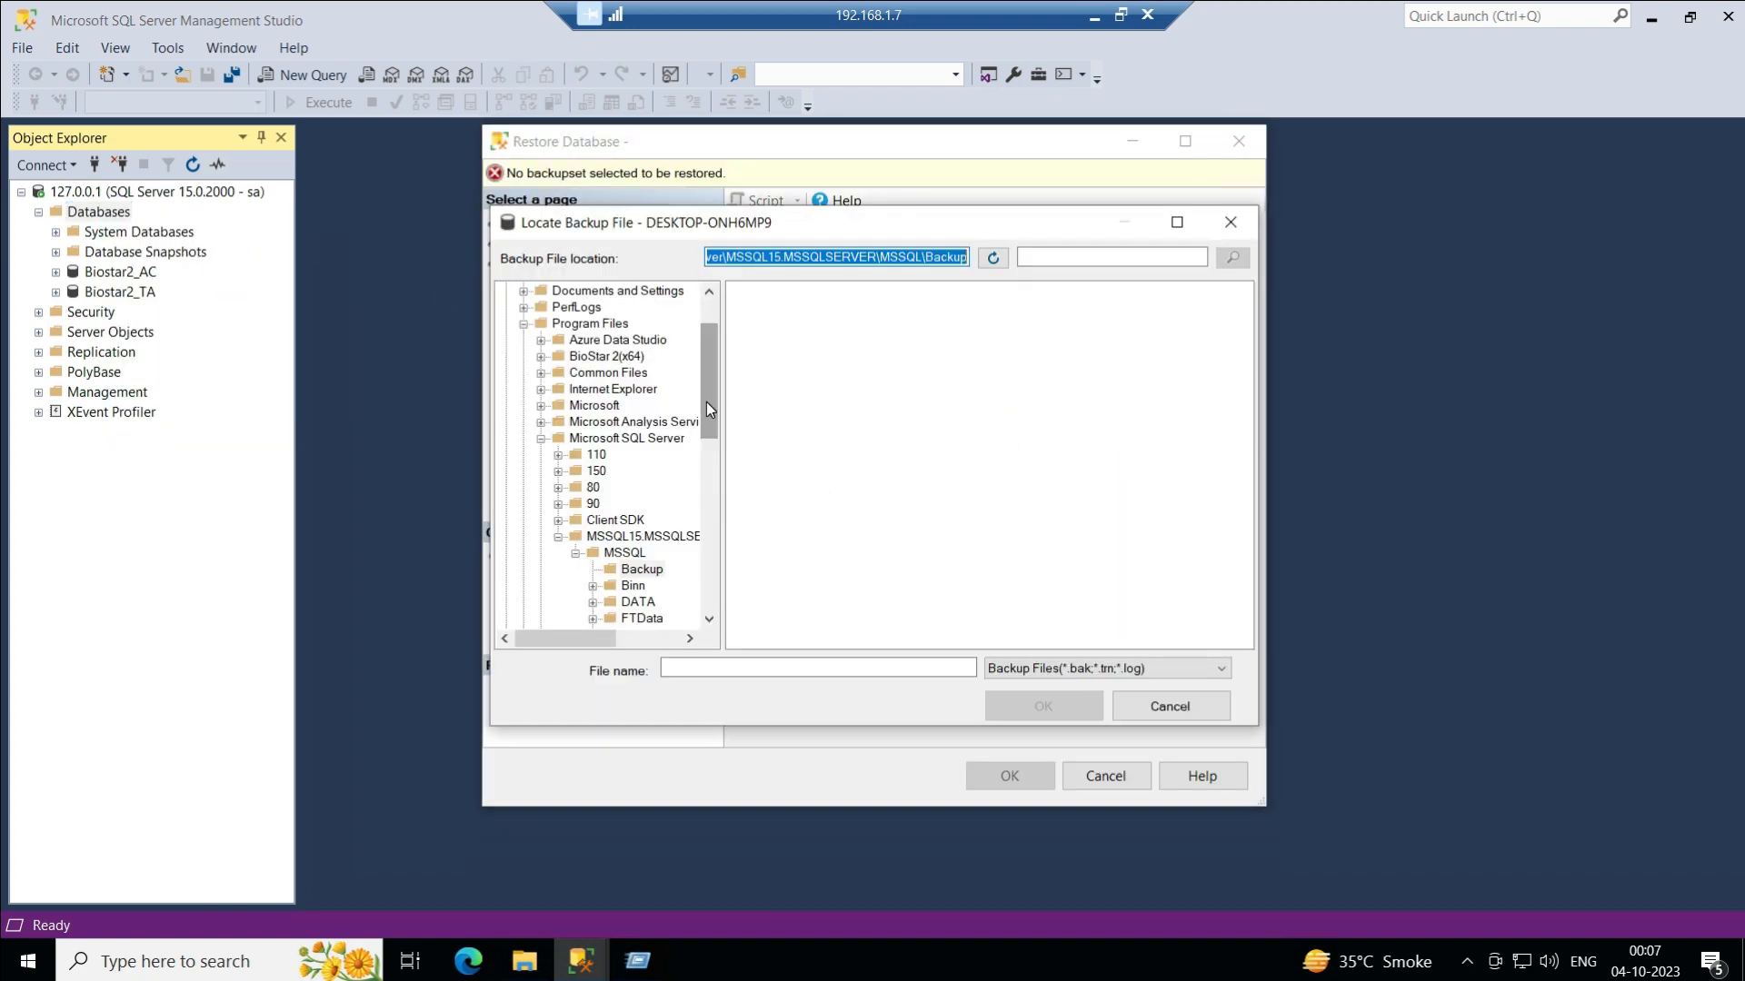
pyautogui.click(596, 354)
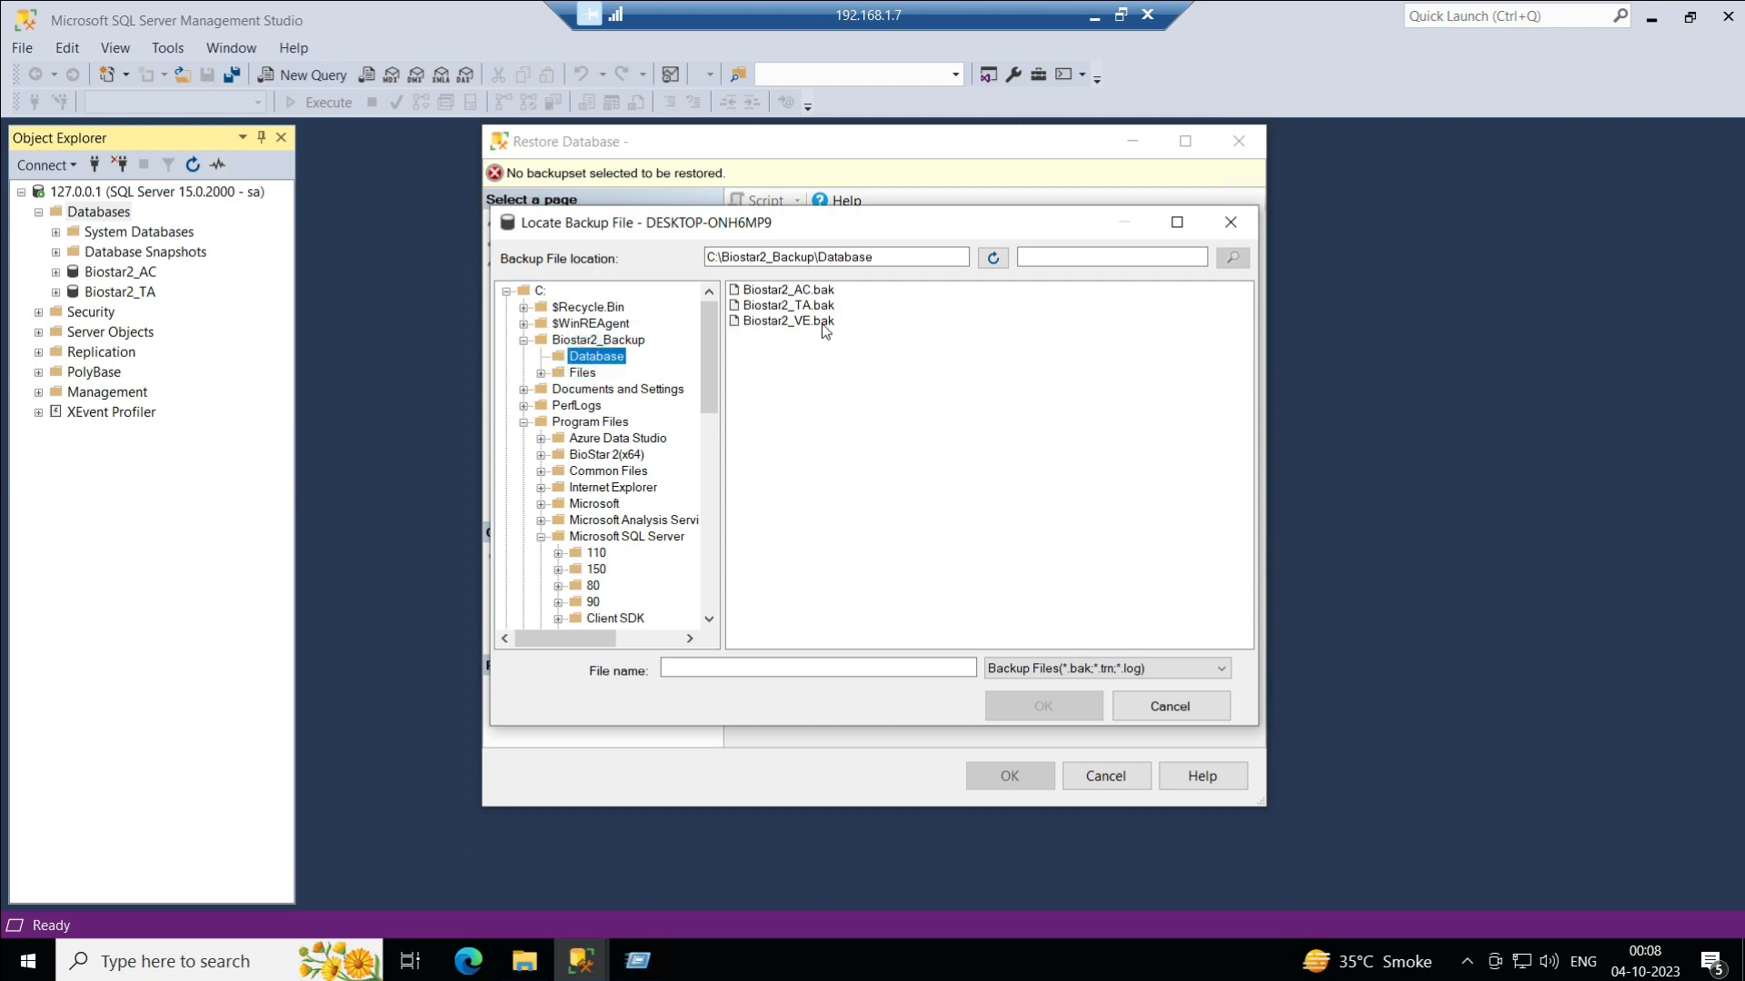
pyautogui.click(1041, 705)
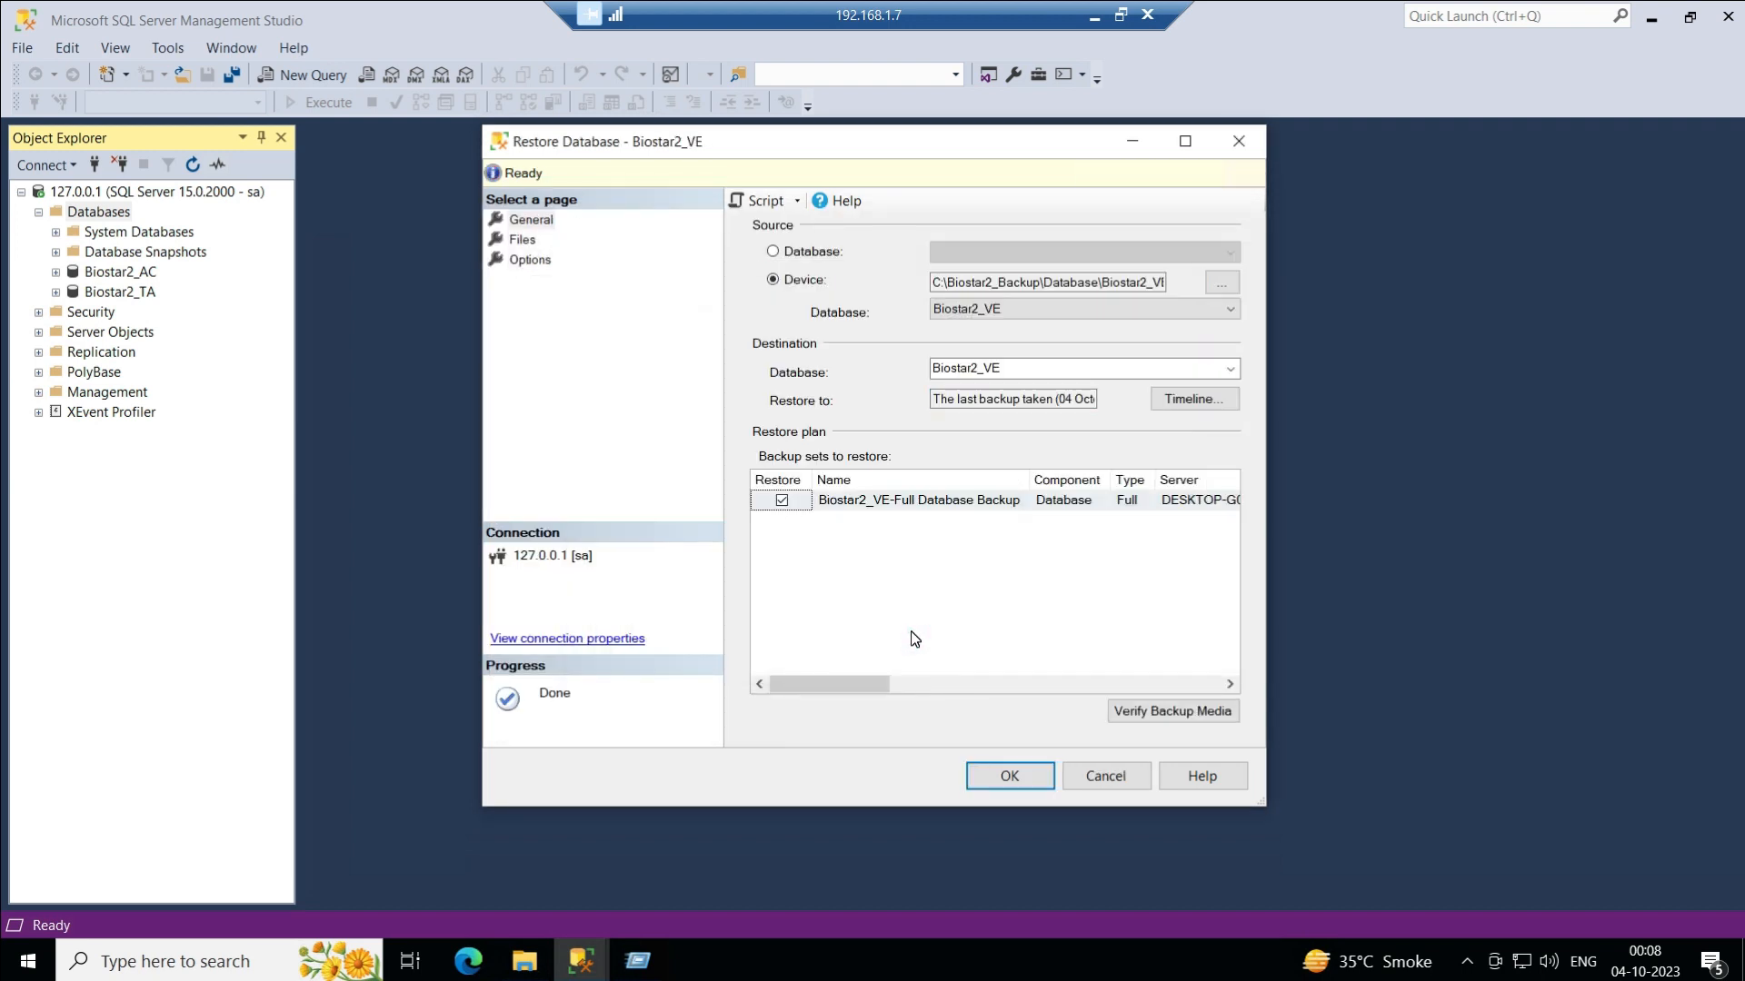
pyautogui.click(1009, 776)
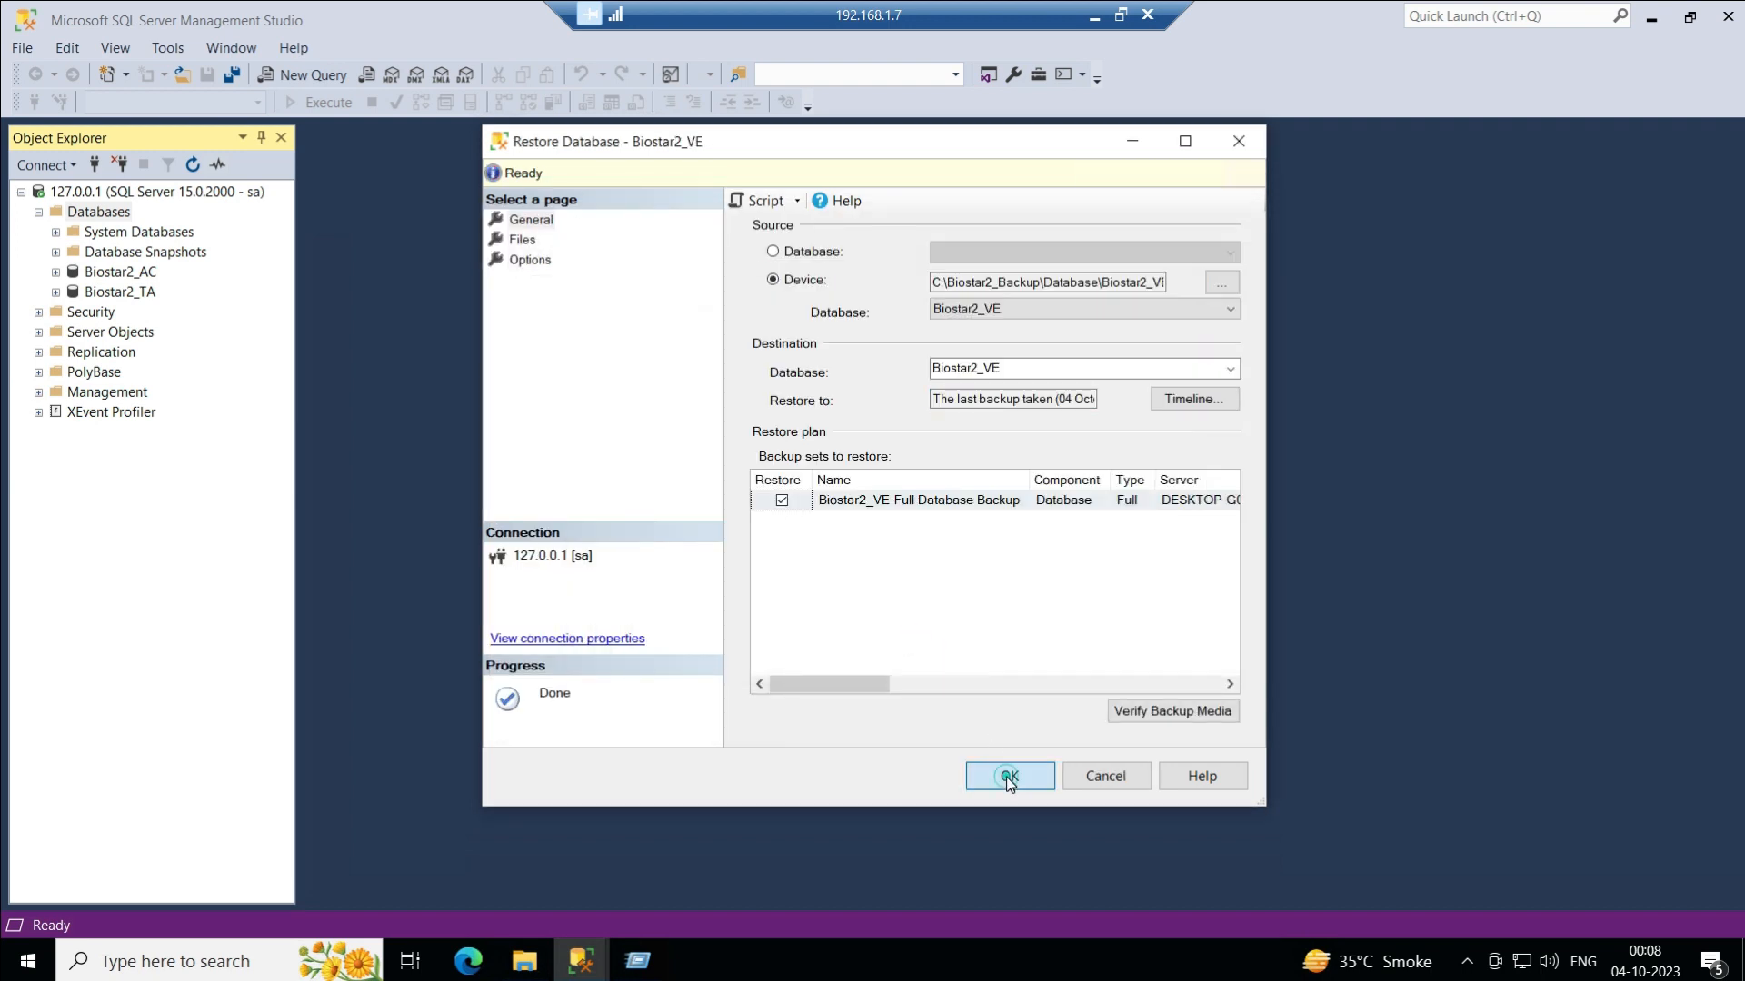
pyautogui.click(1009, 776)
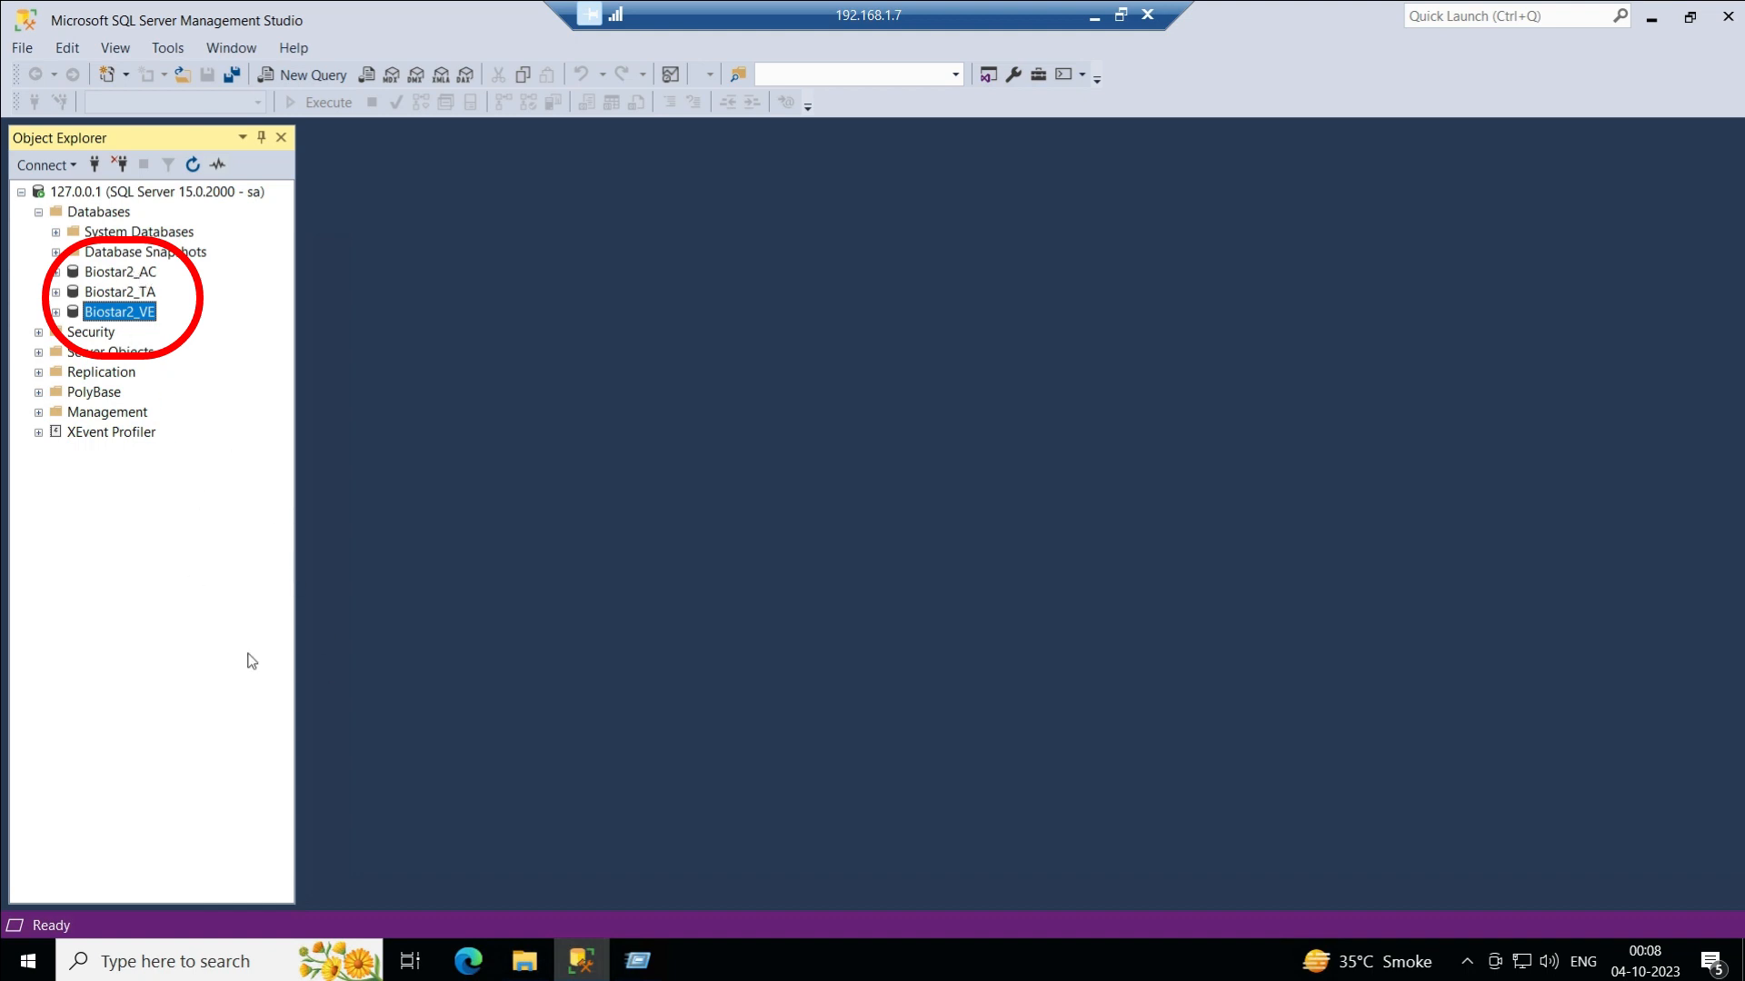
# - Launch BioStar 2 Server Setting from Start search and allow the UAC prompt
pyautogui.write('b')
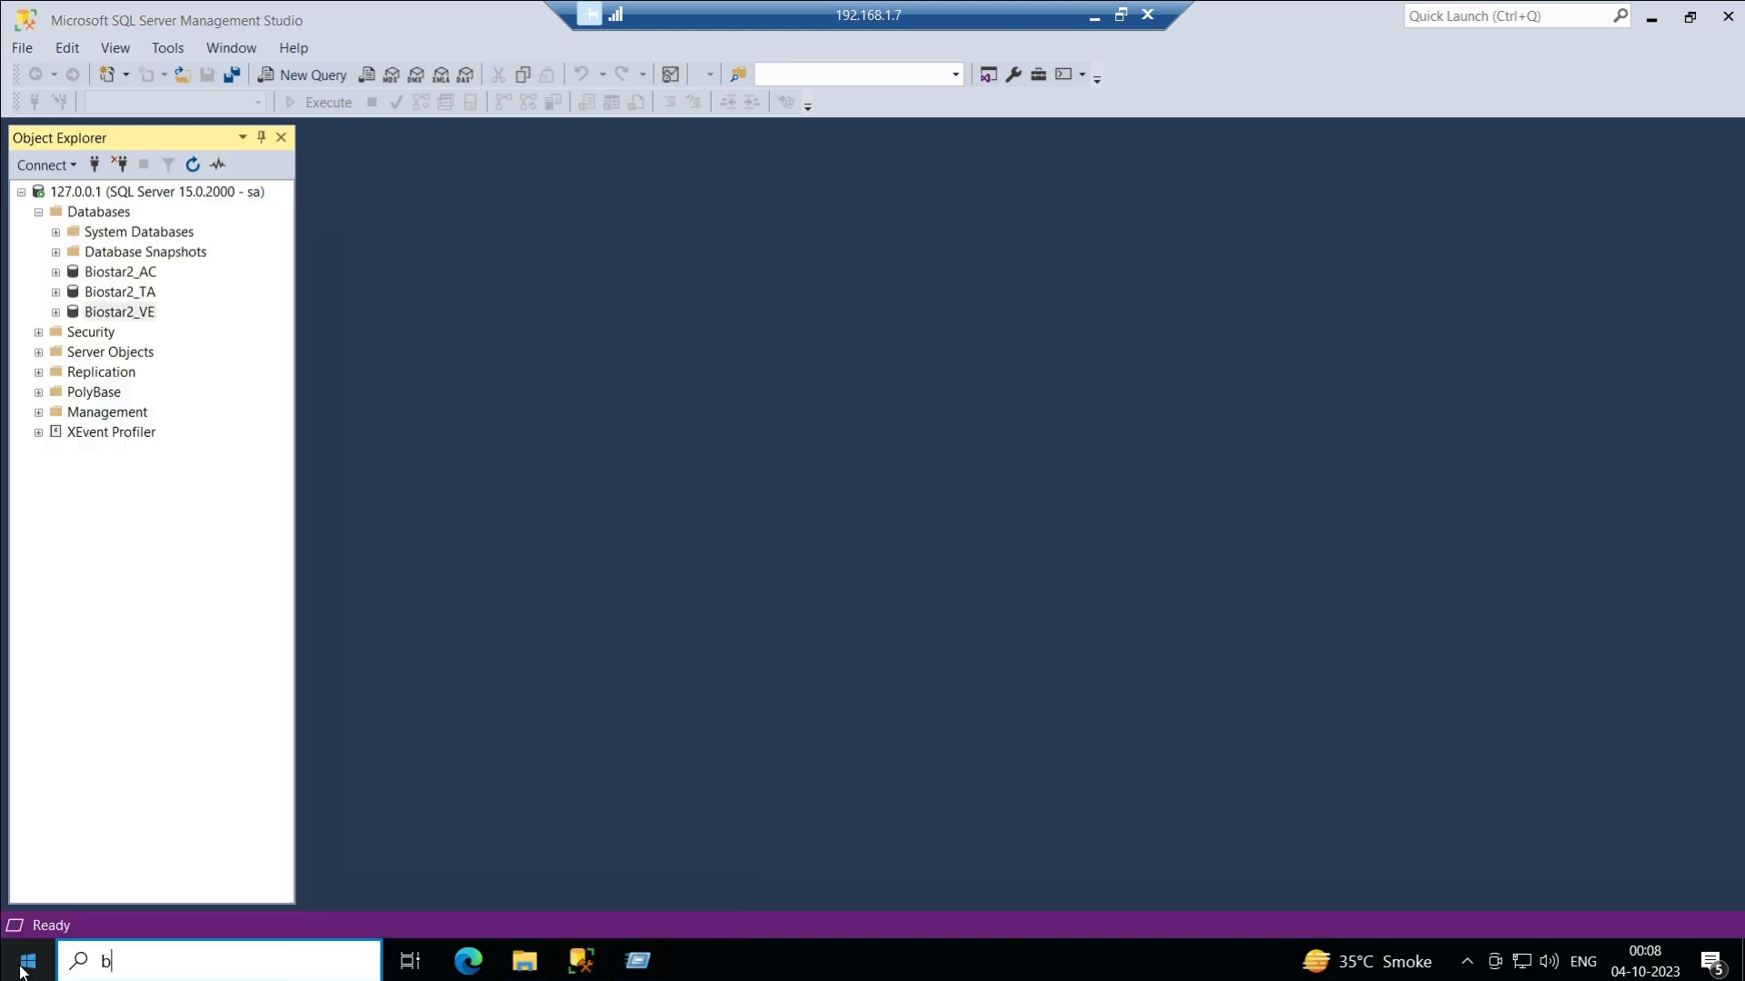
pyautogui.write('io')
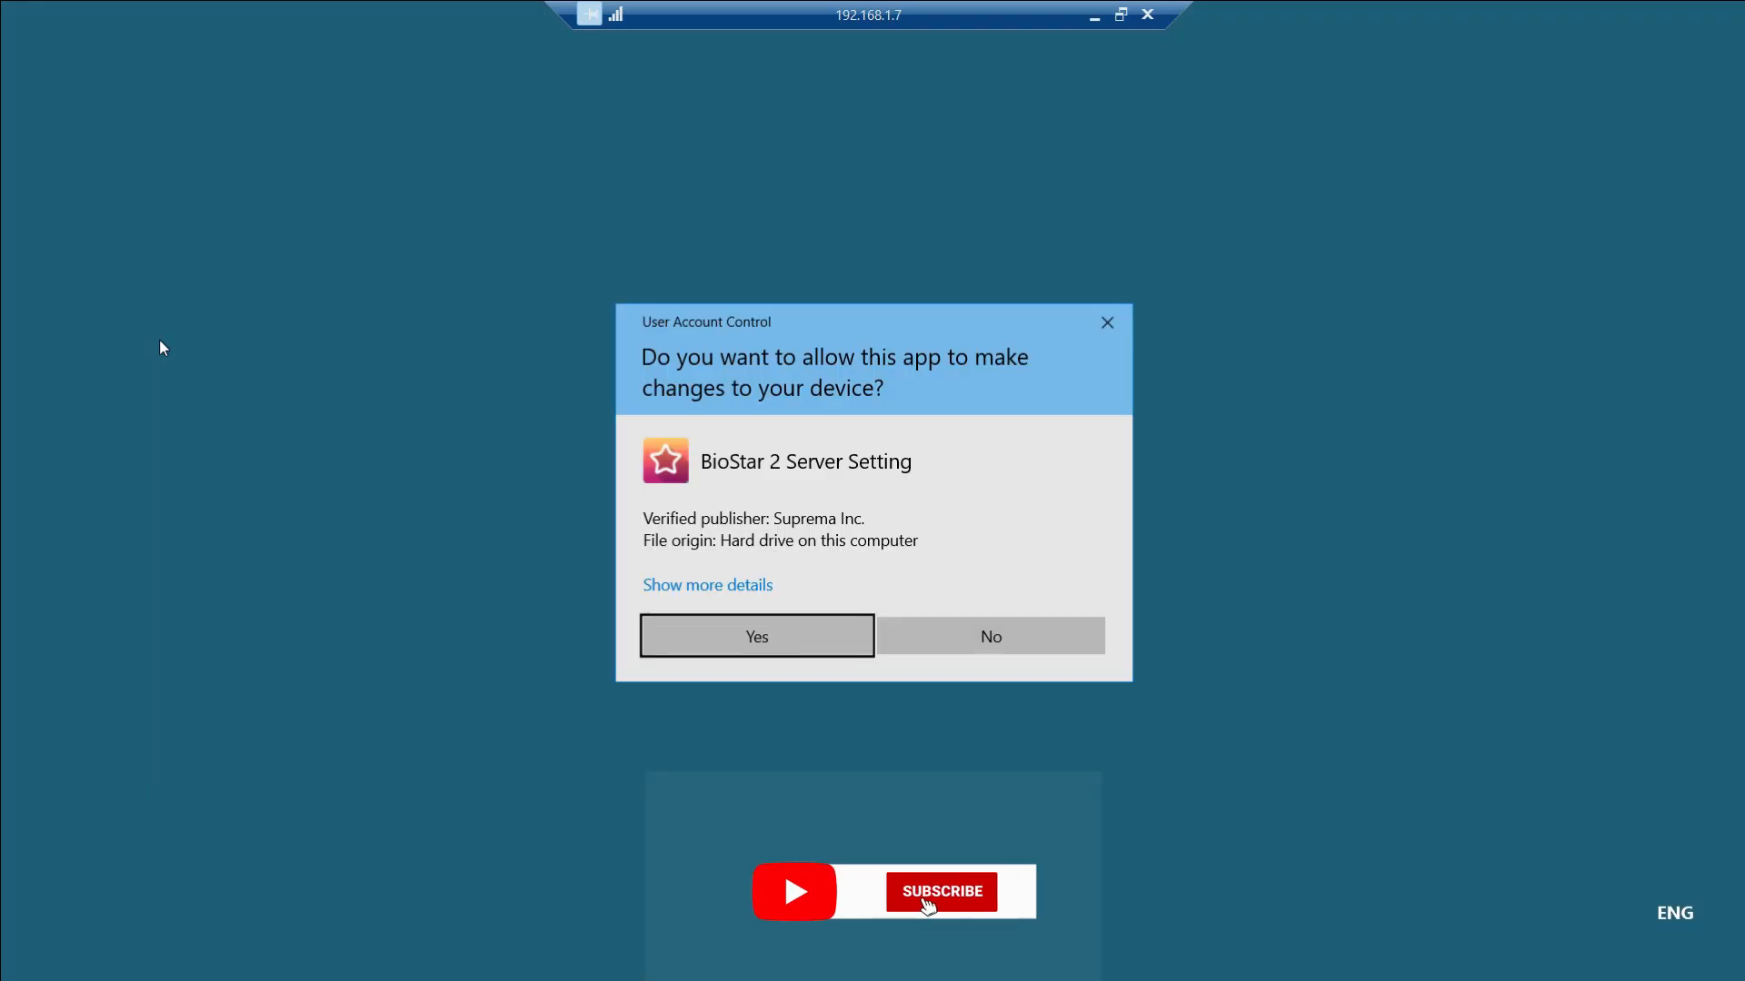
pyautogui.click(756, 636)
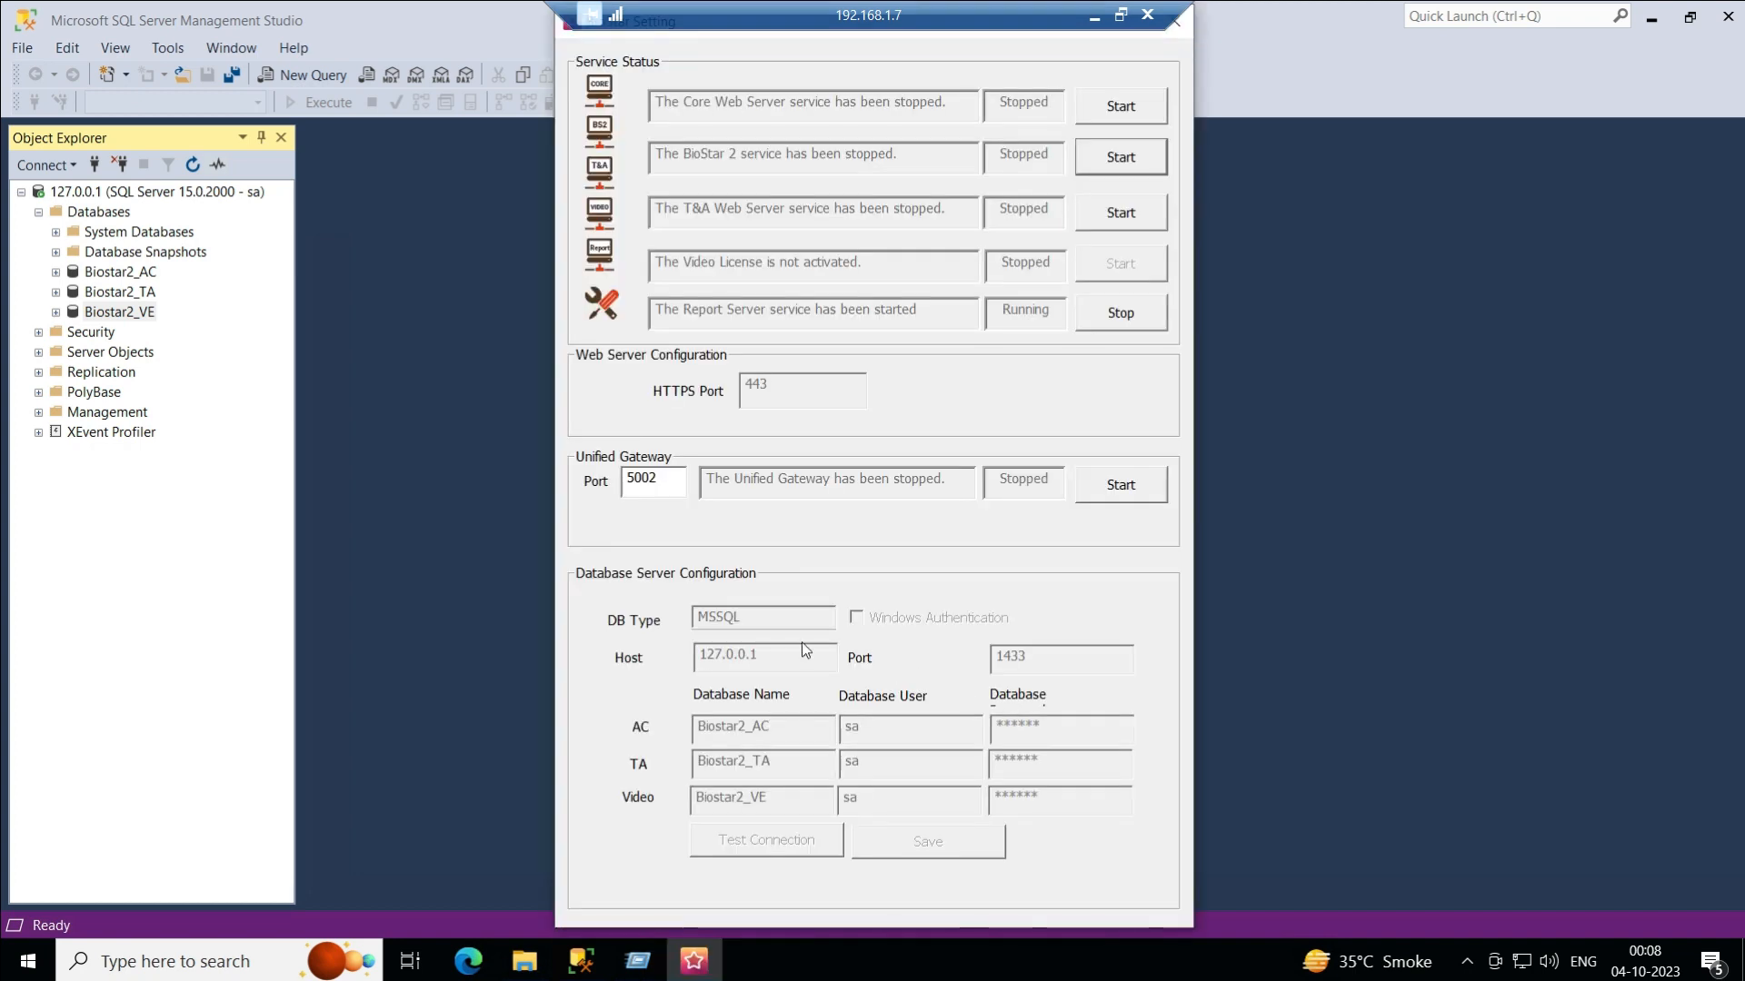
pyautogui.moveTo(567, 666)
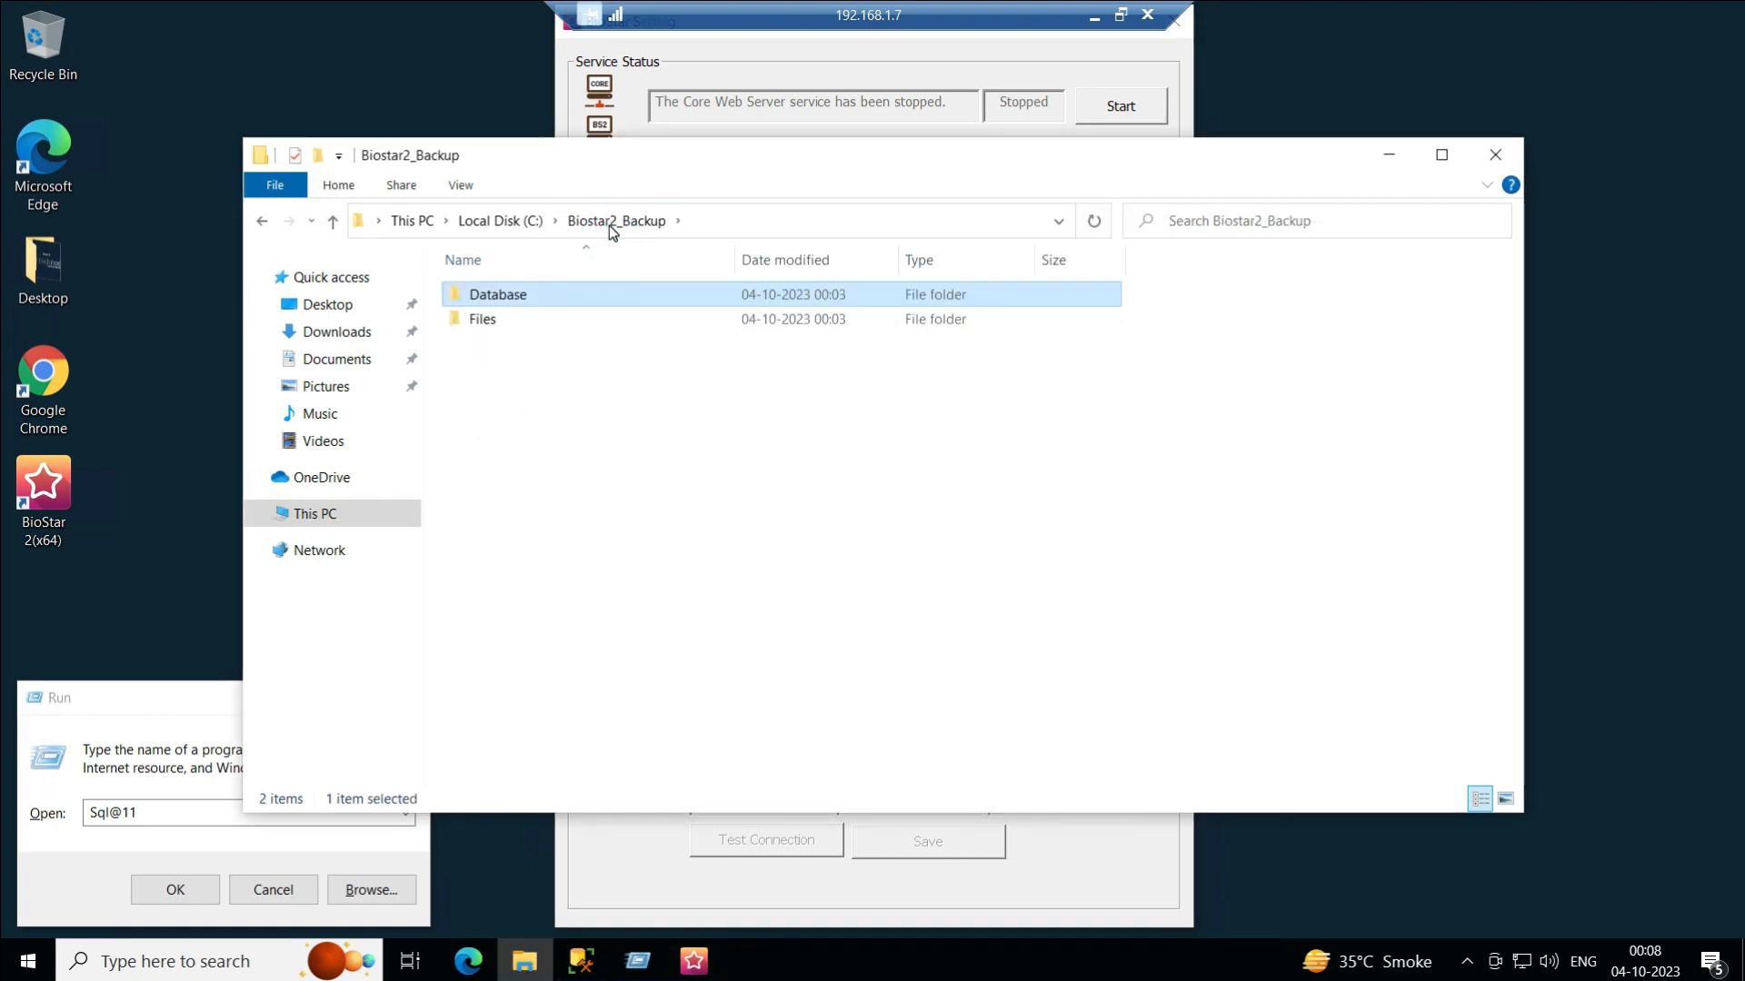
# - Copy the contents of the backed-up Files\util folder
pyautogui.doubleClick(481, 320)
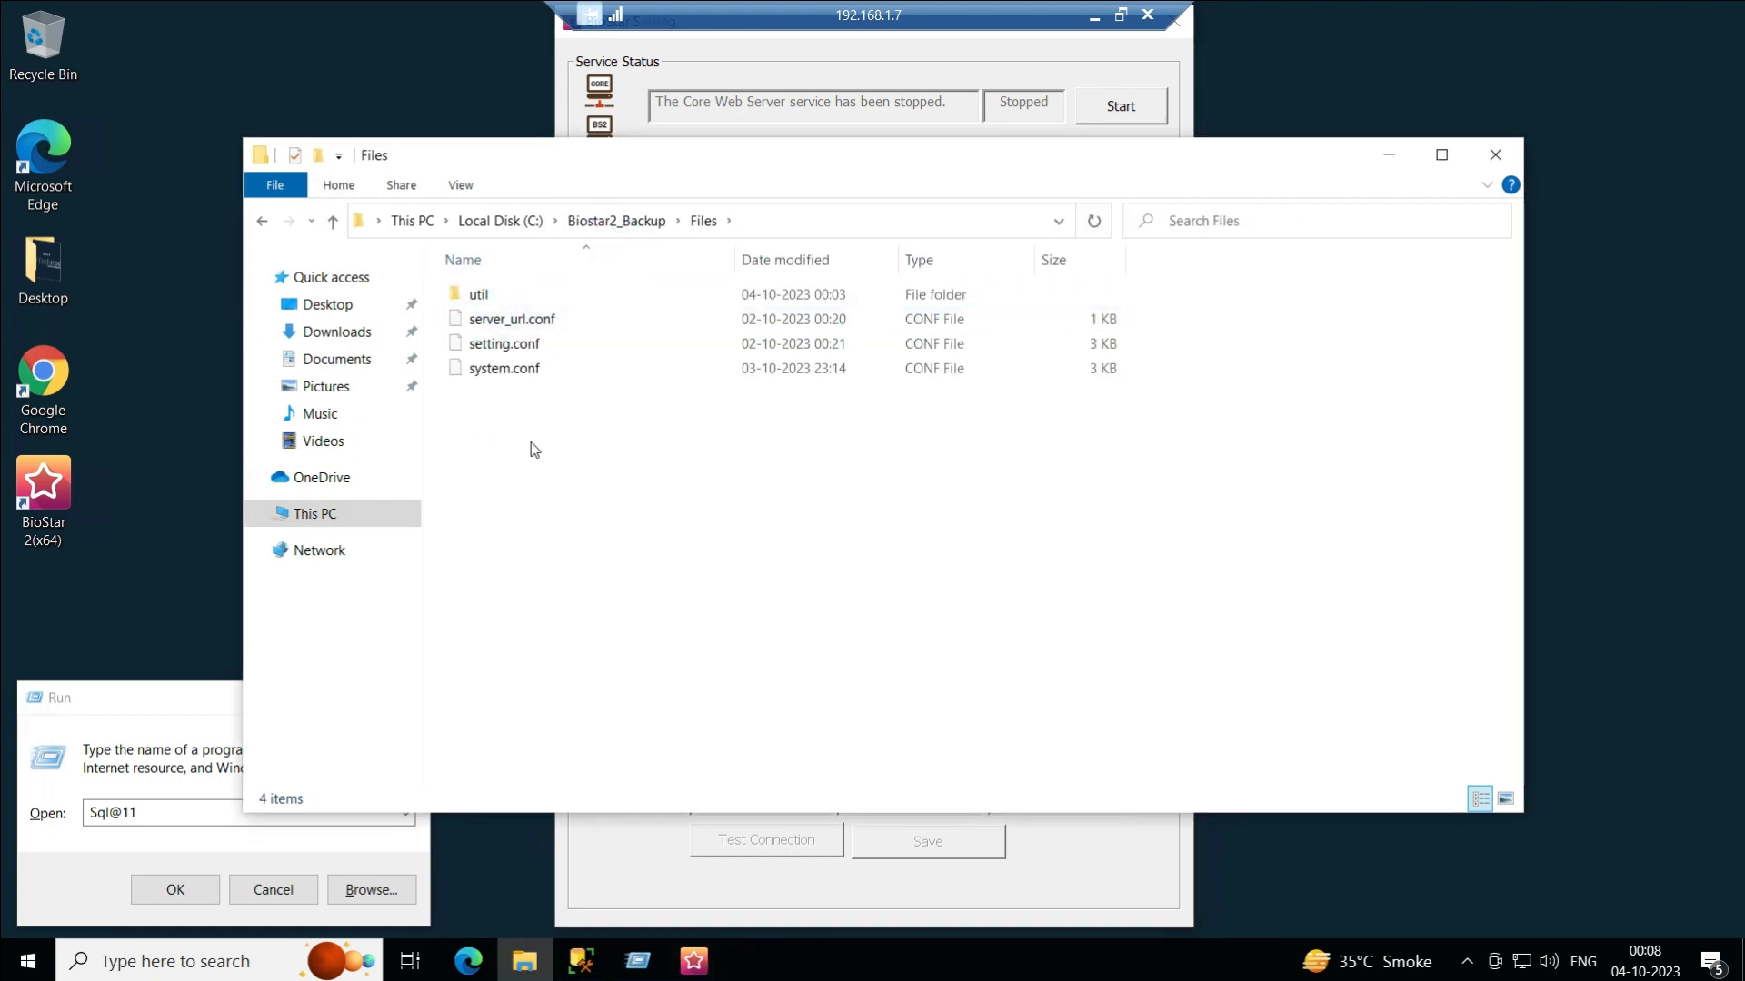
pyautogui.press('ctrl+a')
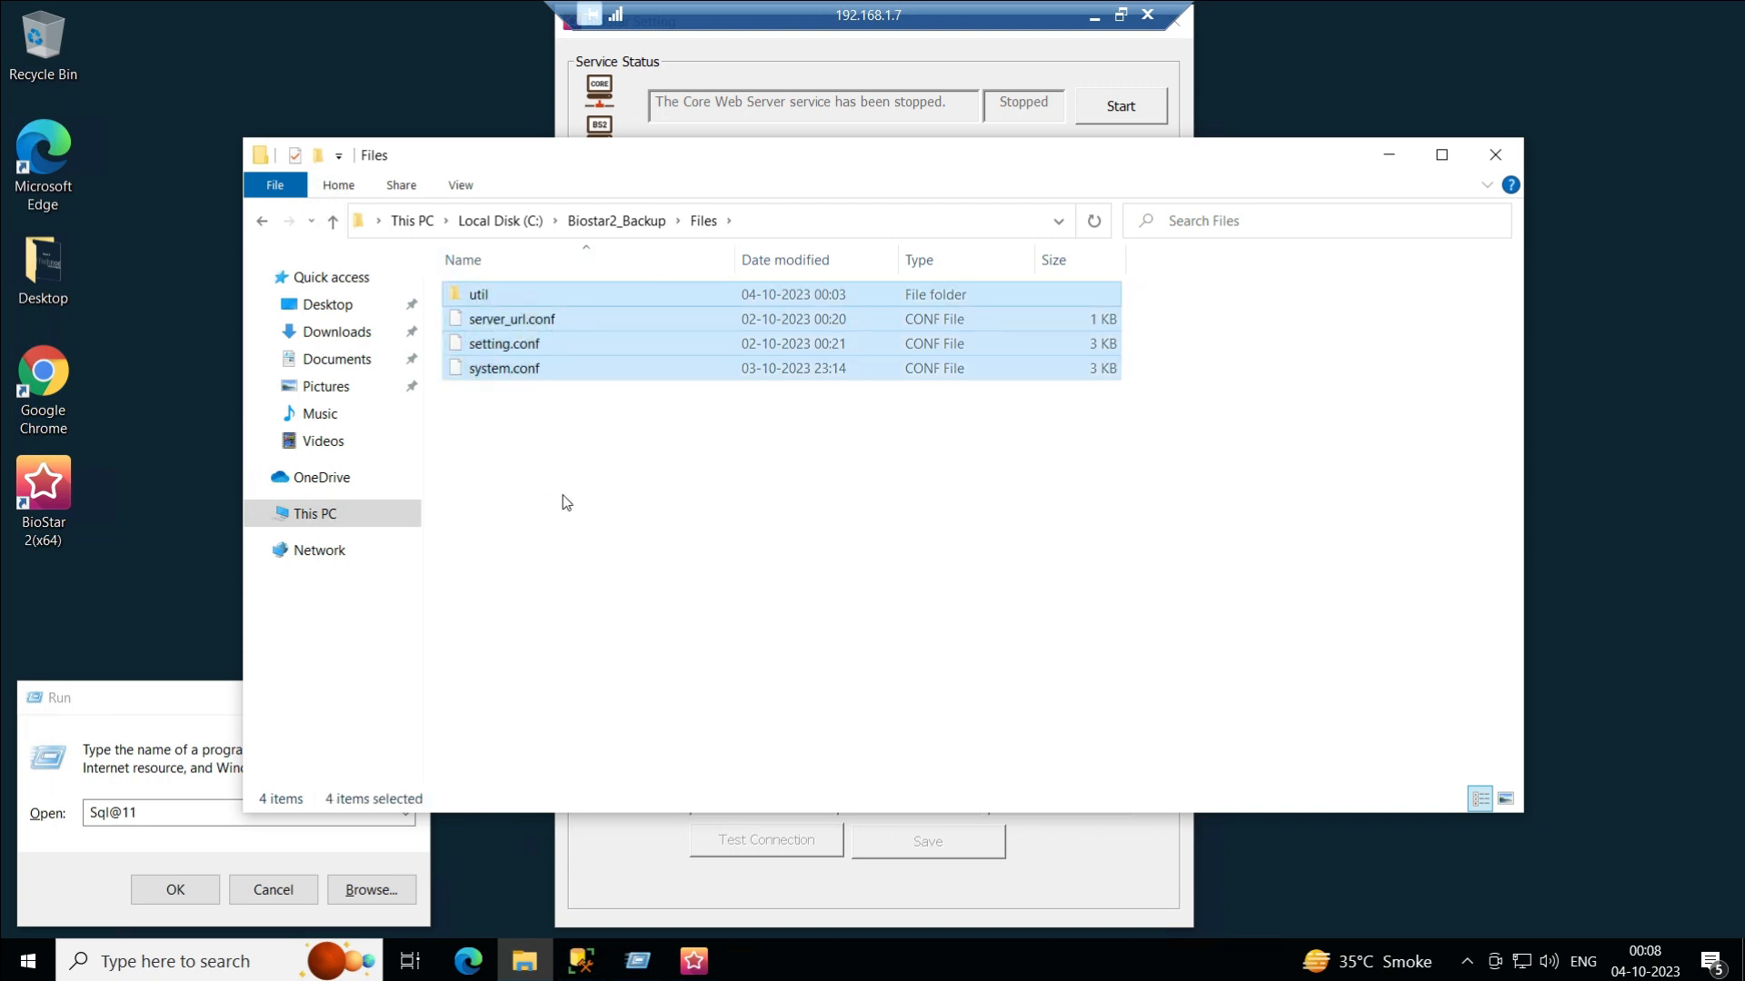
pyautogui.moveTo(567, 498)
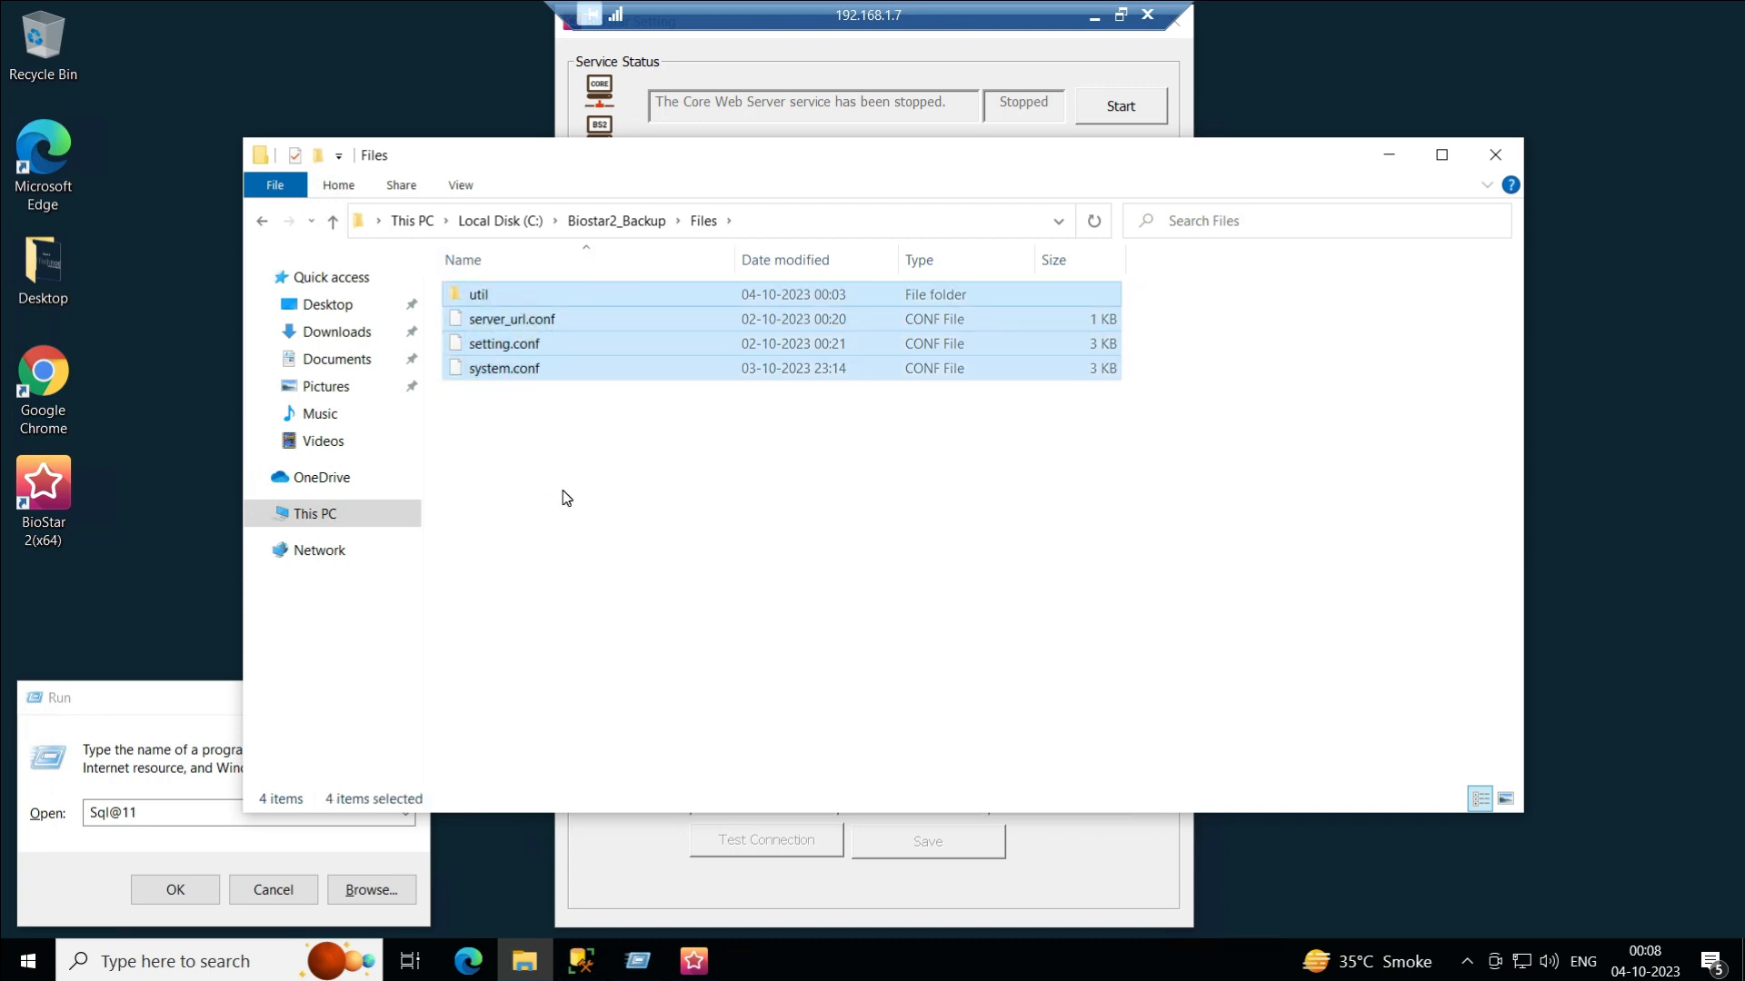
pyautogui.click(478, 294)
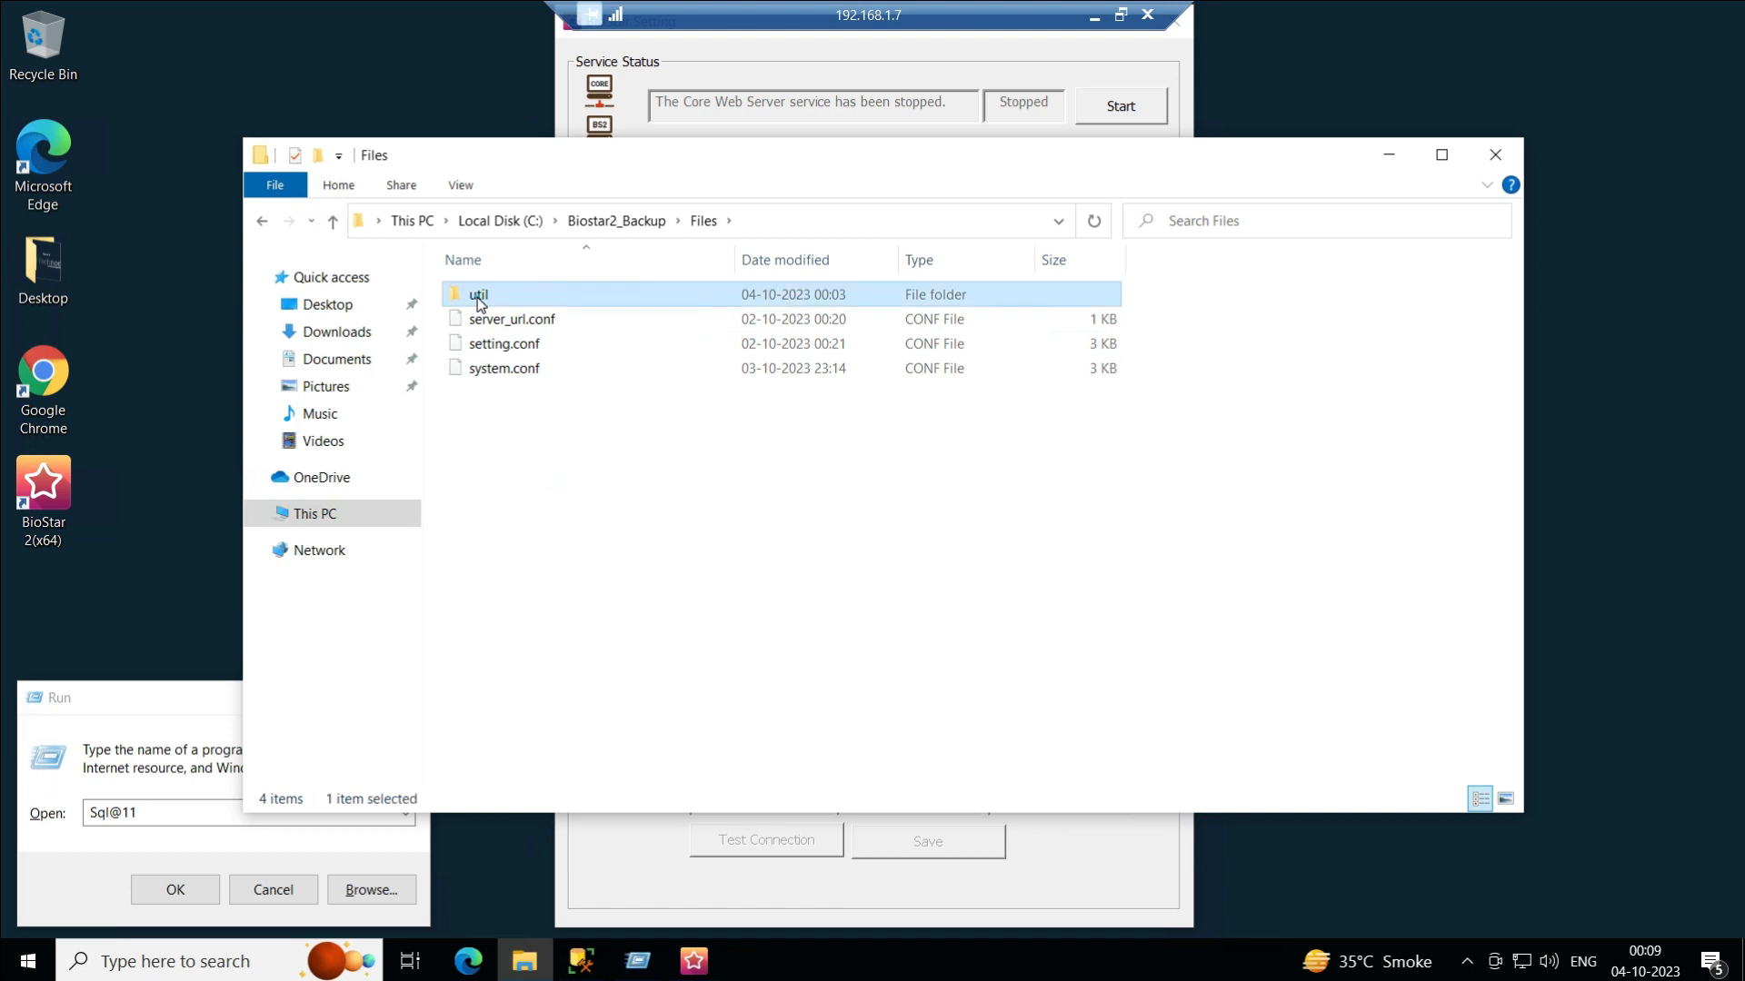
pyautogui.doubleClick(478, 294)
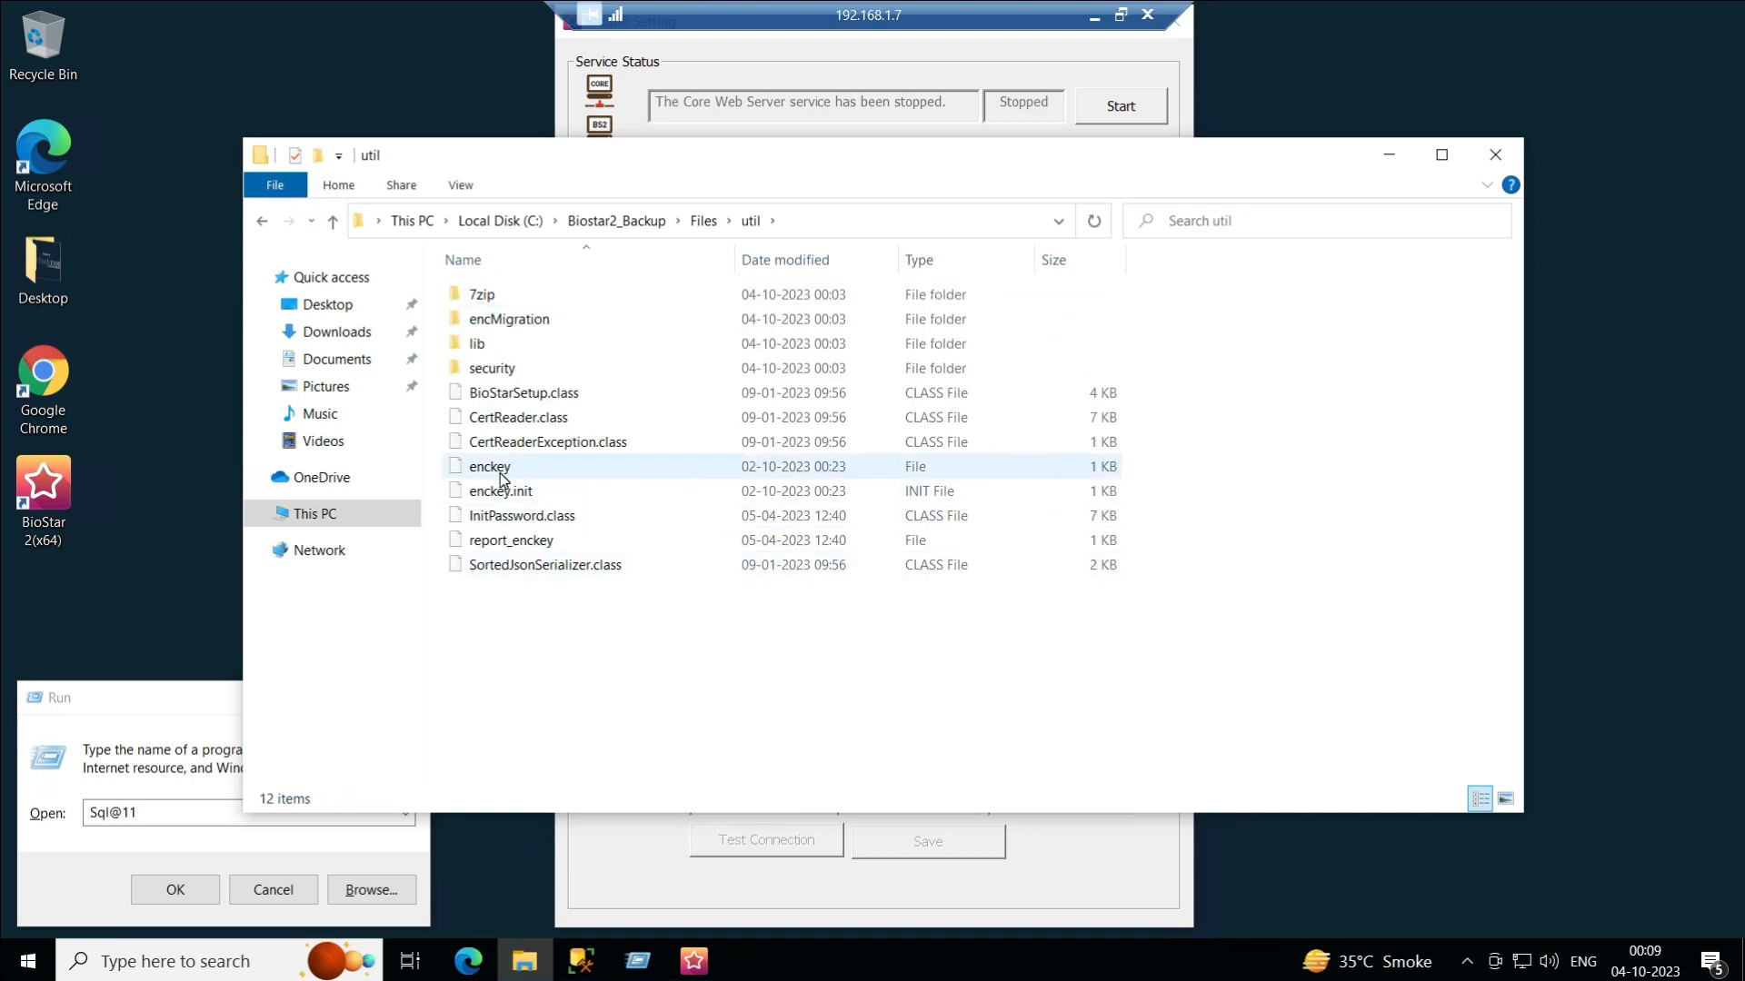
pyautogui.click(502, 491)
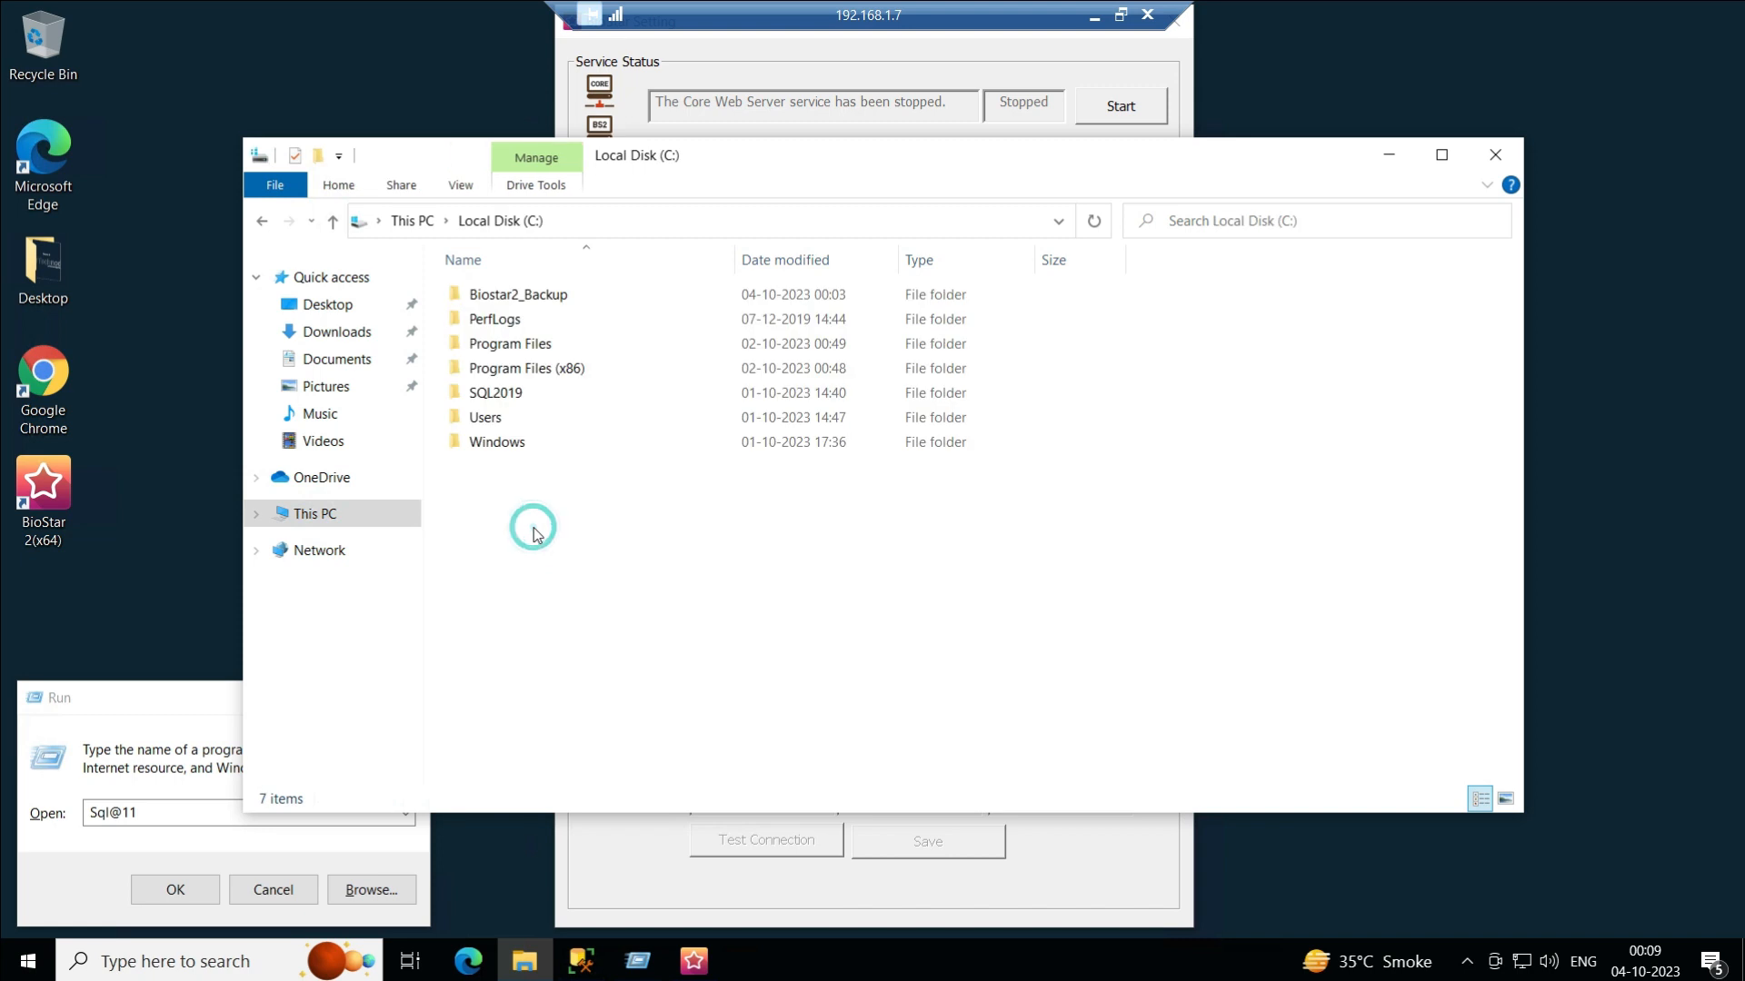
# - Paste them into C:\Program Files\BioStar 2(x64)\util with administrator permission
pyautogui.doubleClick(509, 343)
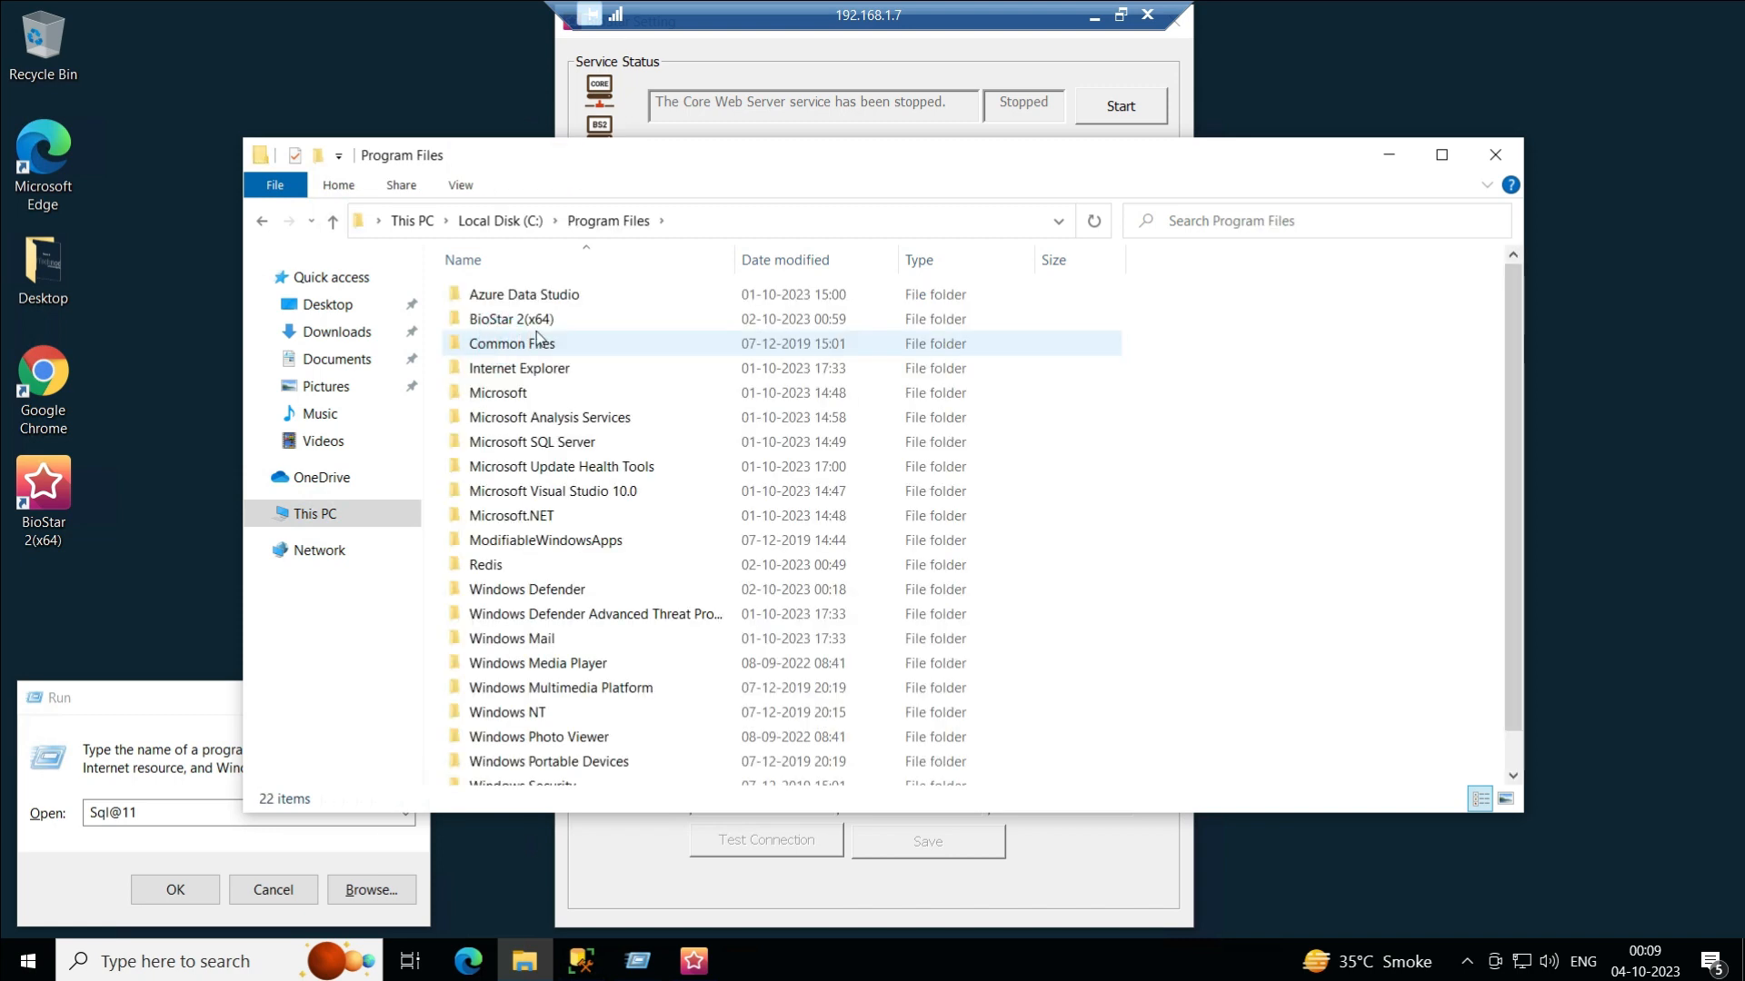
pyautogui.doubleClick(511, 320)
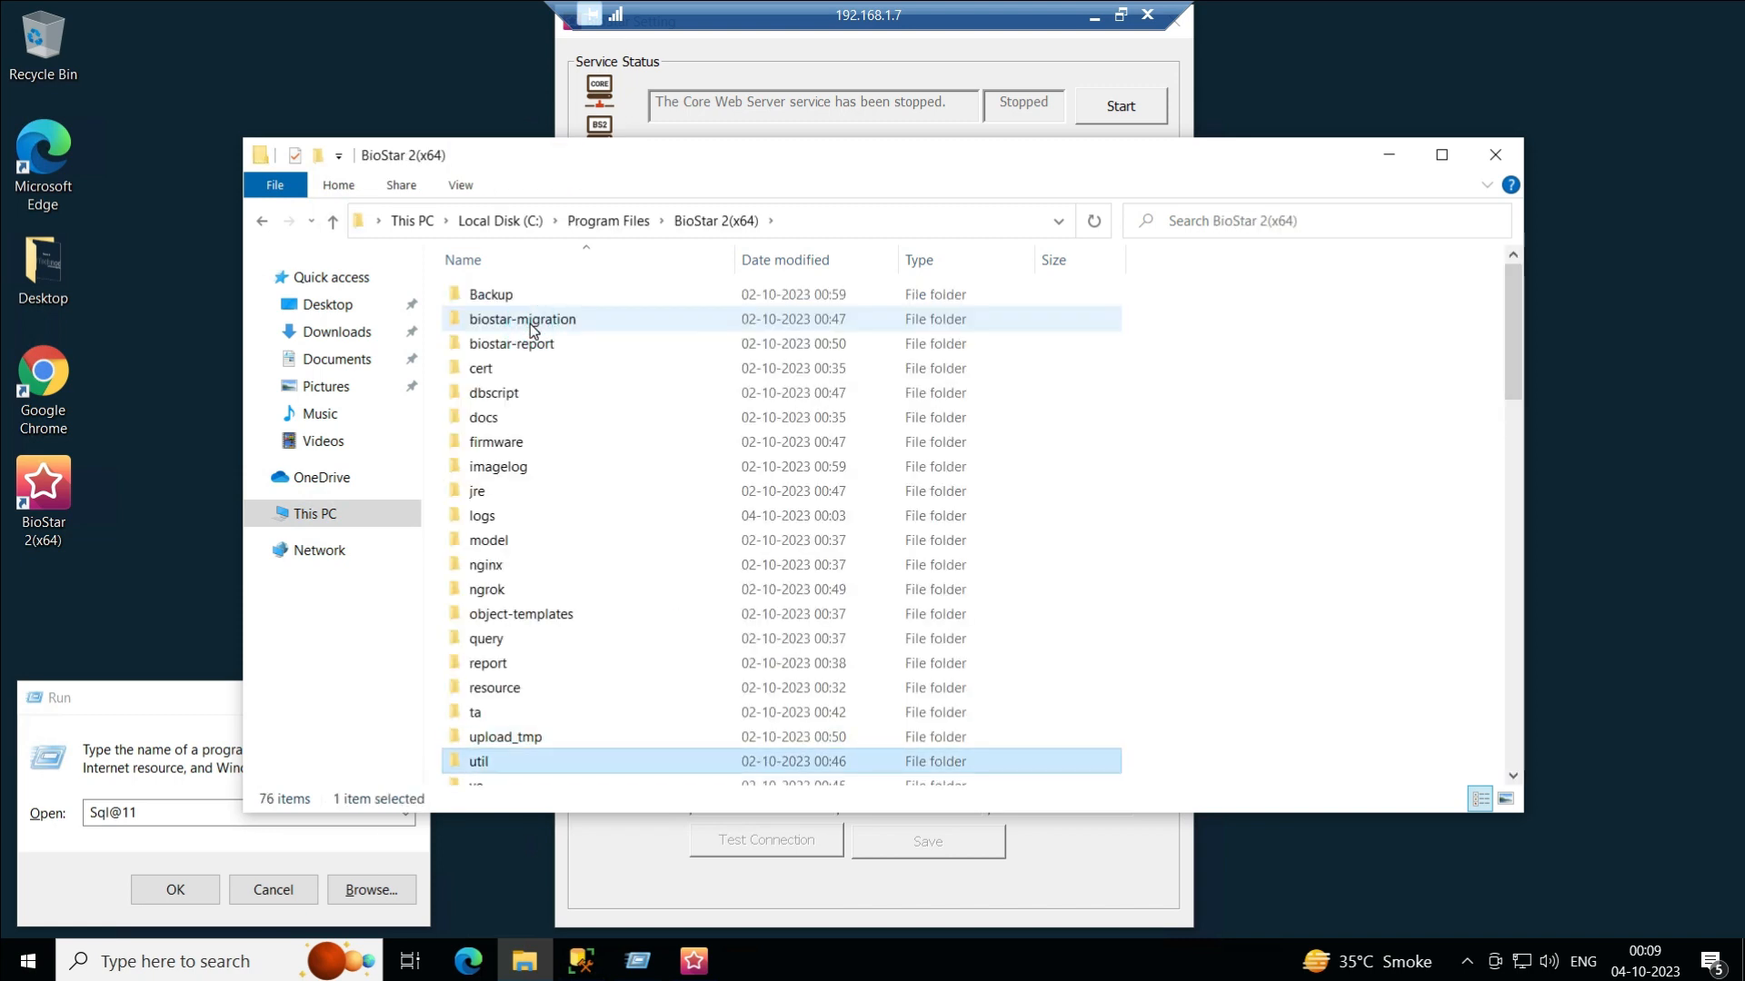
pyautogui.doubleClick(478, 761)
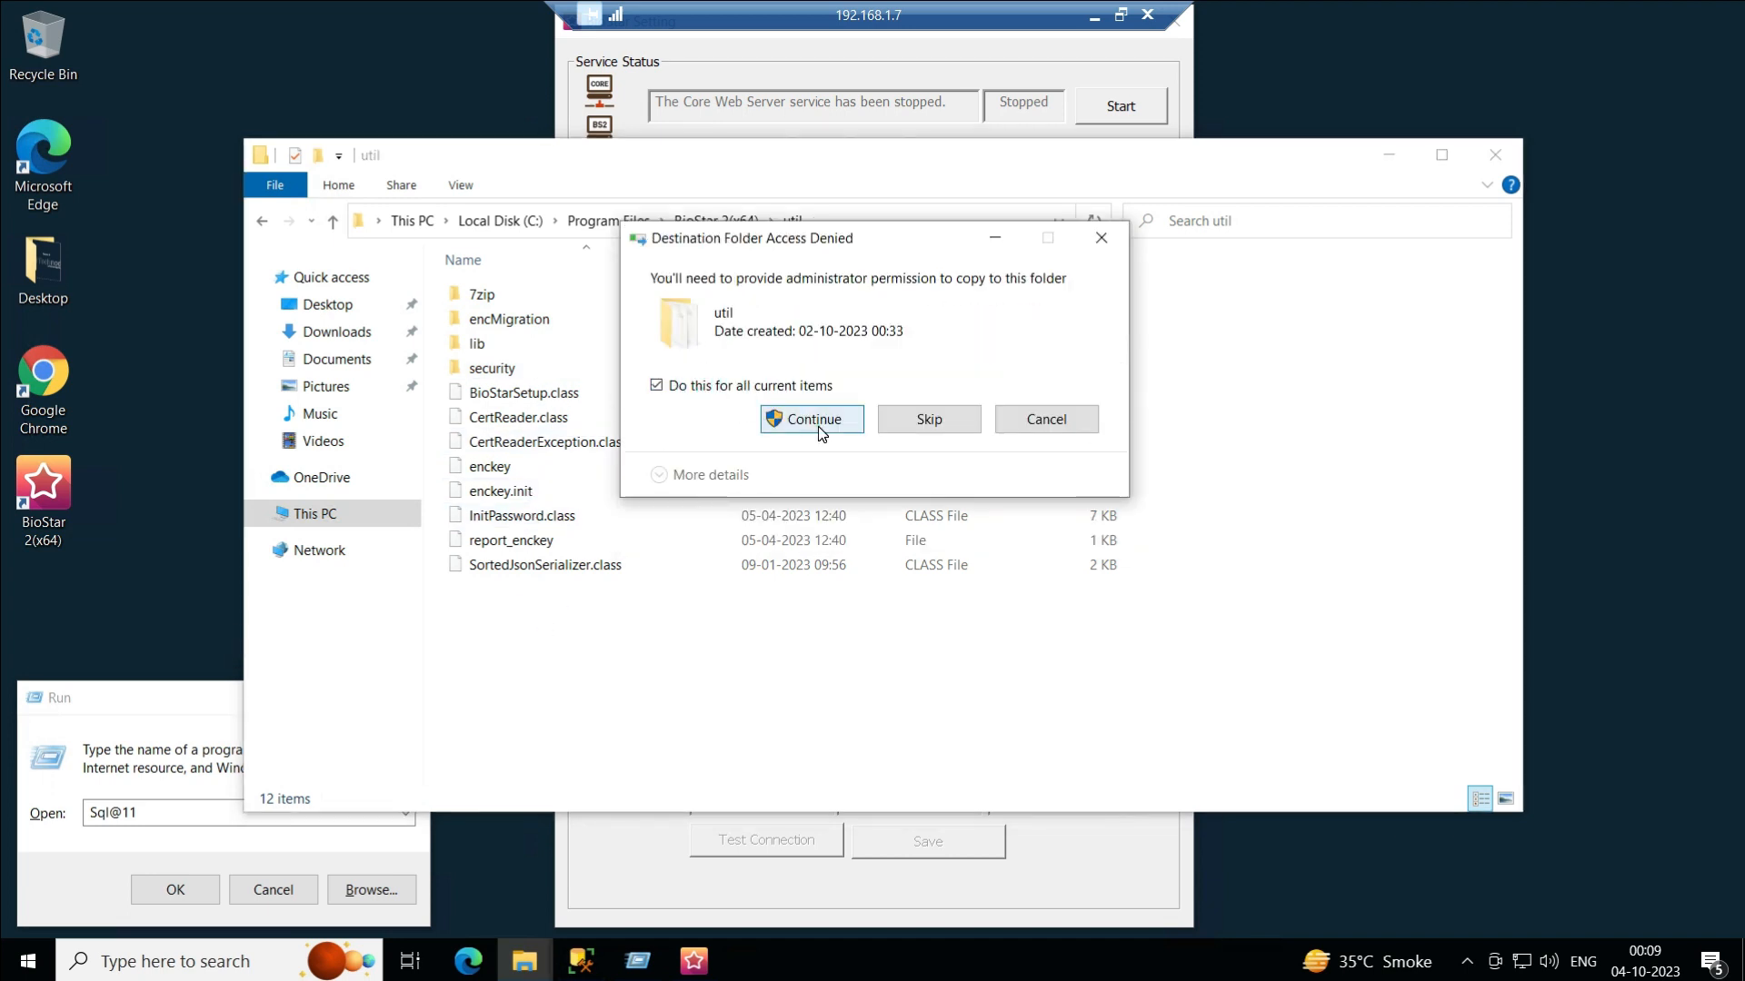
pyautogui.click(810, 420)
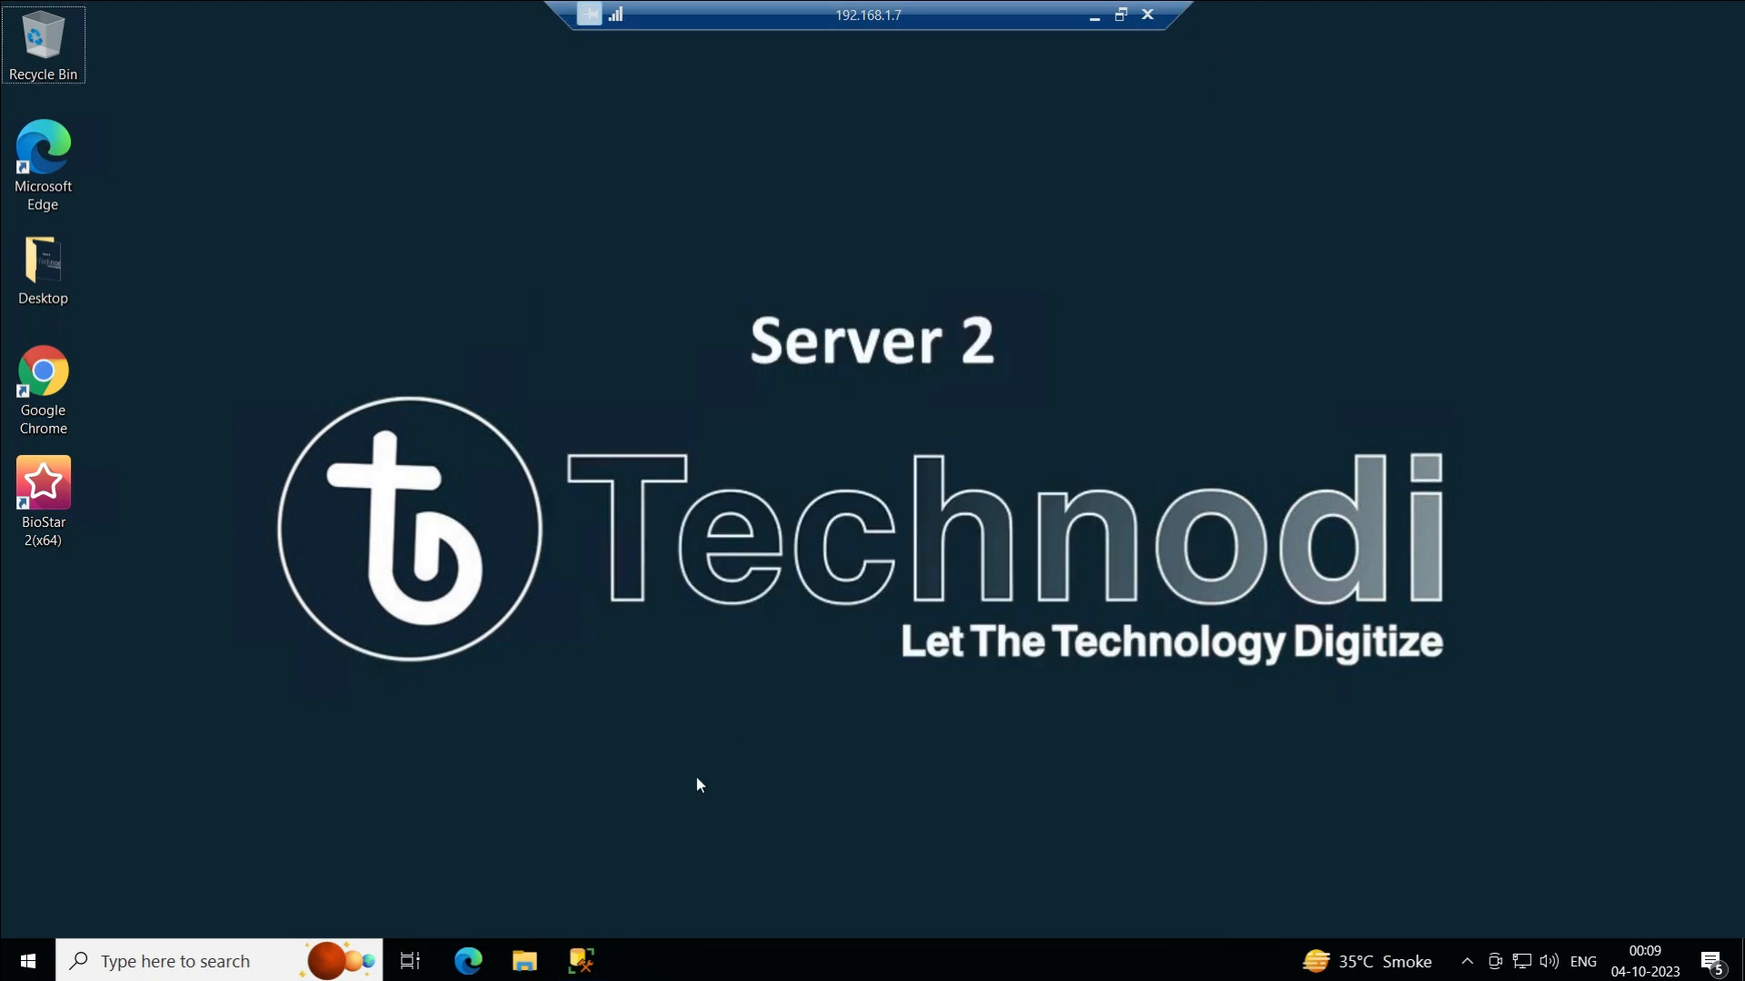
pyautogui.moveTo(430, 470)
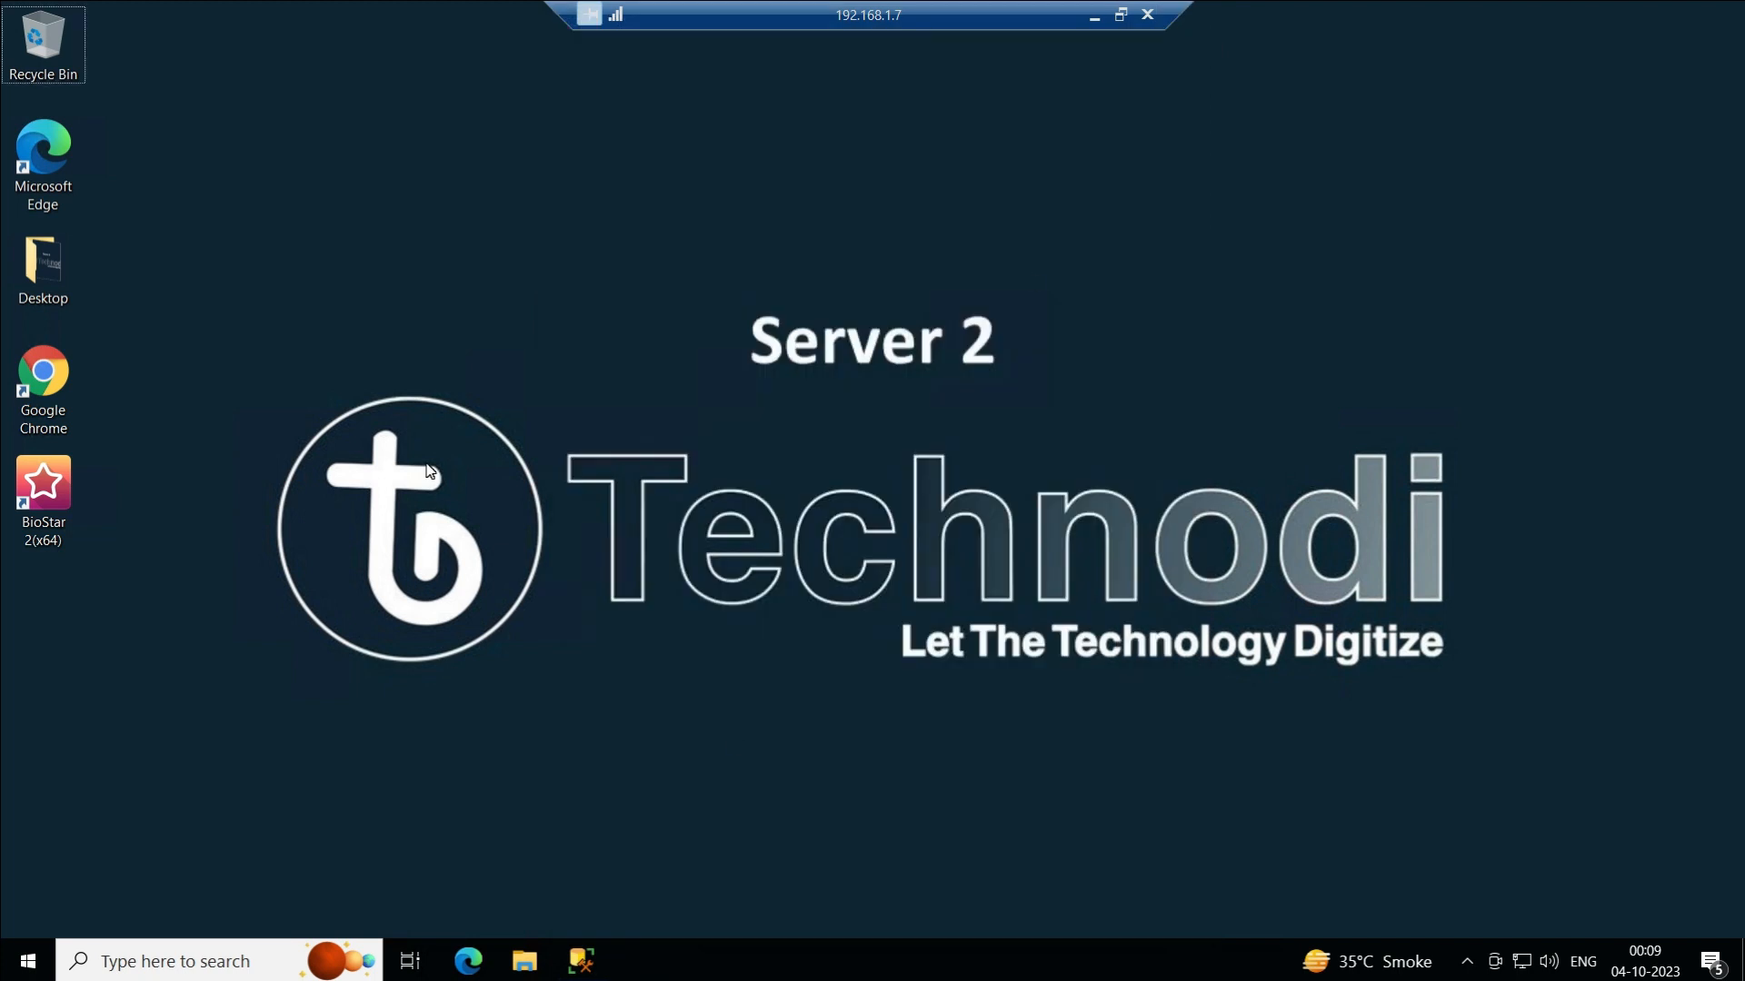
pyautogui.moveTo(400, 613)
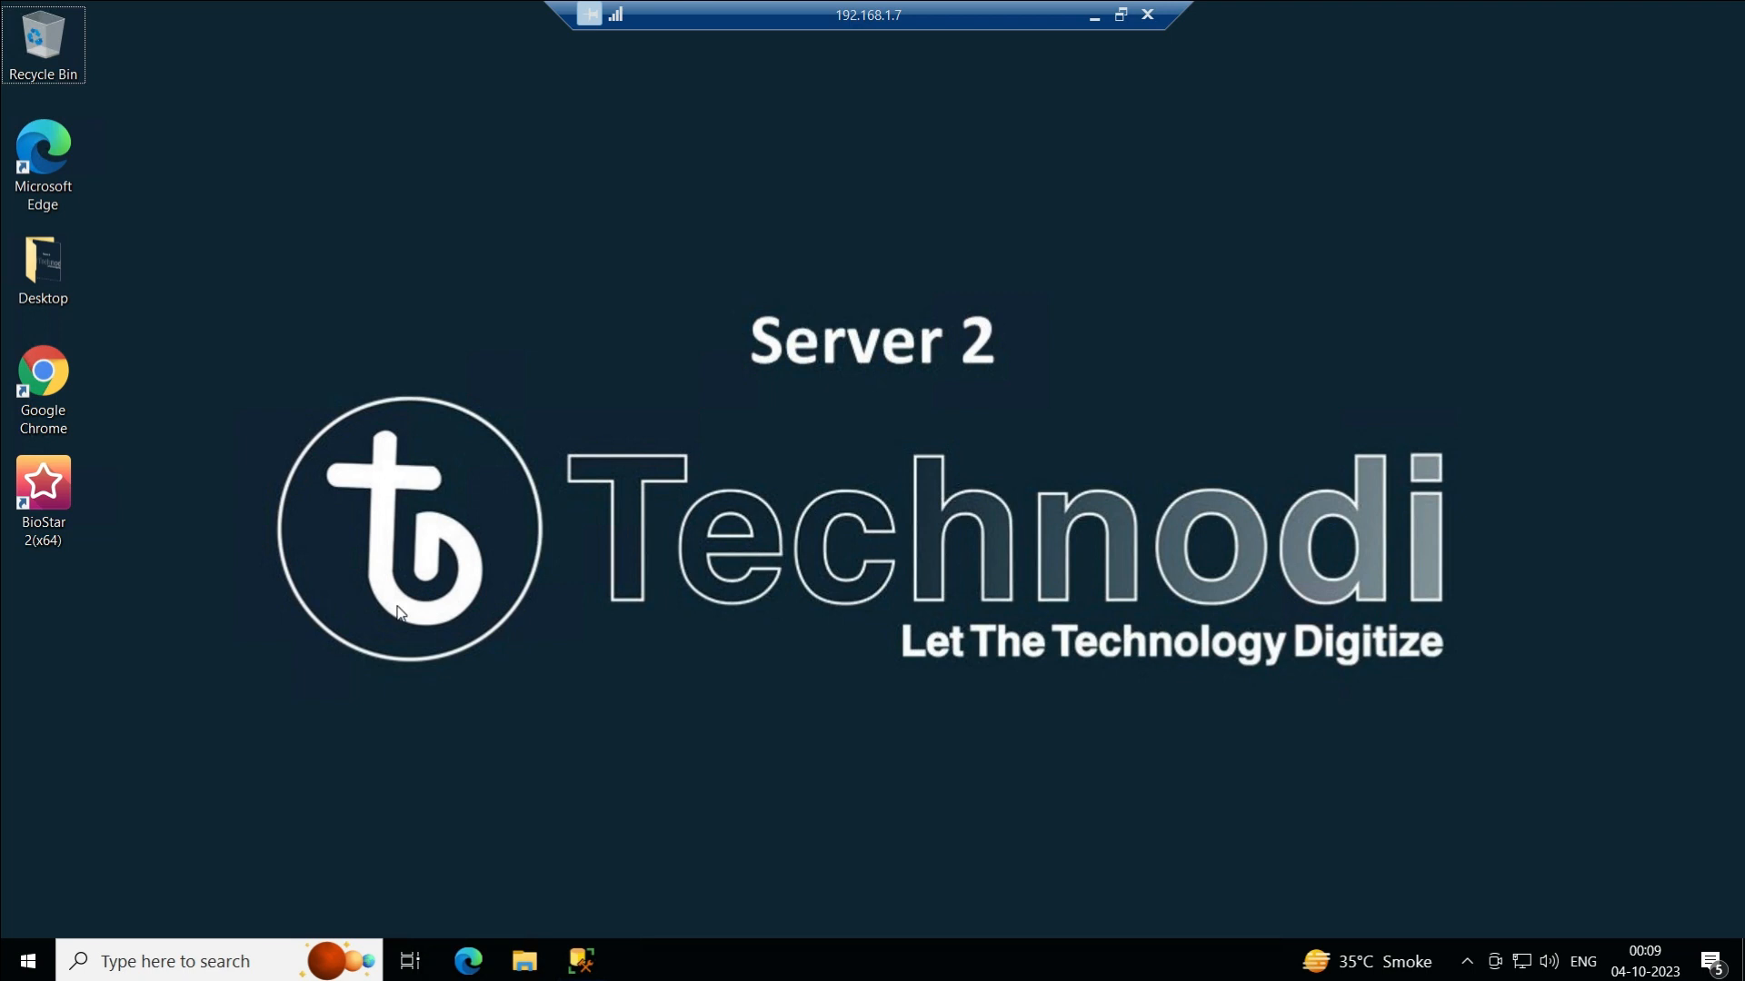
# - Reopen BioStar 2 Server Setting and confirm the Core, BioStar 2 and T&A services are running
pyautogui.click(27, 960)
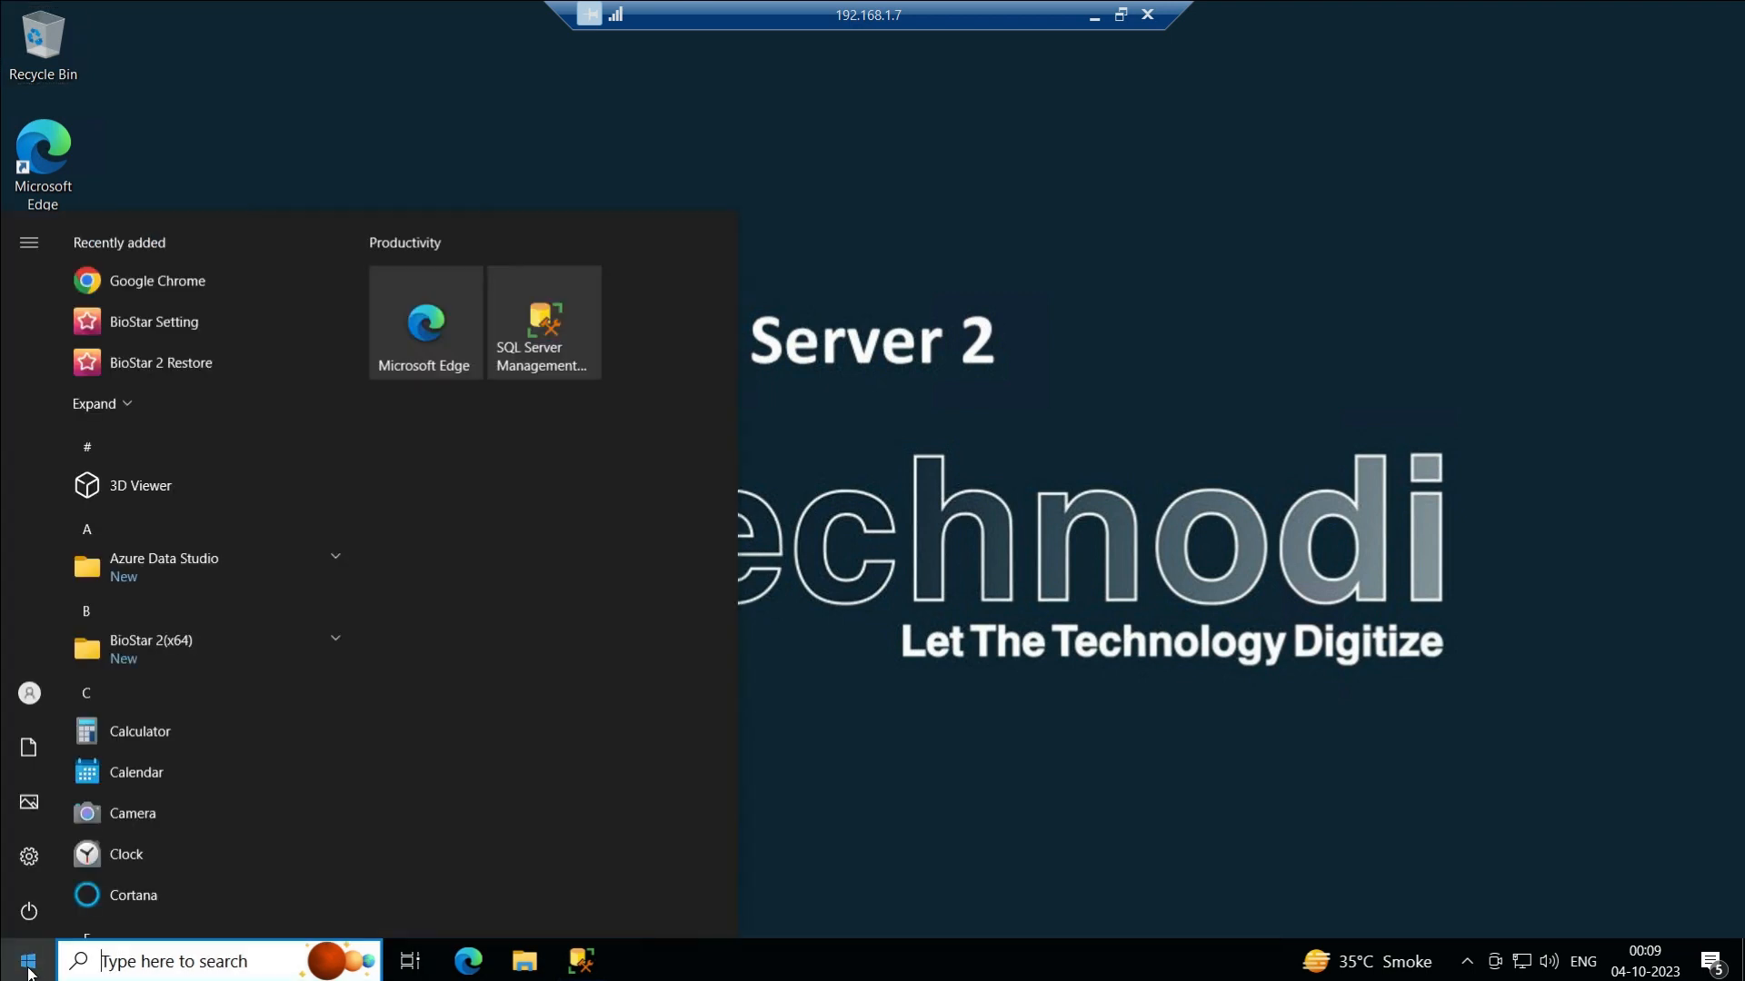
pyautogui.write('bio')
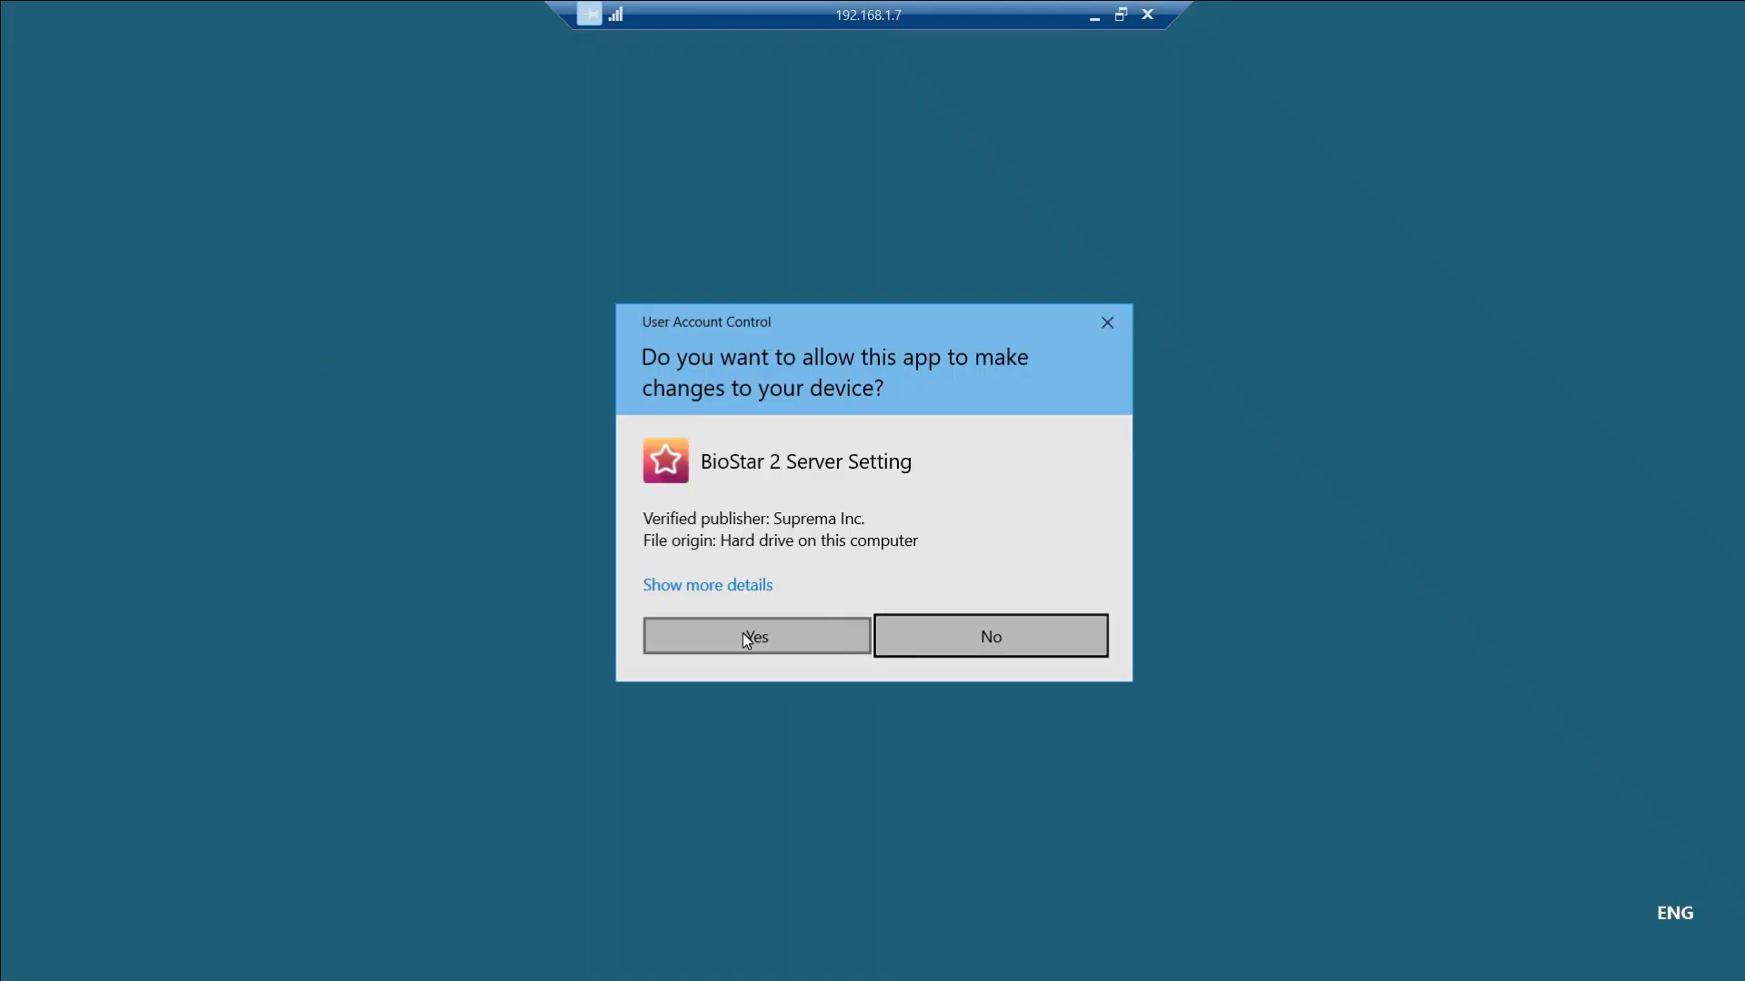
pyautogui.click(756, 636)
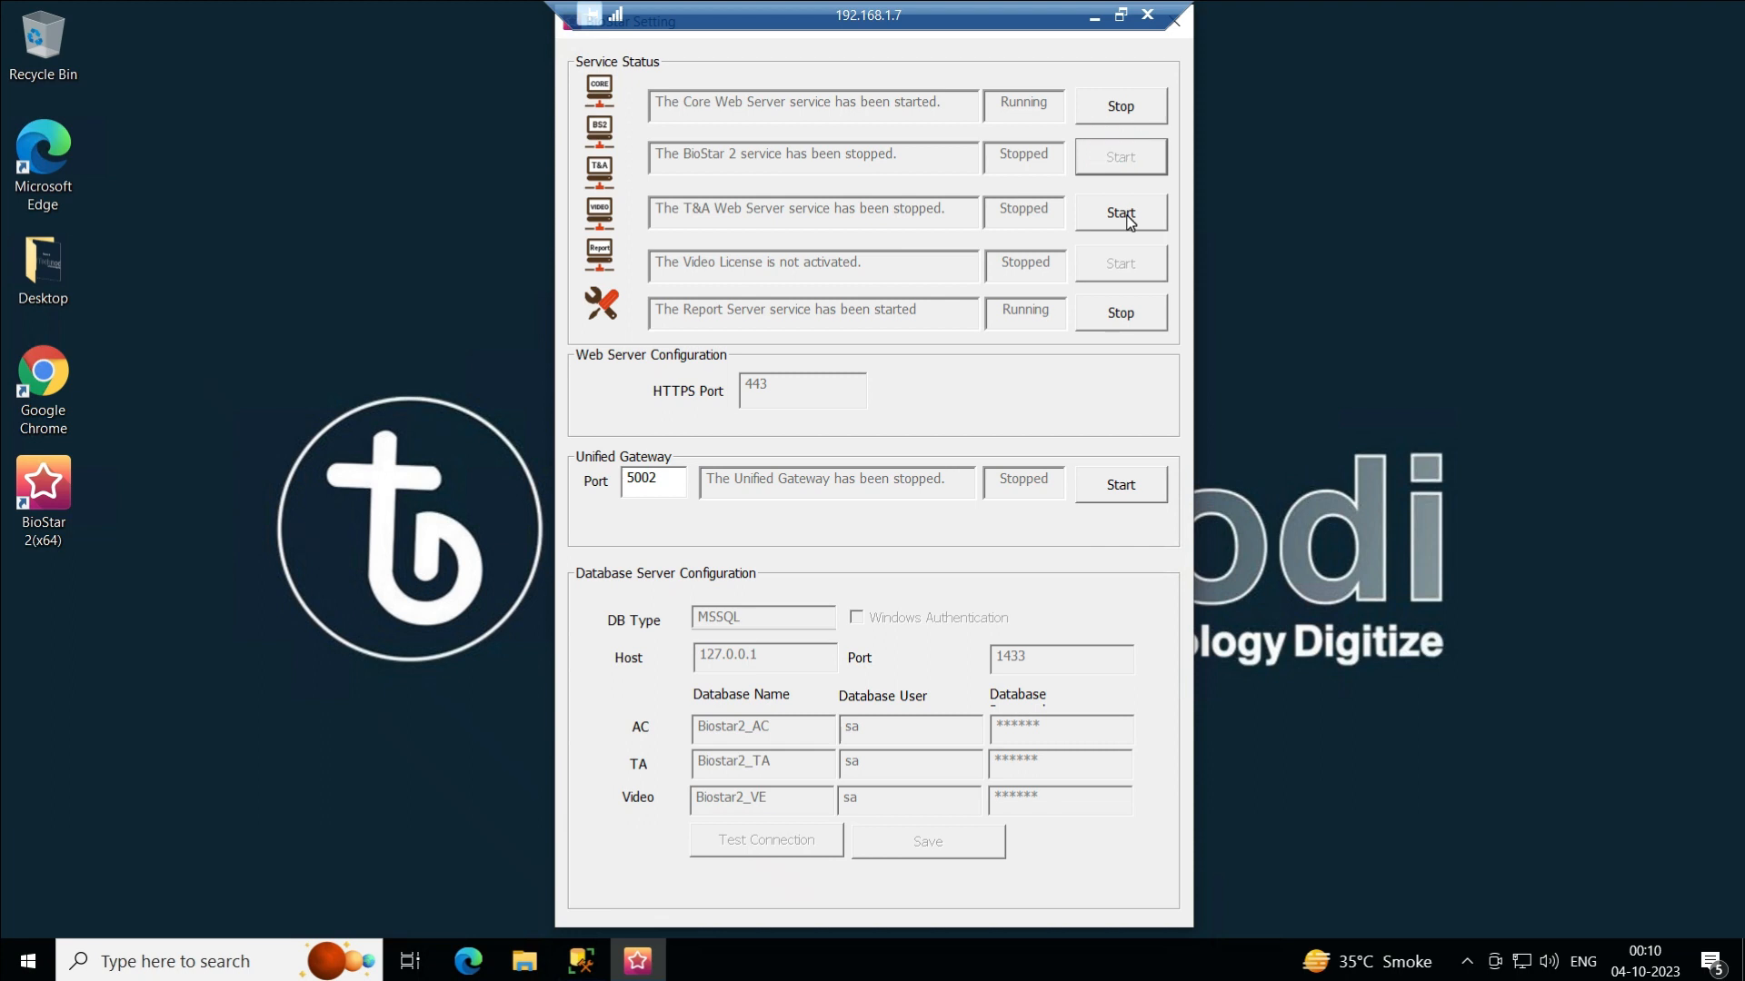
pyautogui.click(1120, 212)
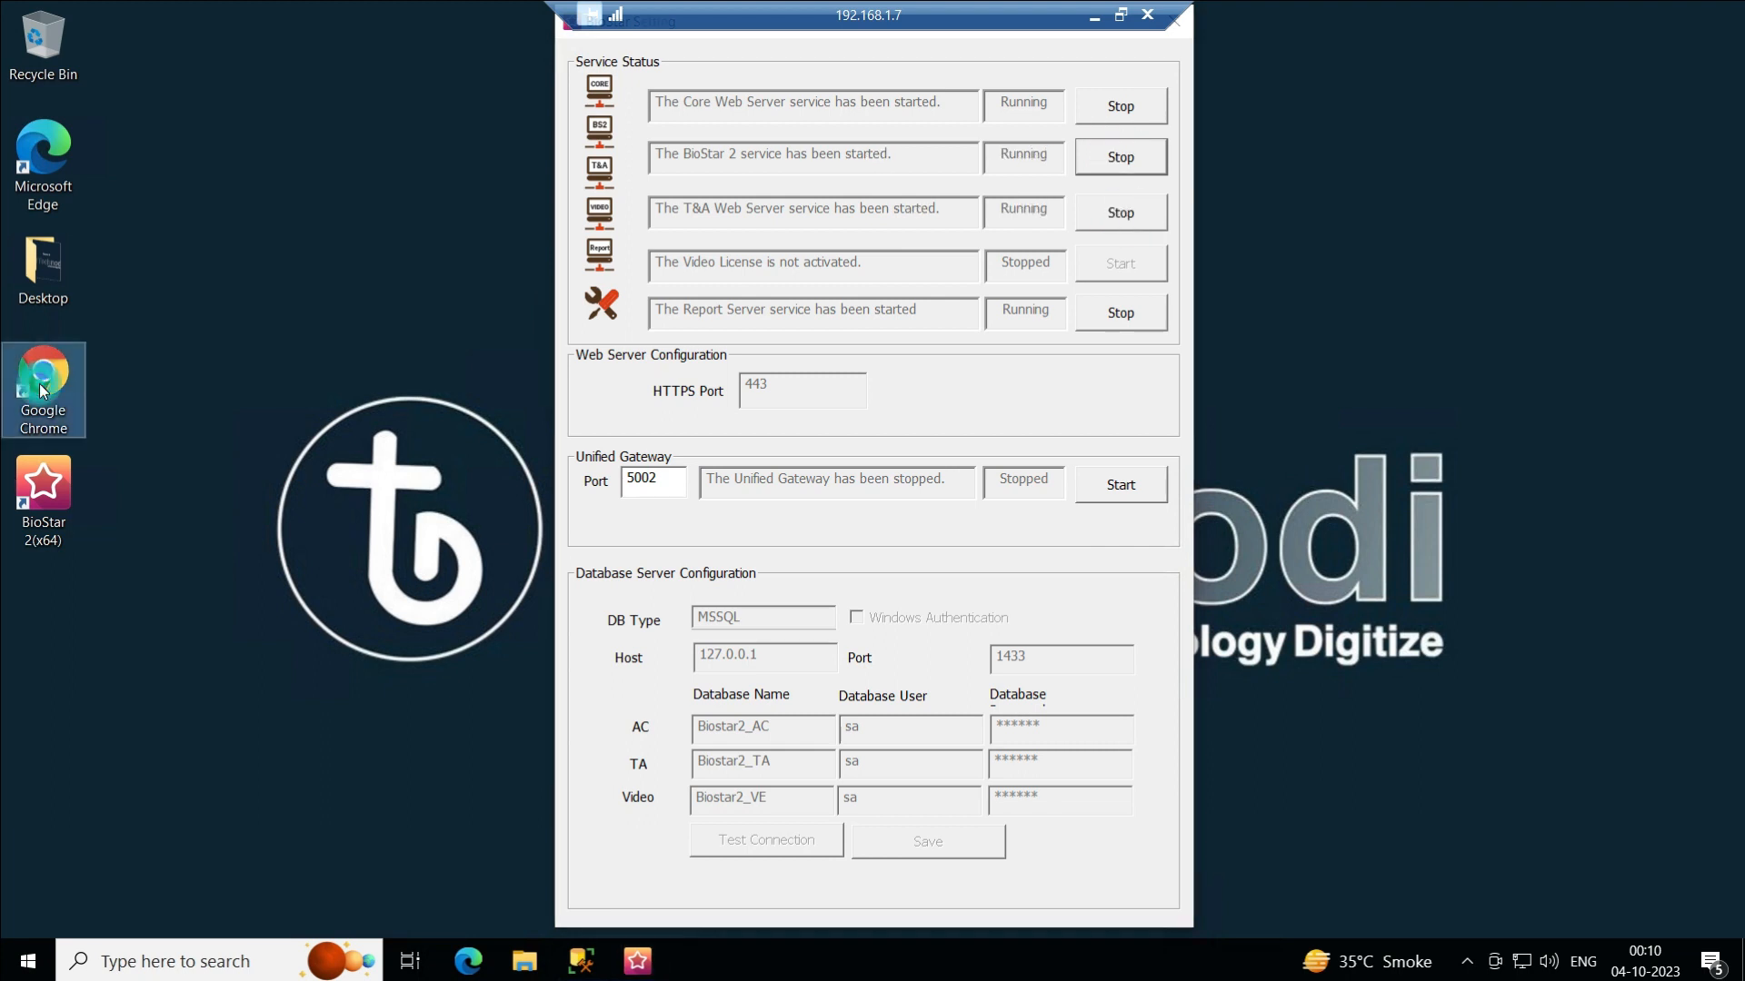
pyautogui.moveTo(43, 384)
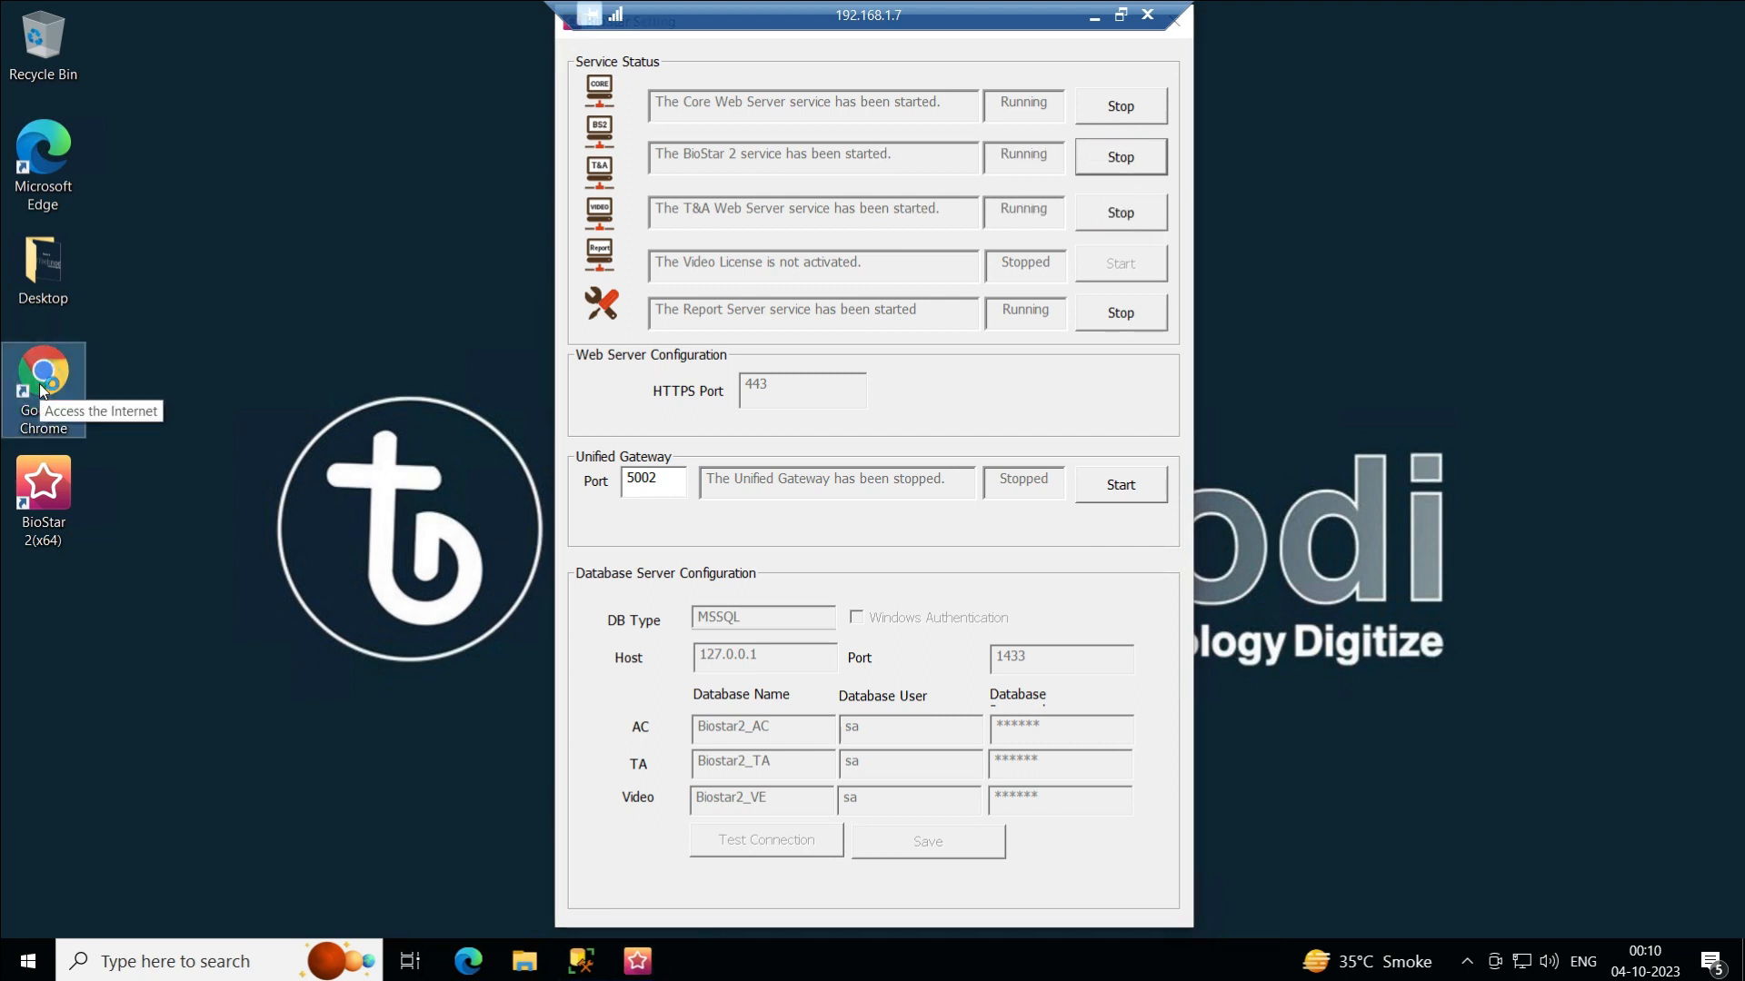
pyautogui.doubleClick(42, 371)
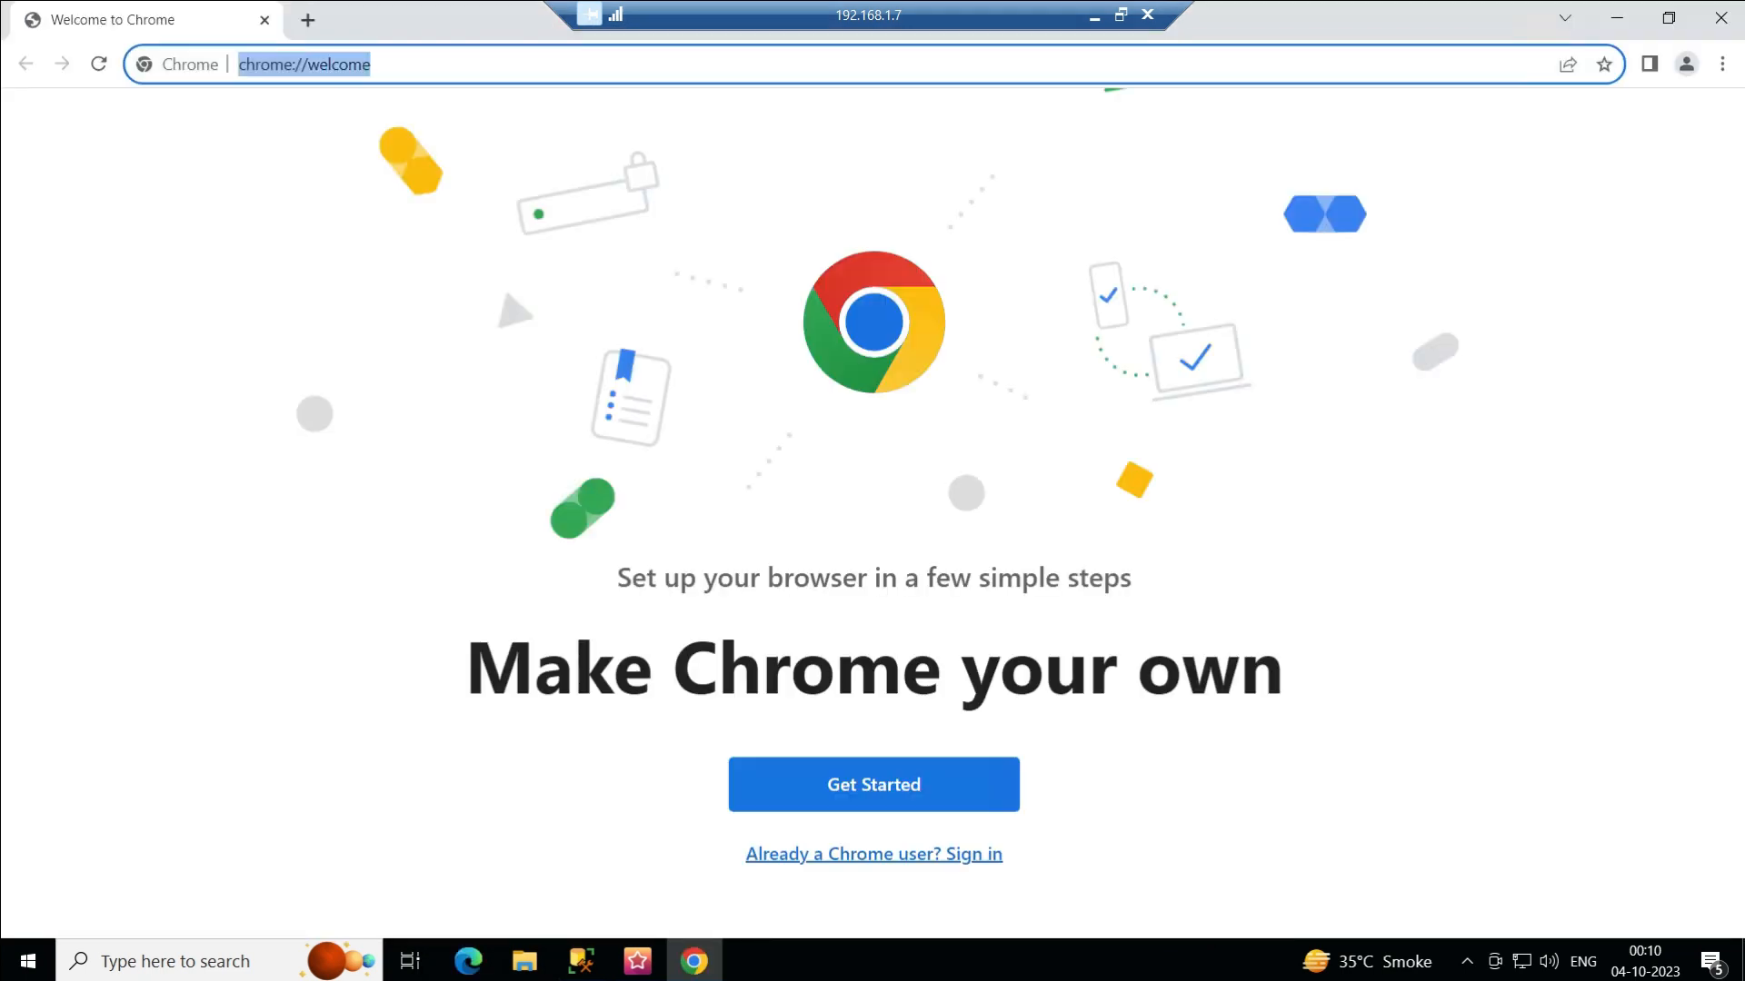
pyautogui.write('127.0.0.1')
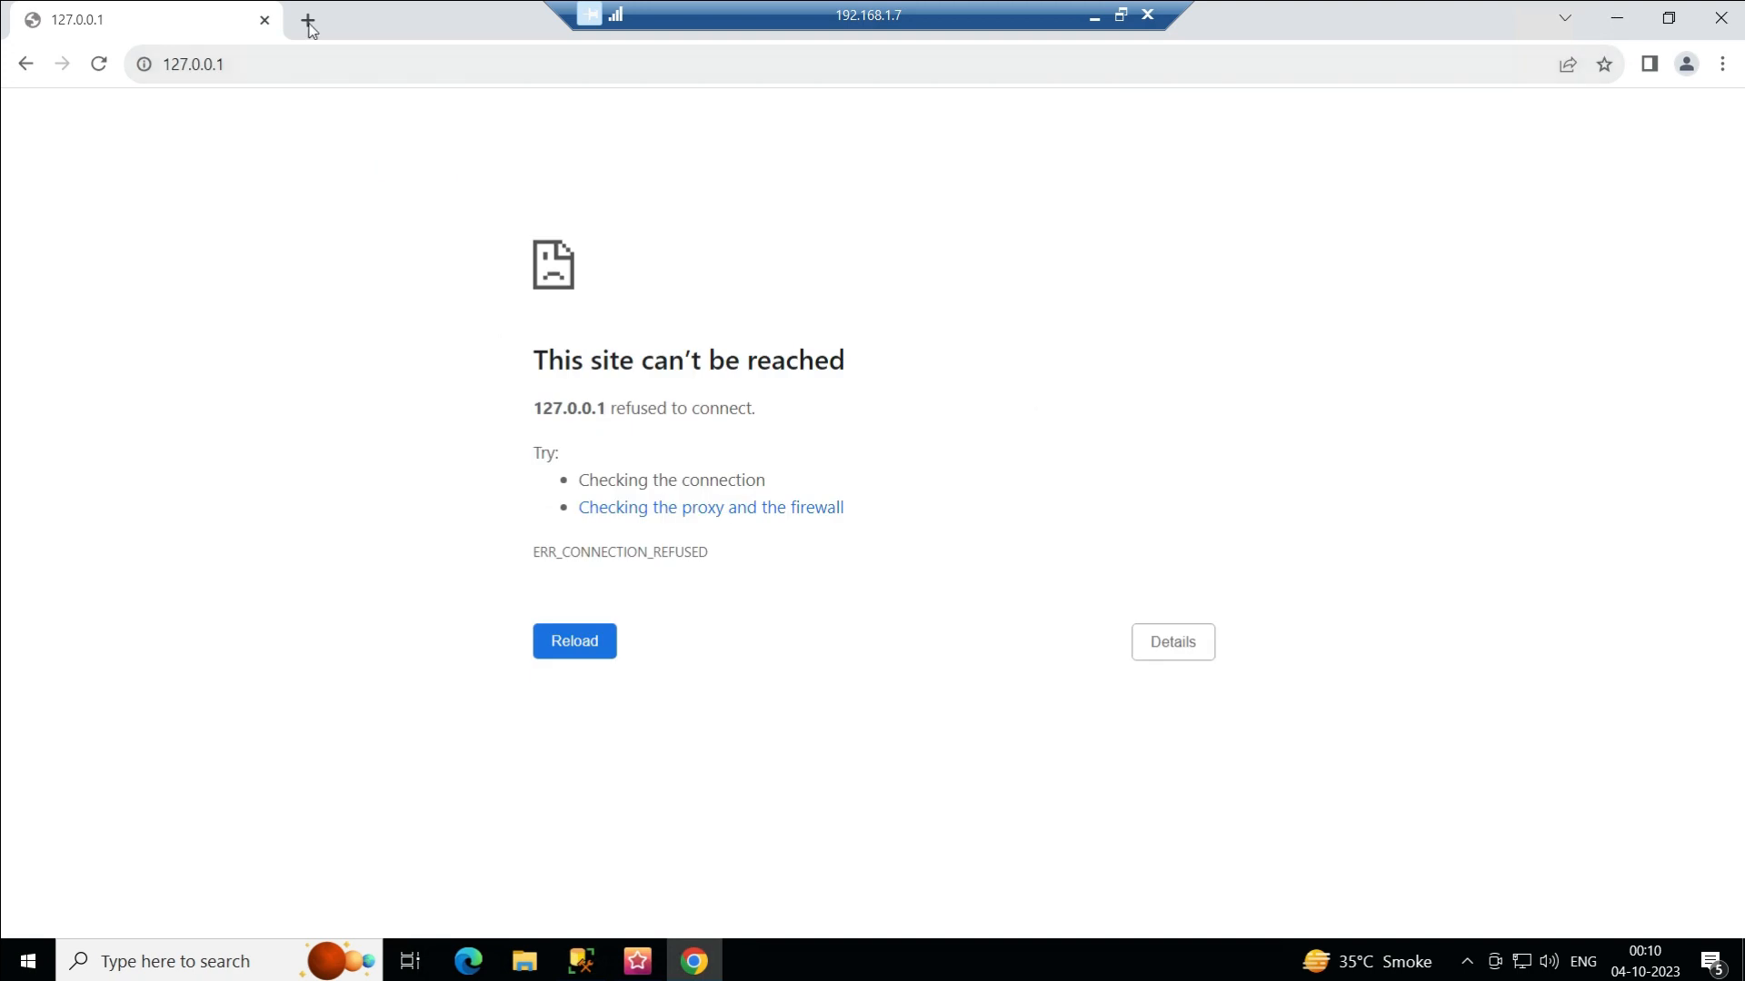
pyautogui.click(98, 63)
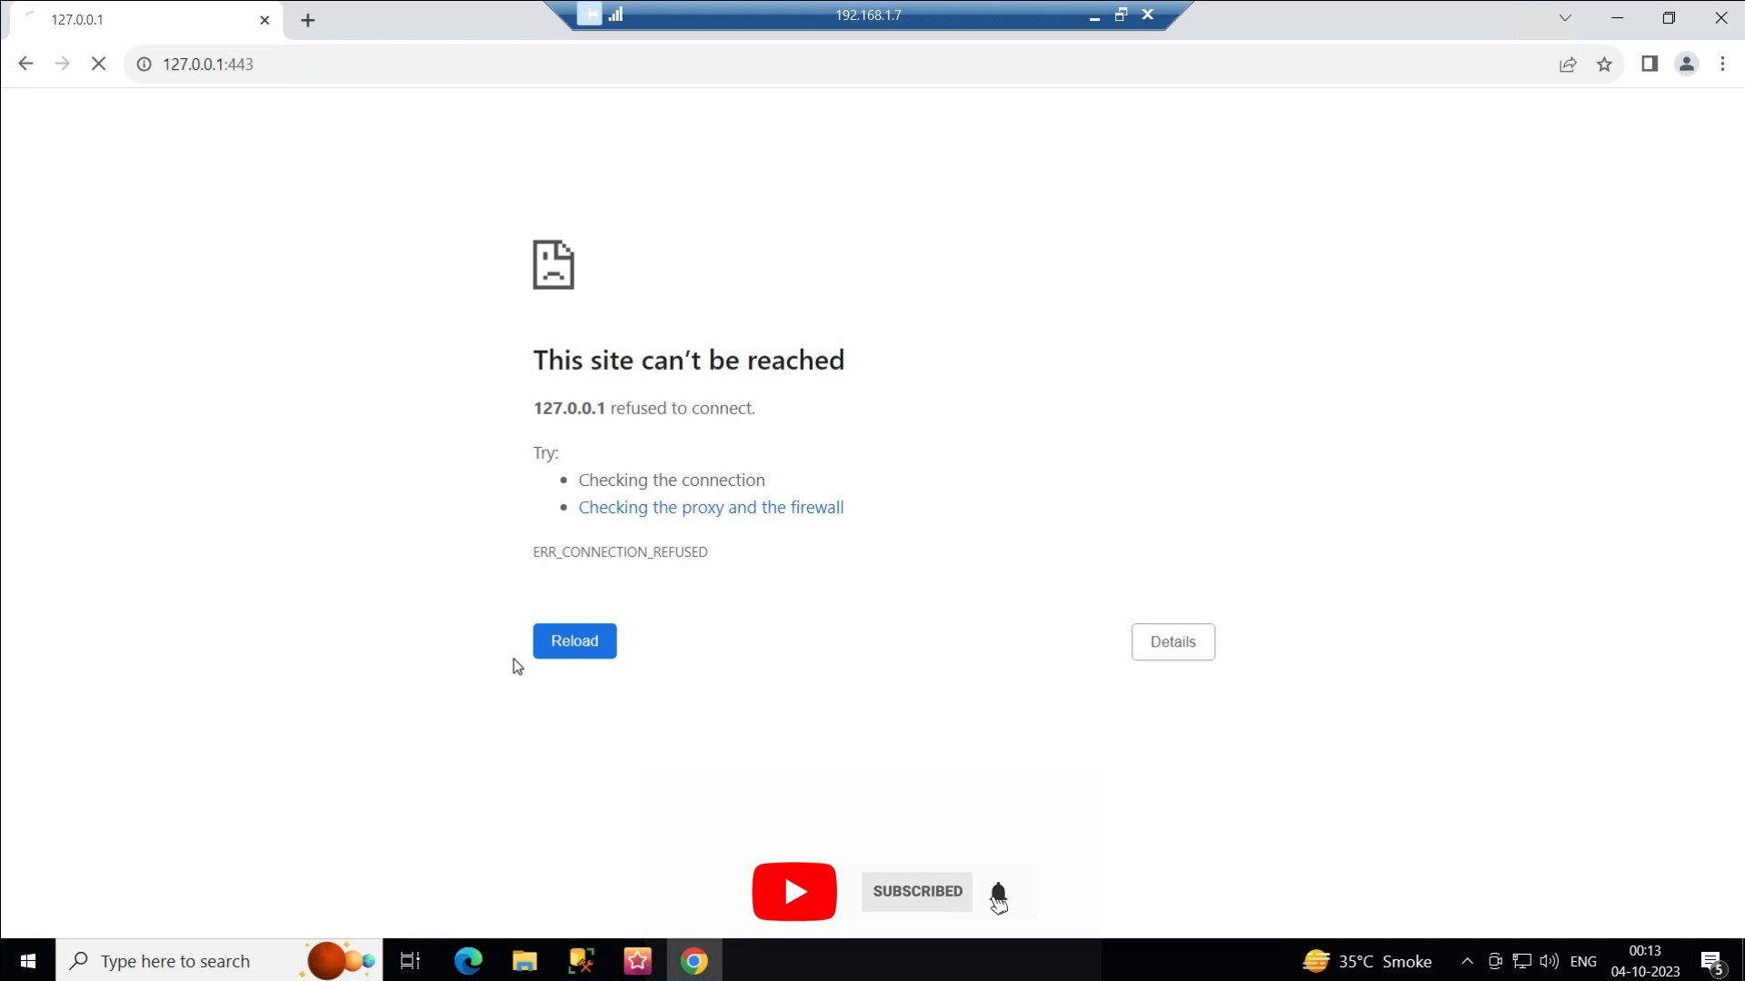
pyautogui.click(636, 959)
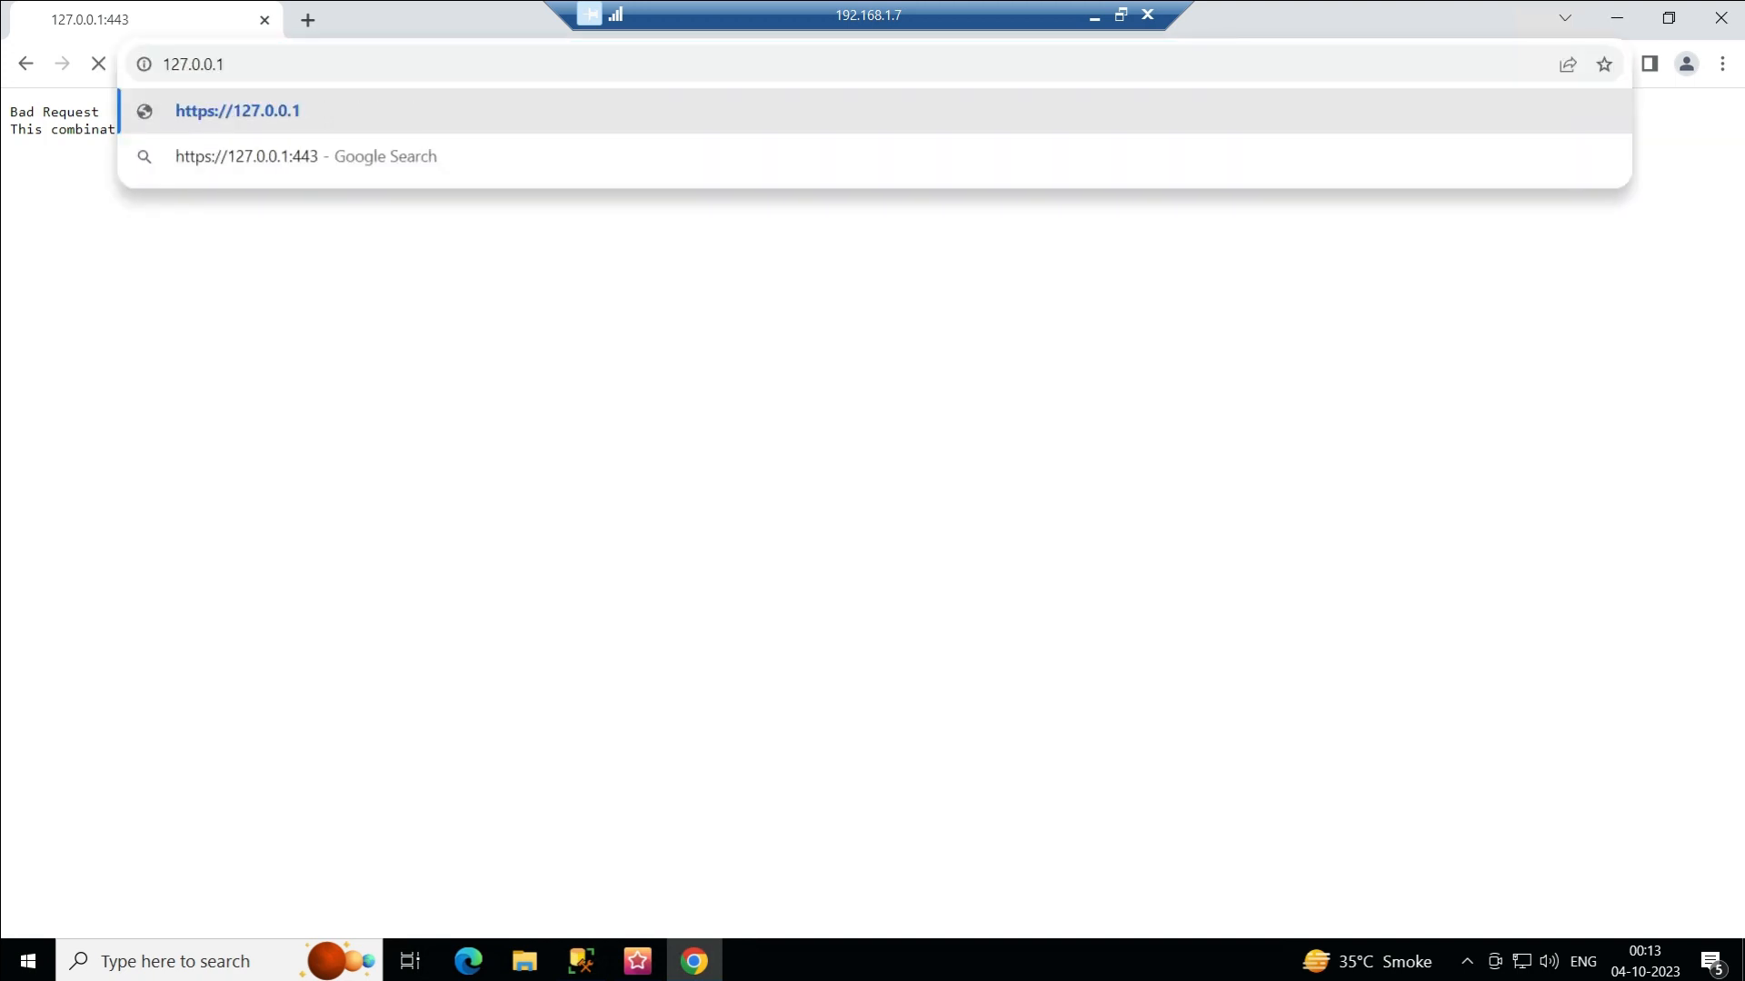
pyautogui.click(237, 110)
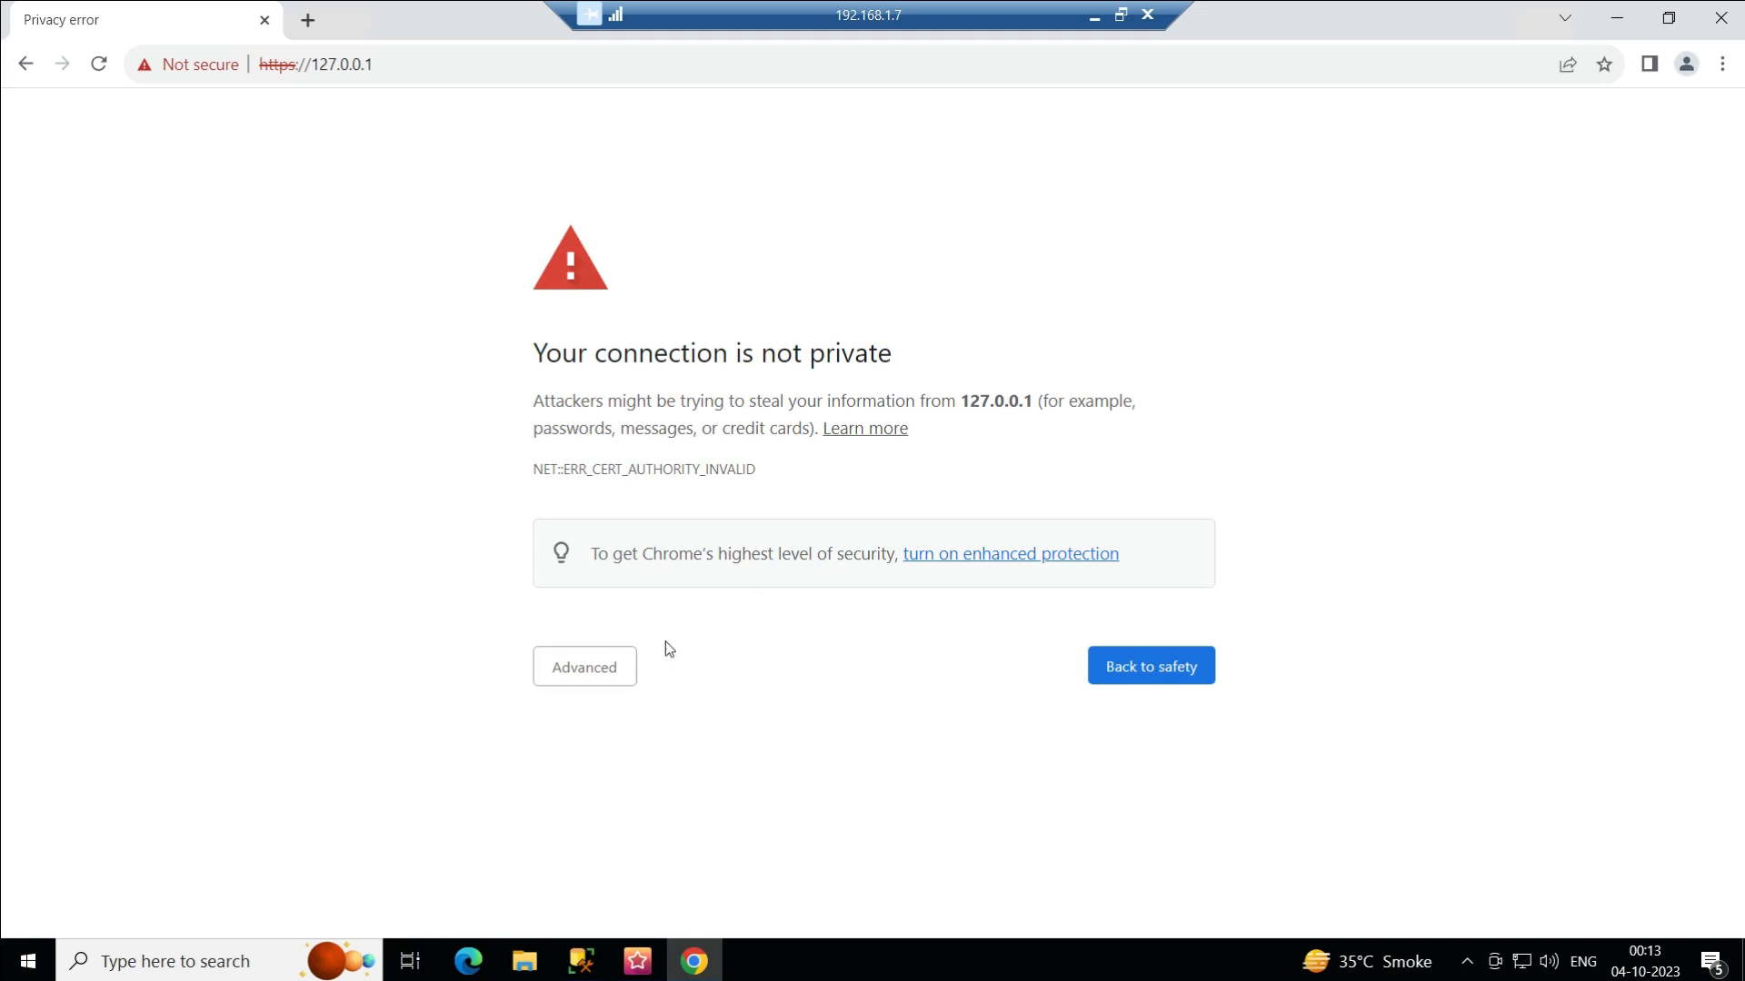
# - Bypass the certificate warning via Advanced > Proceed to reach the BioStar 2 login page
pyautogui.click(583, 667)
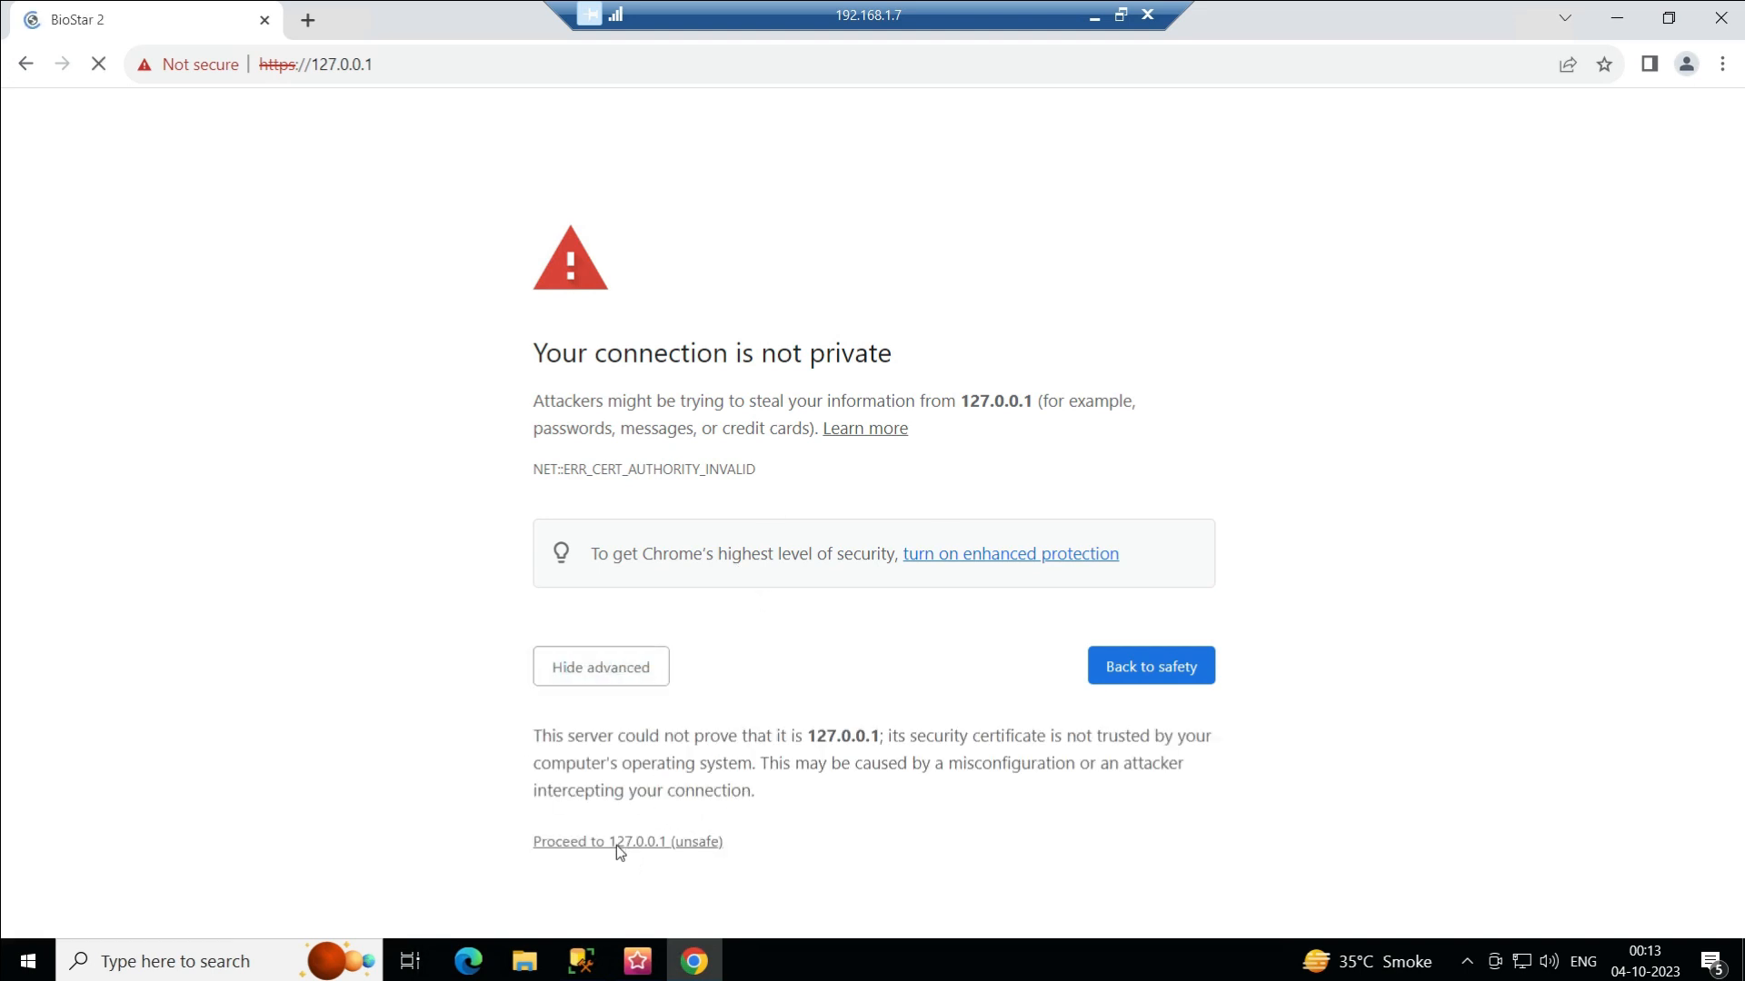
pyautogui.click(627, 842)
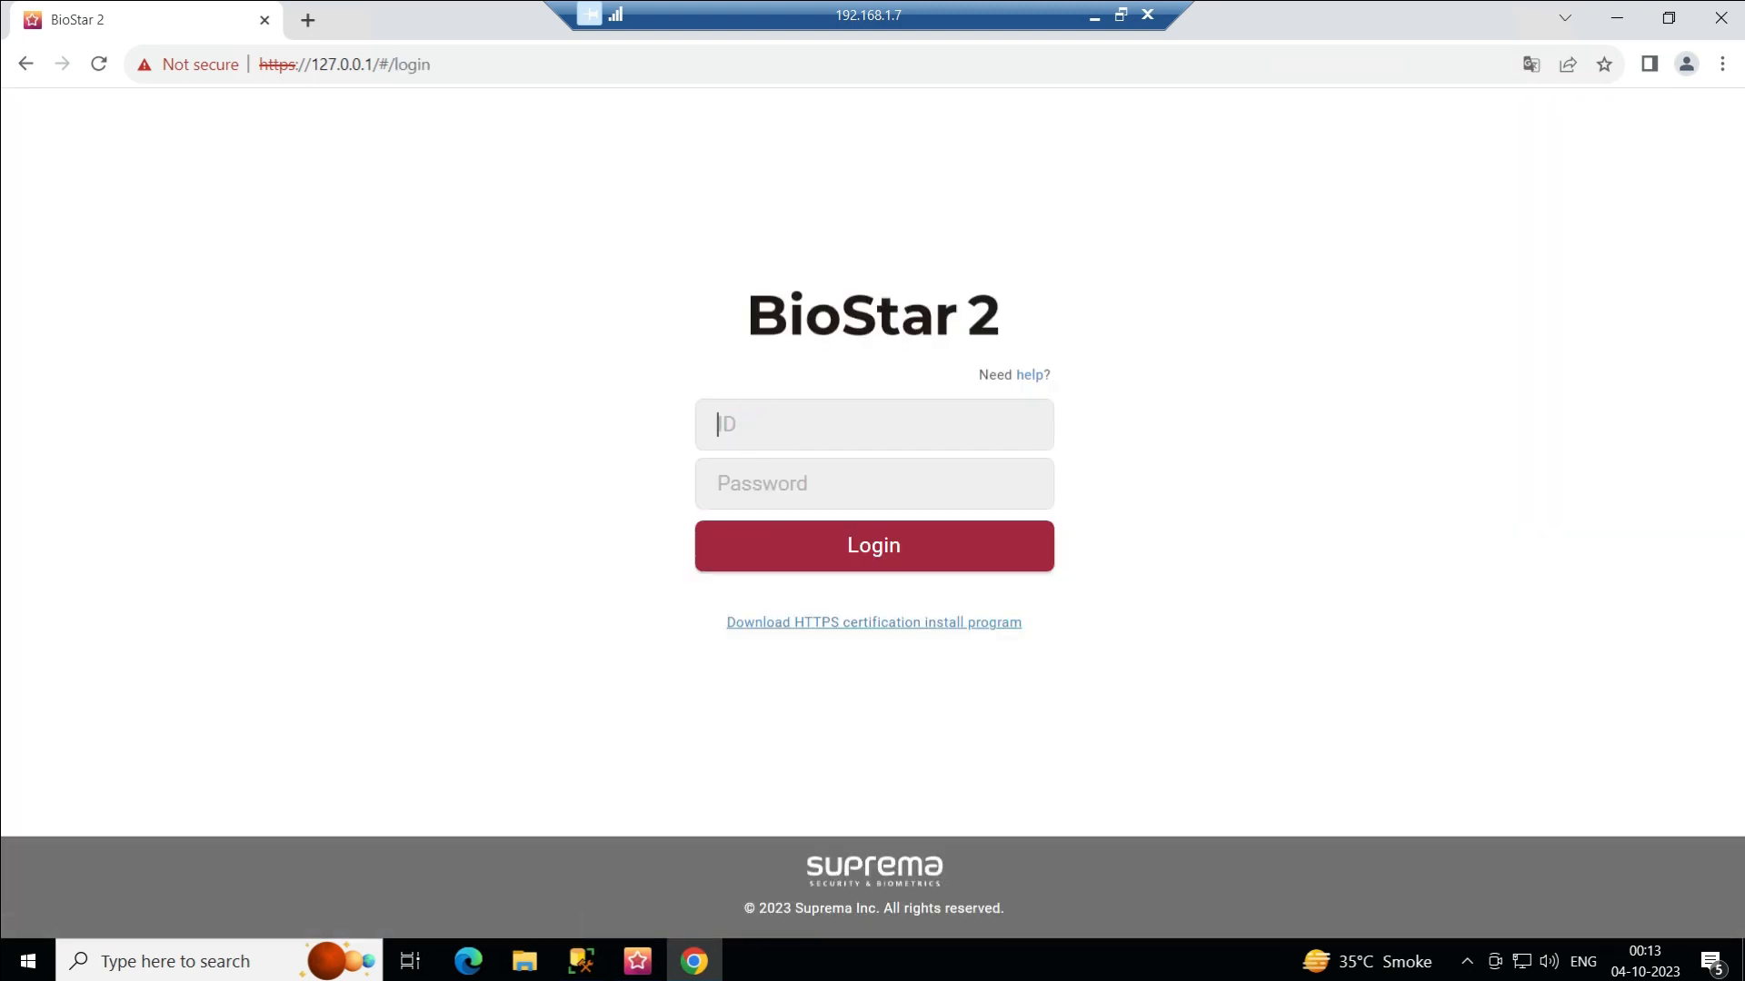
# - Log in to BioStar 2 as admin and reach the Dashboard showing 14 users
pyautogui.write('admi')
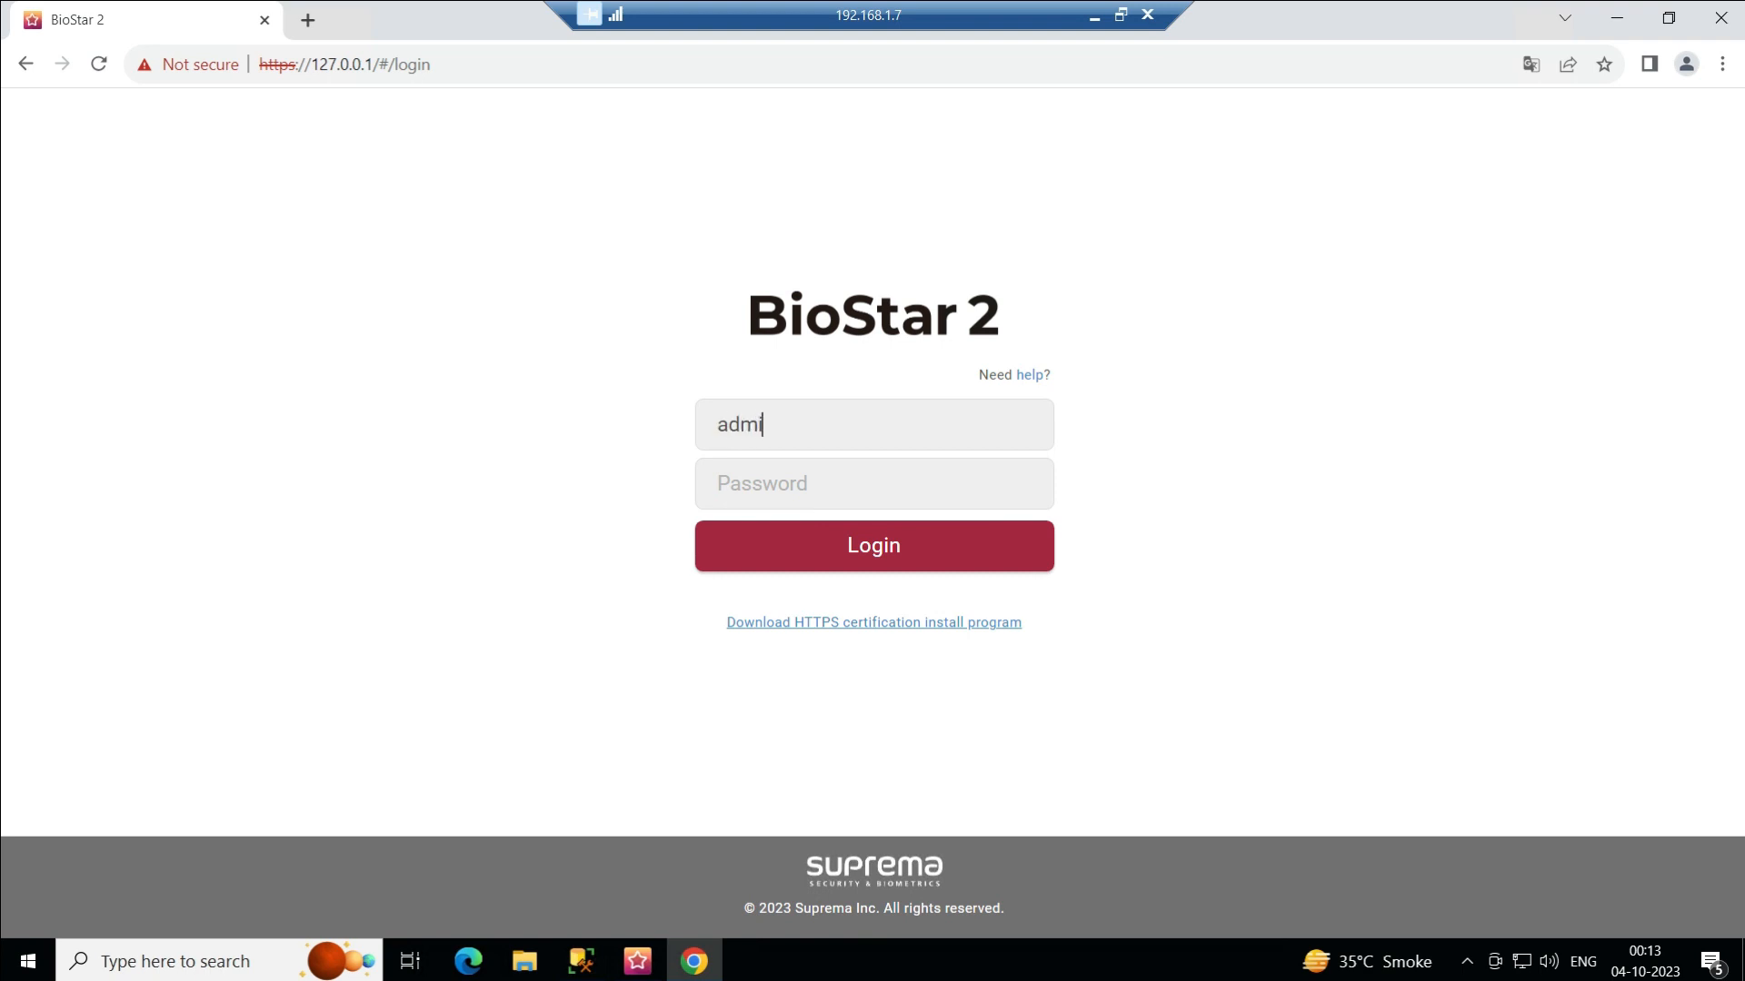
pyautogui.write('••••')
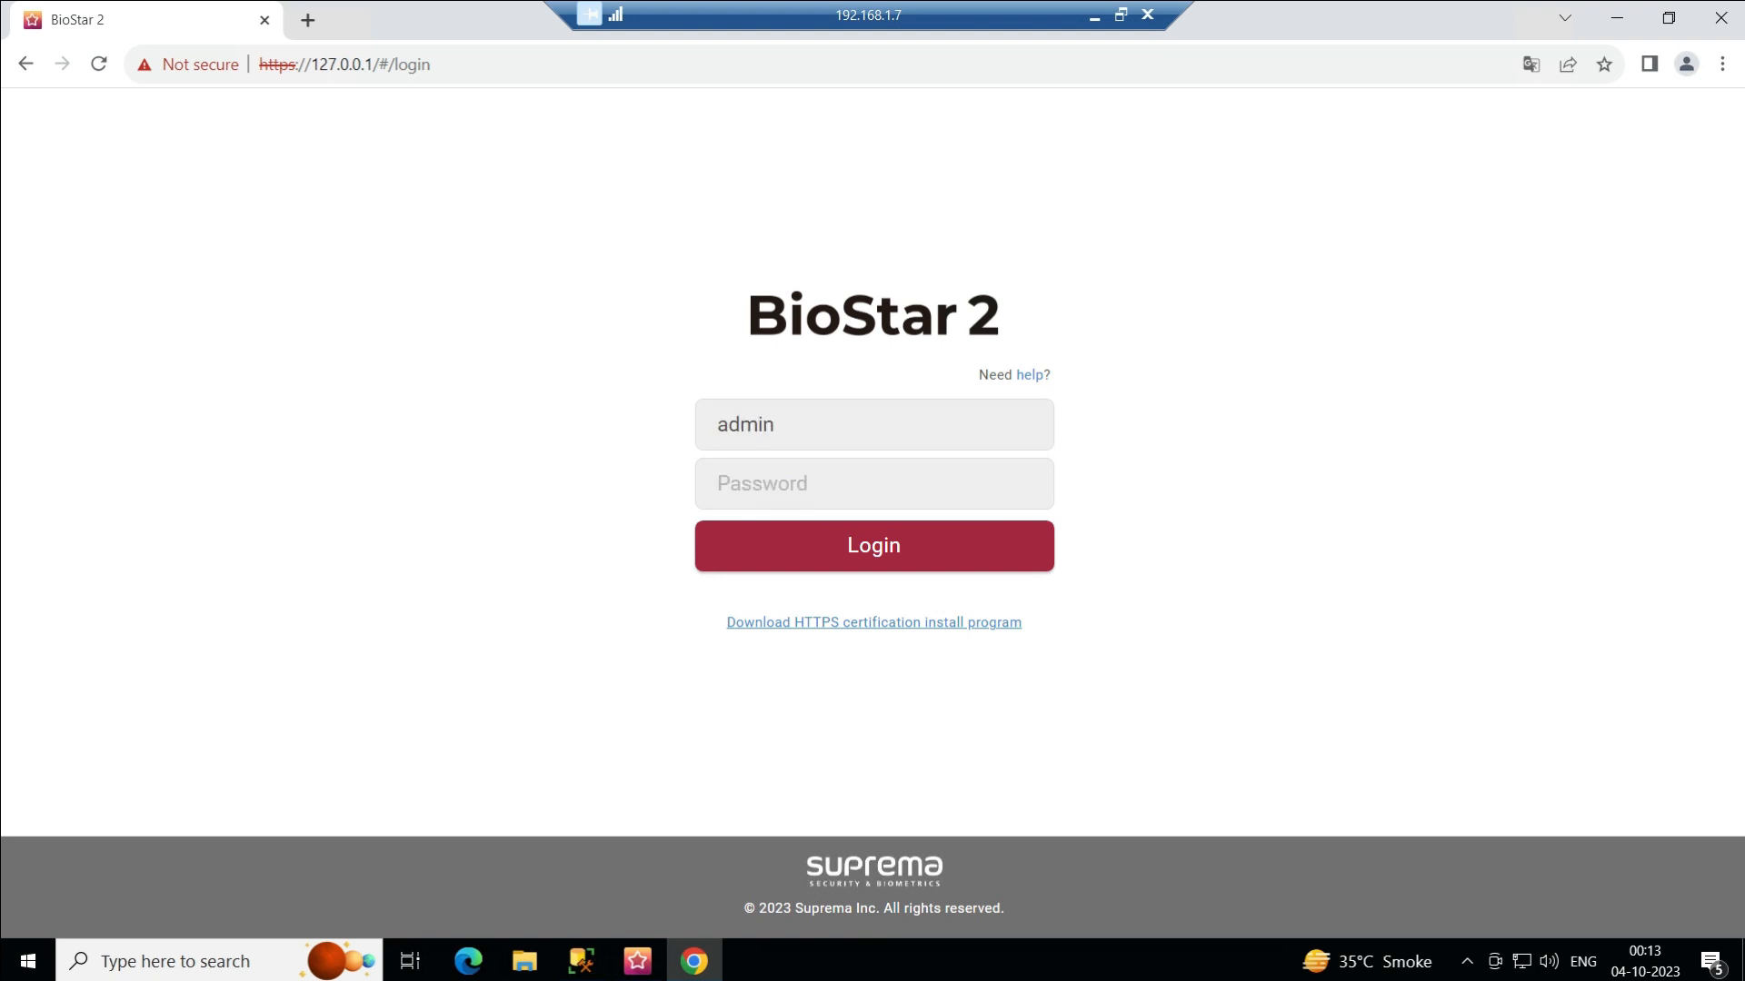
pyautogui.press('Win+r')
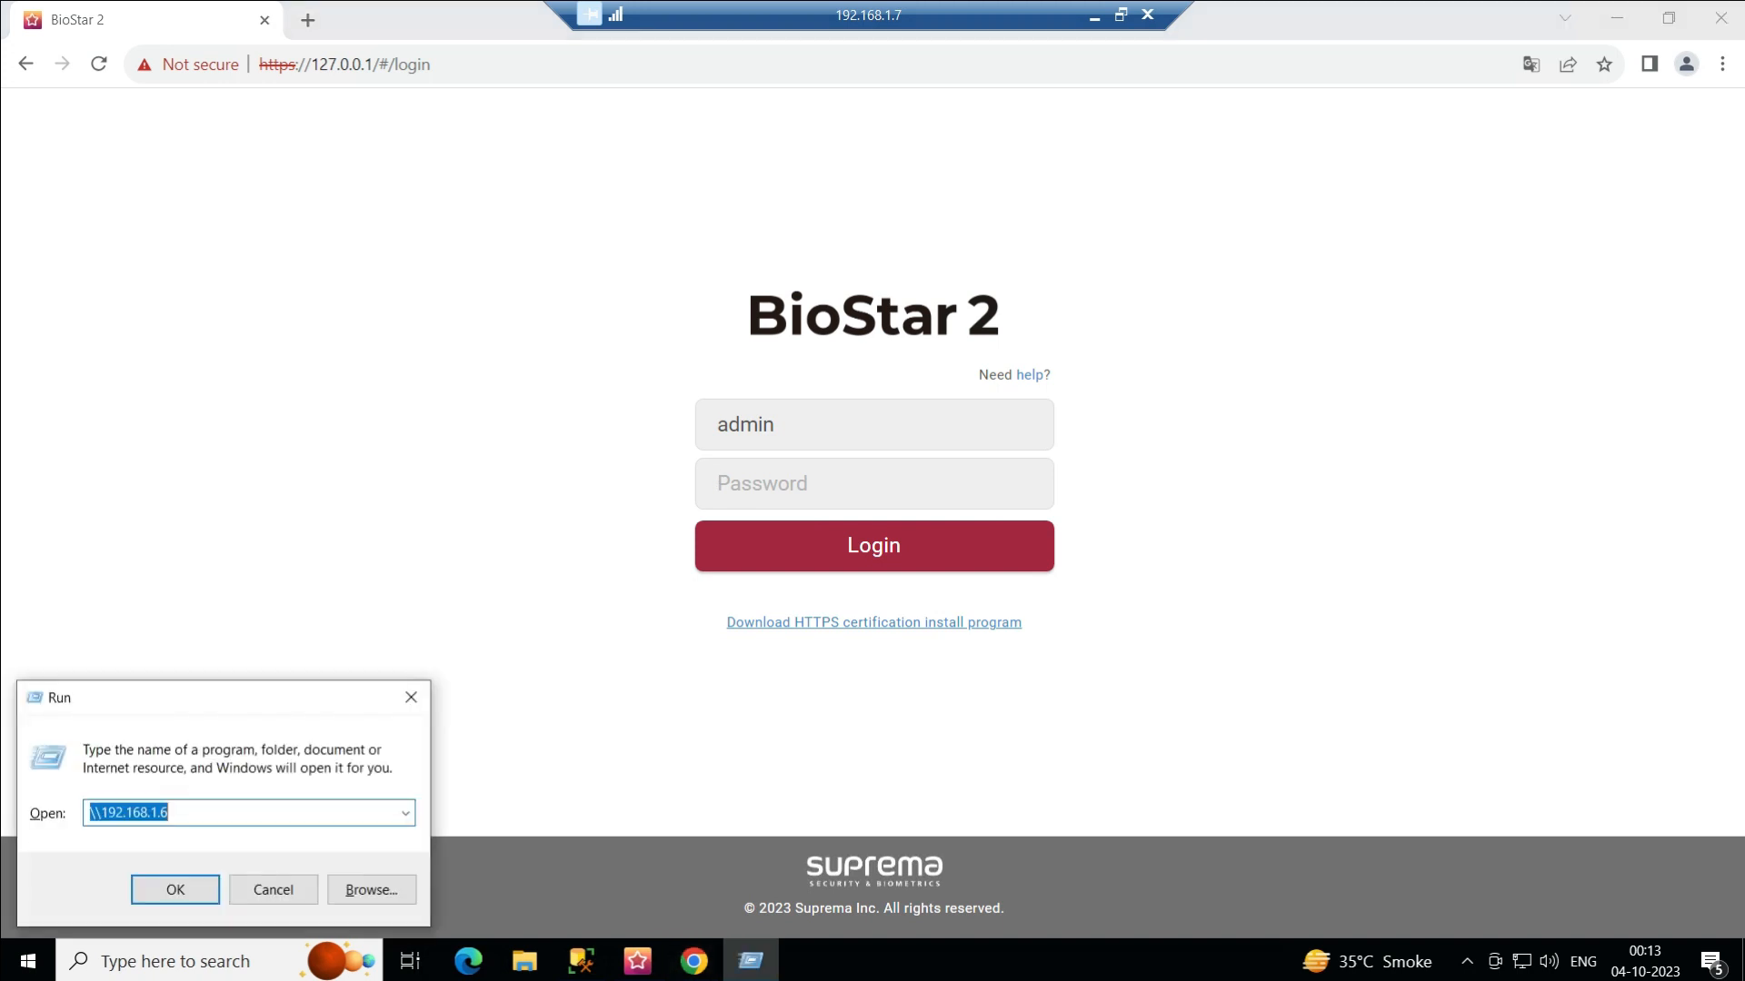
pyautogui.write('Biostar')
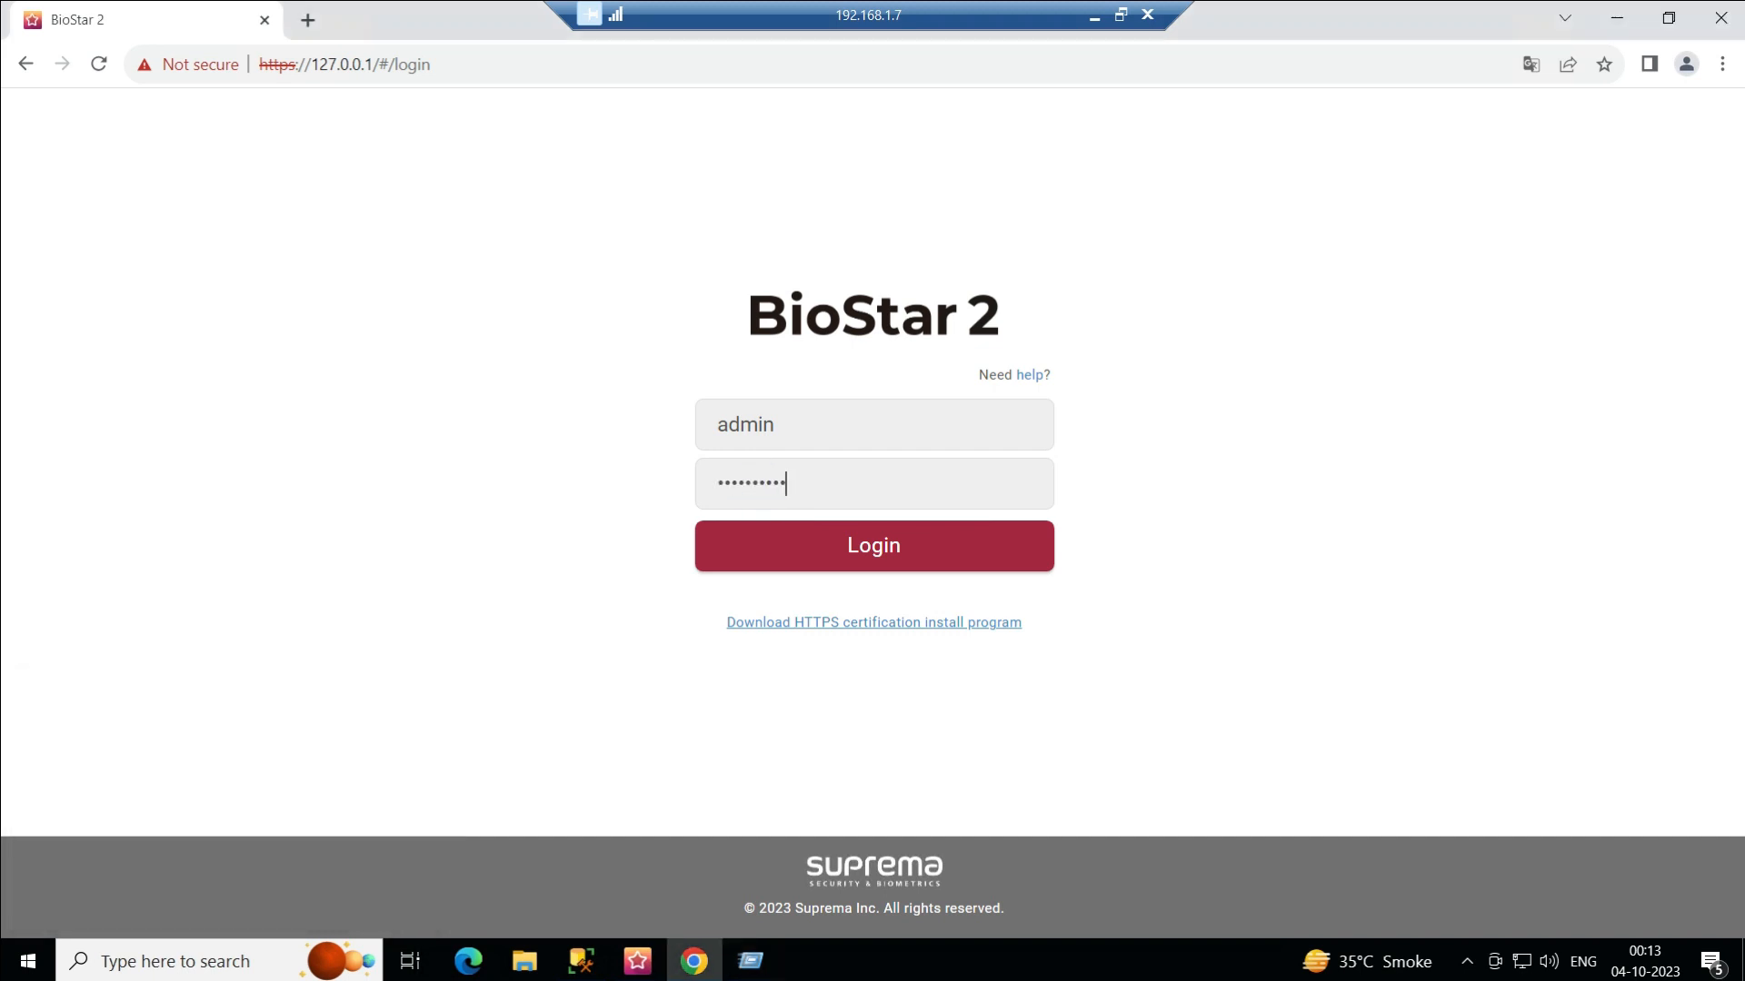
pyautogui.click(872, 545)
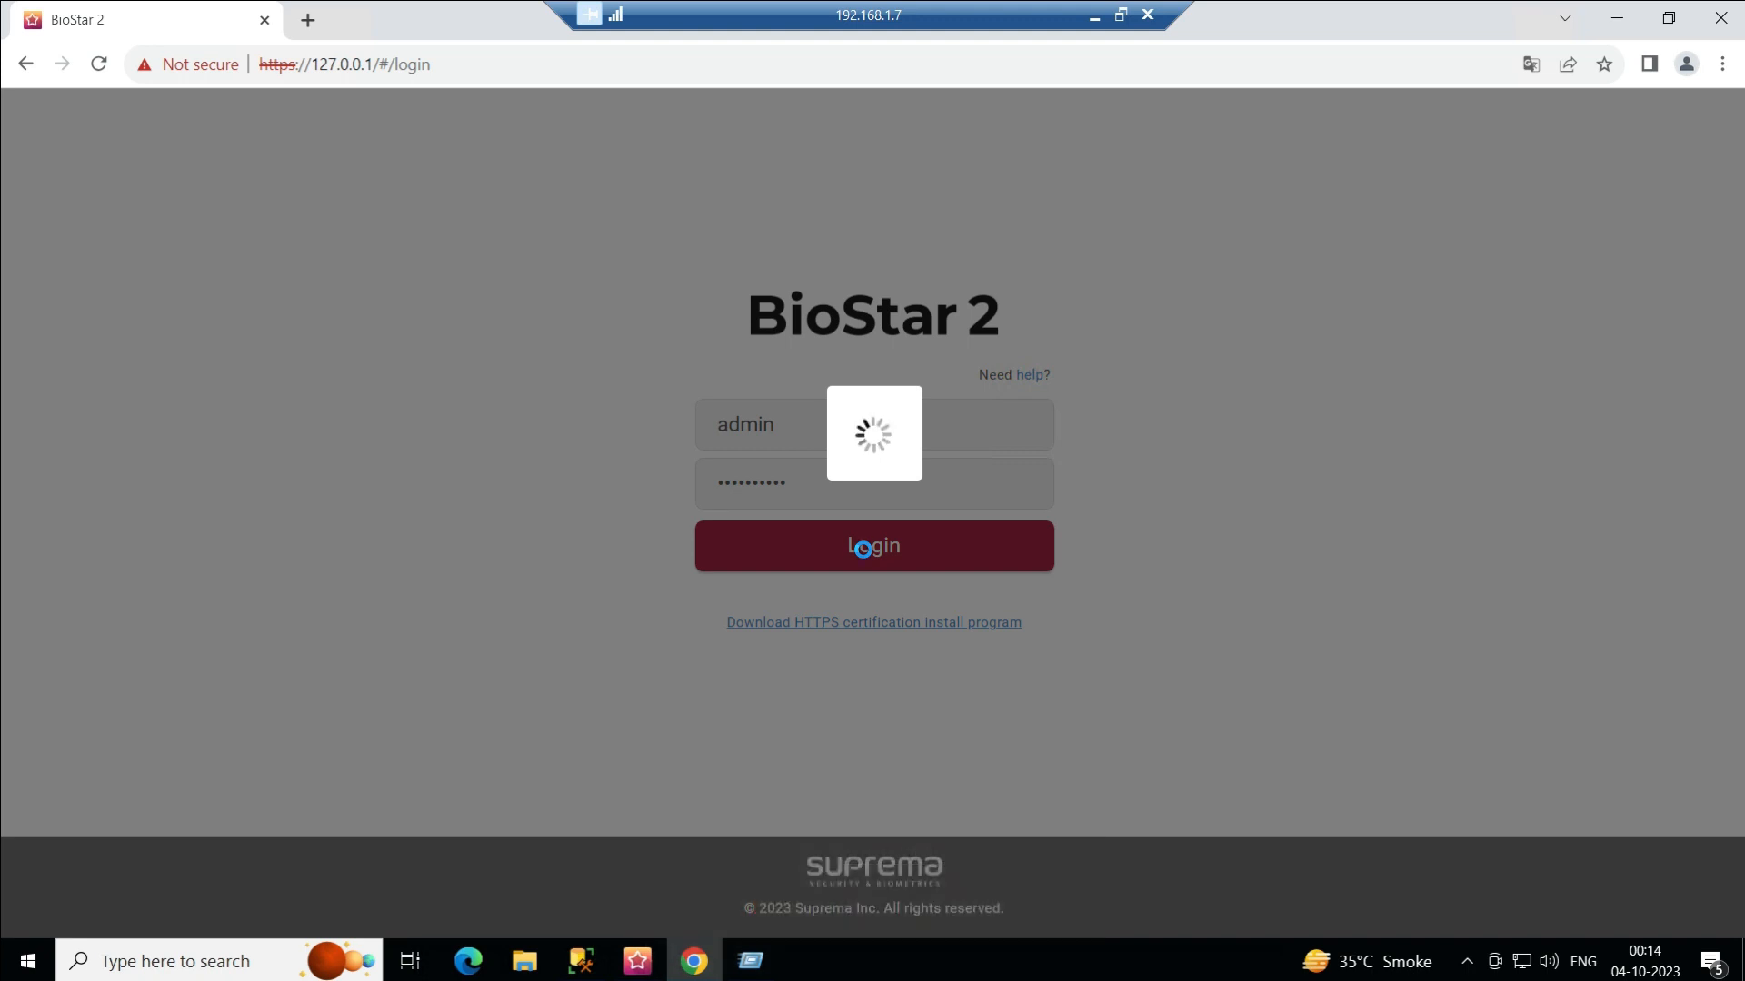
pyautogui.click(872, 545)
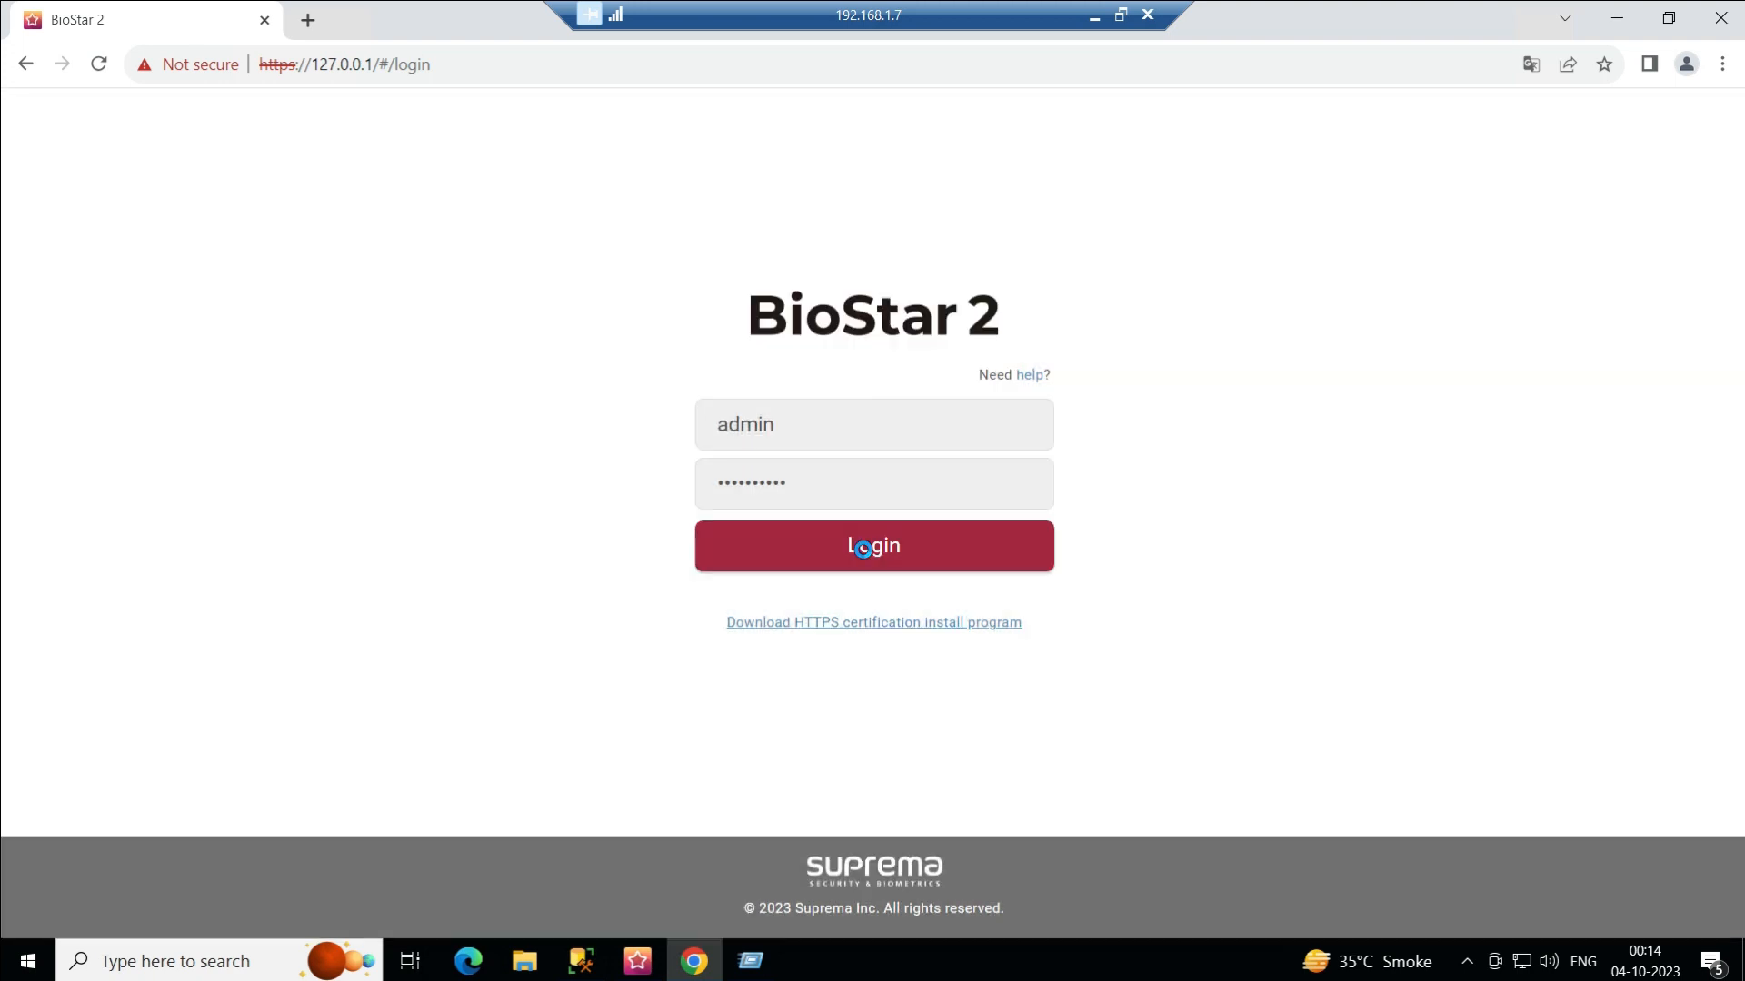
pyautogui.click(873, 545)
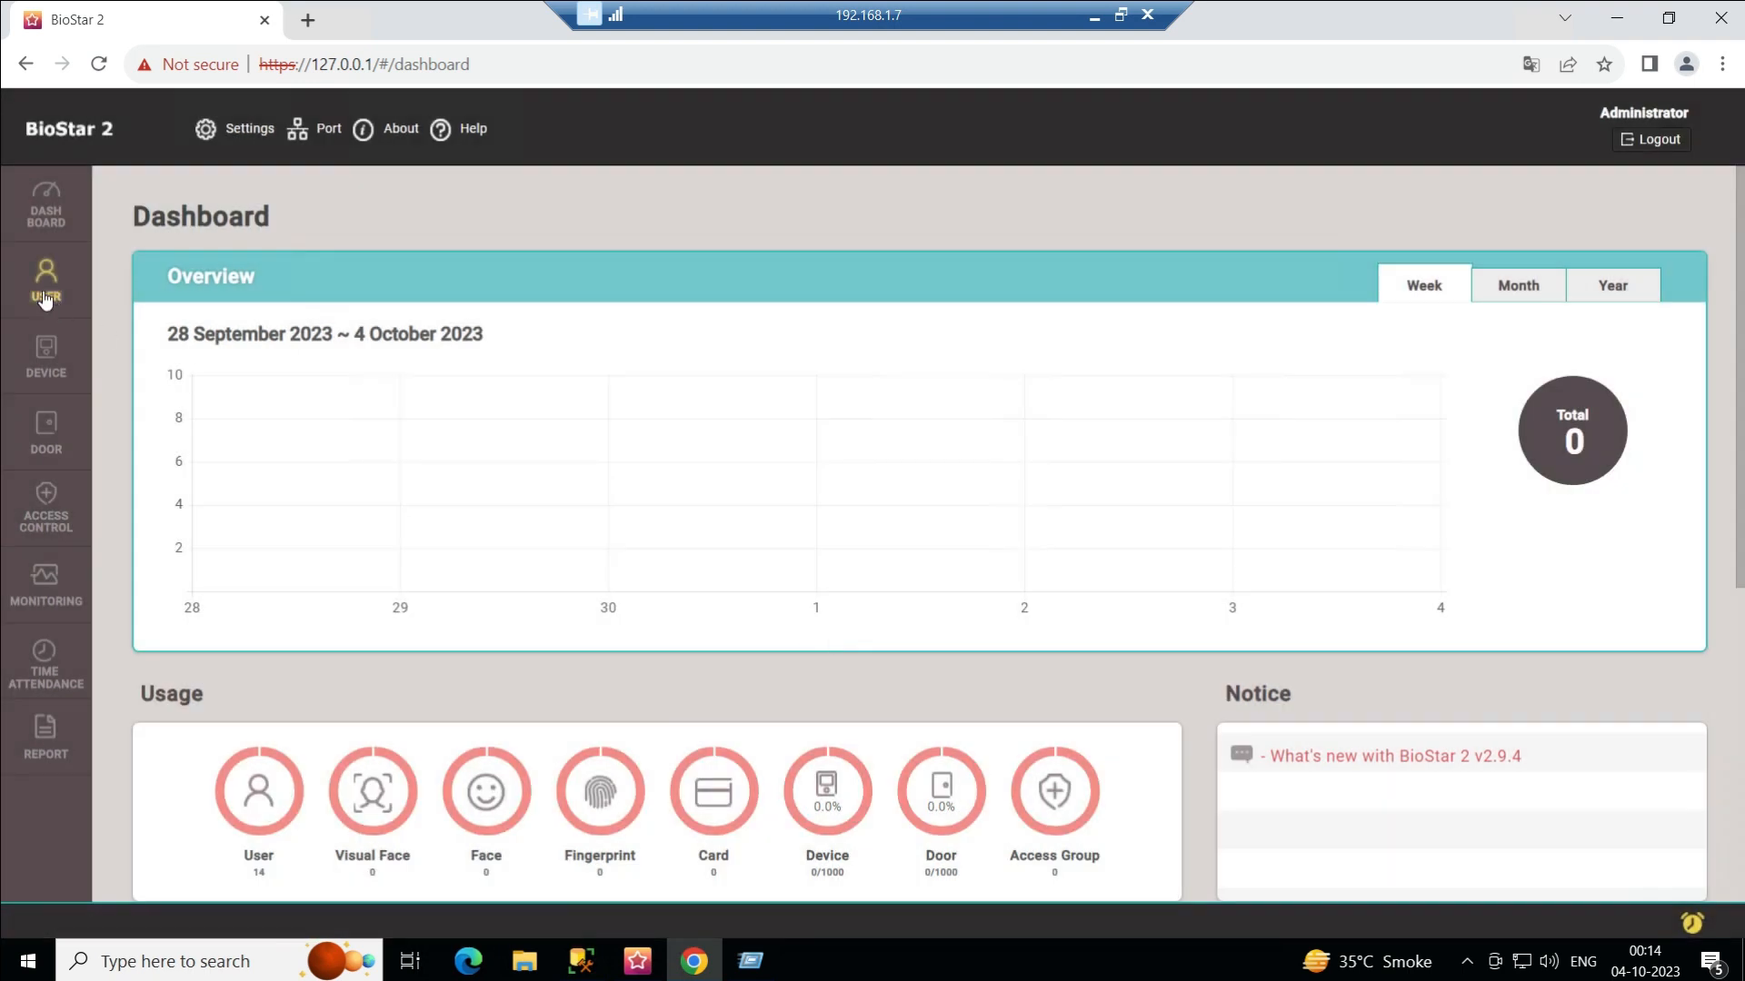
pyautogui.click(46, 280)
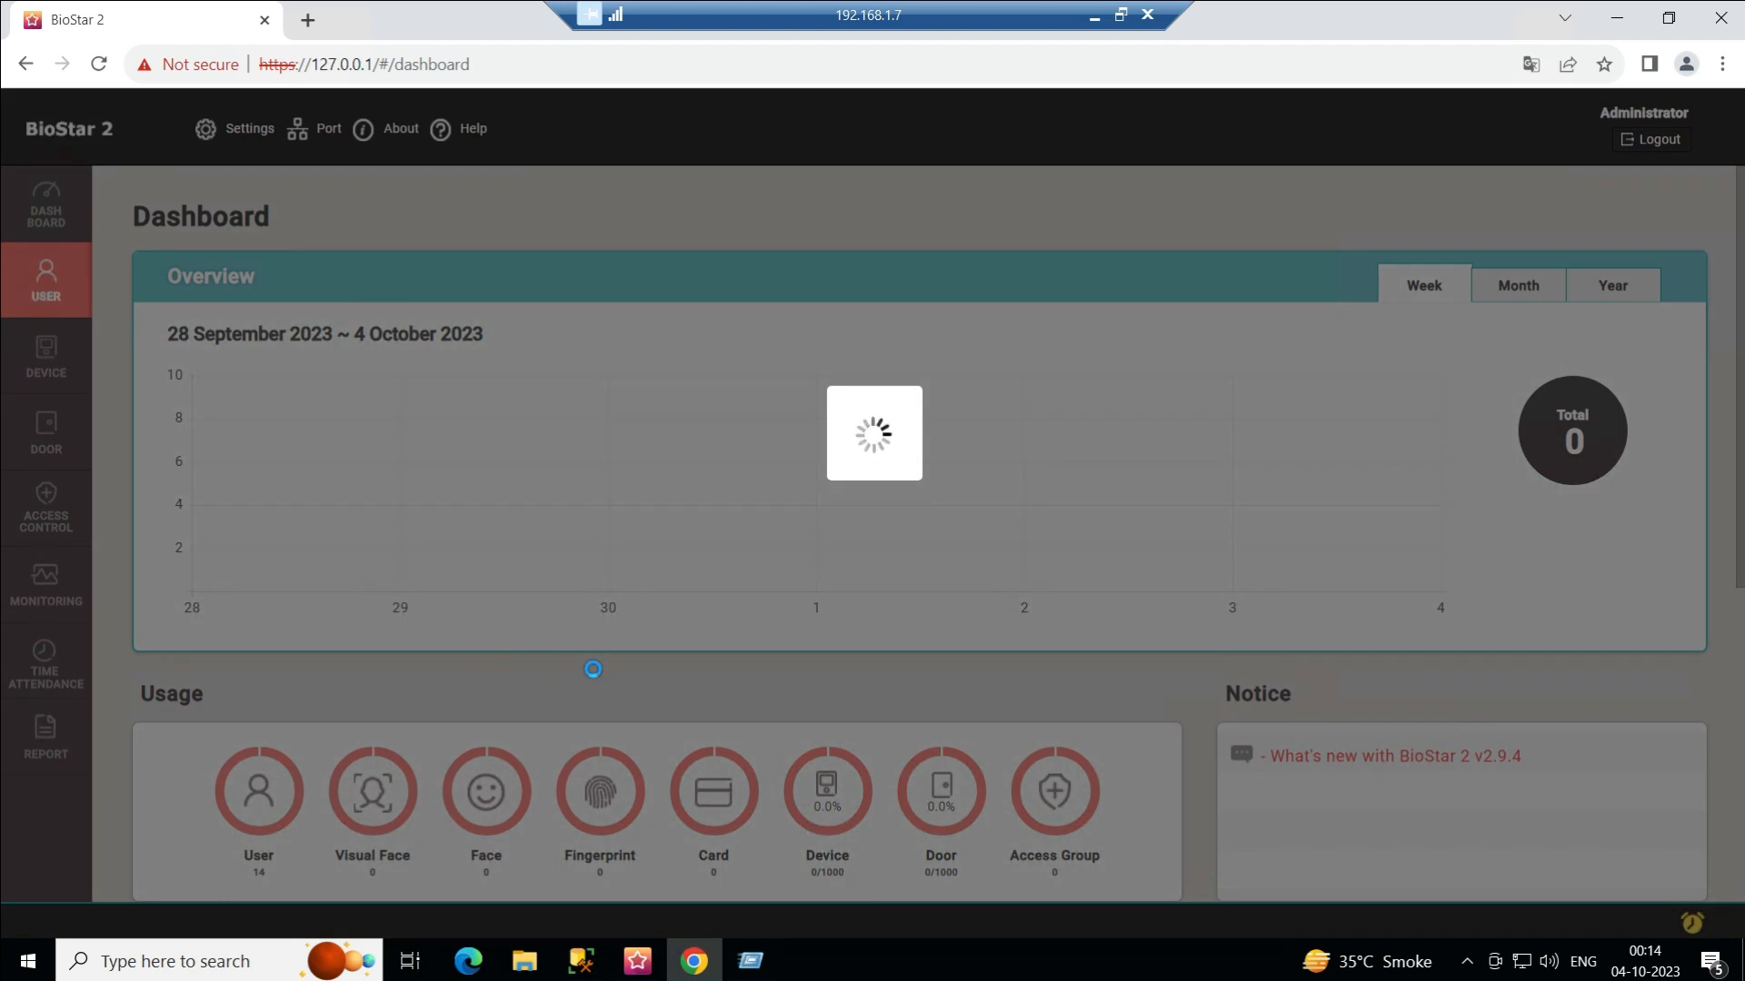
pyautogui.click(45, 278)
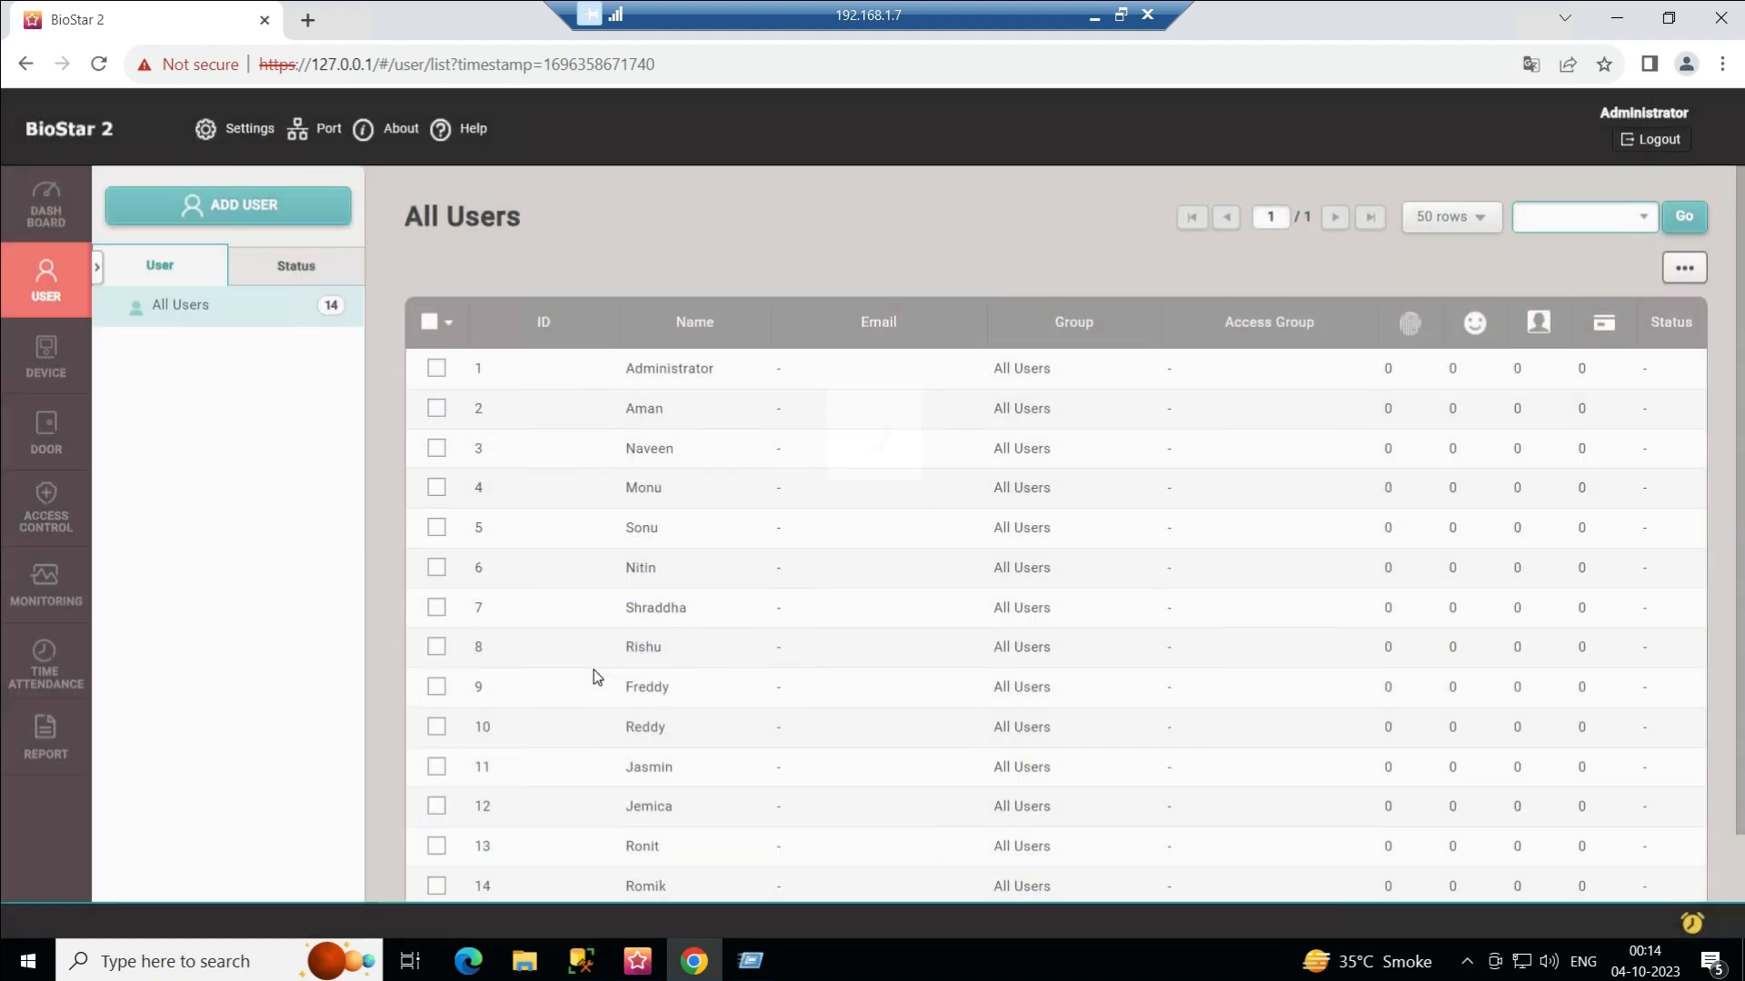
pyautogui.scroll(-3)
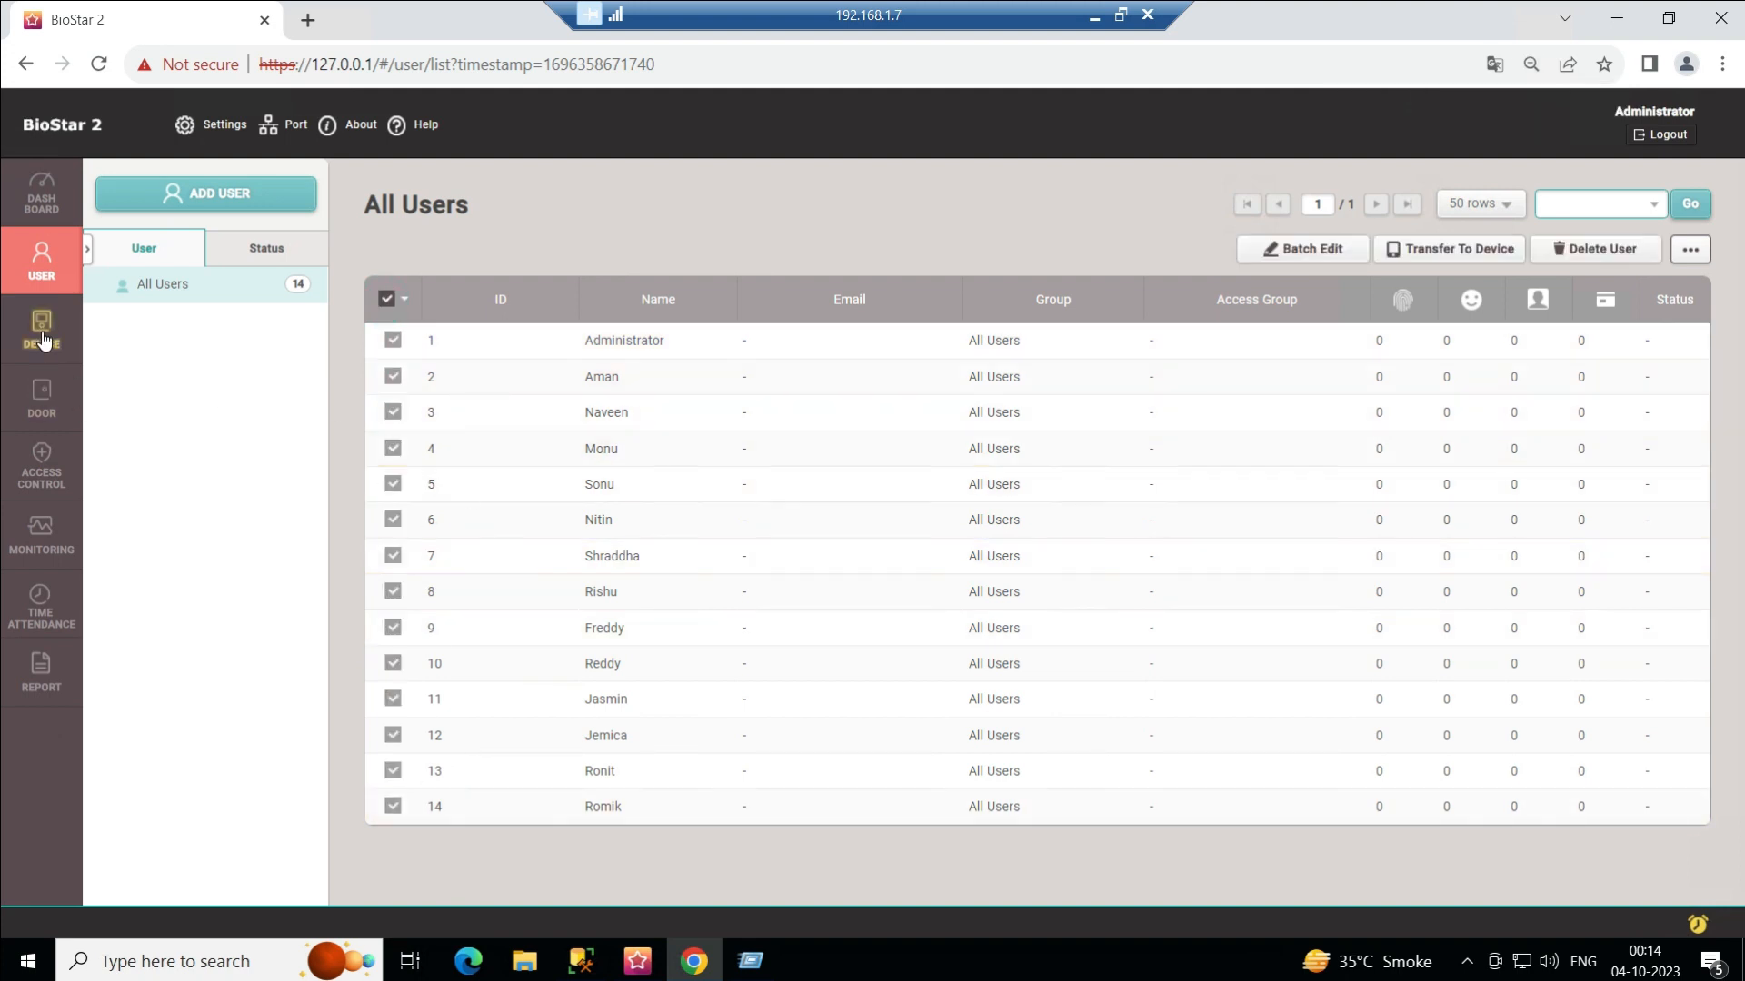
pyautogui.moveTo(42, 467)
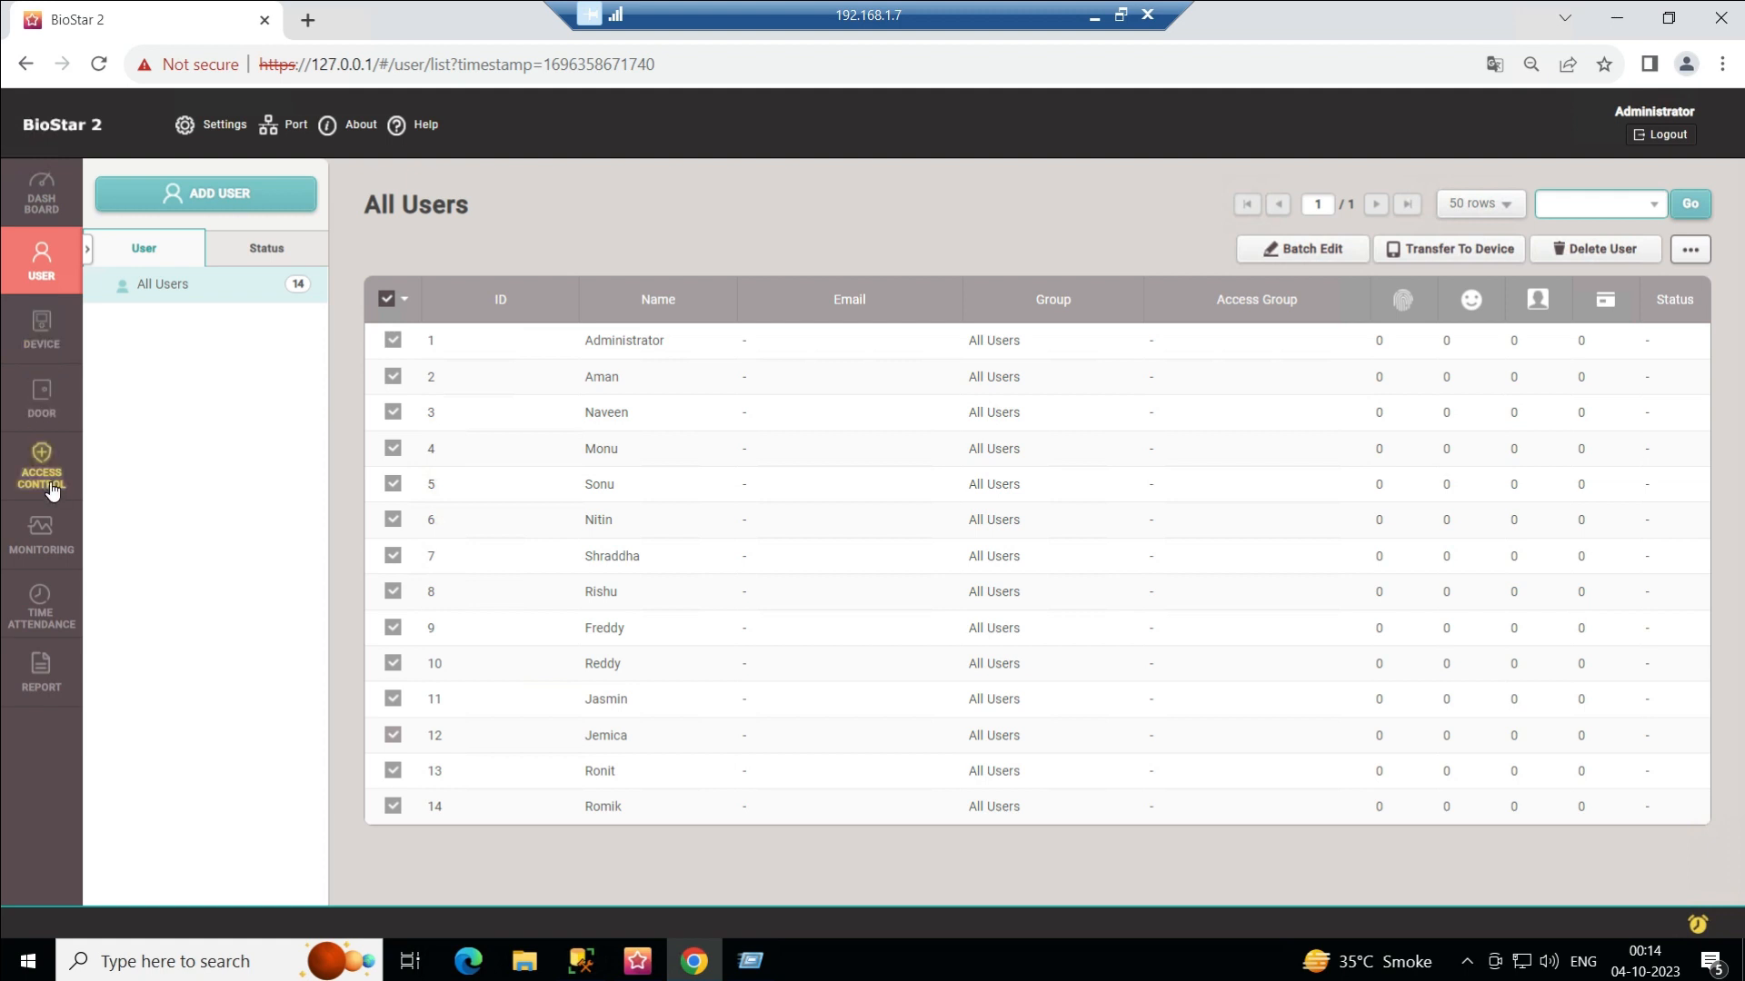
pyautogui.moveTo(222, 638)
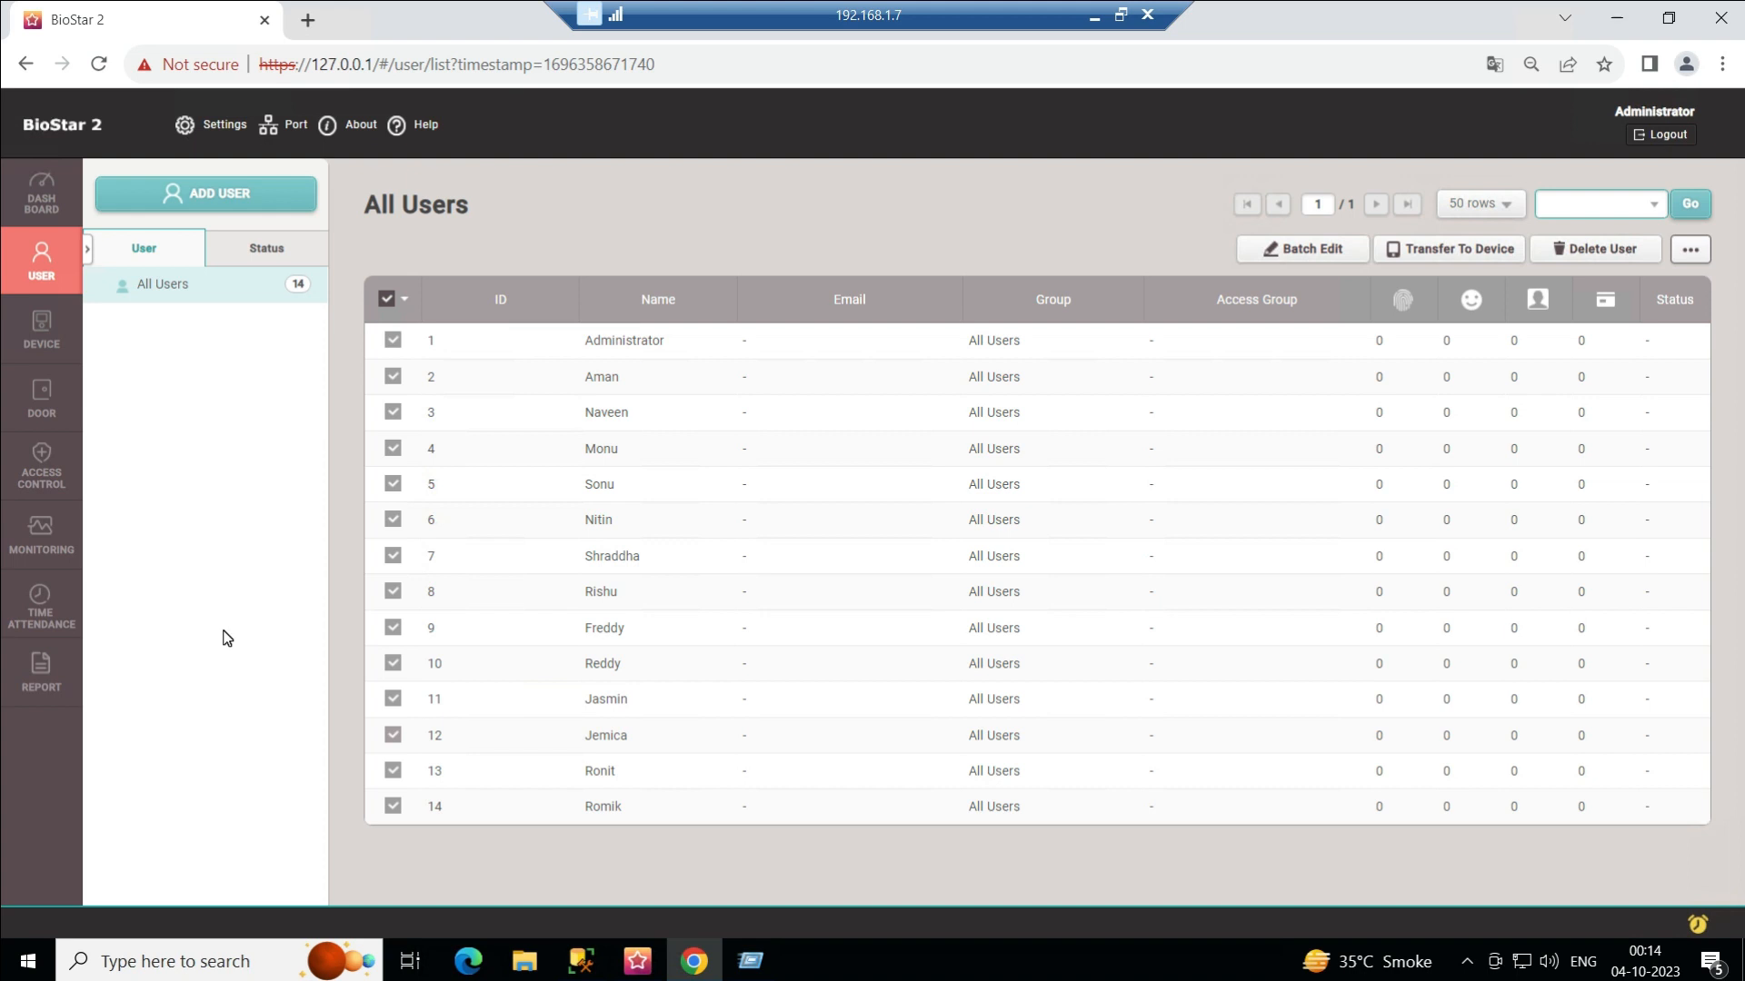
pyautogui.click(42, 190)
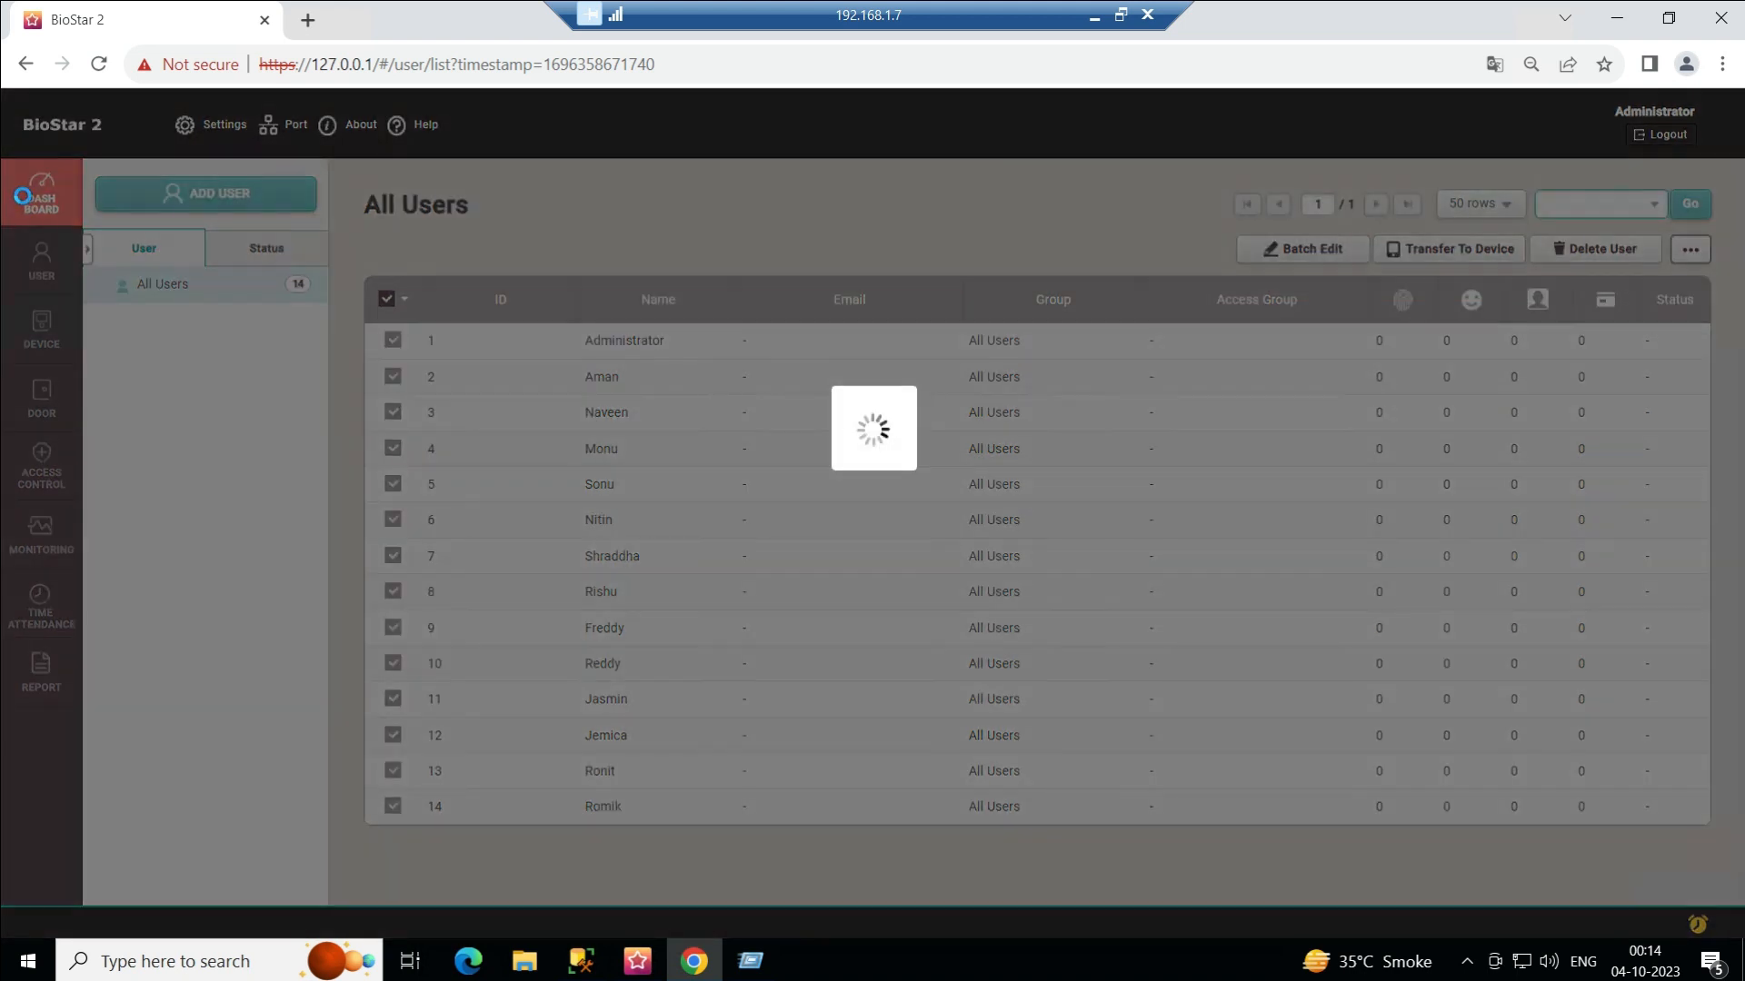
pyautogui.click(41, 190)
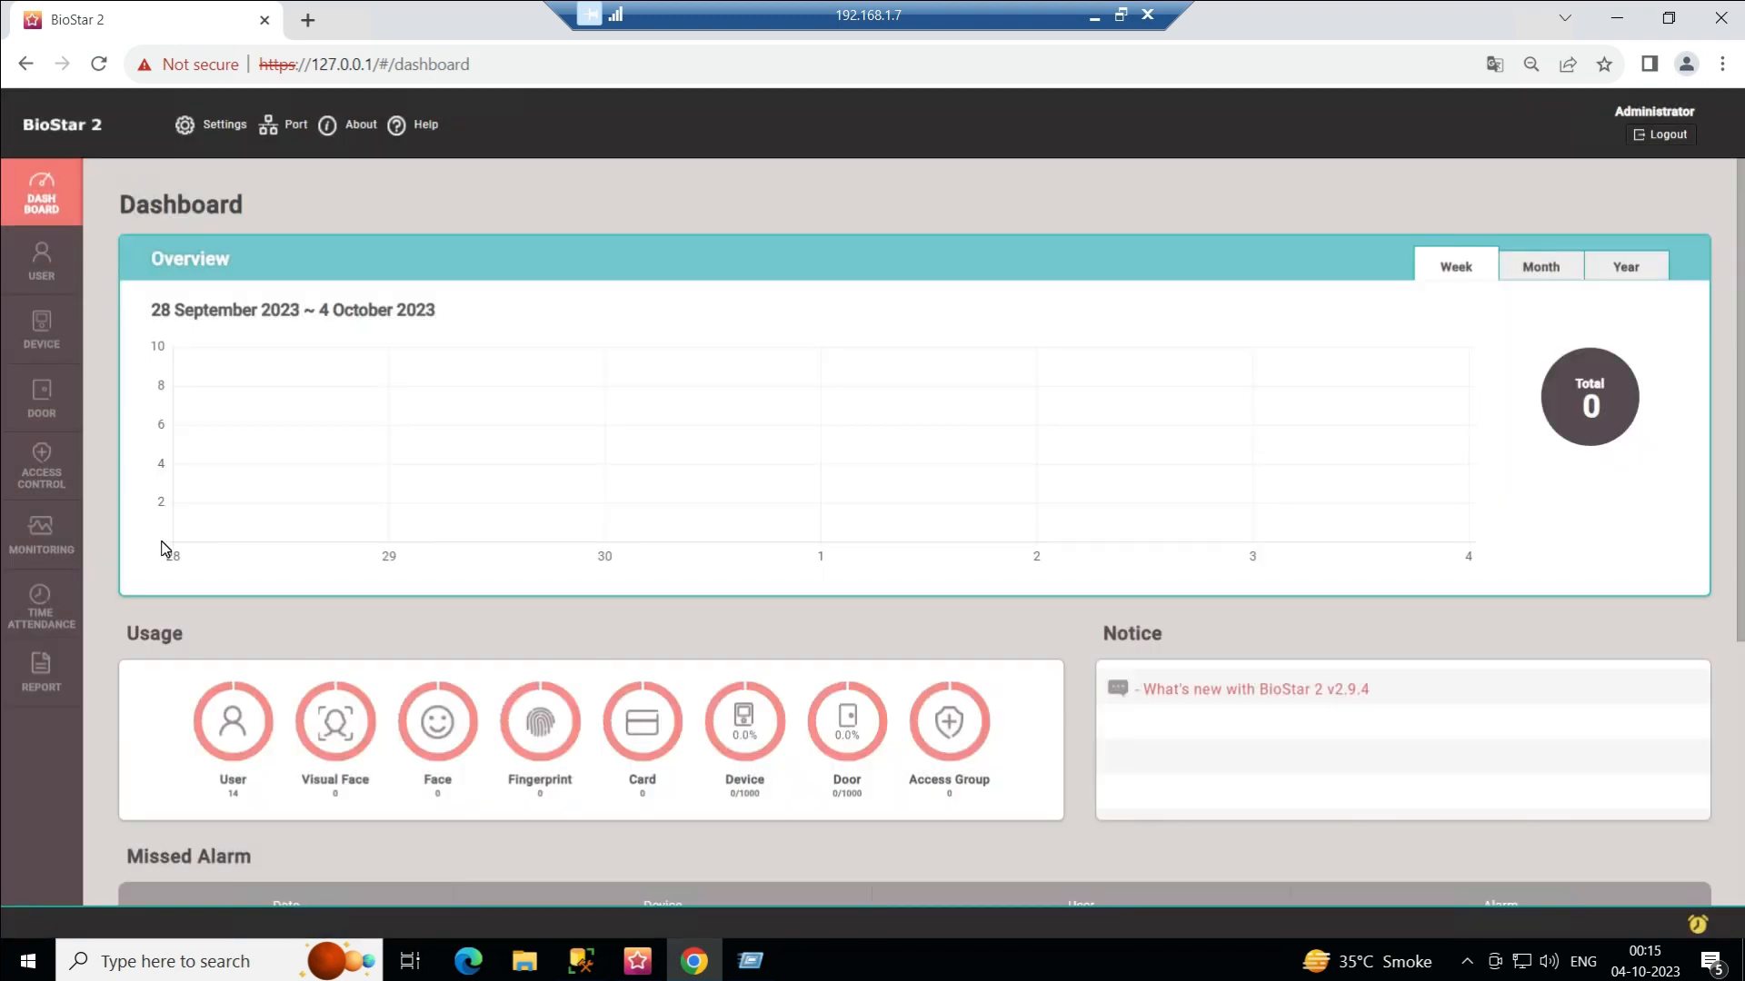
pyautogui.moveTo(345, 638)
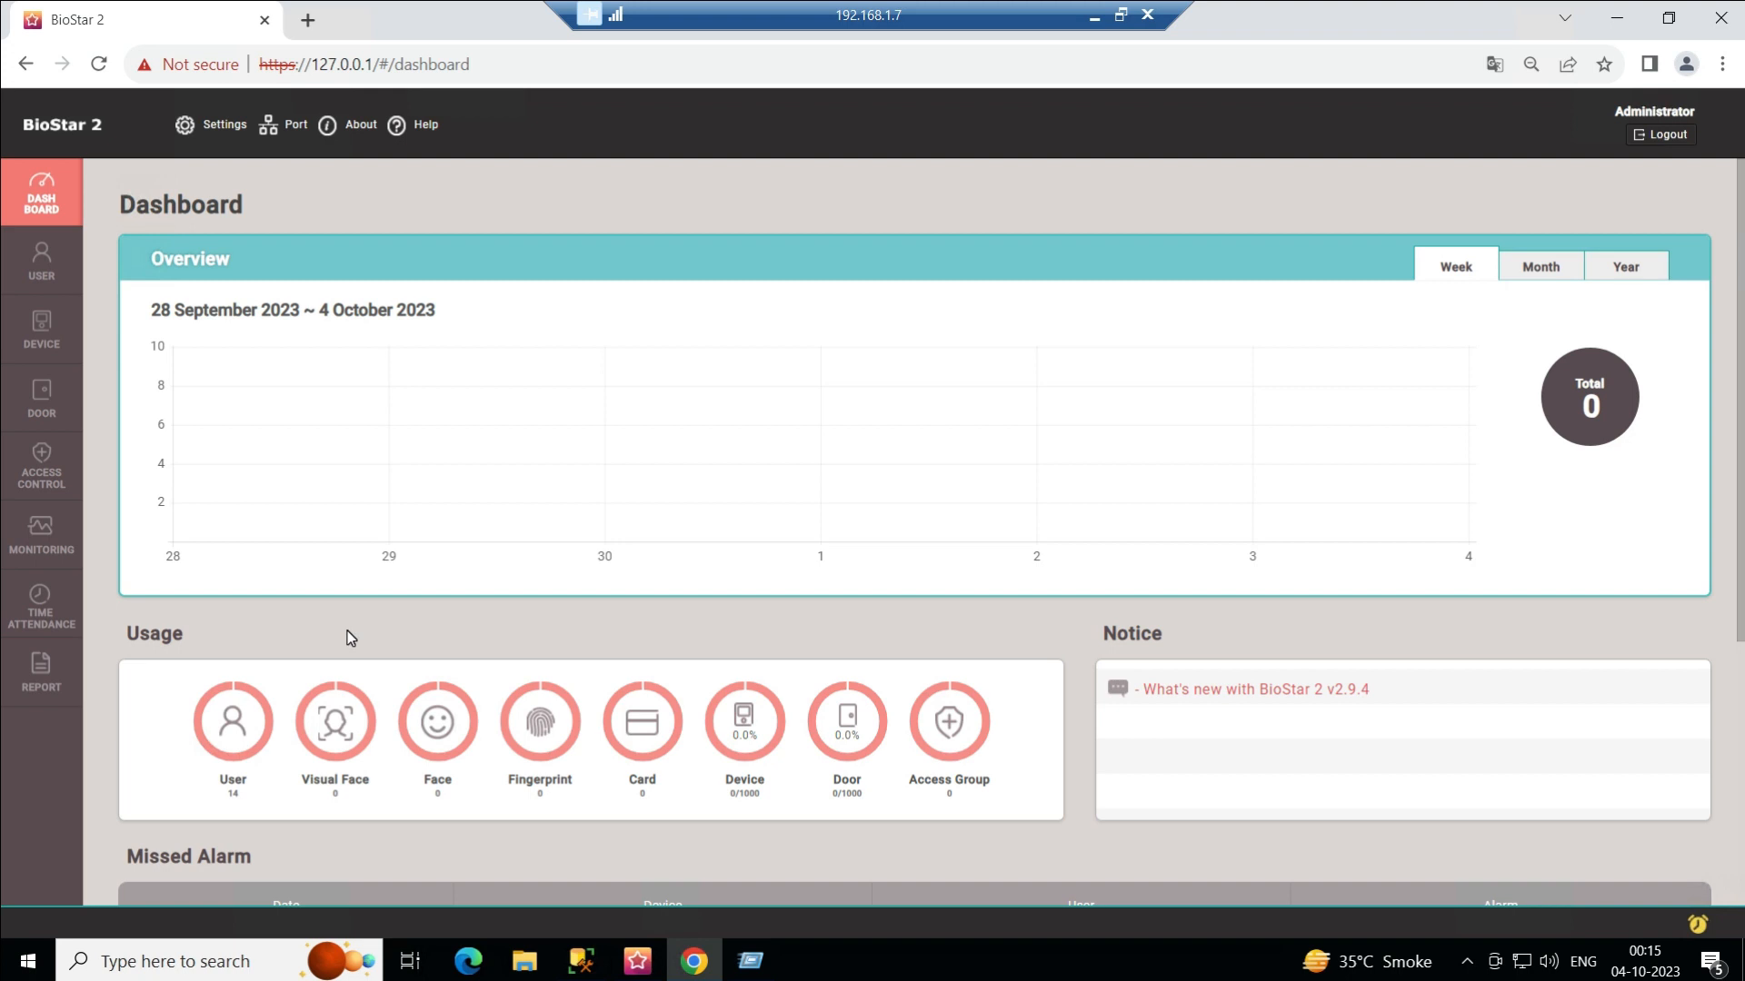